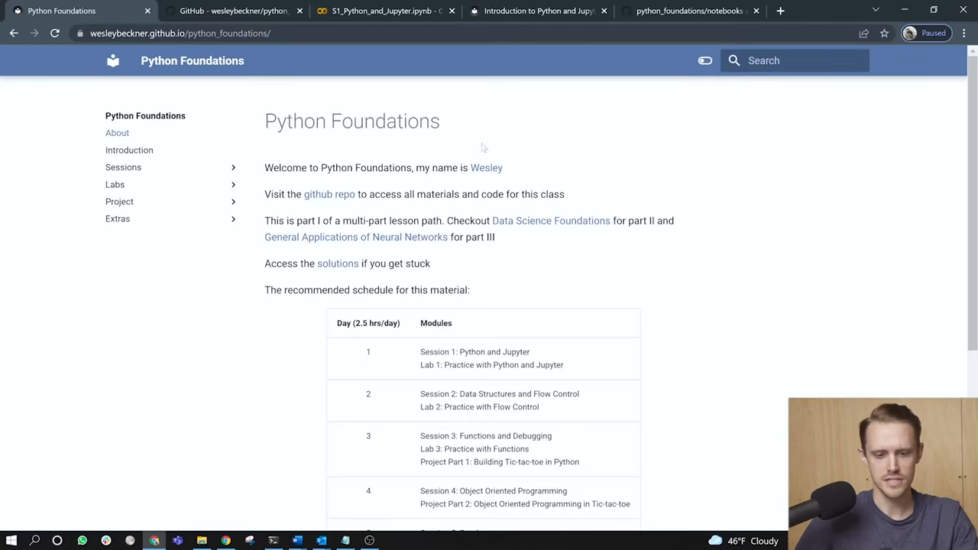
mouse_move(330, 194)
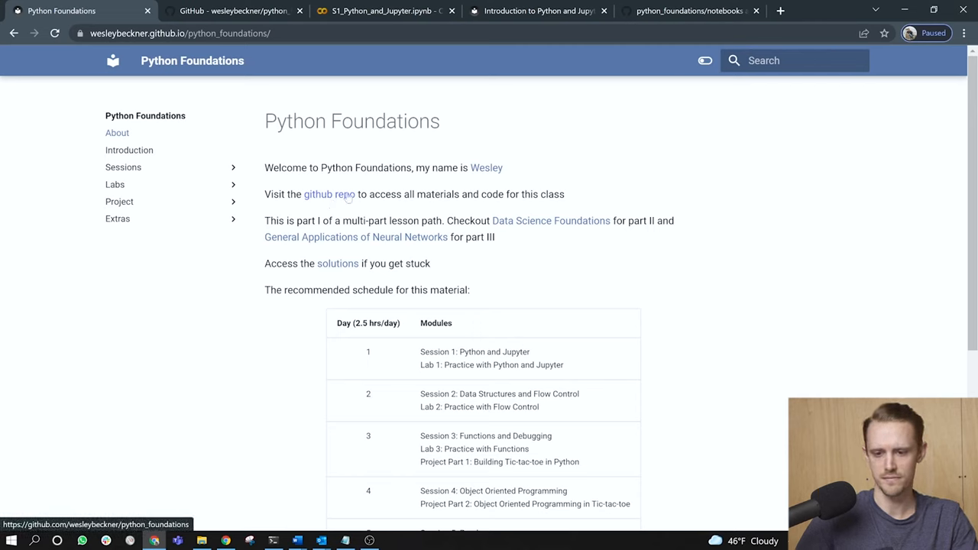
Navigate from the repo link to the python_foundations root and into its notebooks folder
click(688, 11)
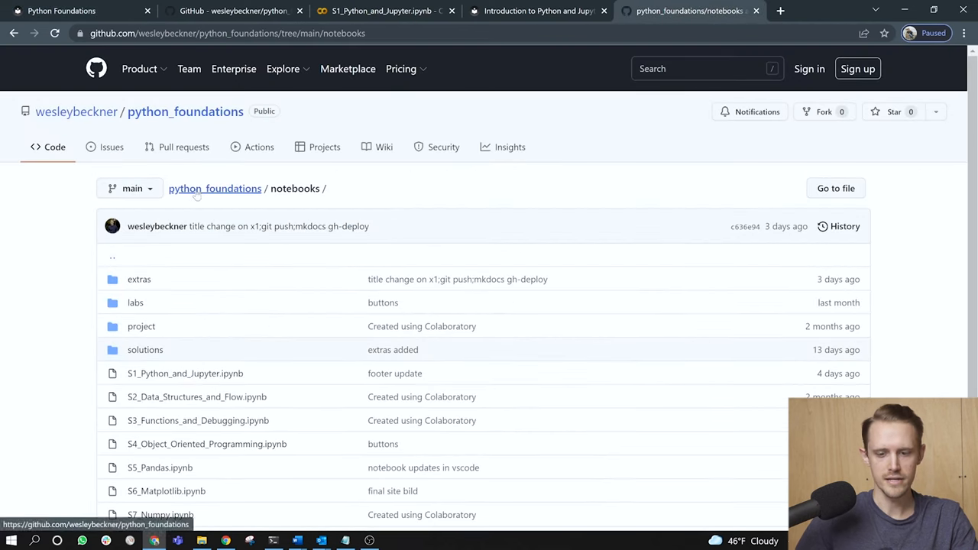
click(214, 188)
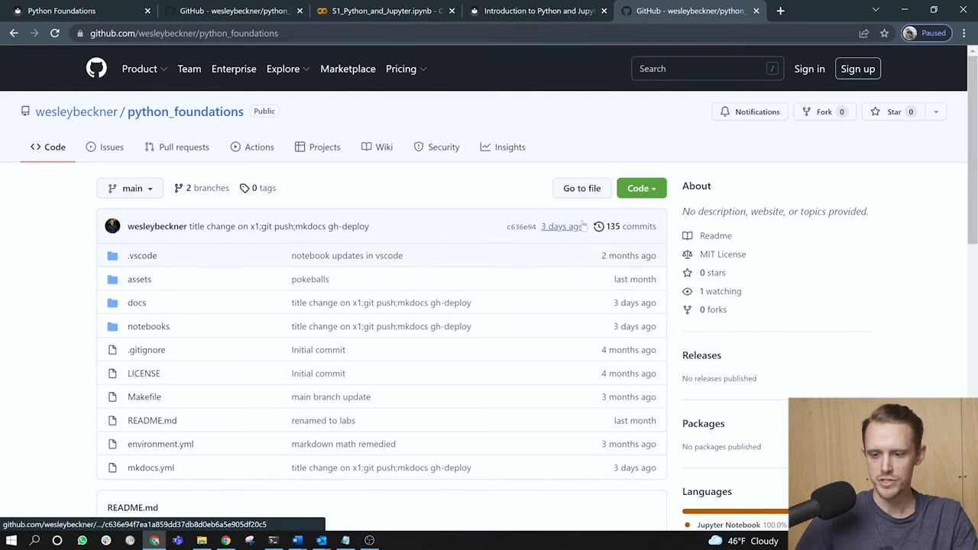
mouse_move(823, 111)
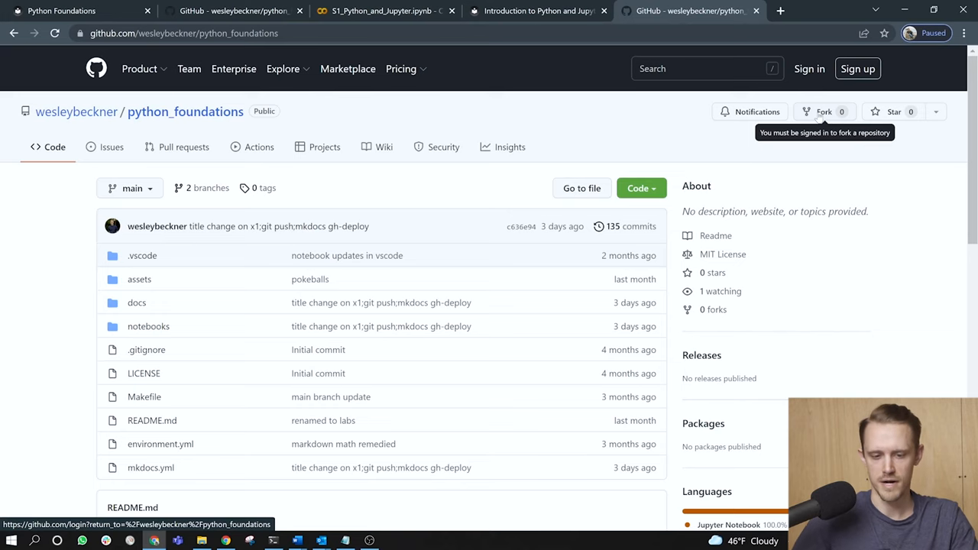
scroll(down, 3)
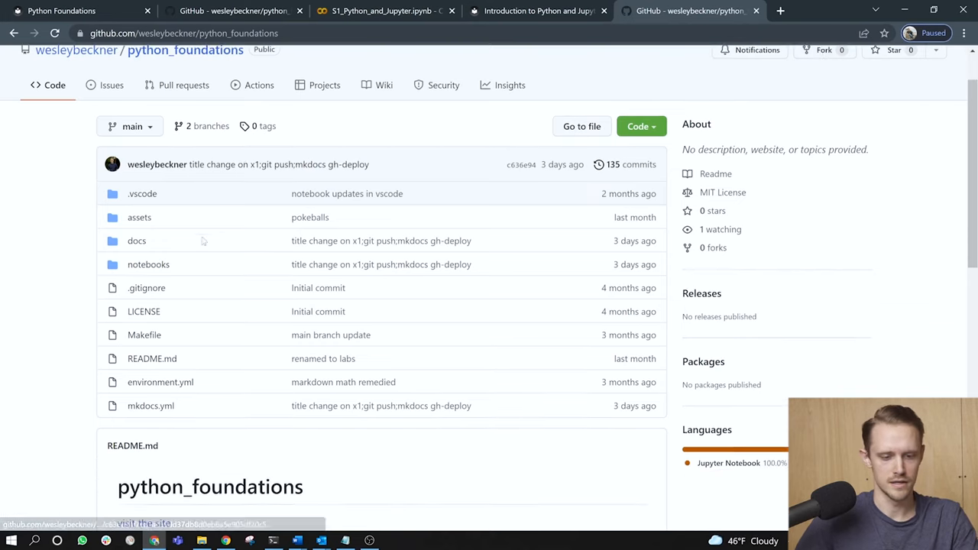
click(148, 263)
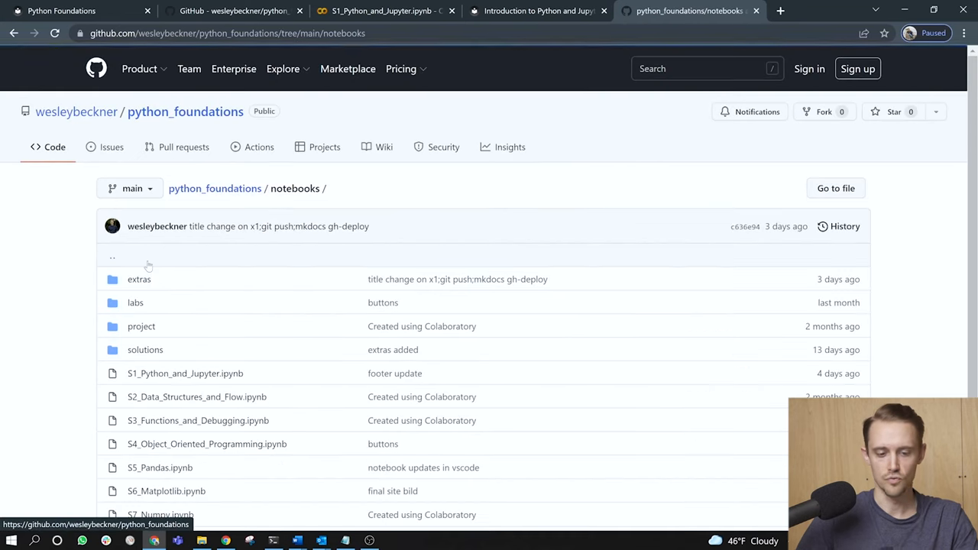
scroll(down, 3)
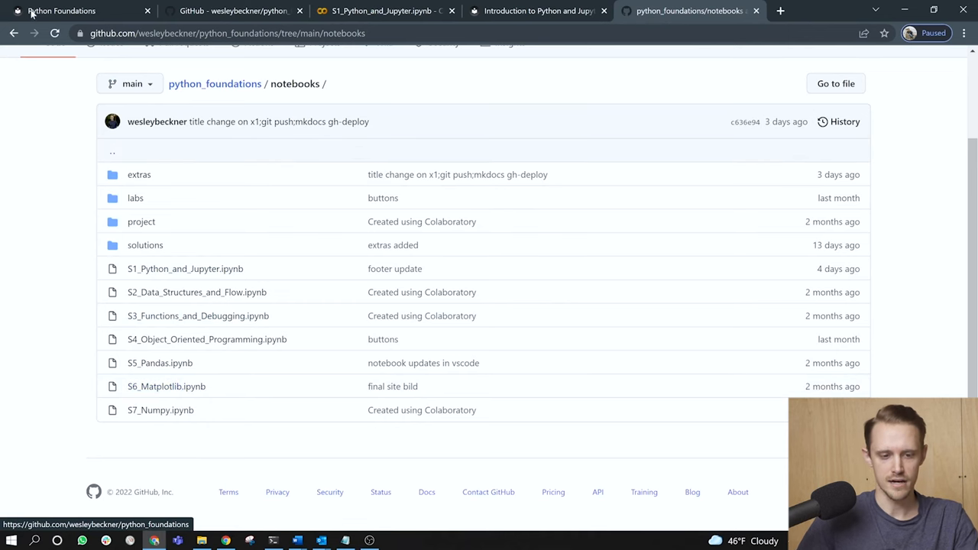
Return to the course site and open the Session 1 Python and Jupyter lesson
click(61, 10)
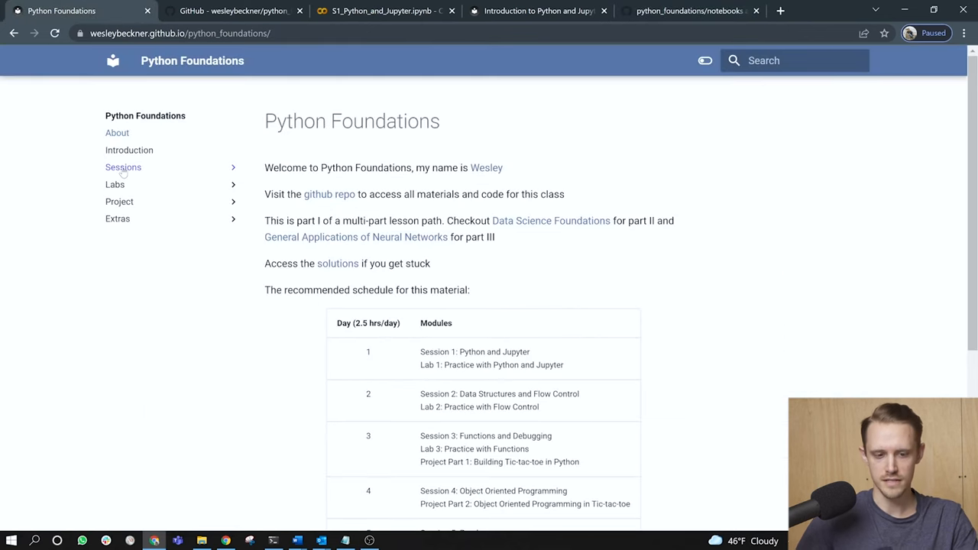
click(122, 166)
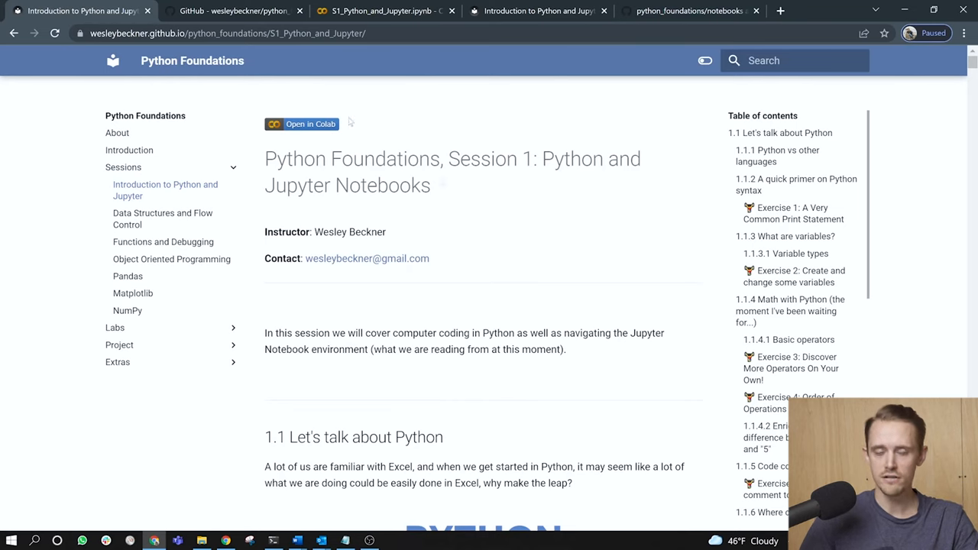
mouse_move(310, 124)
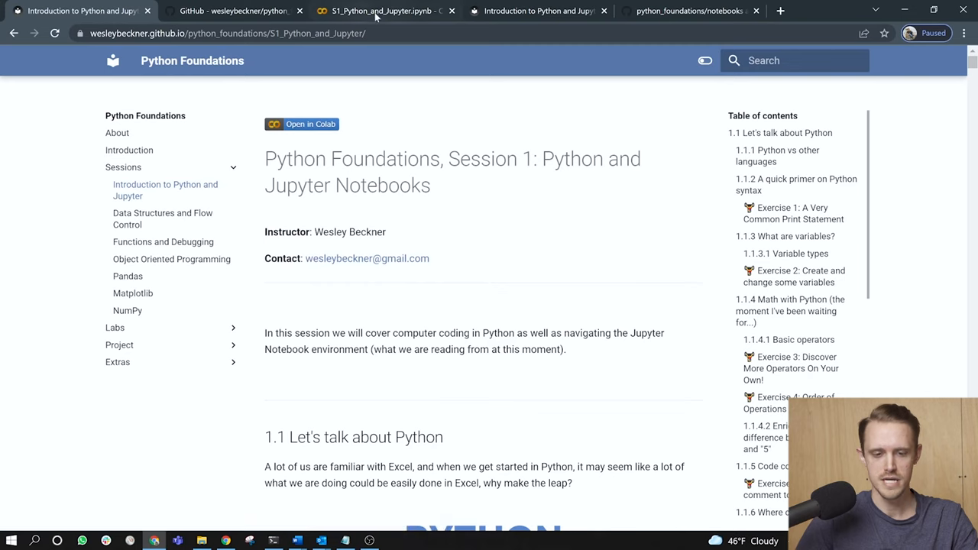
Switch to the S1_Python_and_Jupyter notebook in Colab and scroll to the Python versus Excel image
click(379, 11)
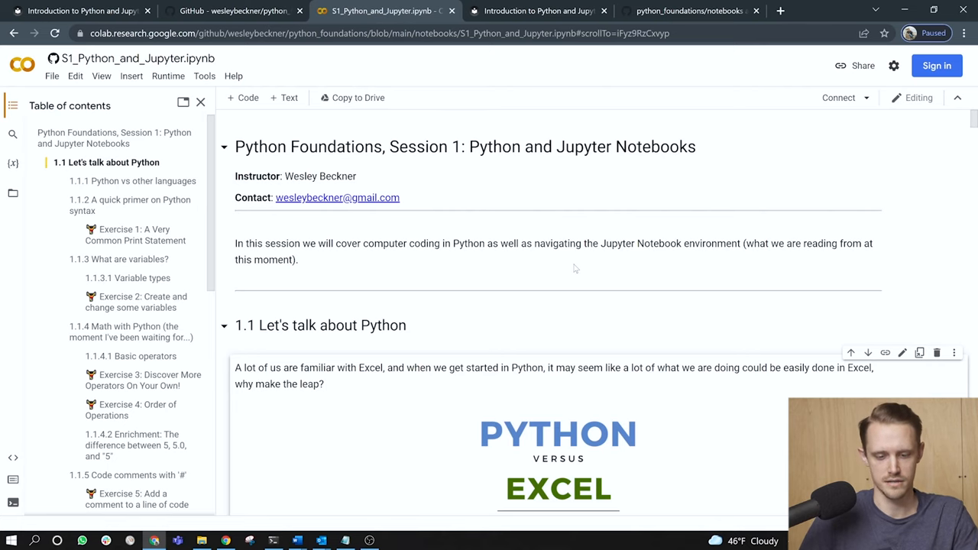
scroll(down, 3)
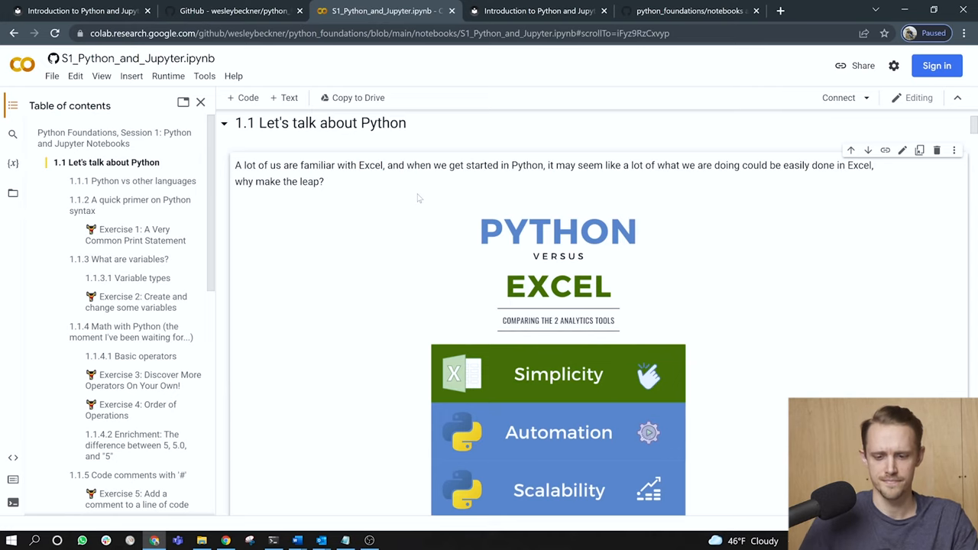
scroll(down, 3)
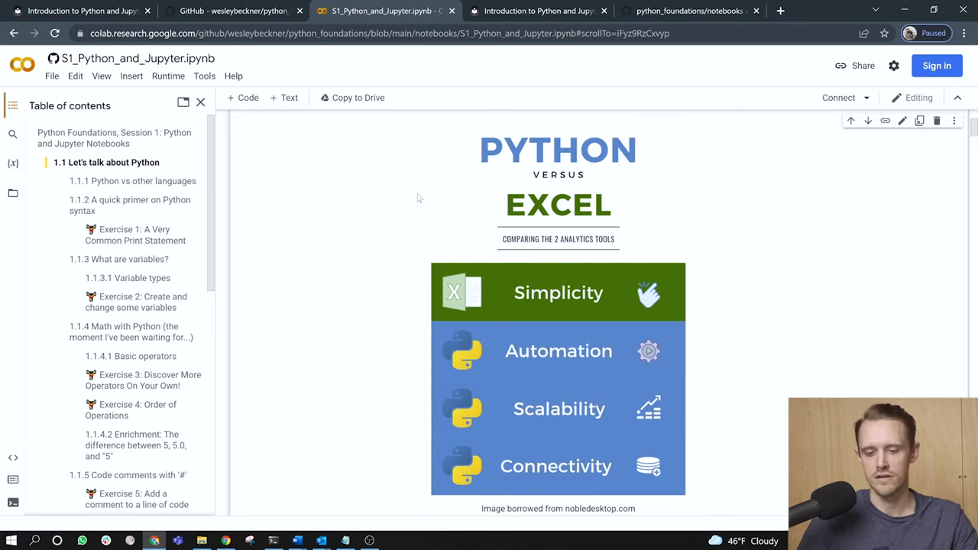
scroll(down, 3)
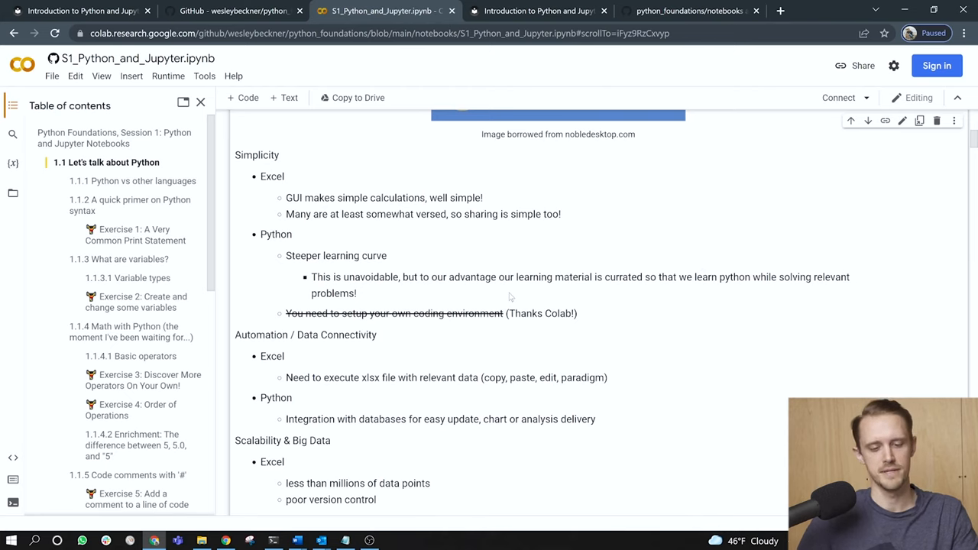
scroll(down, 3)
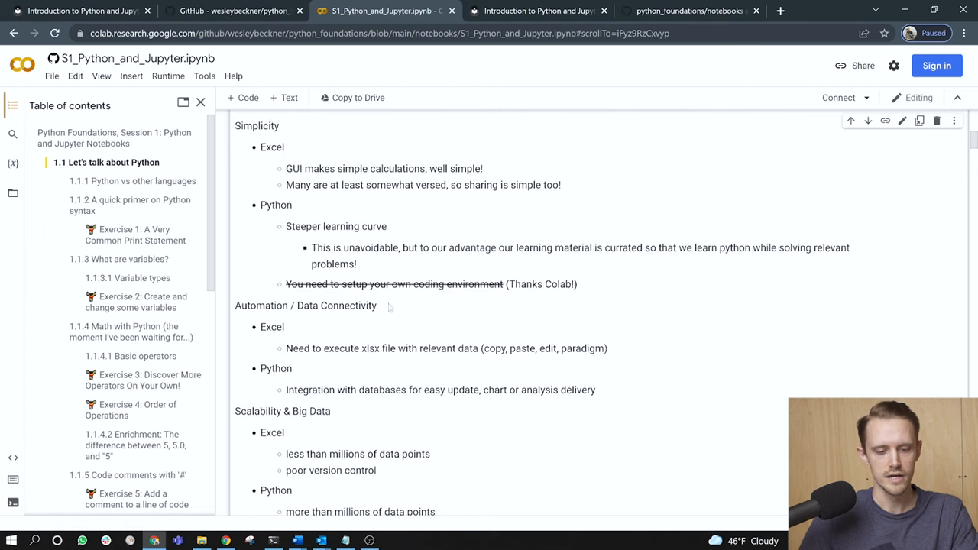
scroll(down, 3)
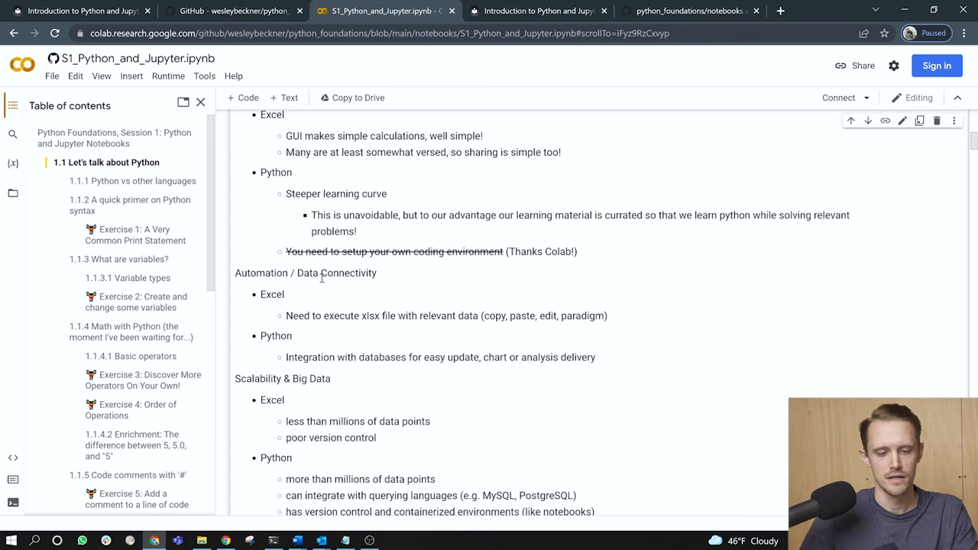
scroll(down, 3)
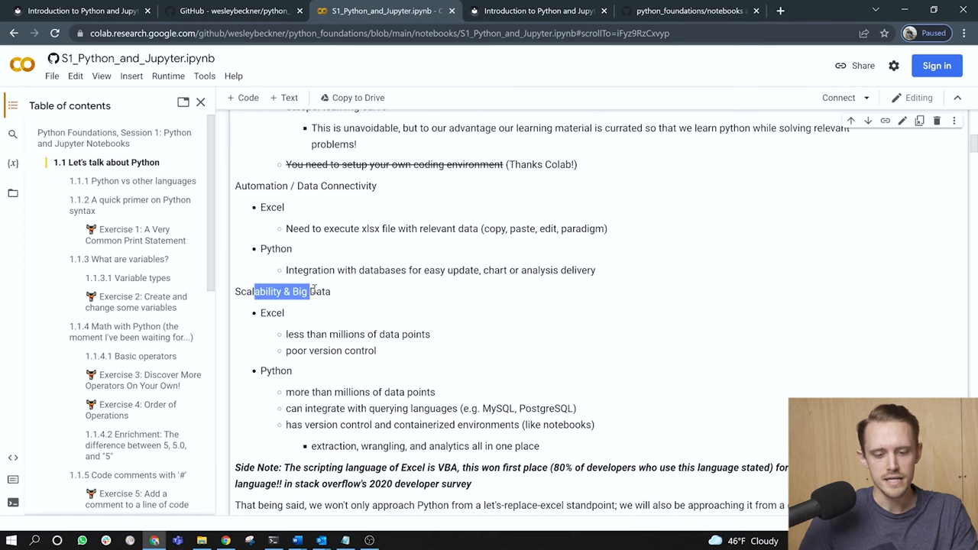
scroll(down, 3)
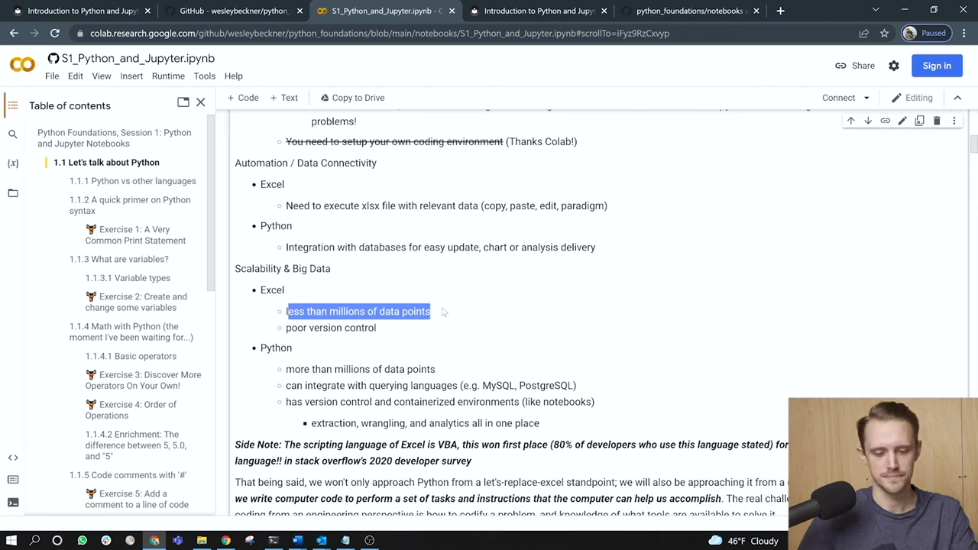
scroll(down, 3)
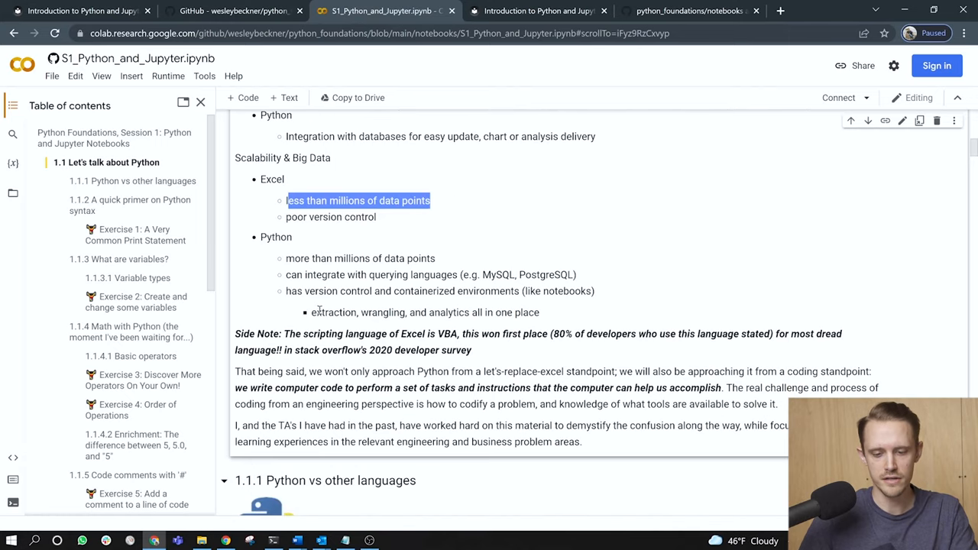
drag(449, 312, 513, 312)
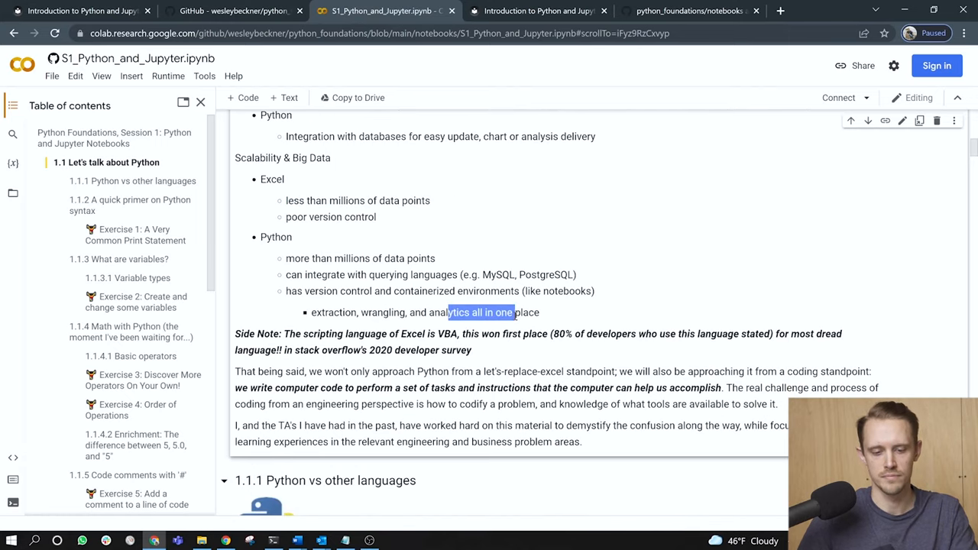
scroll(down, 3)
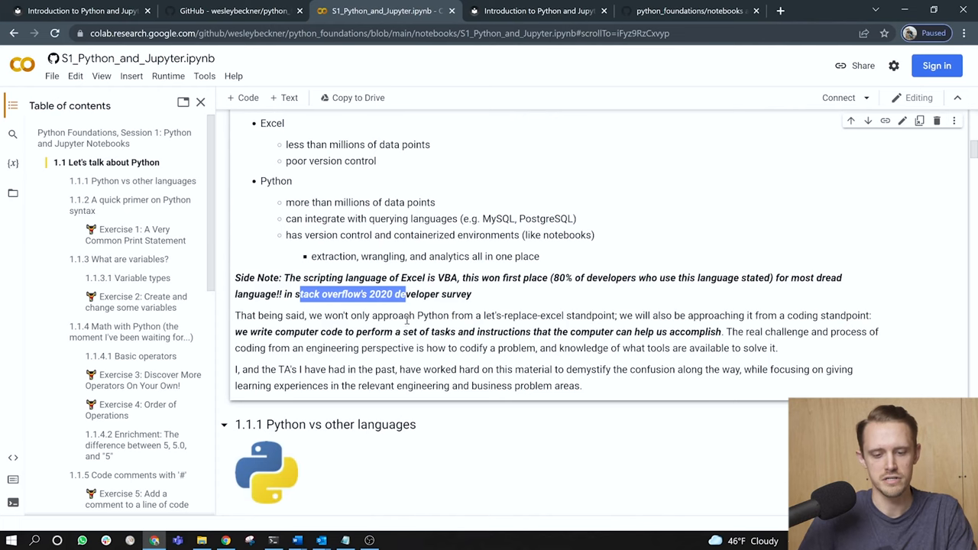
scroll(down, 3)
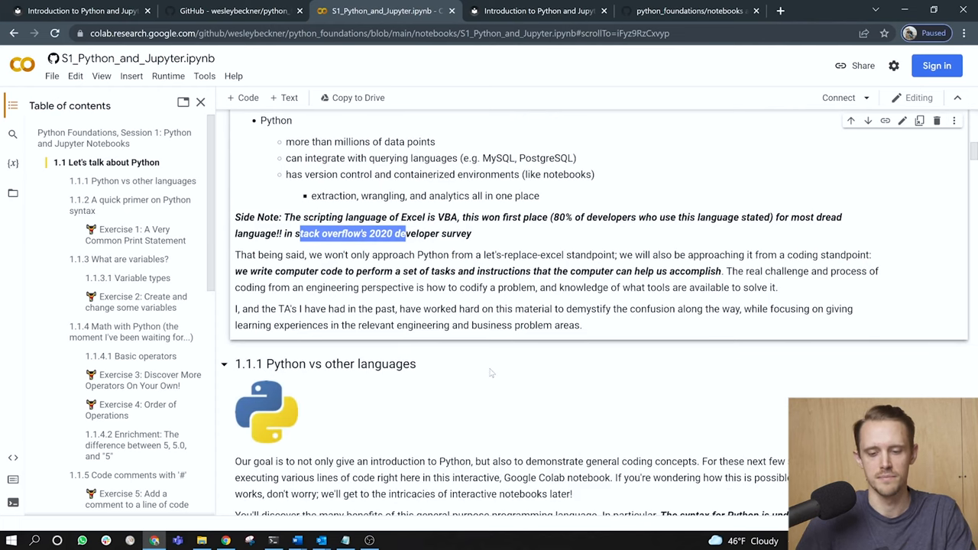
mouse_move(578, 270)
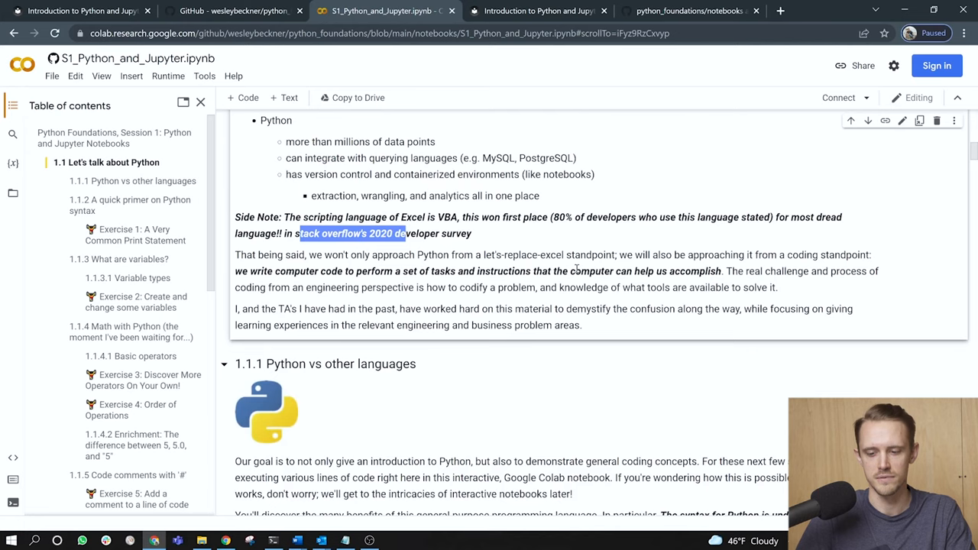
scroll(down, 3)
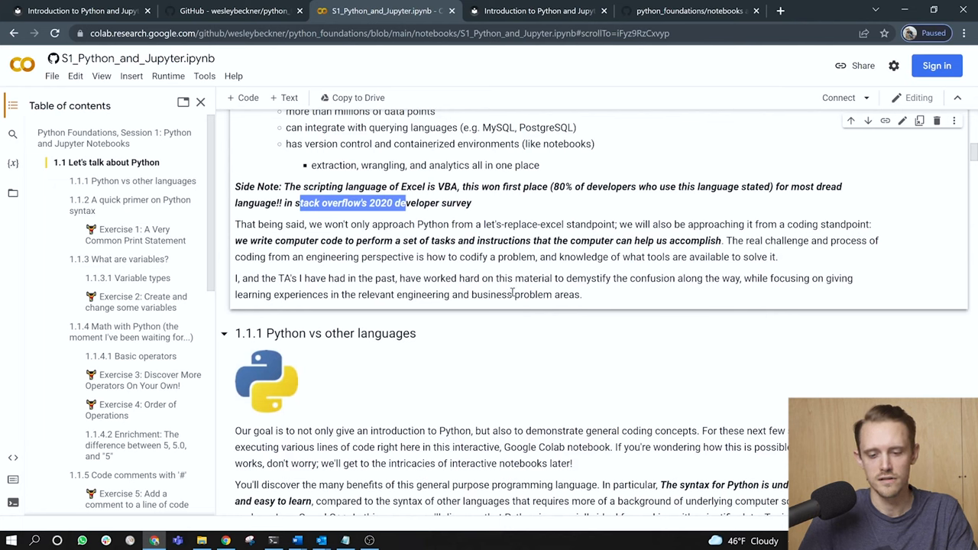
mouse_move(605, 282)
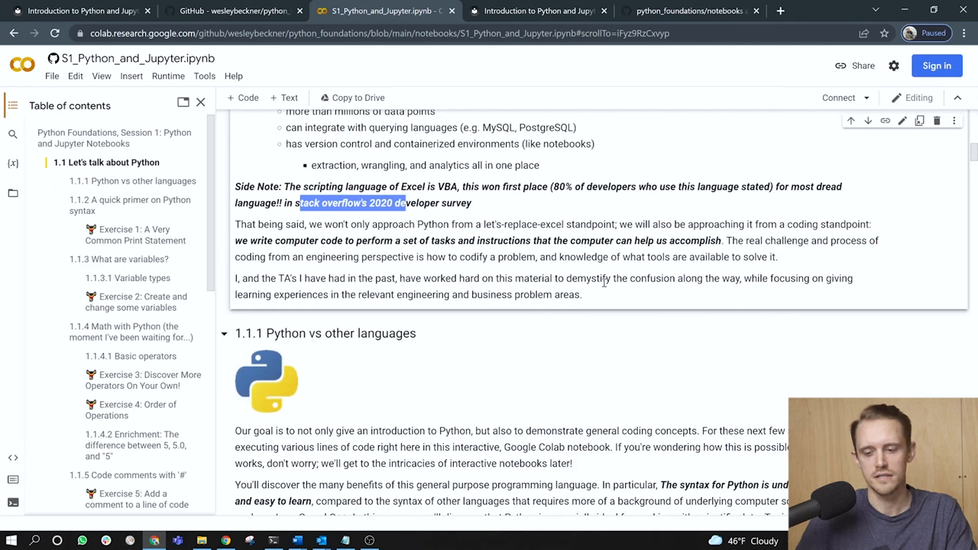
mouse_move(680, 283)
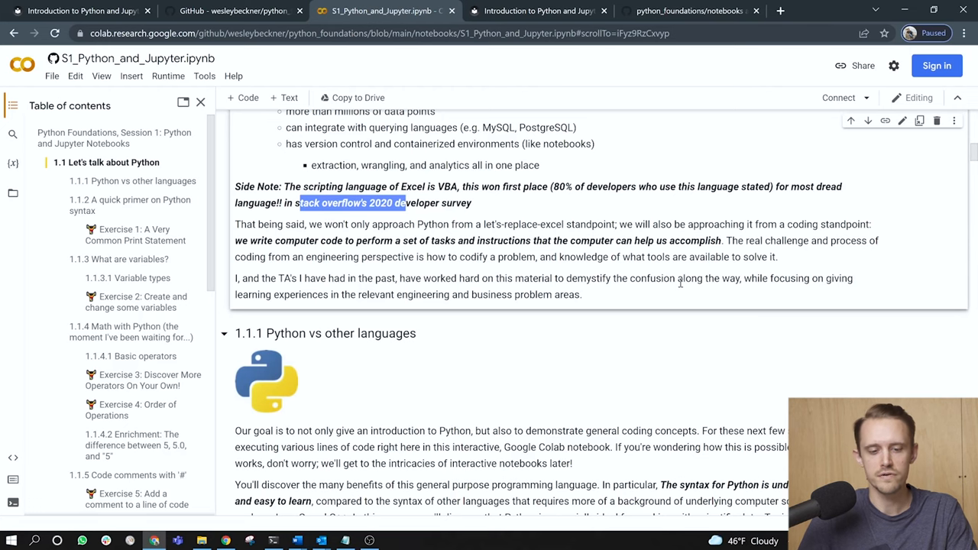
scroll(down, 3)
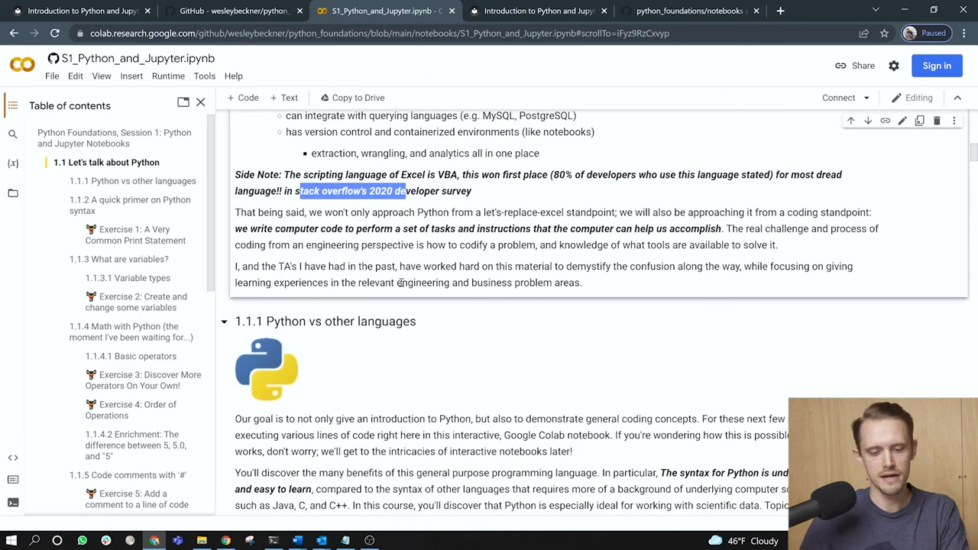
scroll(down, 3)
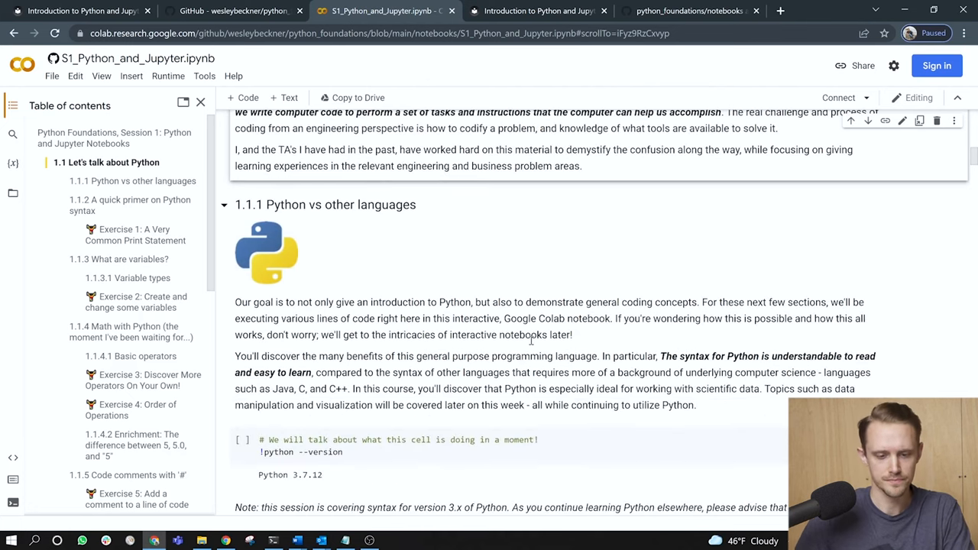
scroll(down, 3)
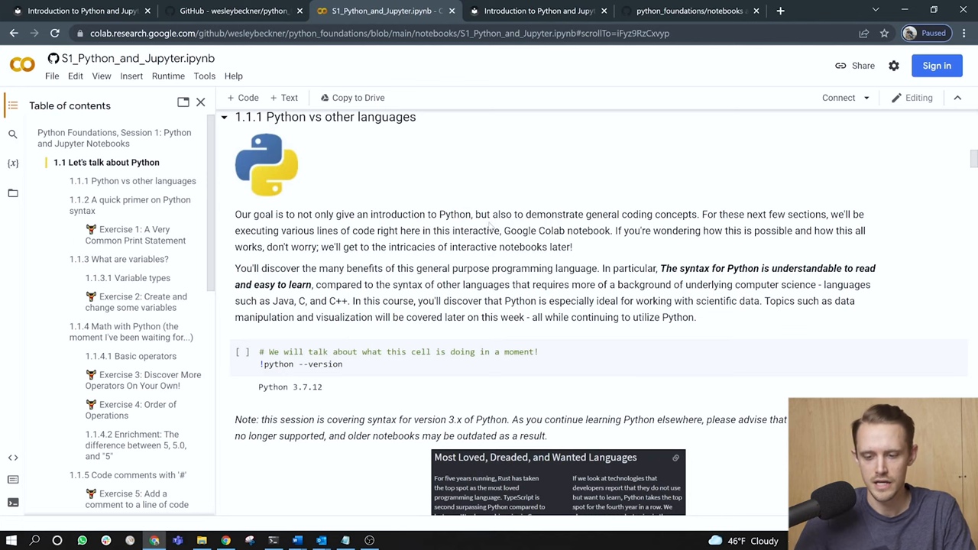
scroll(down, 3)
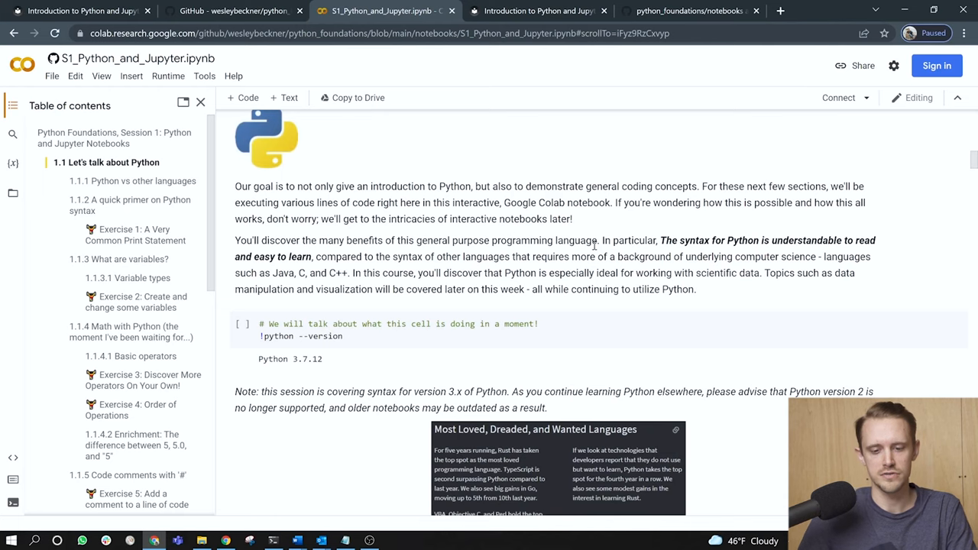
drag(424, 220, 570, 220)
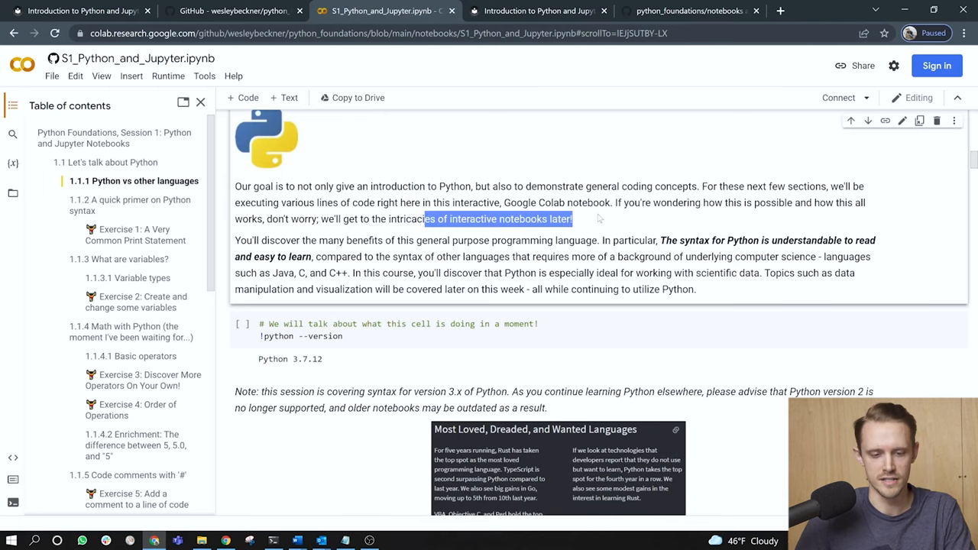
scroll(down, 3)
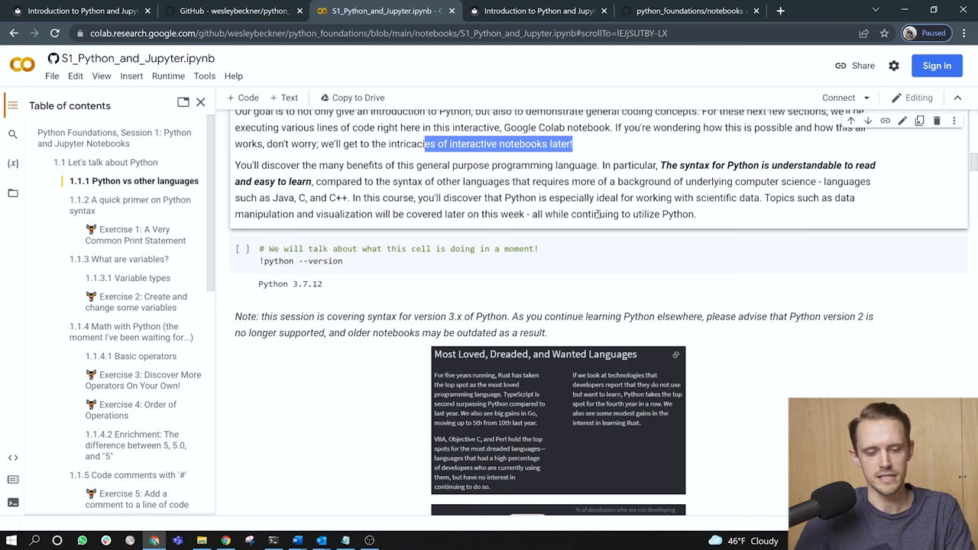
scroll(down, 3)
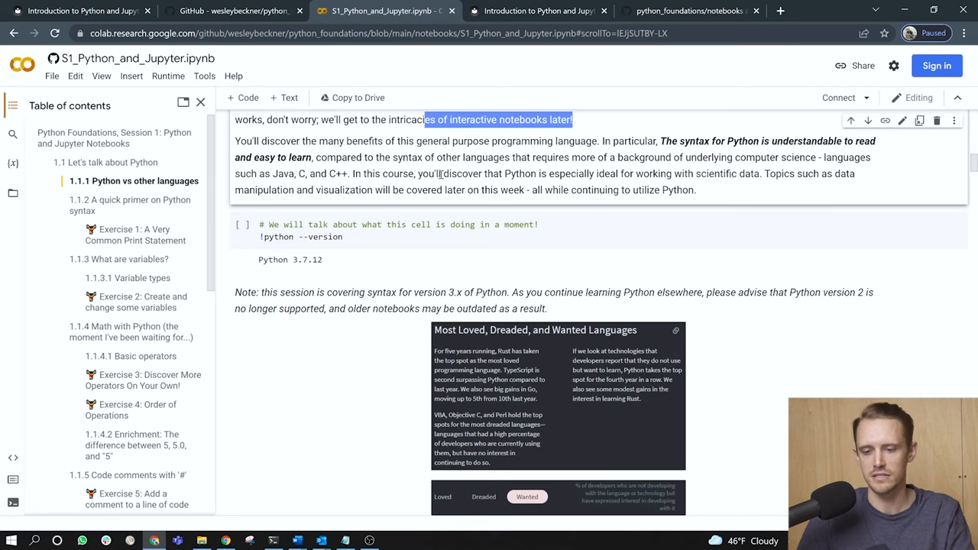
mouse_move(675, 195)
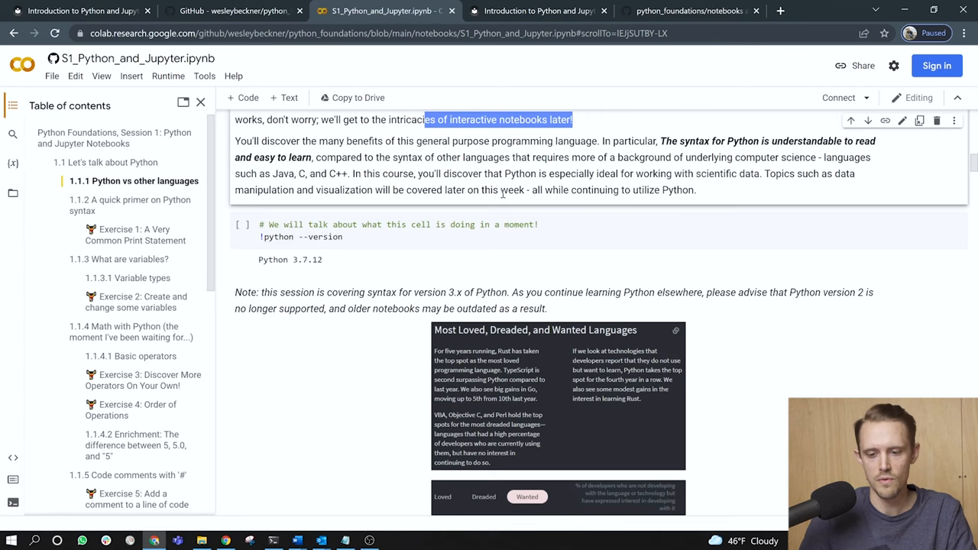
scroll(down, 3)
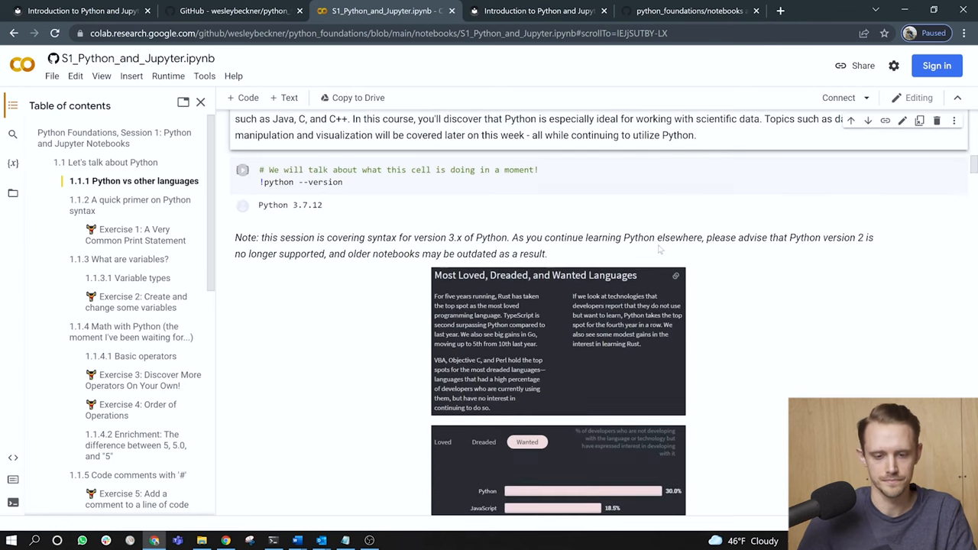
Run the !python --version cell, dismissing the sign-in prompt and the authorship warning via Run anyway
click(359, 182)
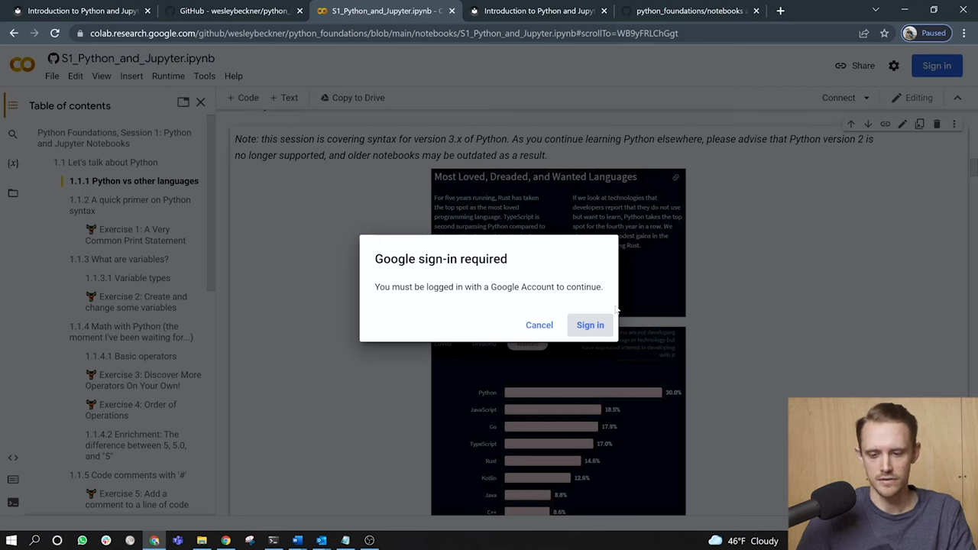
click(590, 324)
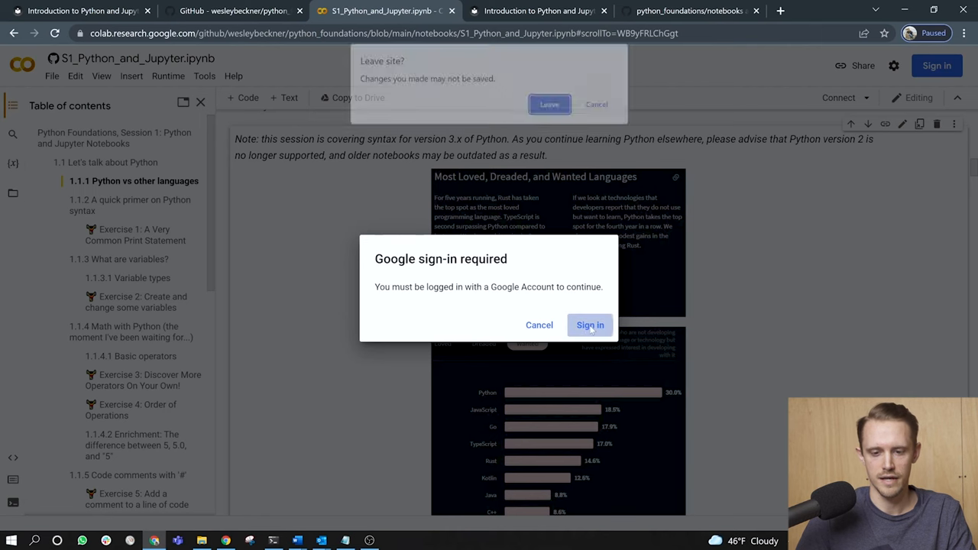
click(590, 324)
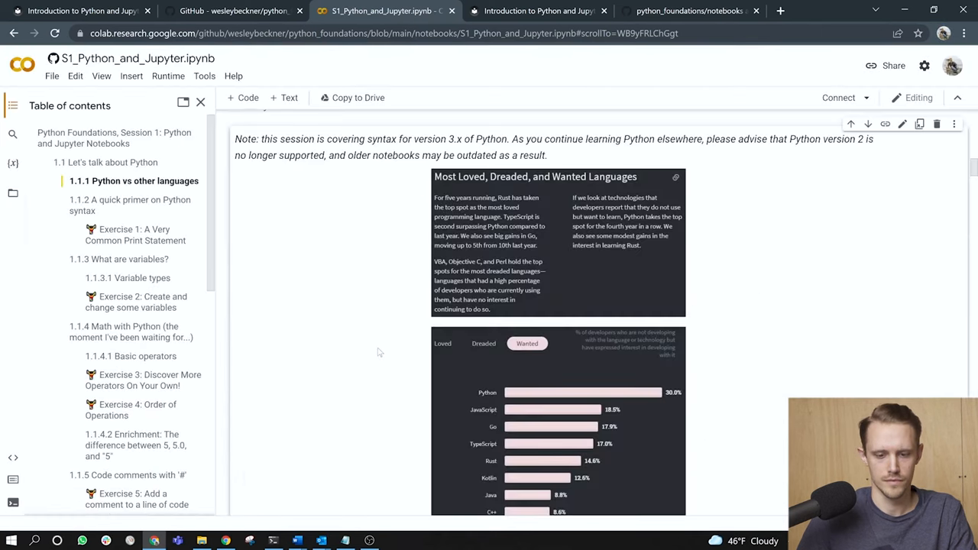
scroll(down, 3)
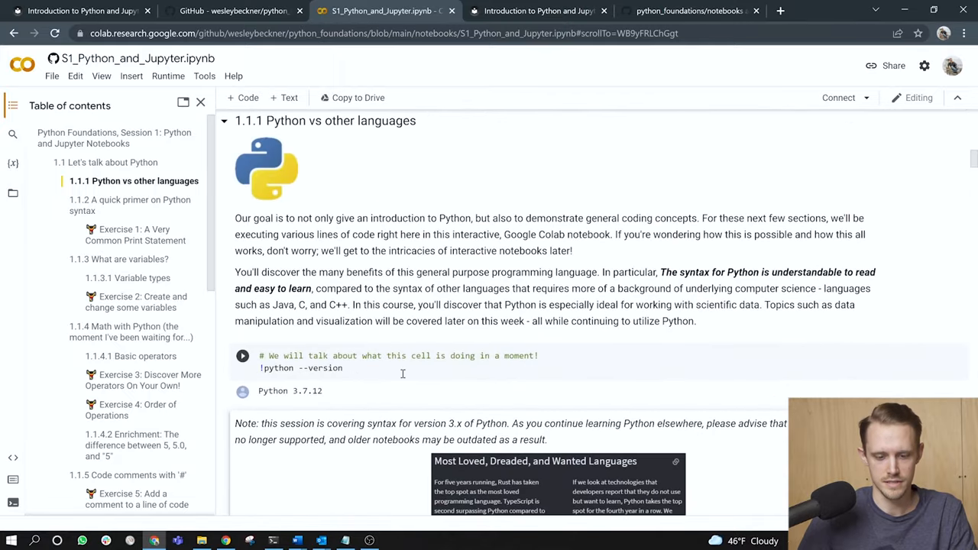
click(242, 356)
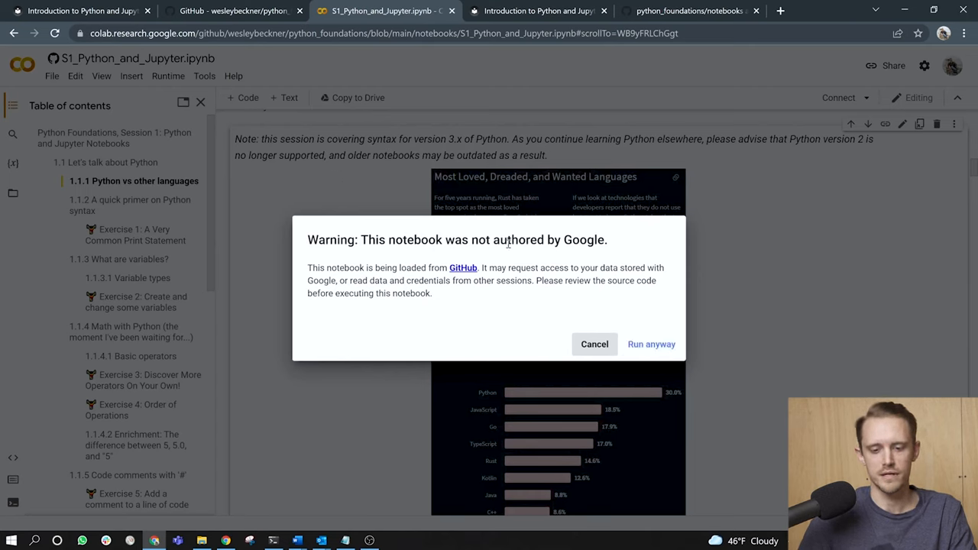
mouse_move(366, 259)
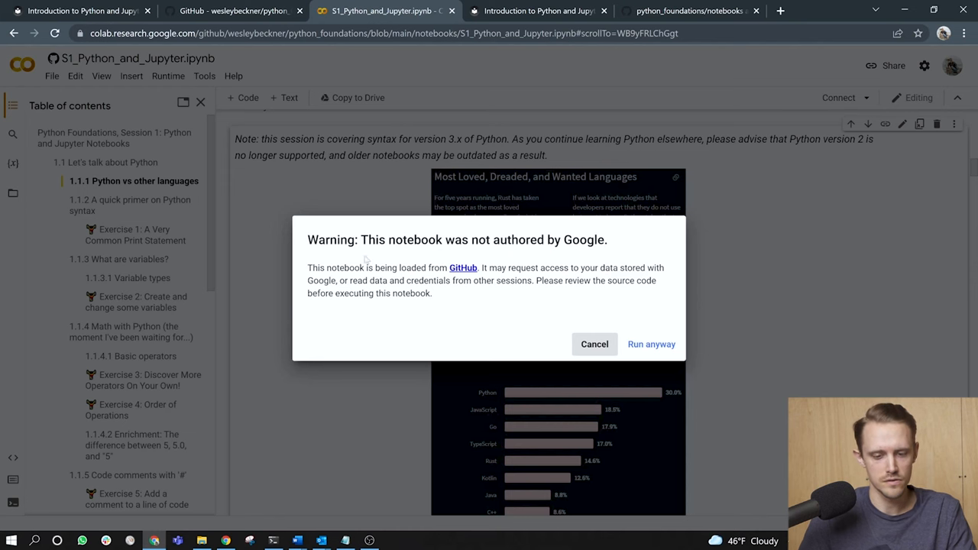
click(650, 343)
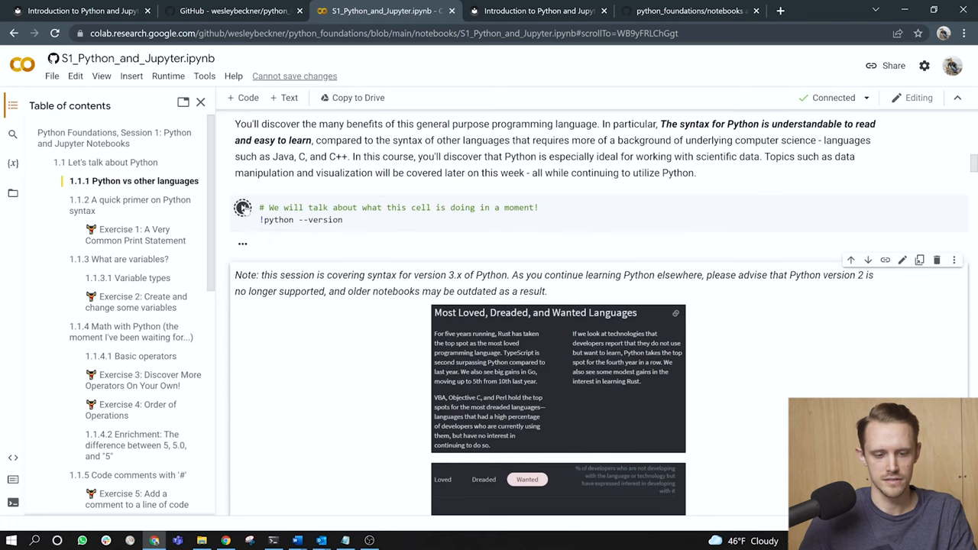
Select the version command after it prints Python 3.7.12 and scroll to the languages chart
click(241, 208)
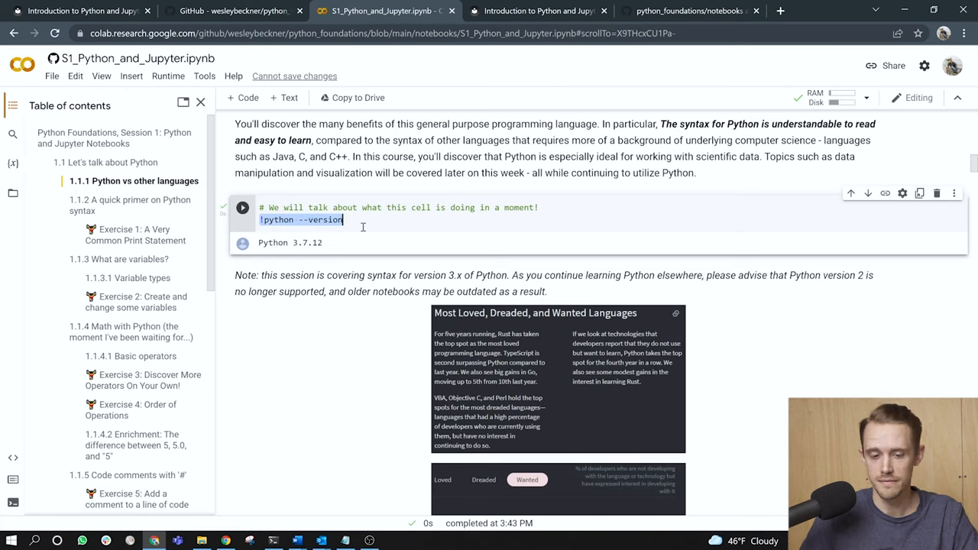
scroll(down, 3)
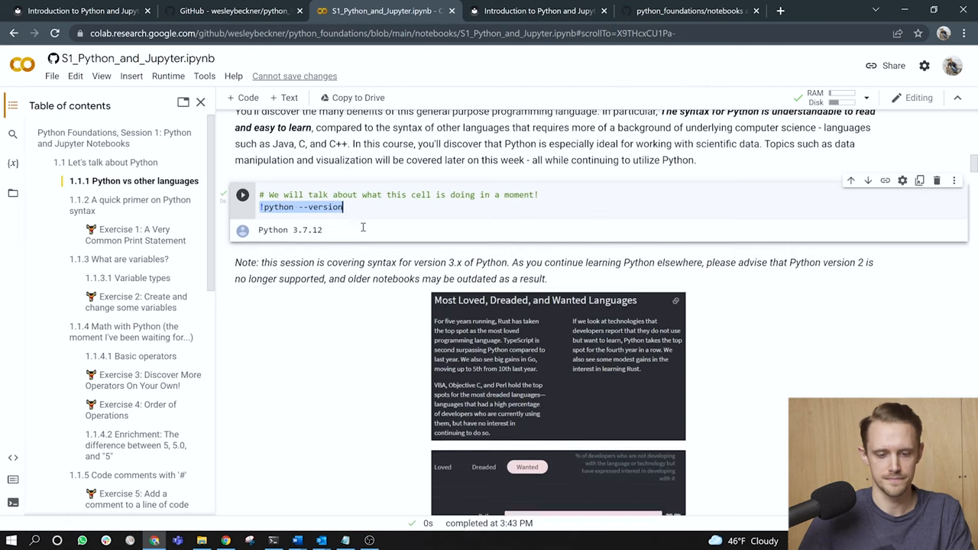
scroll(down, 3)
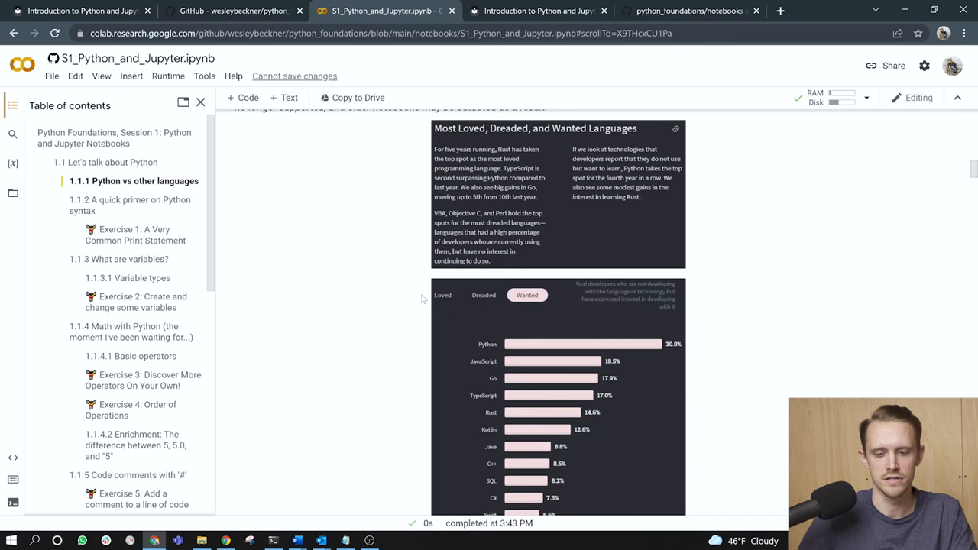
scroll(down, 3)
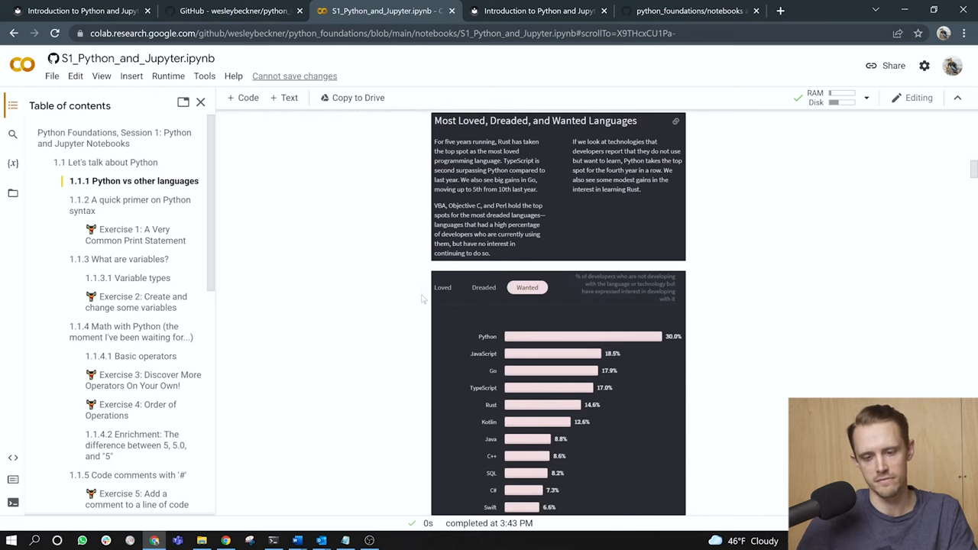
scroll(down, 3)
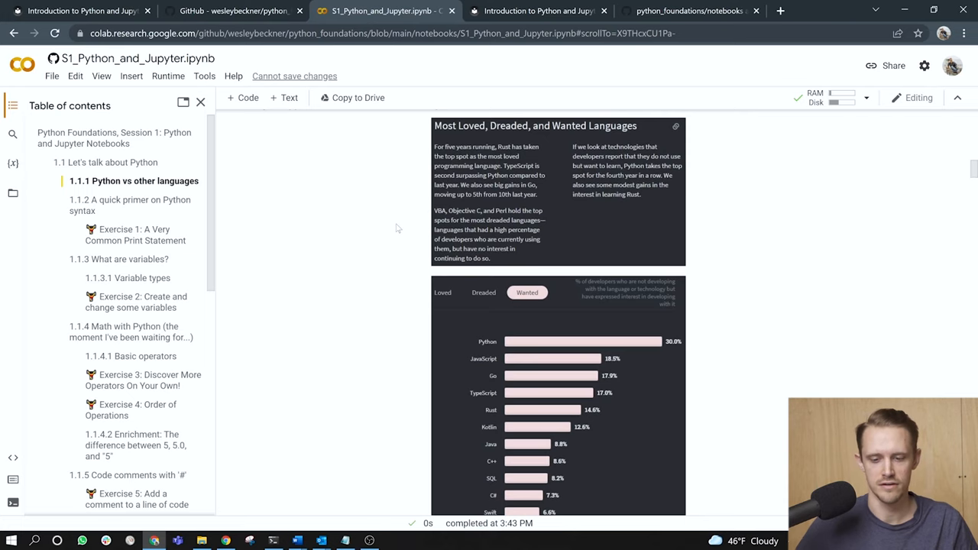
scroll(down, 3)
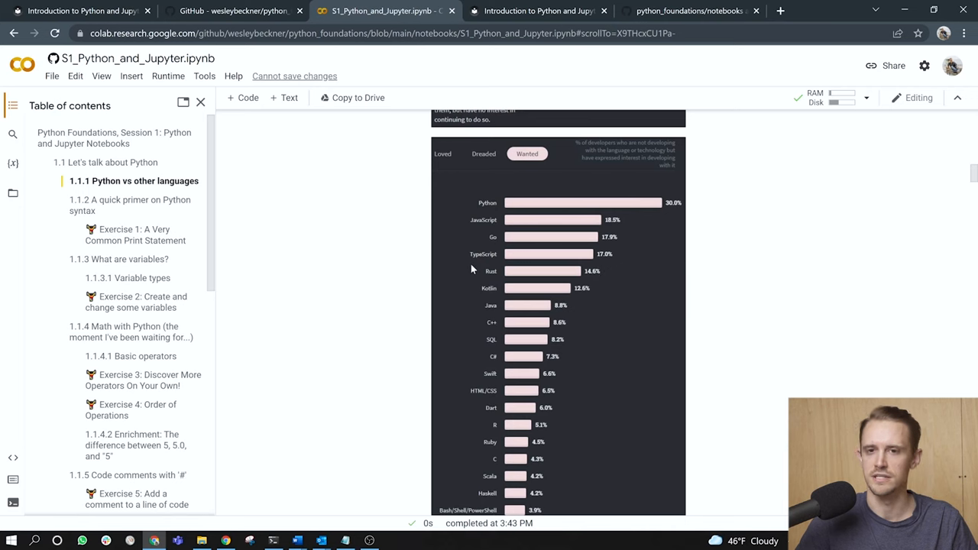
scroll(down, 3)
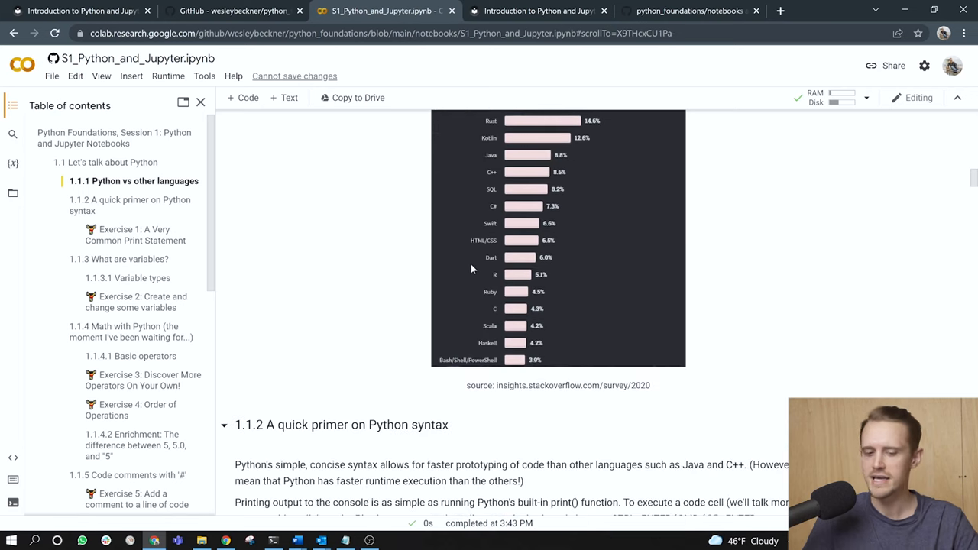
scroll(down, 3)
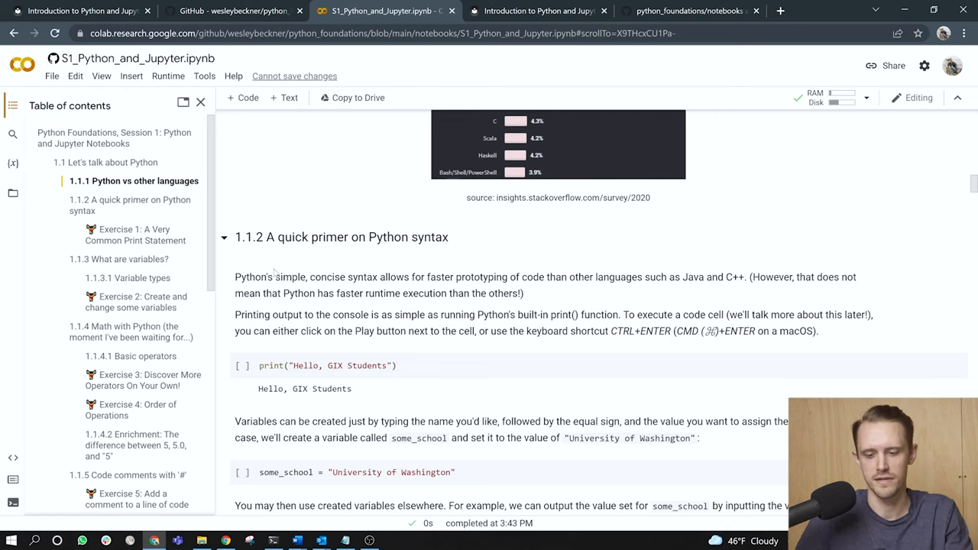
mouse_move(590, 281)
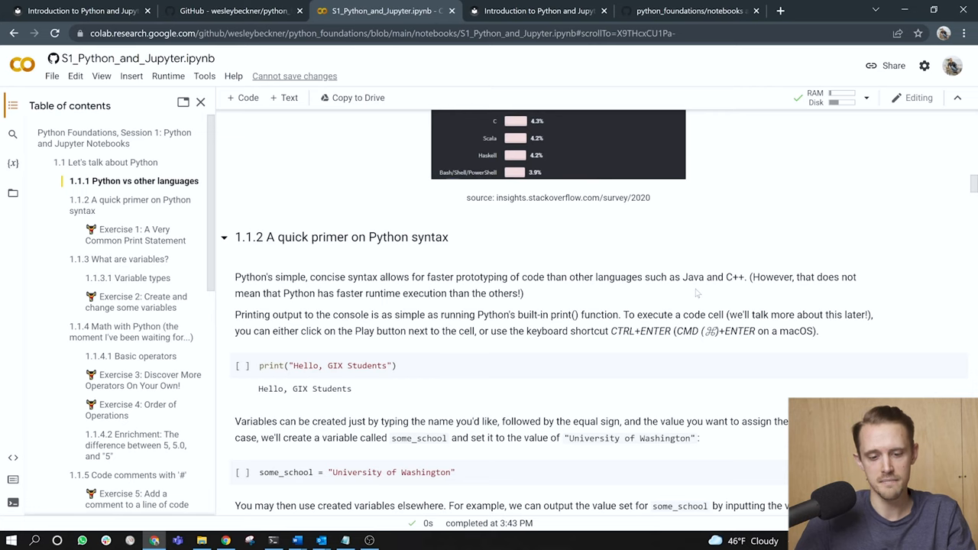
scroll(down, 3)
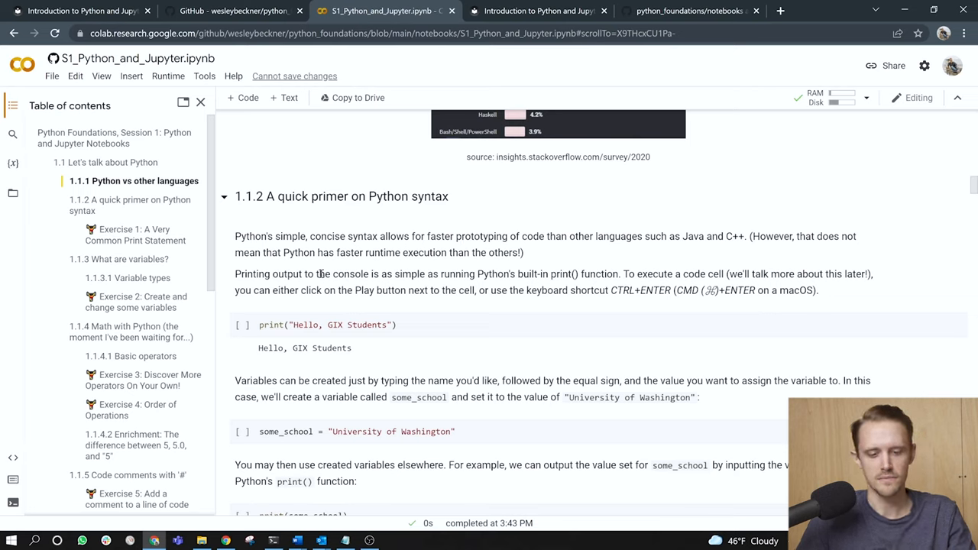
mouse_move(485, 263)
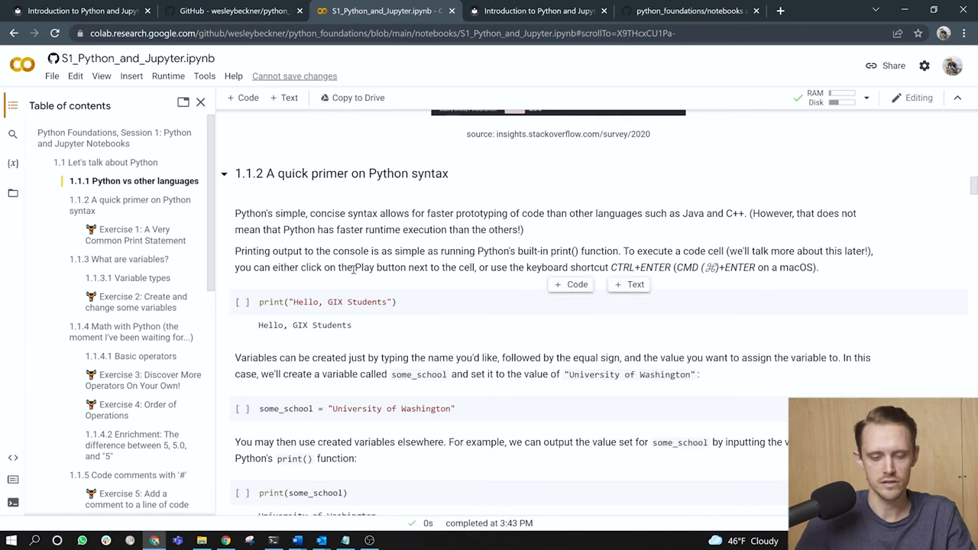
mouse_move(468, 269)
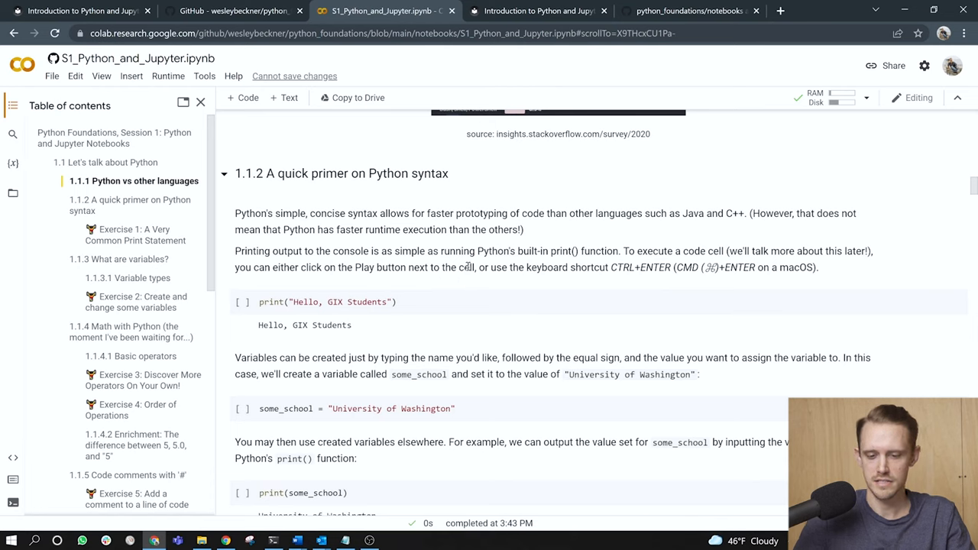
mouse_move(627, 269)
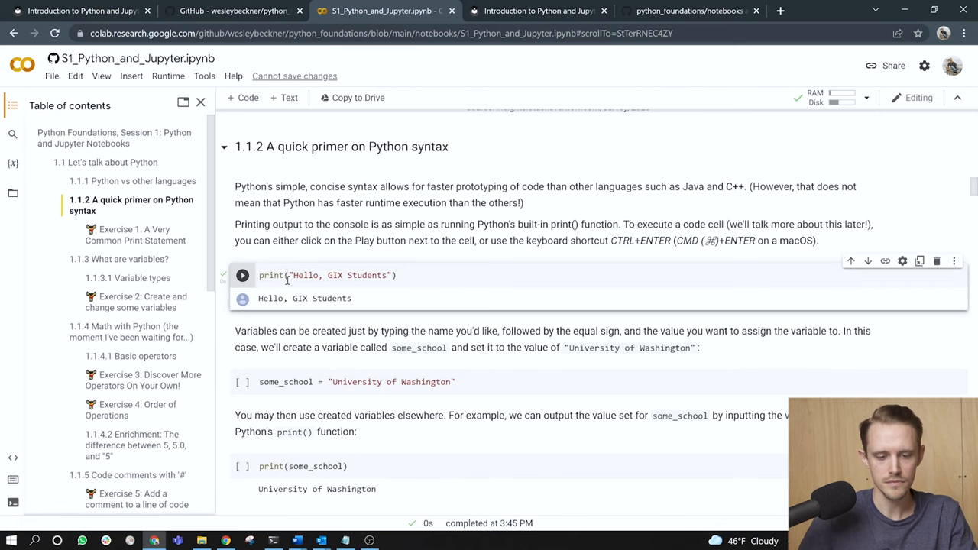
Run the print("Hello, GIX Students") cell so it shows its greeting output as cell [4]
double_click(336, 275)
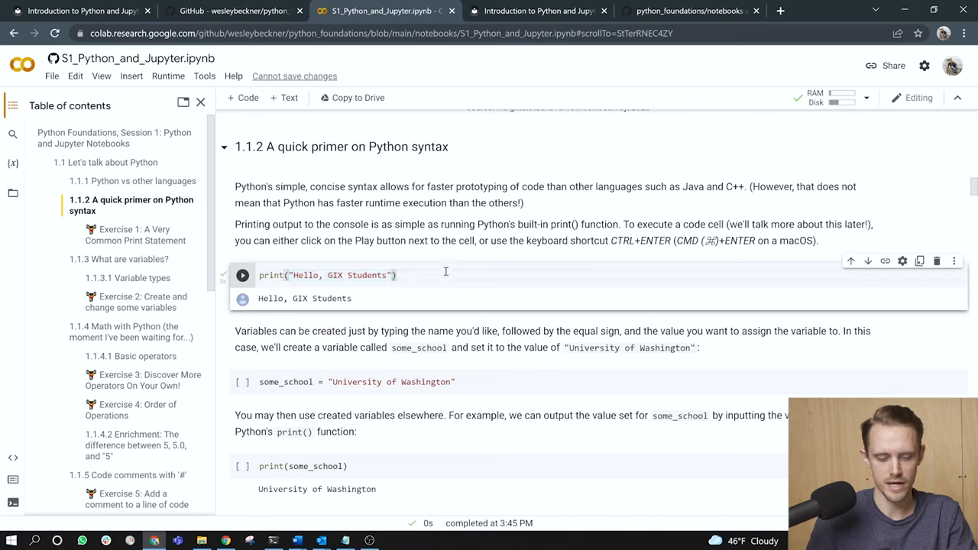
click(241, 275)
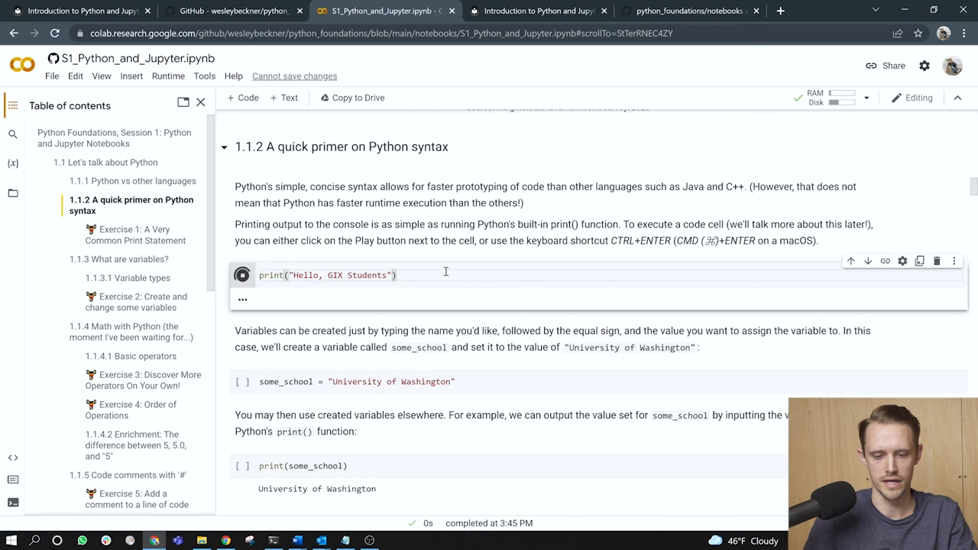
click(241, 275)
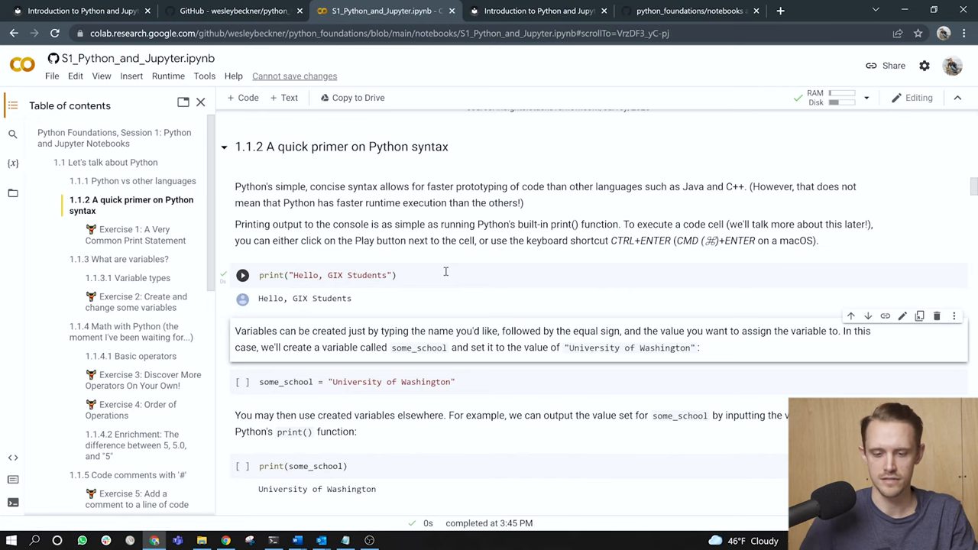
scroll(down, 3)
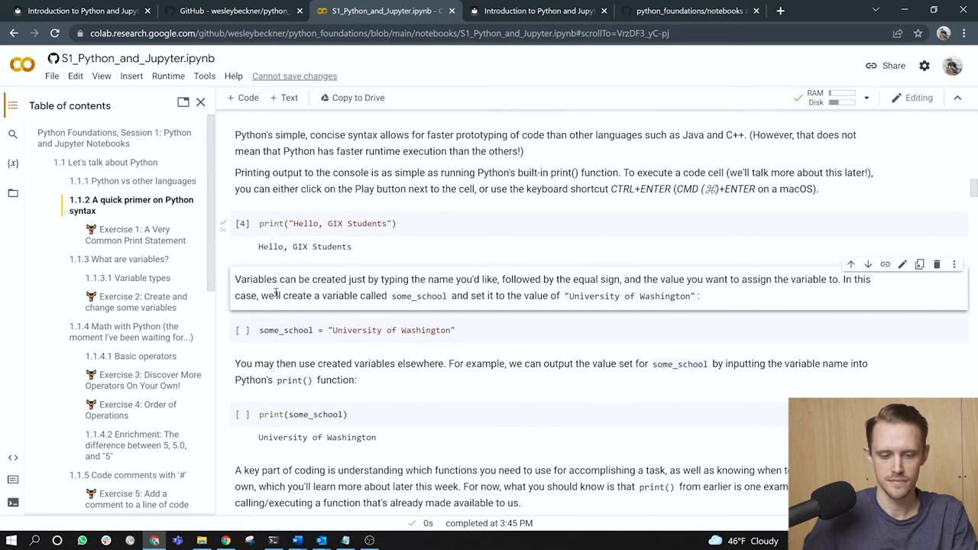
scroll(down, 3)
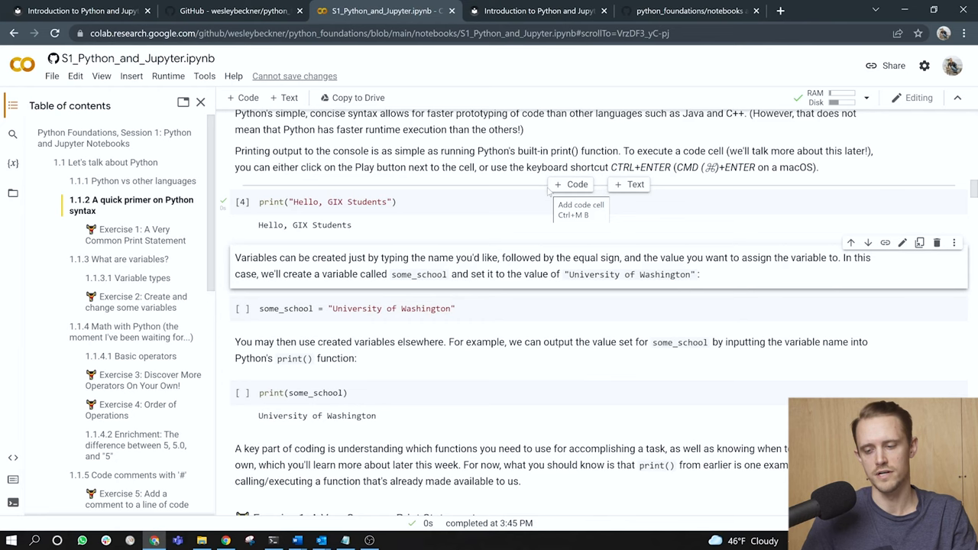
mouse_move(468, 199)
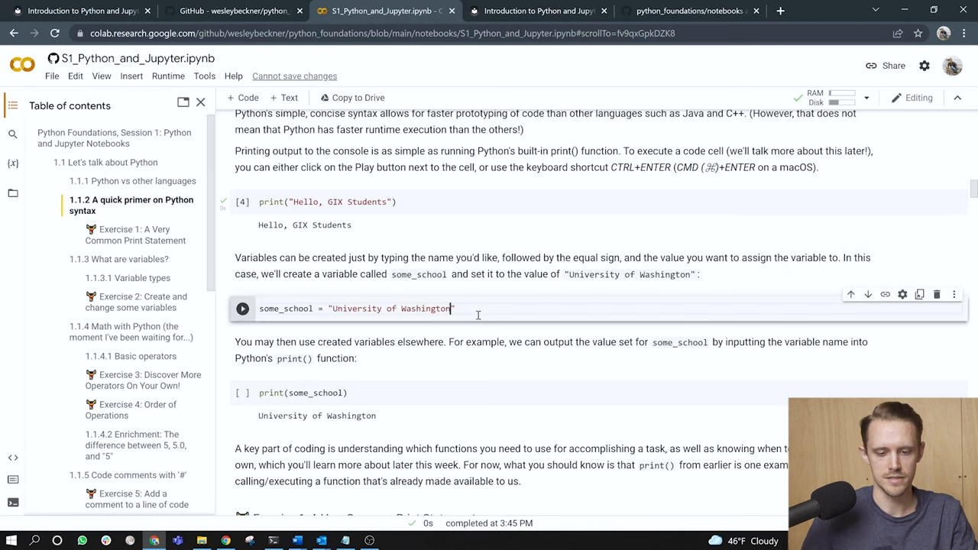
double_click(285, 308)
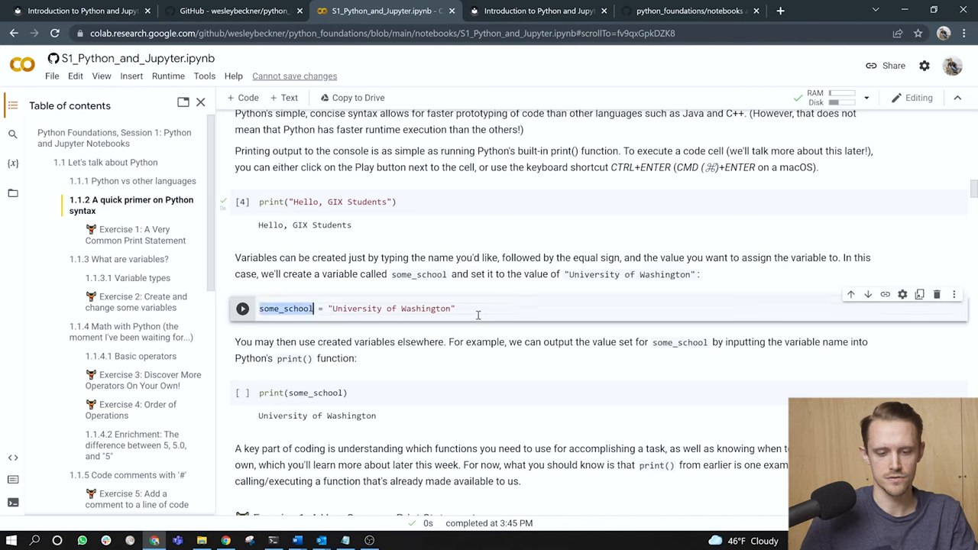
click(476, 309)
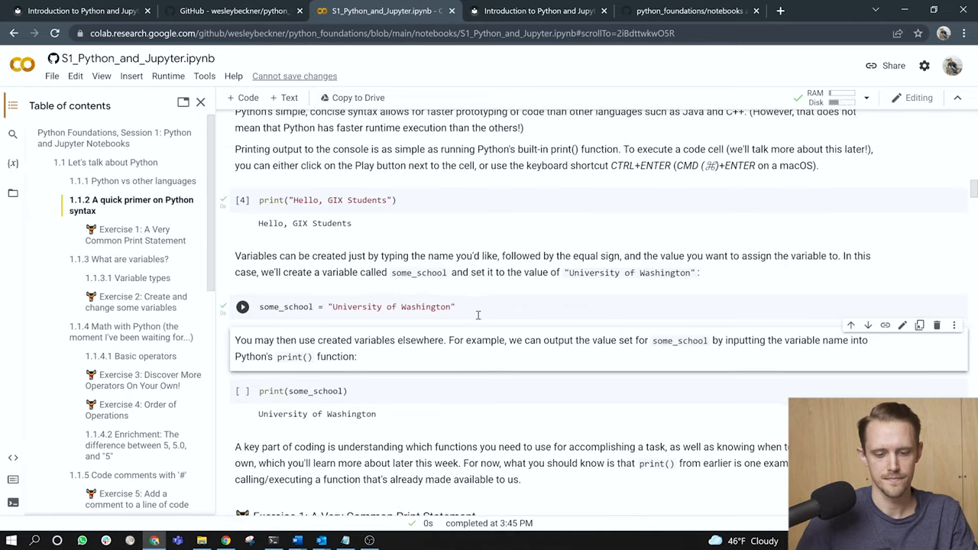
click(241, 305)
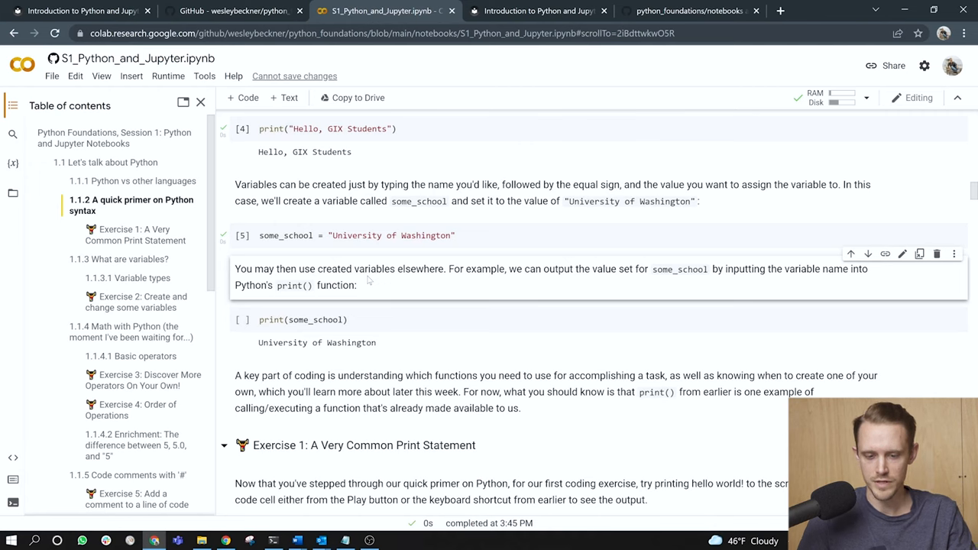
scroll(down, 3)
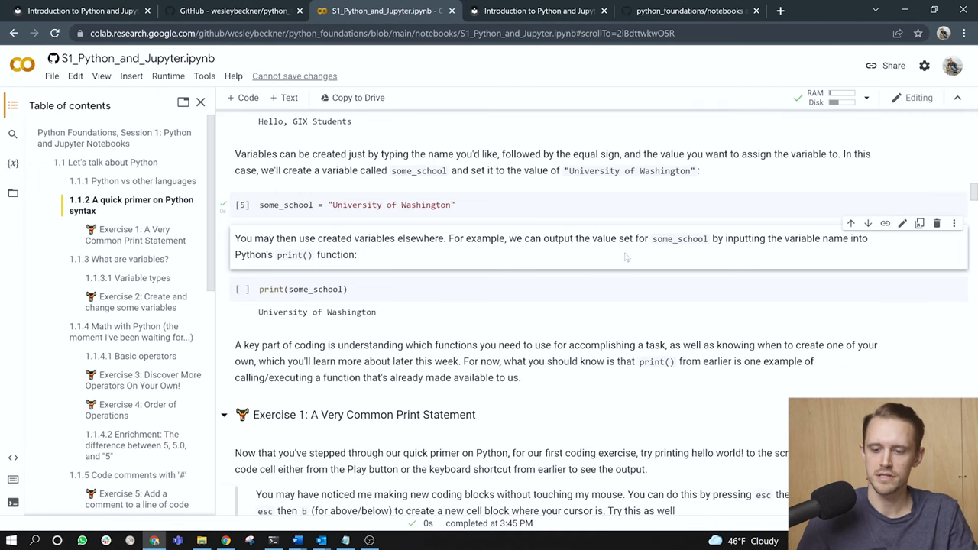
scroll(down, 3)
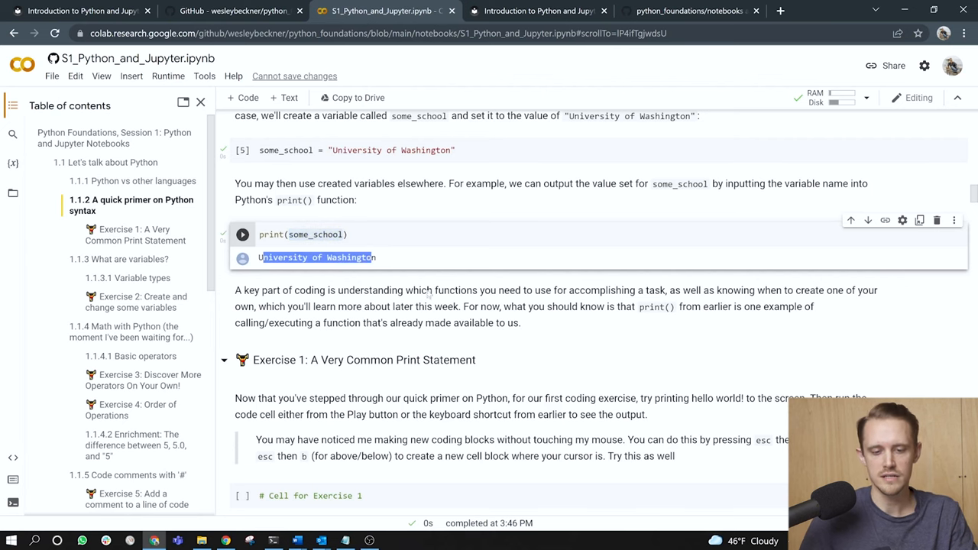
scroll(down, 3)
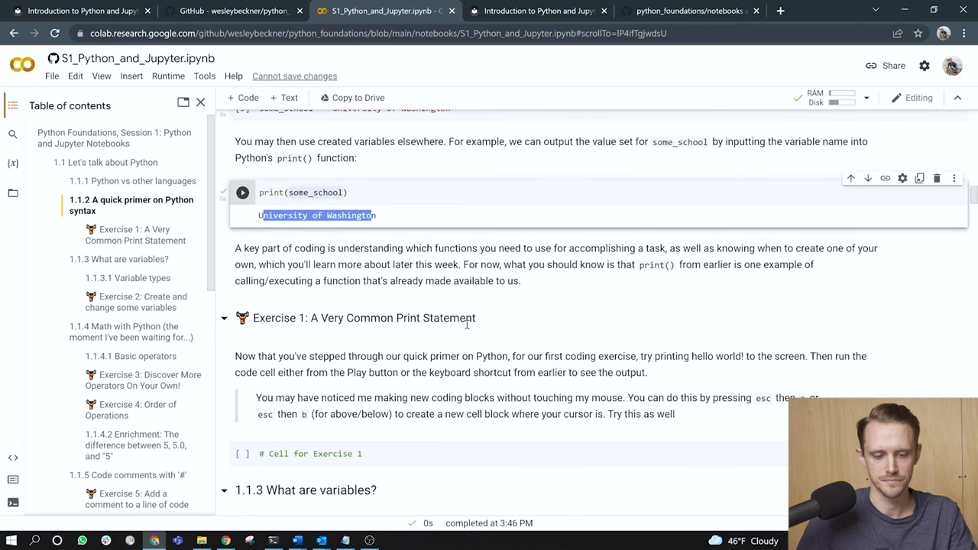
scroll(down, 3)
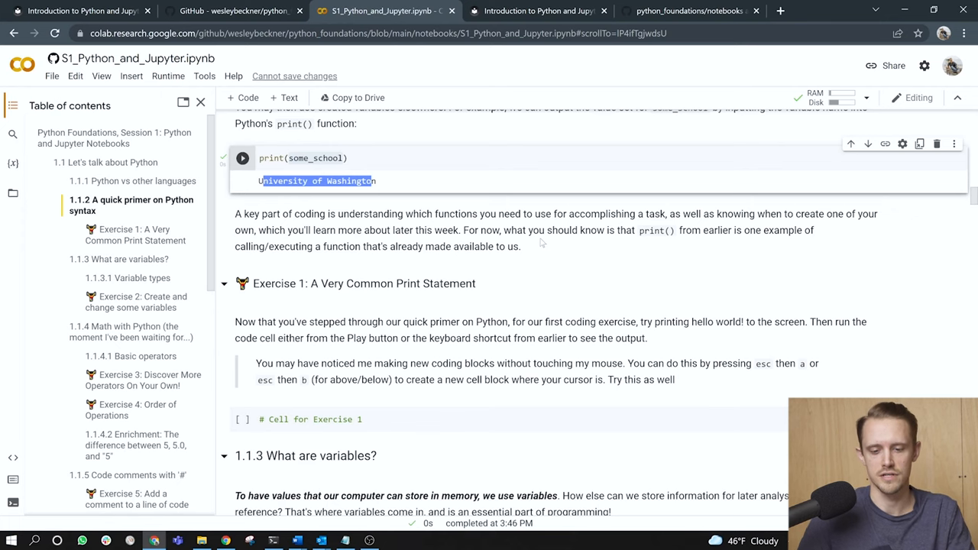
scroll(down, 3)
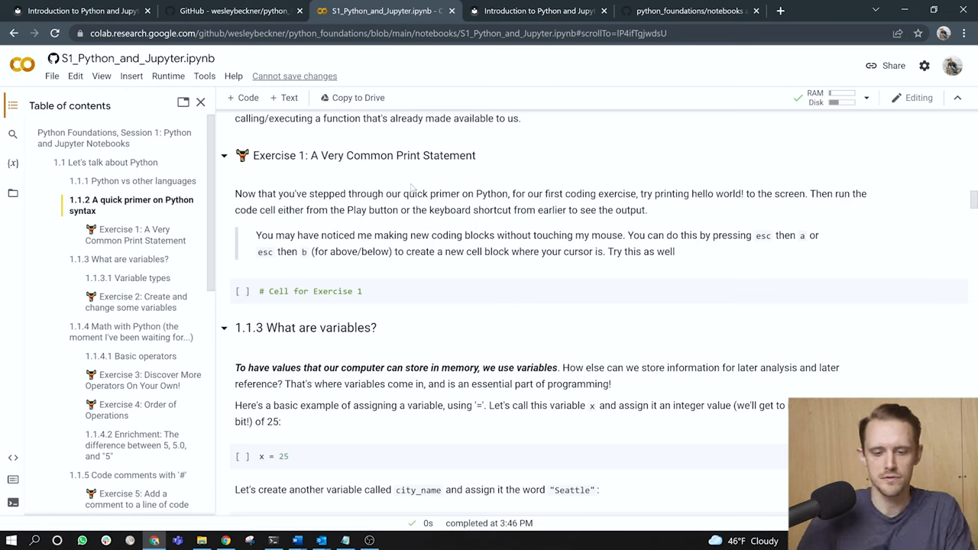
mouse_move(590, 206)
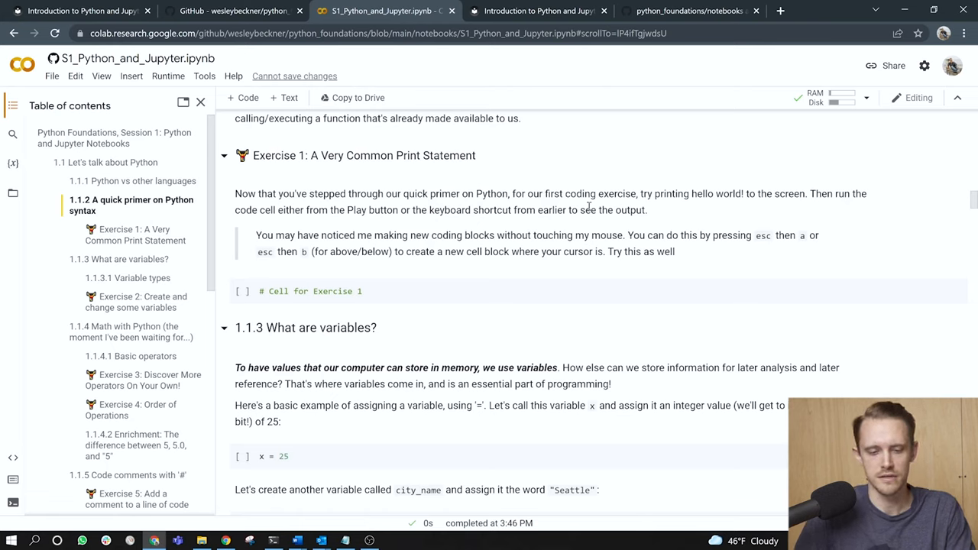
mouse_move(496, 211)
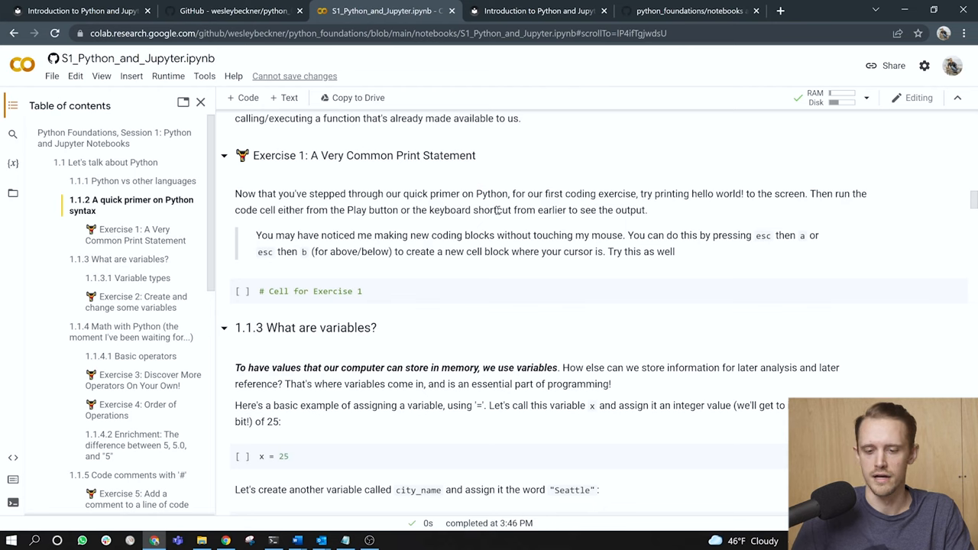
scroll(down, 3)
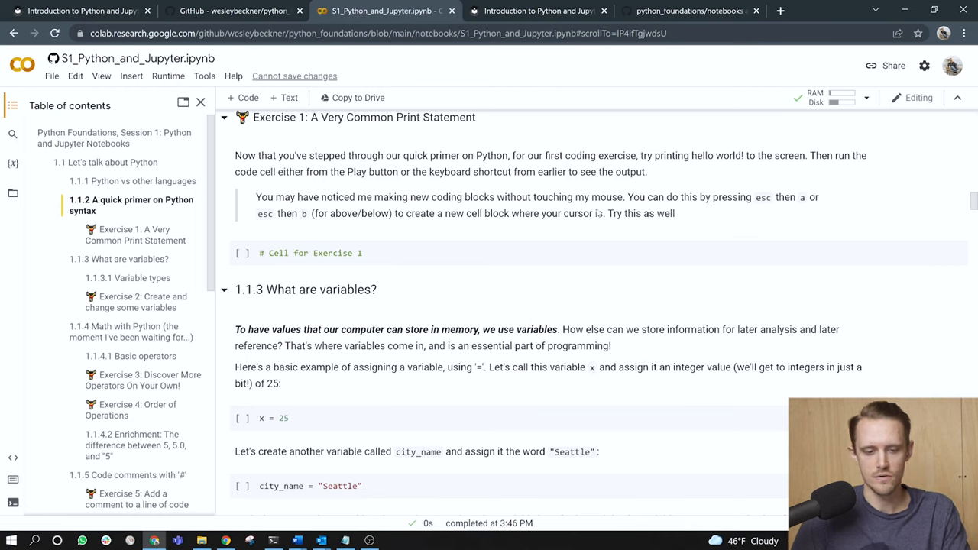
mouse_move(489, 229)
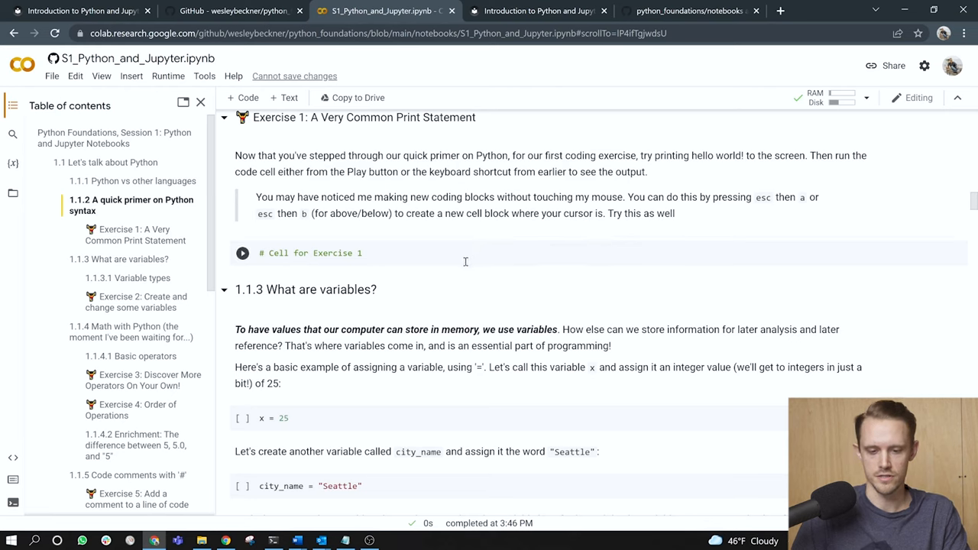
Write print("hello") into the Exercise 1 code cell
click(464, 263)
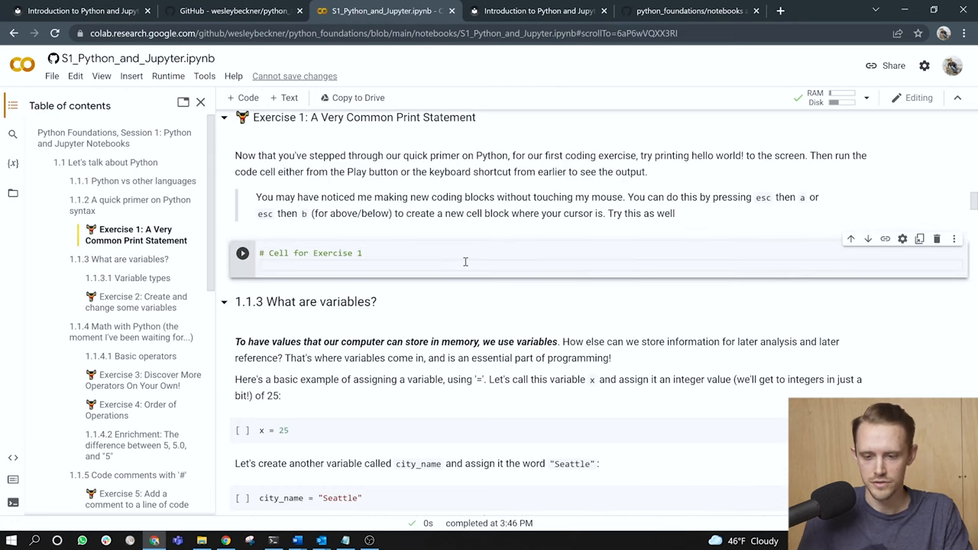
text(print())
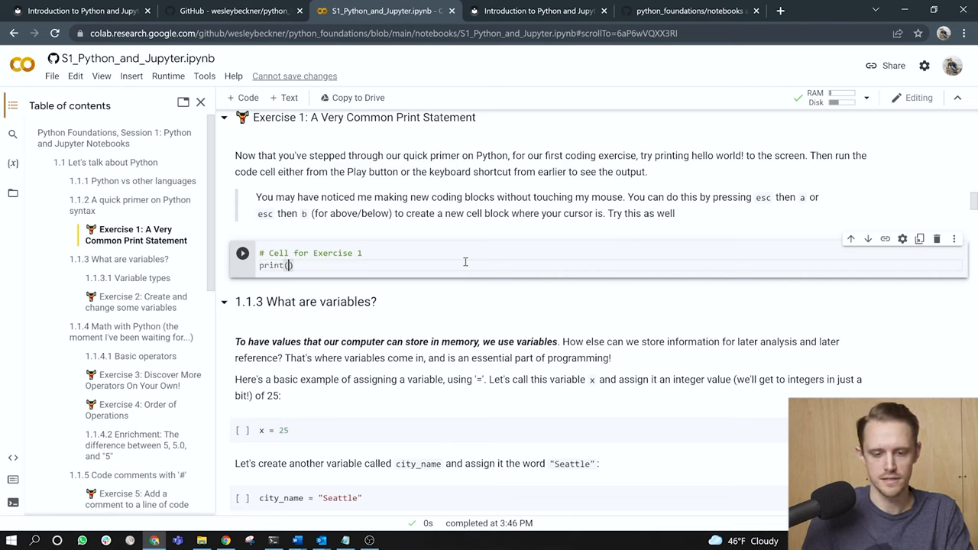
text("")
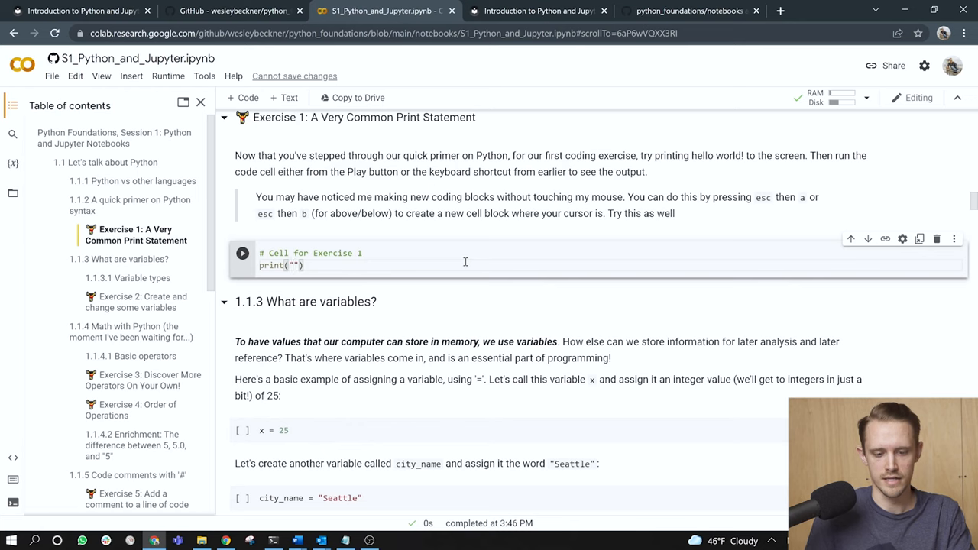
text(hello)
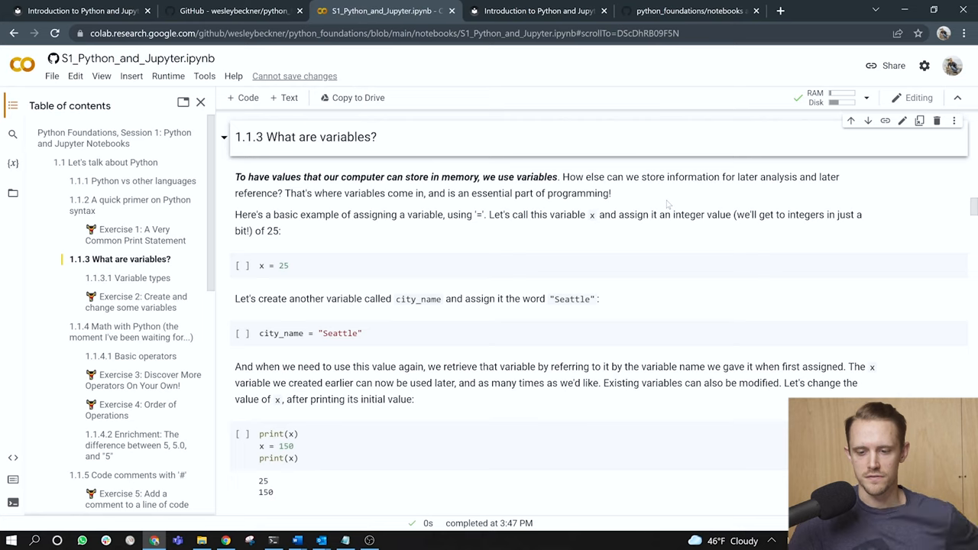
mouse_move(354, 208)
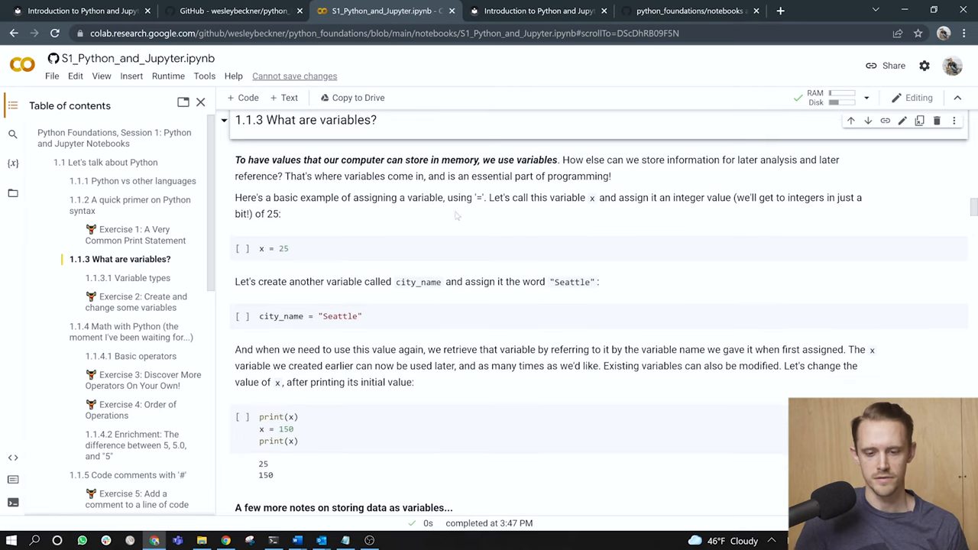
mouse_move(620, 214)
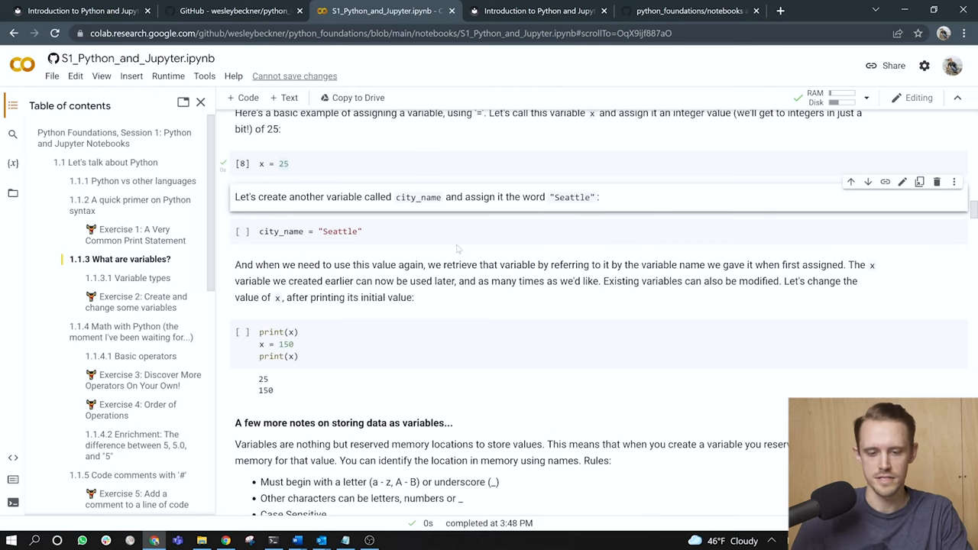
Inspect the x reassignment cell, highlighting the new value 150 and the printed 25
scroll(down, 3)
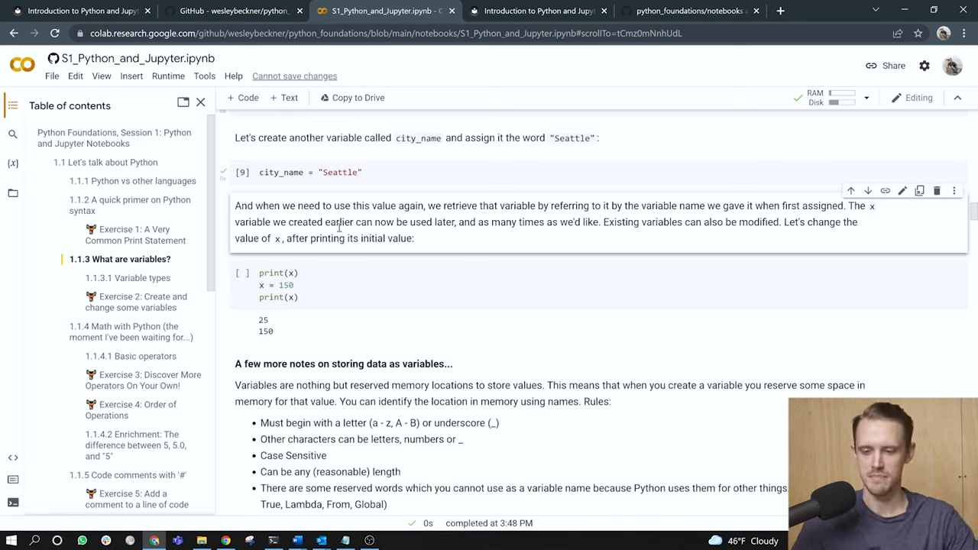
scroll(down, 3)
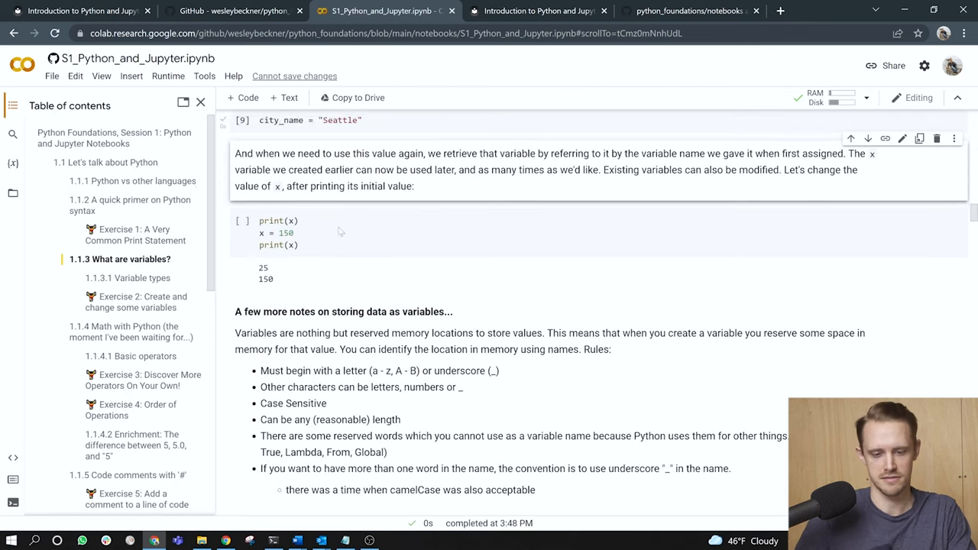
click(300, 217)
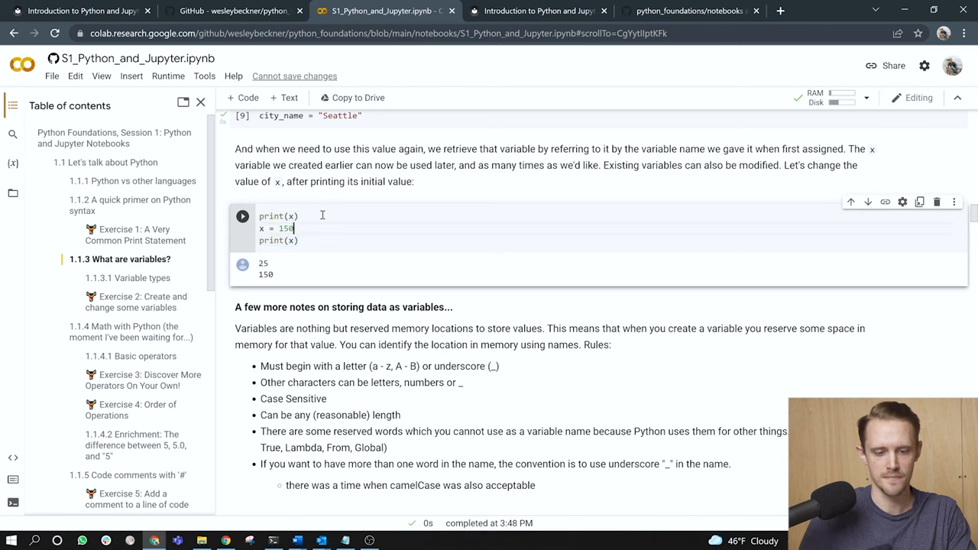
double_click(276, 228)
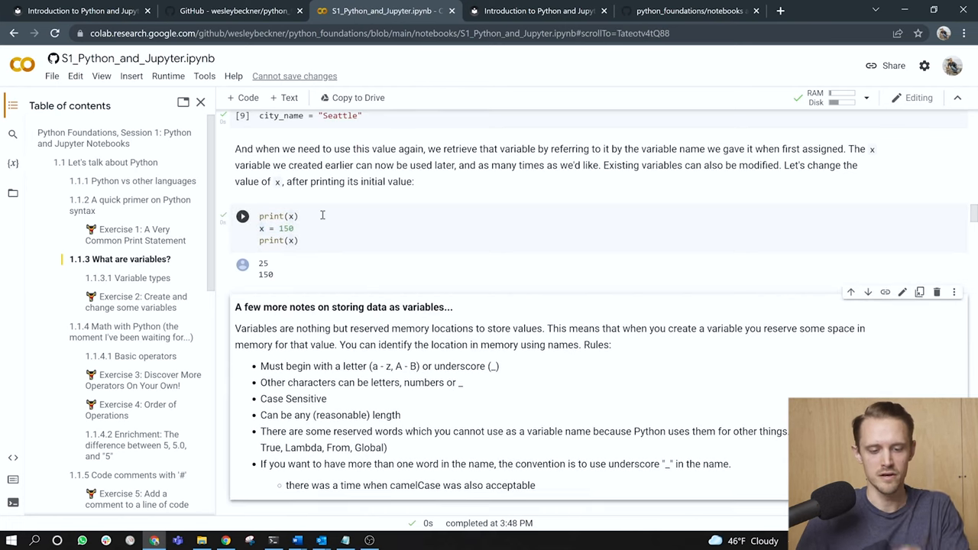
double_click(262, 263)
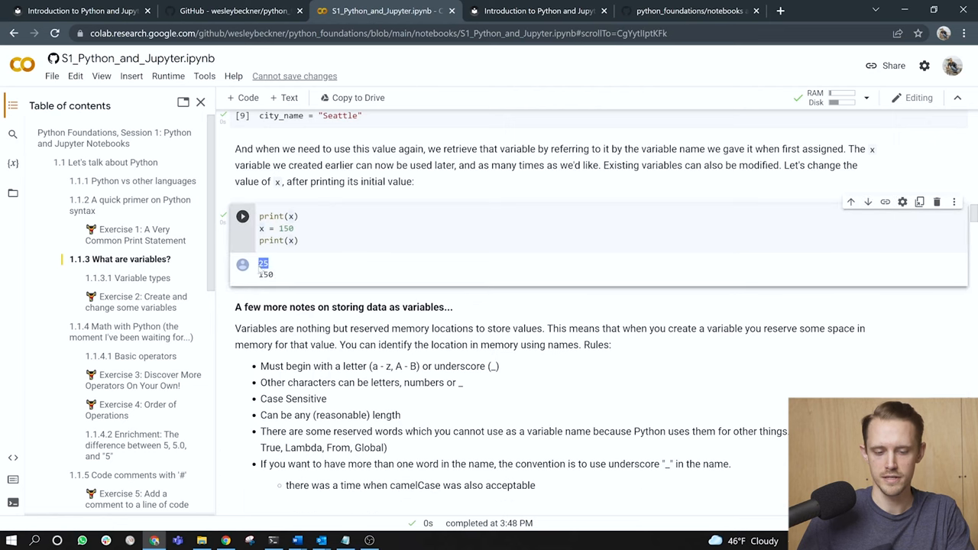
scroll(down, 3)
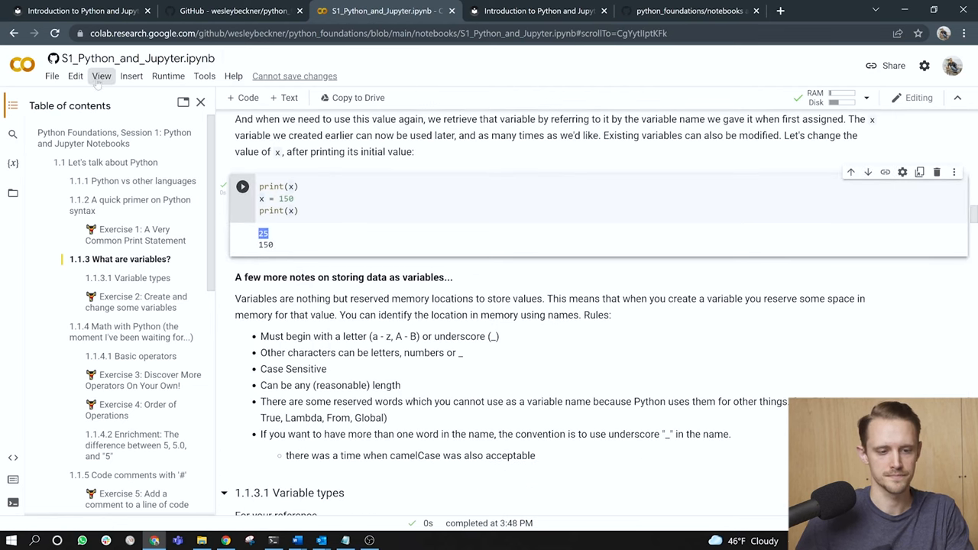
Open the View menu and close it without changing anything
click(101, 77)
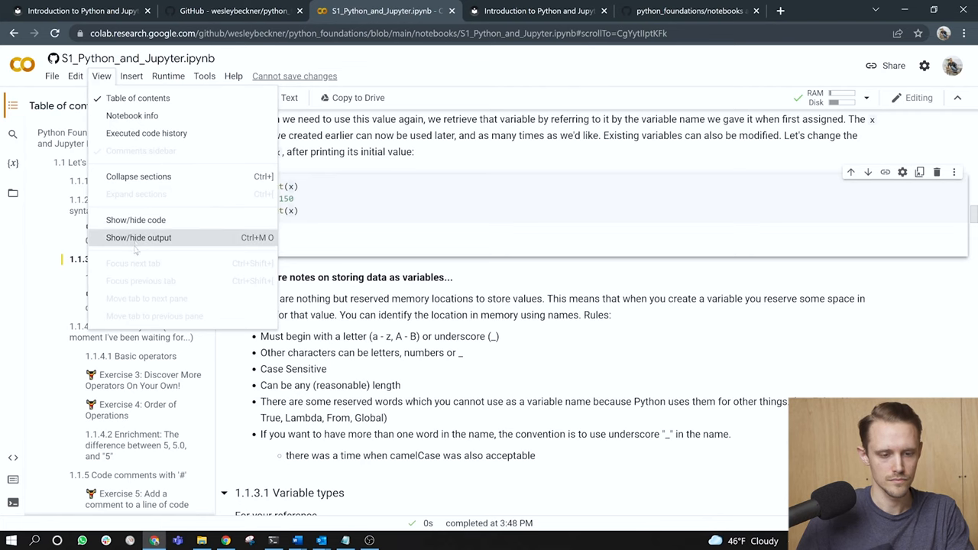
click(138, 237)
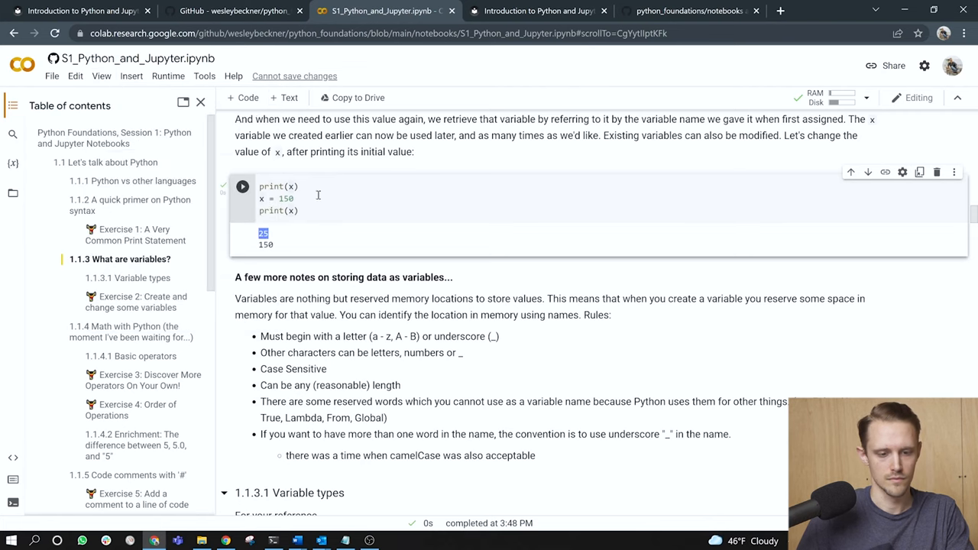
Scroll through the variable naming rules down to the 1.1.3.1 Variable types data-type list
scroll(down, 3)
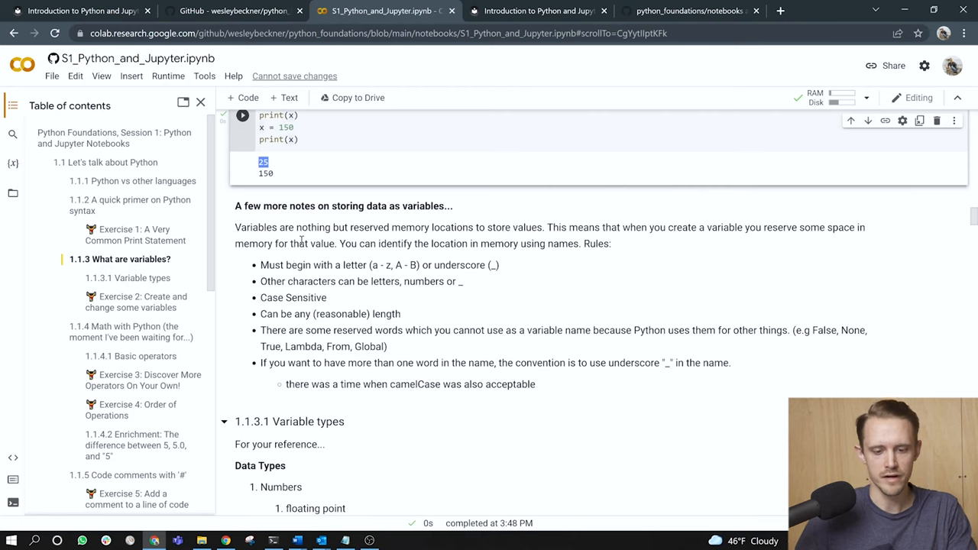
mouse_move(449, 247)
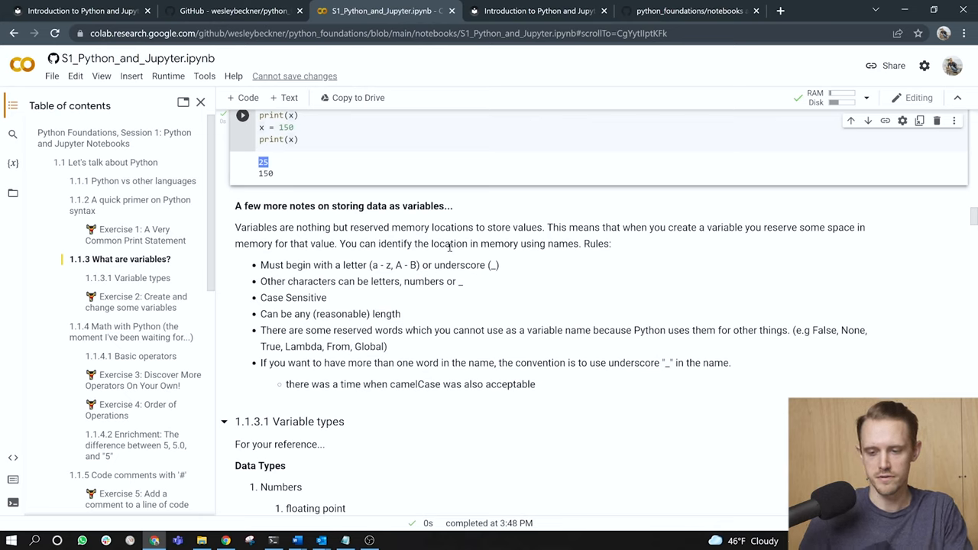
mouse_move(333, 256)
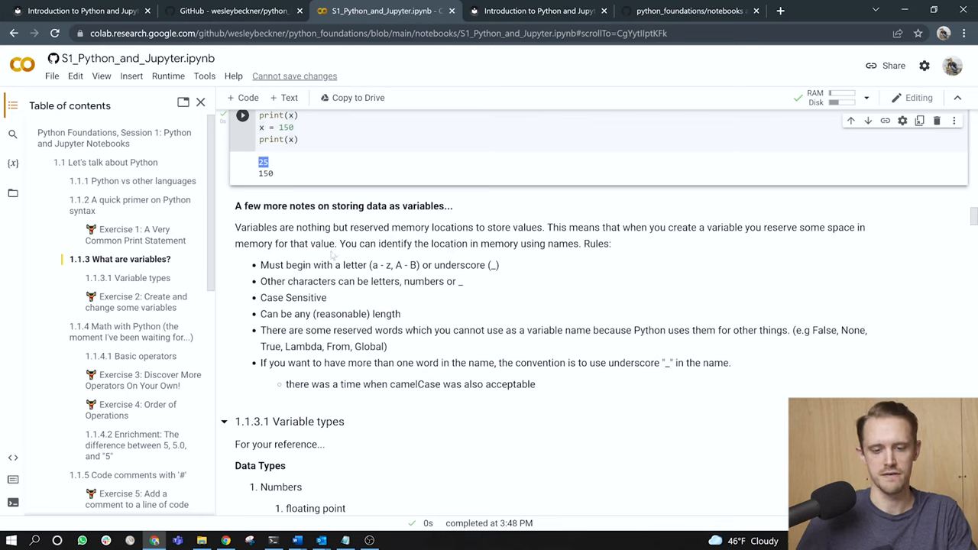
scroll(down, 3)
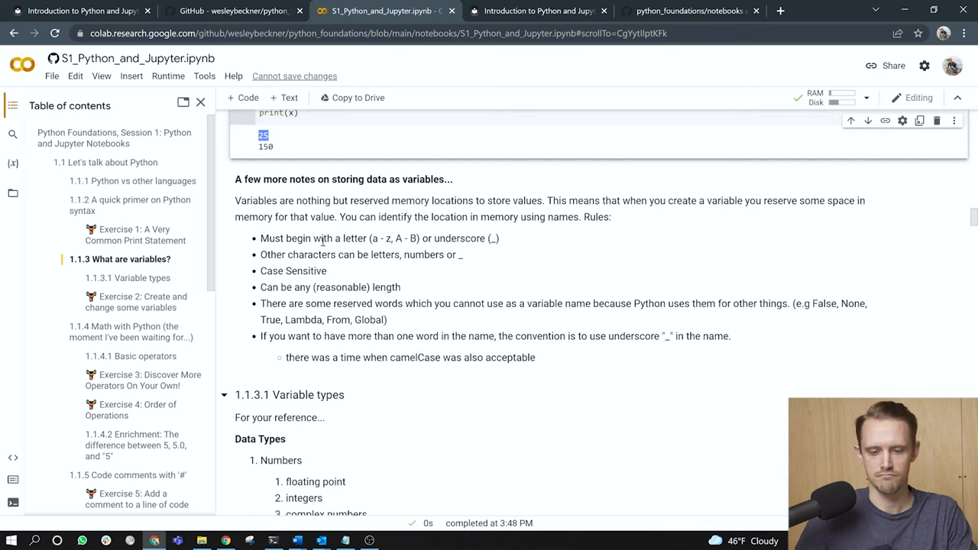
scroll(down, 3)
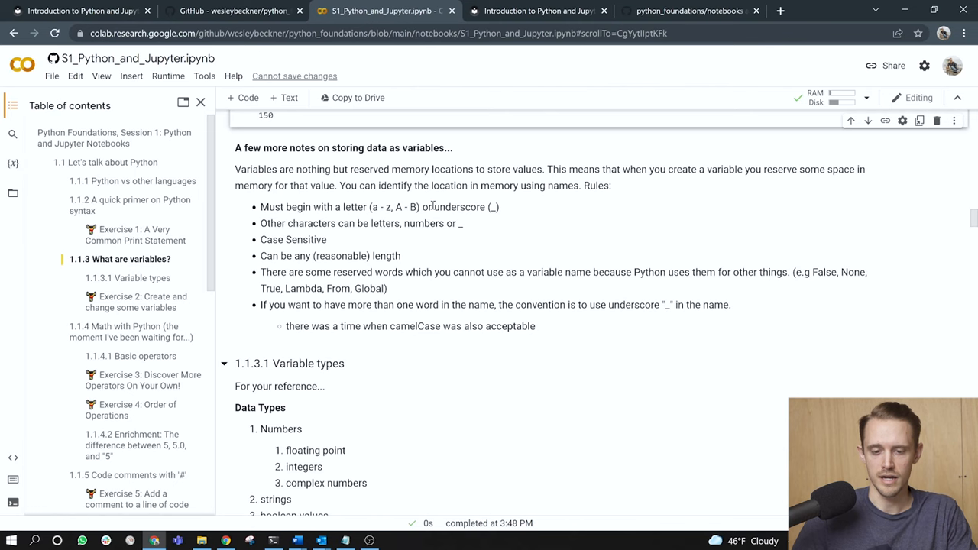
scroll(down, 3)
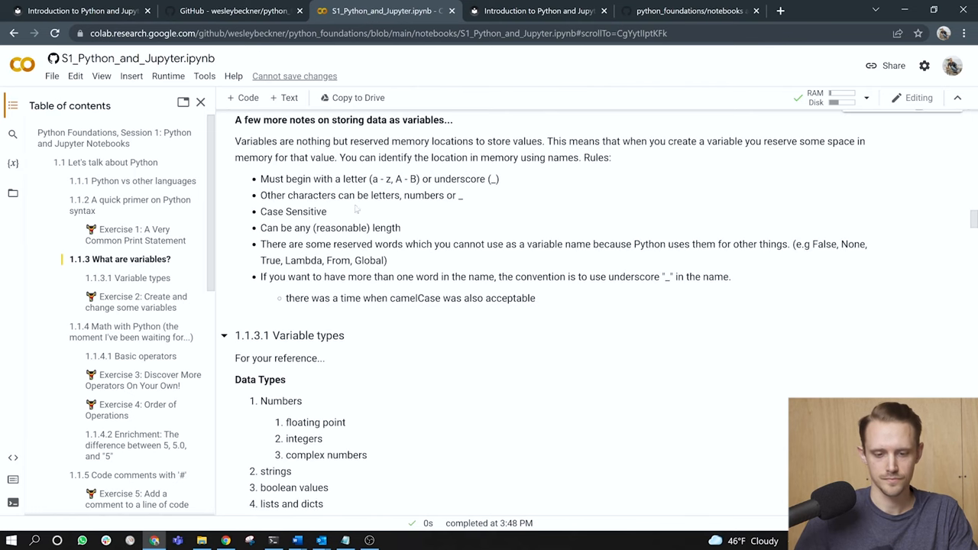
mouse_move(425, 184)
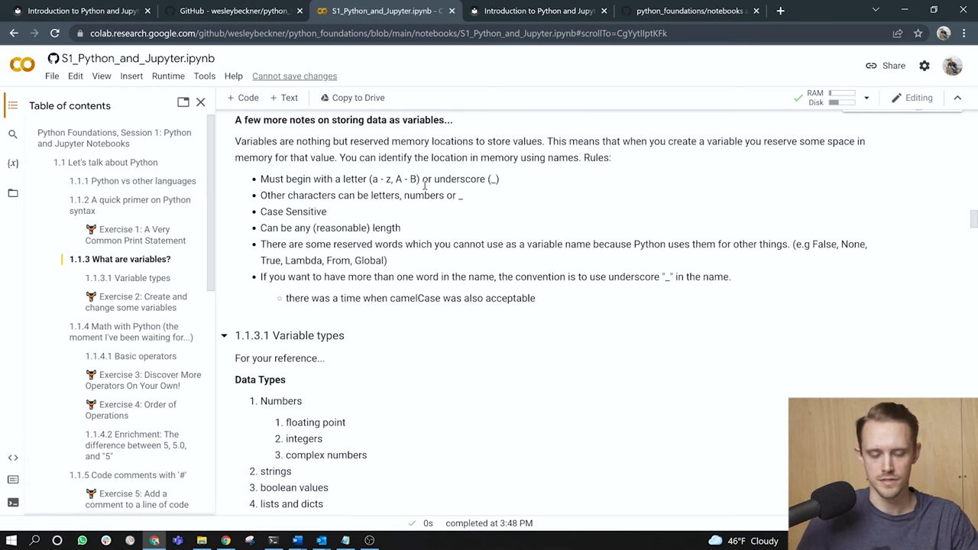
scroll(down, 3)
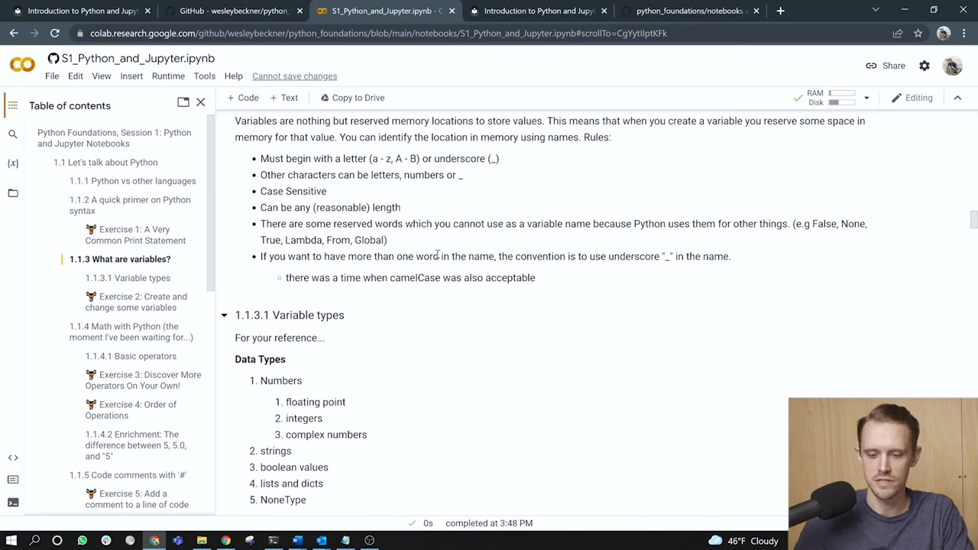
scroll(down, 3)
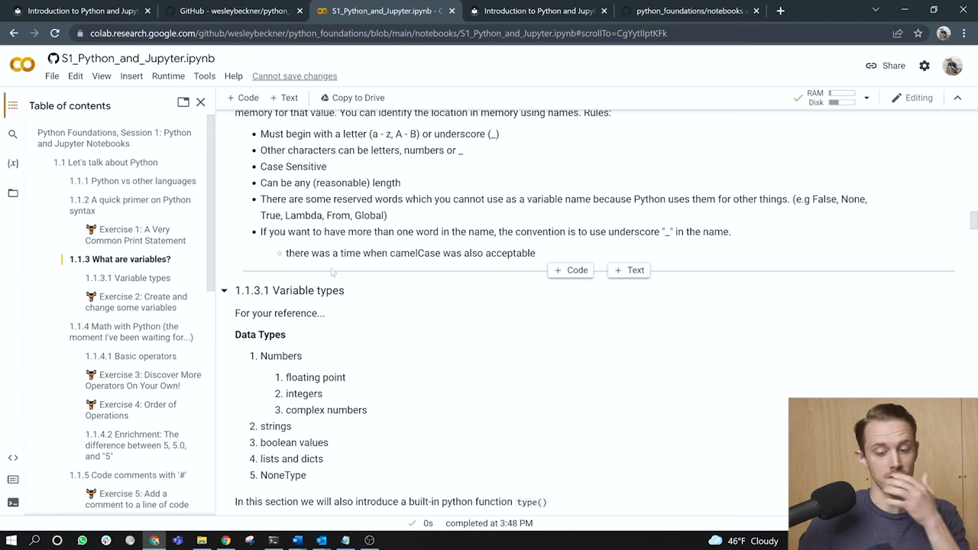
scroll(down, 3)
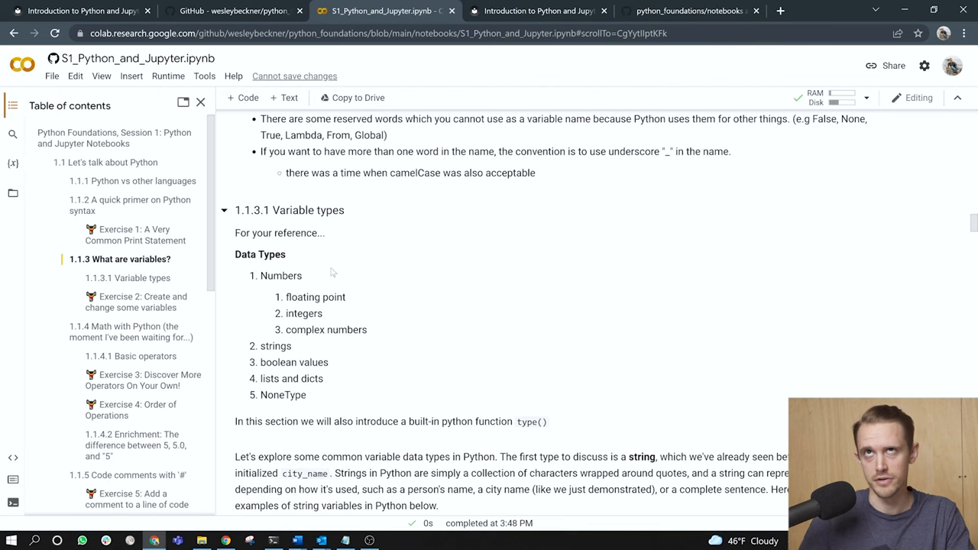
scroll(down, 3)
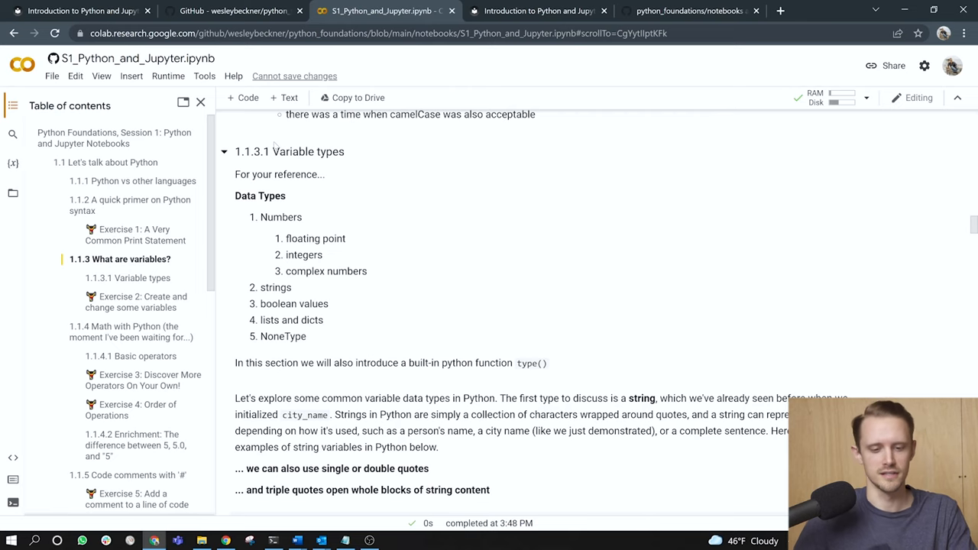
mouse_move(367, 183)
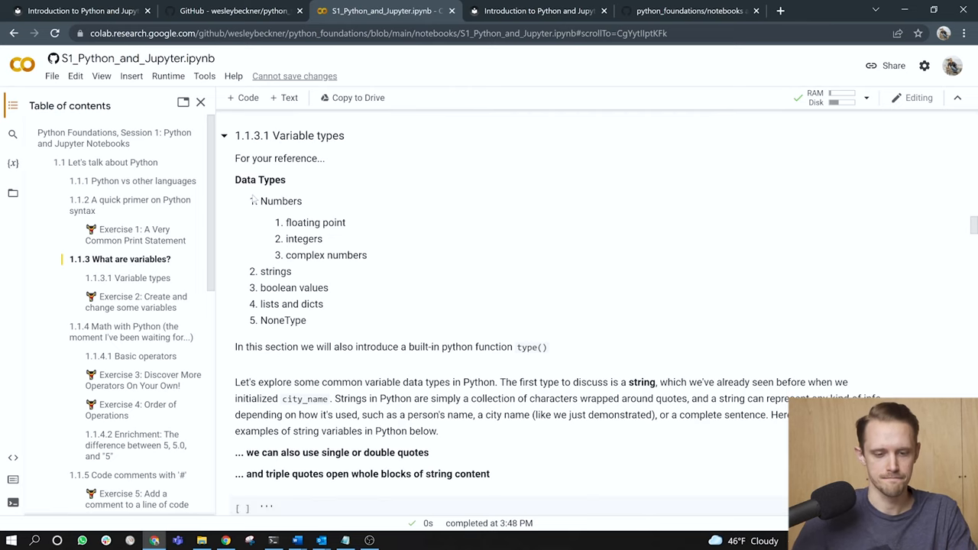
scroll(down, 3)
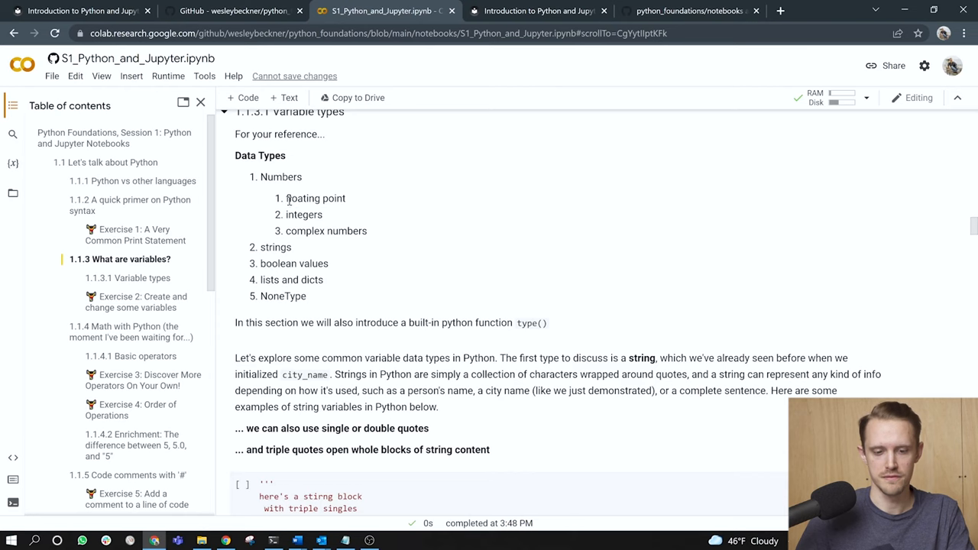
double_click(315, 198)
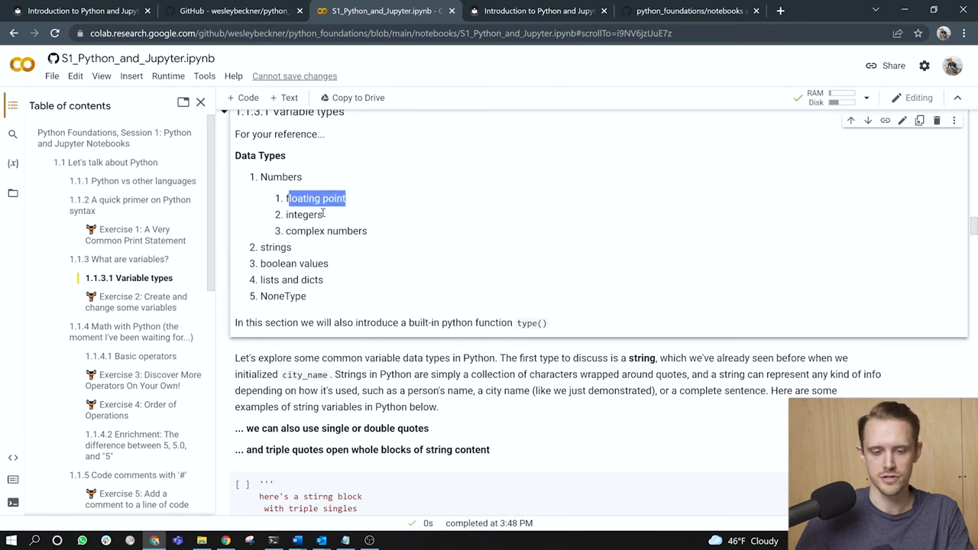
double_click(327, 230)
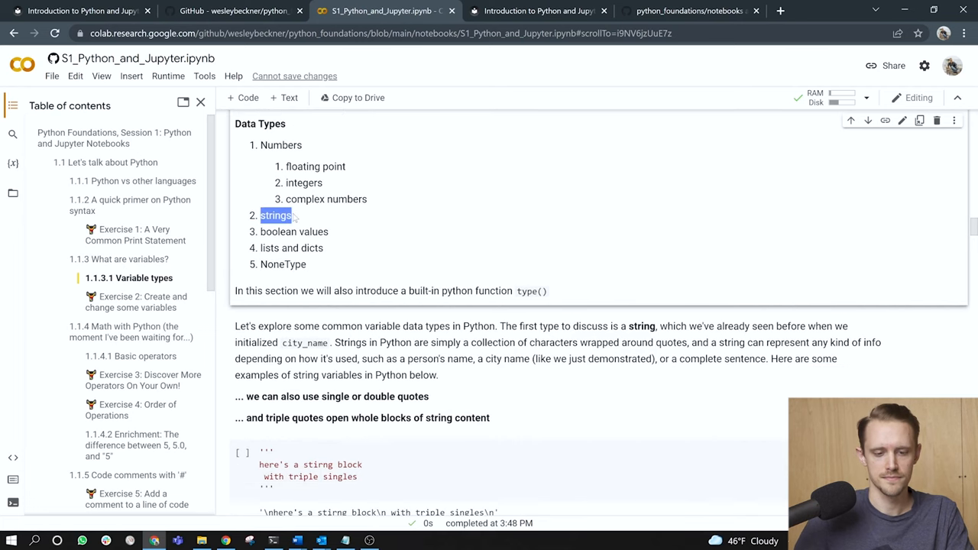
double_click(278, 232)
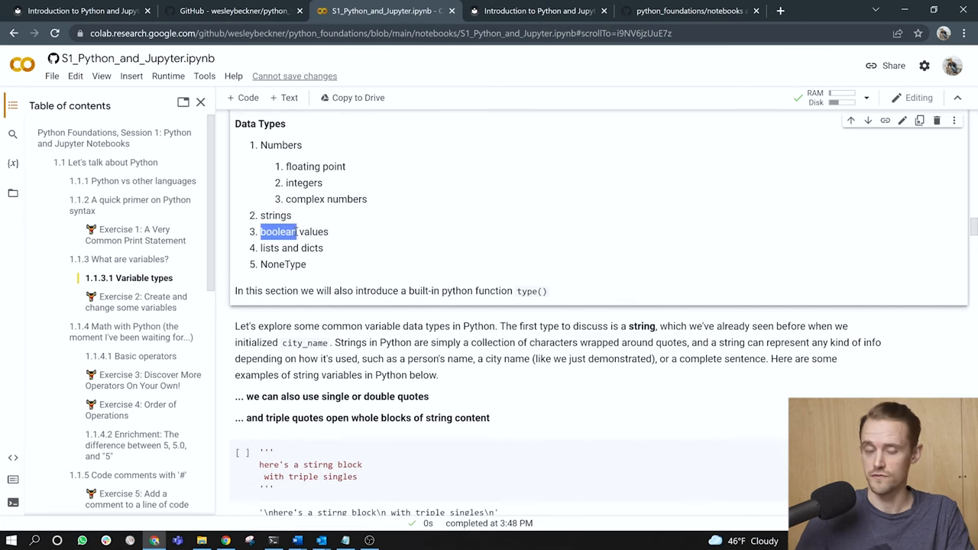
double_click(269, 248)
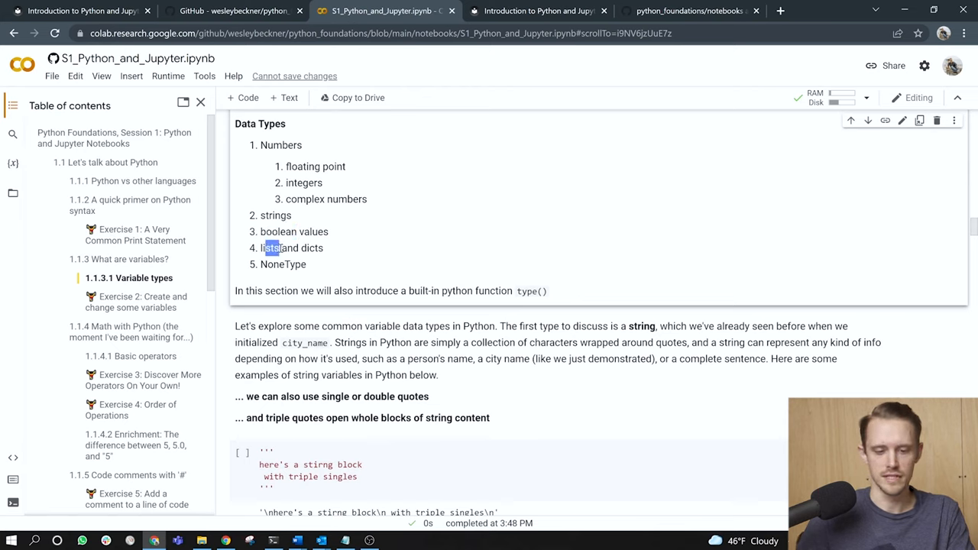
double_click(309, 247)
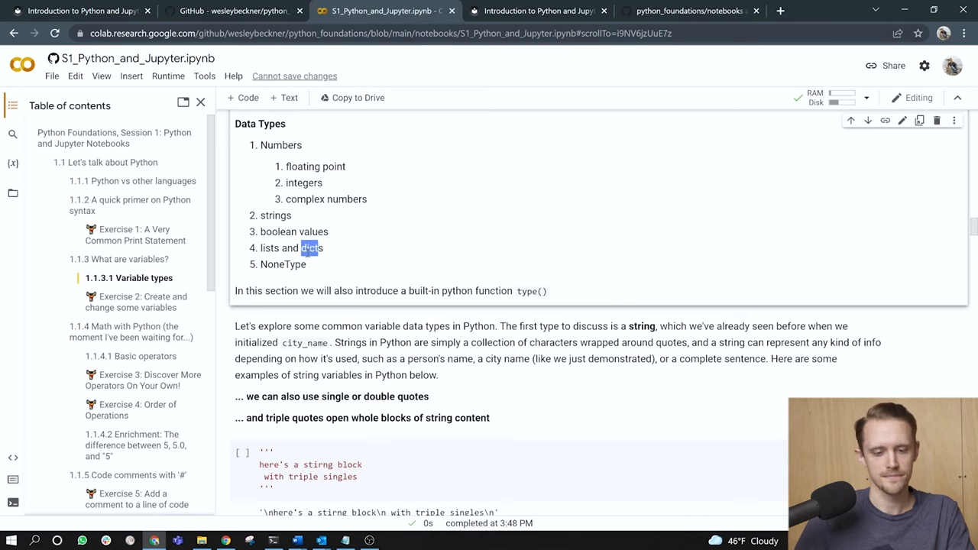
double_click(284, 265)
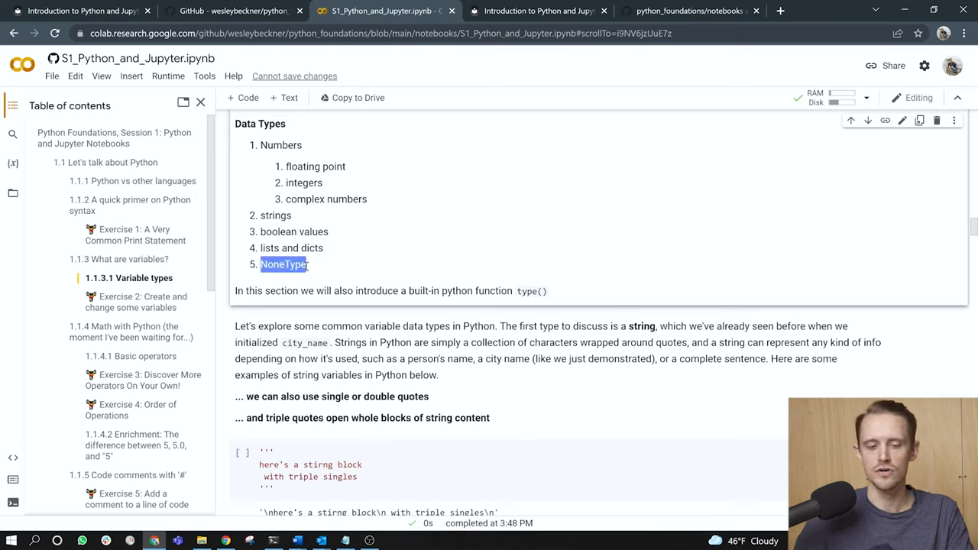
scroll(down, 3)
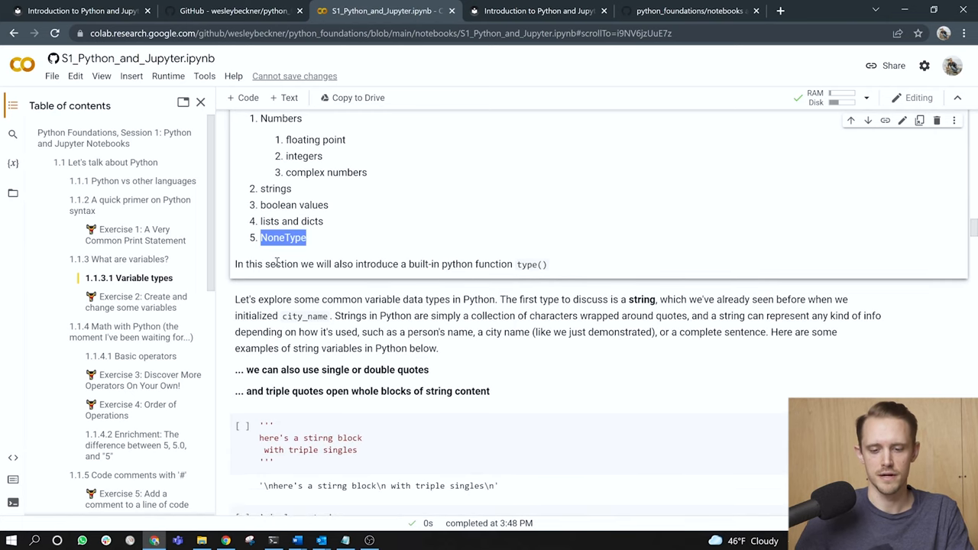
mouse_move(418, 282)
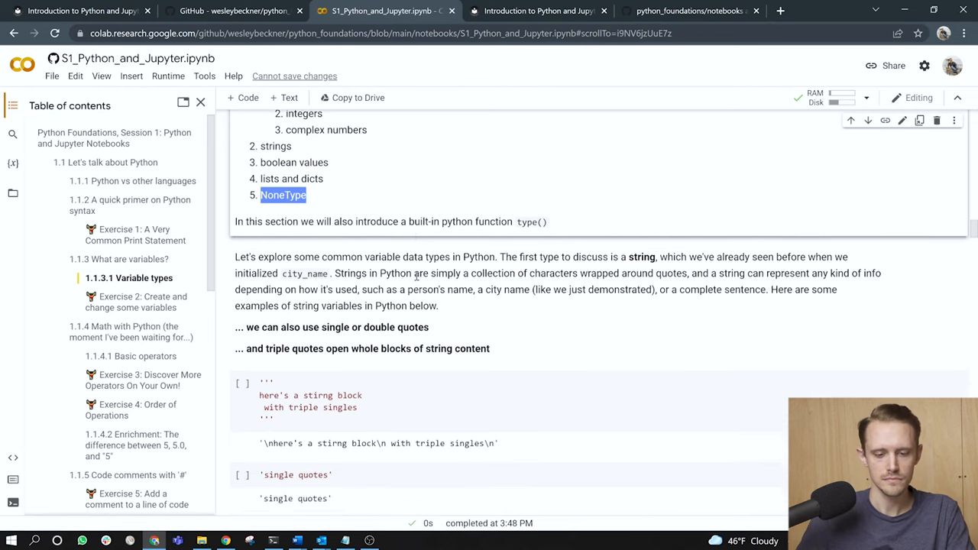
Scroll through the string examples and highlight the newline characters in the multi-line output
scroll(down, 3)
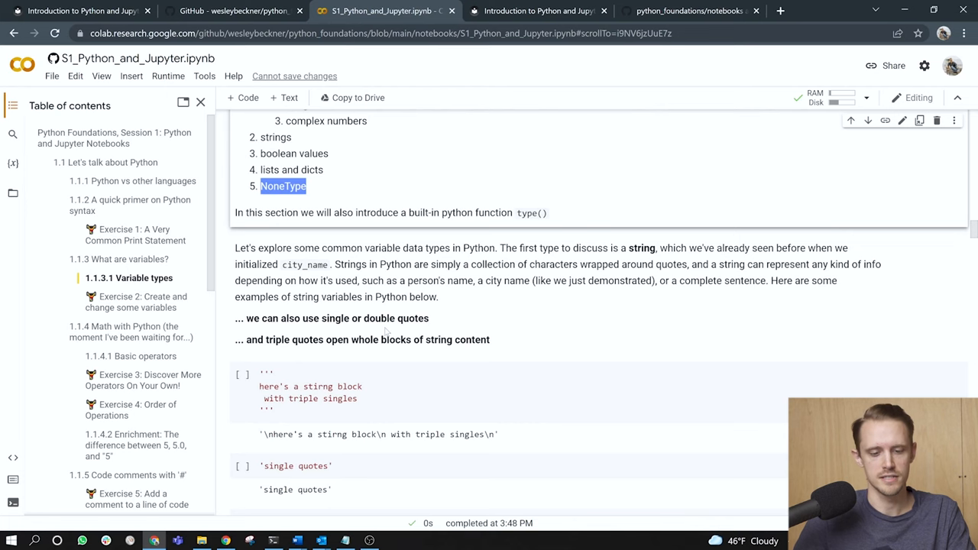
scroll(down, 3)
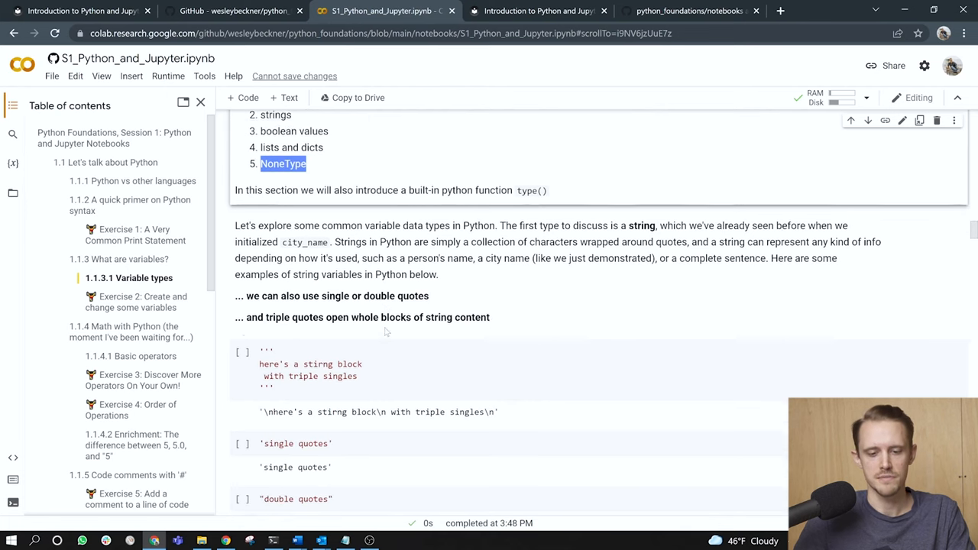
scroll(down, 3)
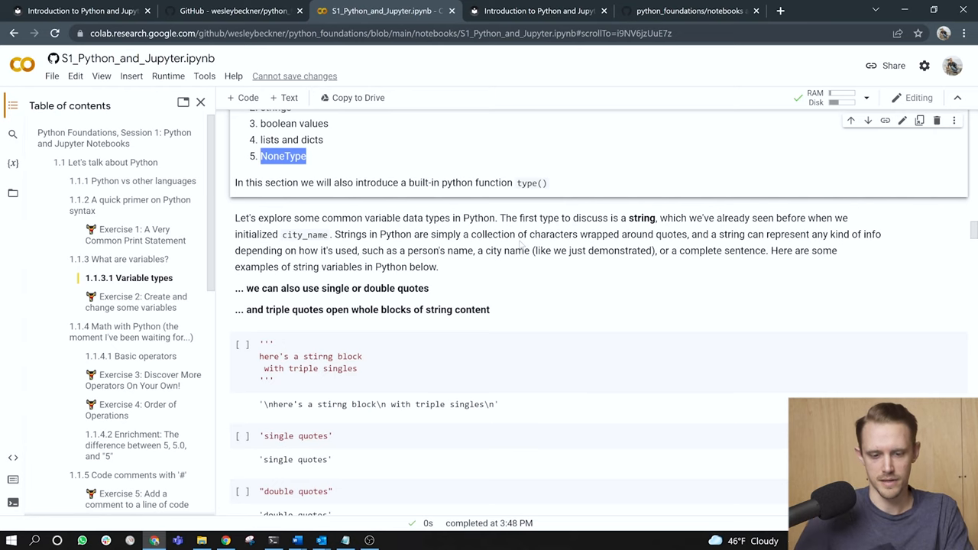
scroll(down, 3)
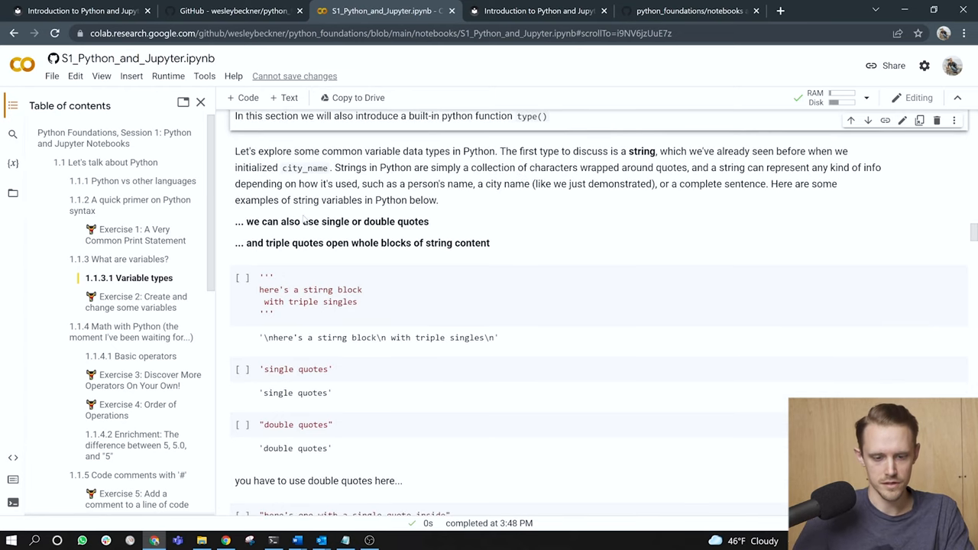
scroll(down, 3)
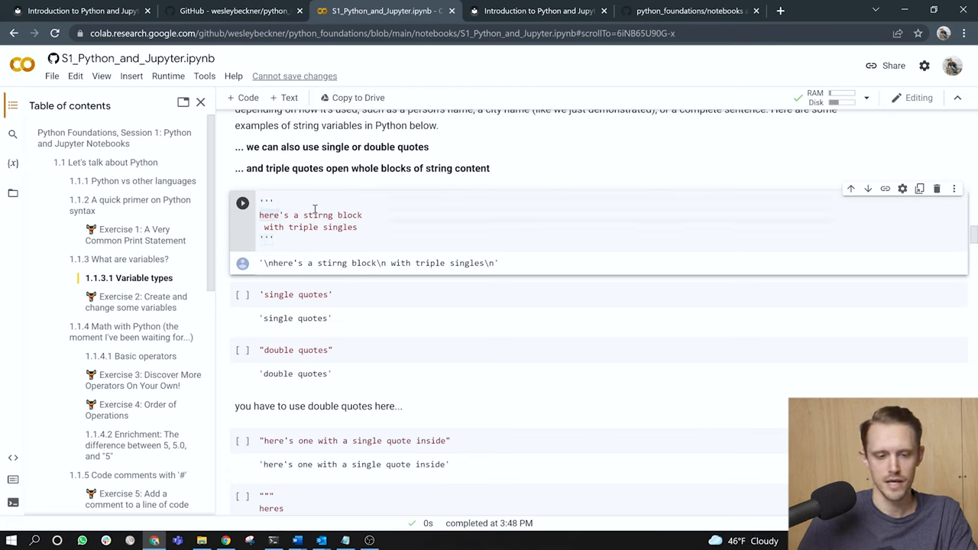
drag(260, 214, 356, 226)
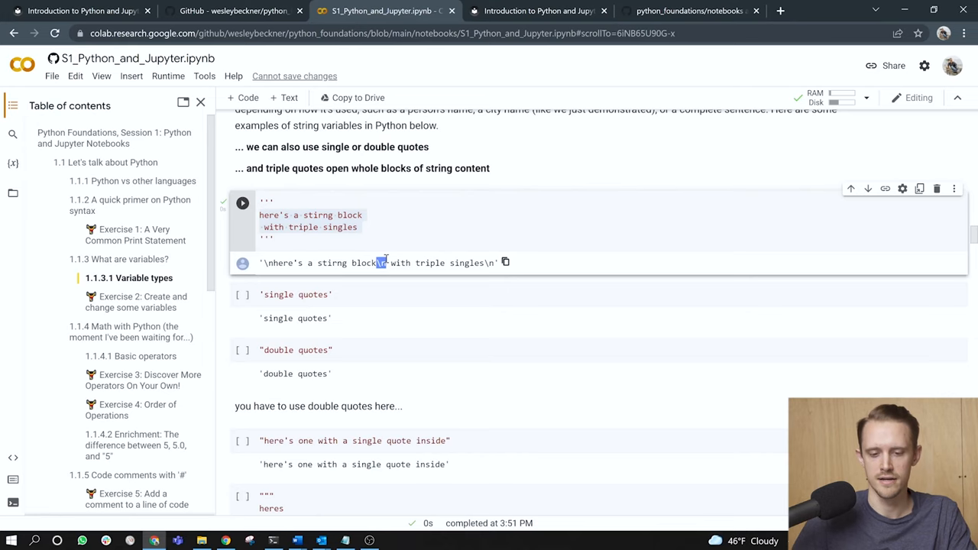
scroll(down, 3)
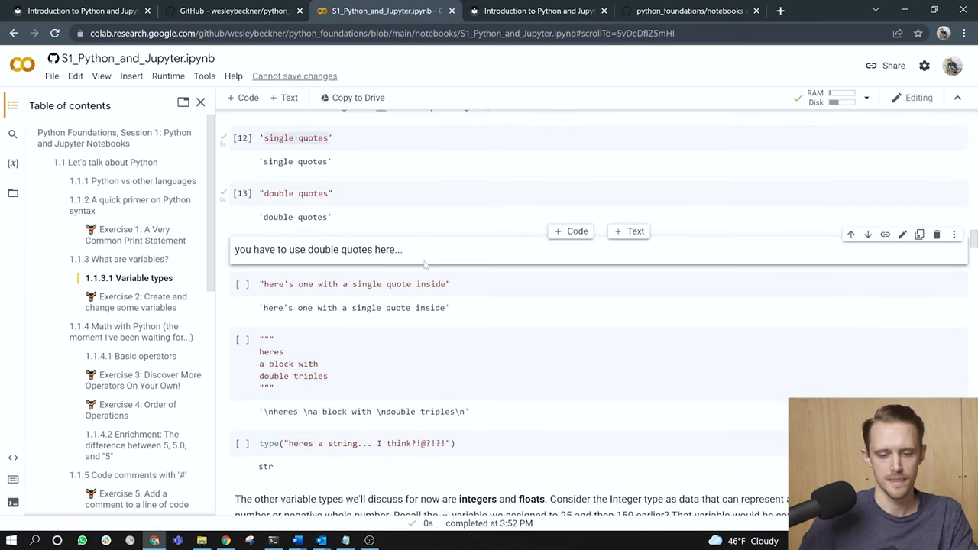
scroll(down, 3)
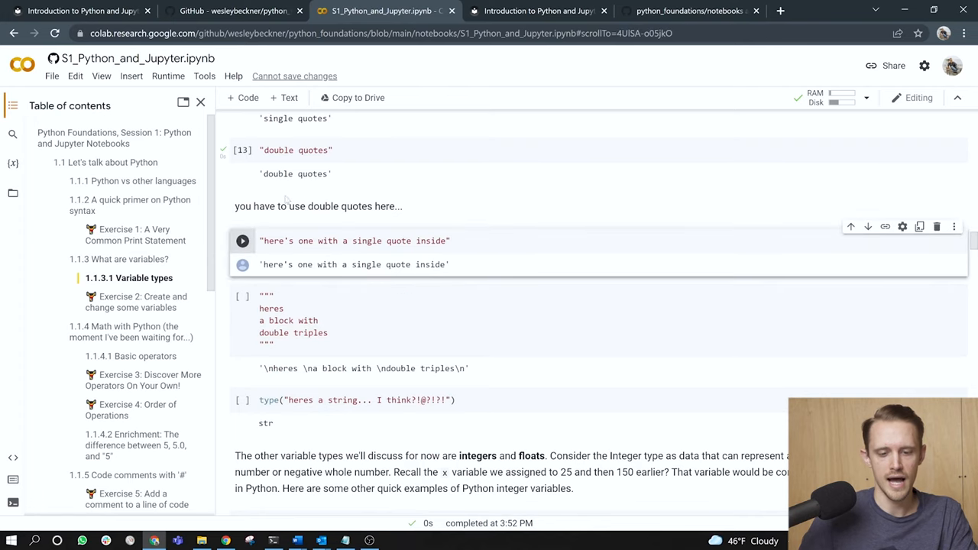
mouse_move(286, 241)
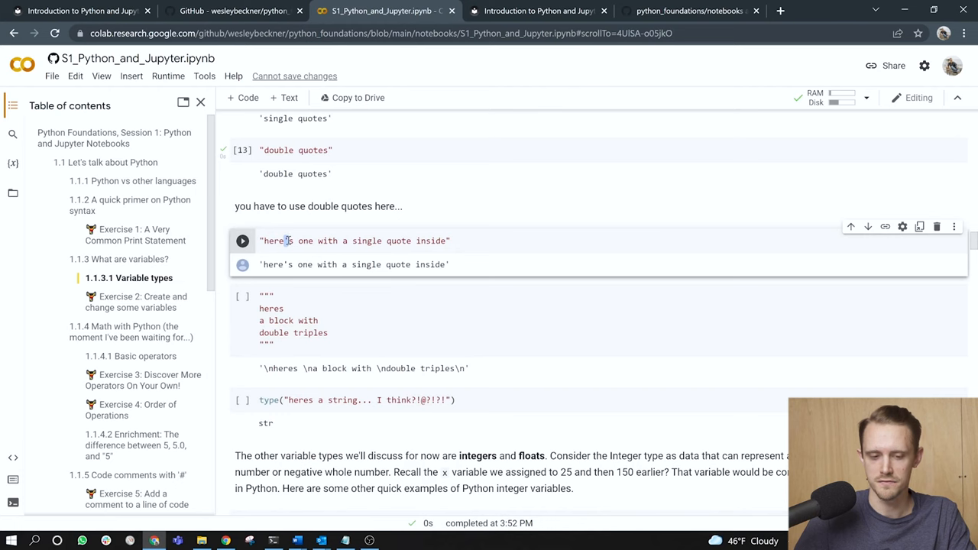
Run the single-quote-inside-string cell and view the triple-quoted block and type() str result
click(241, 242)
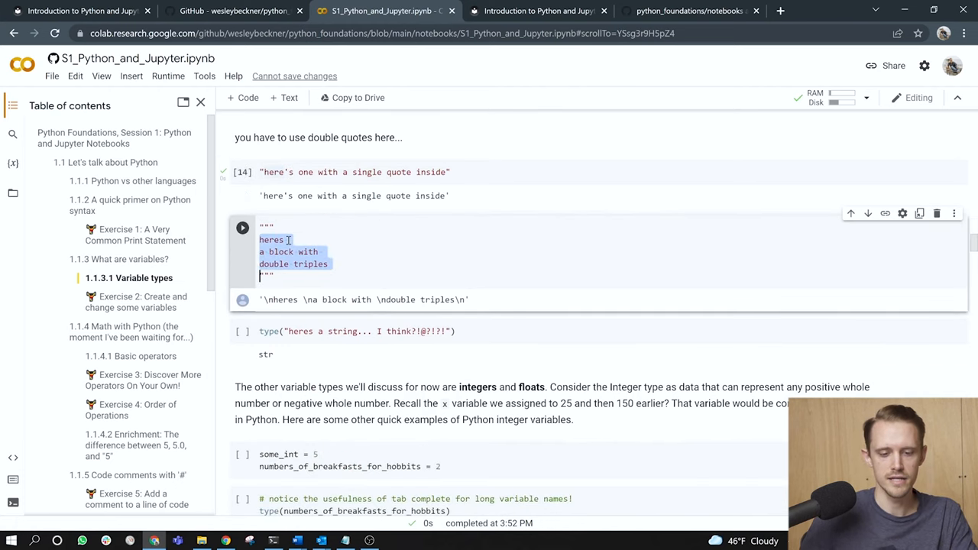
click(361, 267)
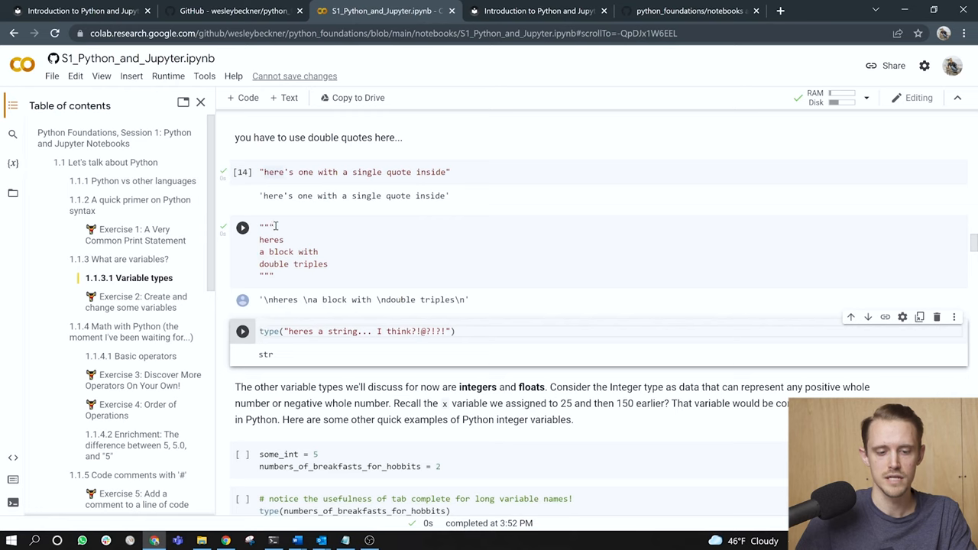
scroll(down, 3)
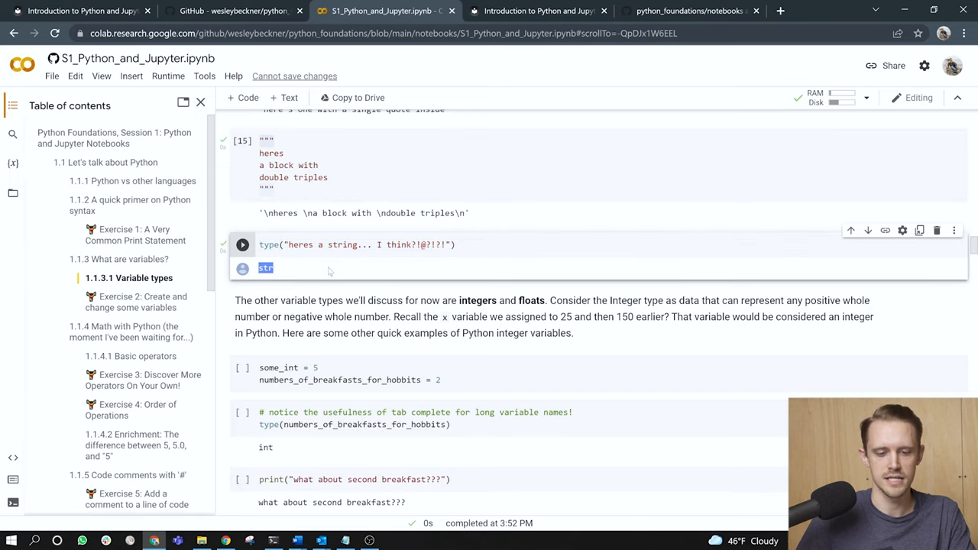
scroll(down, 3)
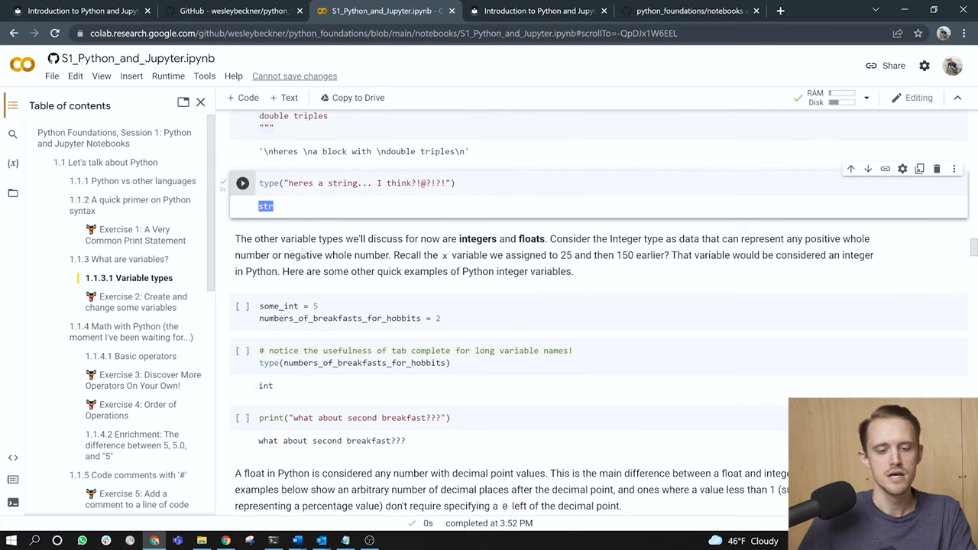
mouse_move(314, 238)
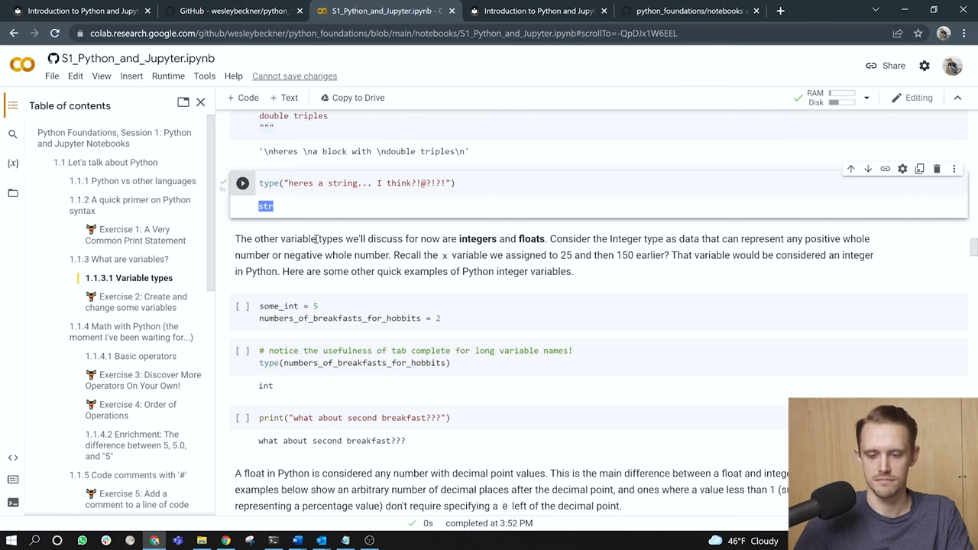
Run the some_int cell and the type() cell, confirming numbers_of_breakfasts_for_hobbits is an int
scroll(down, 3)
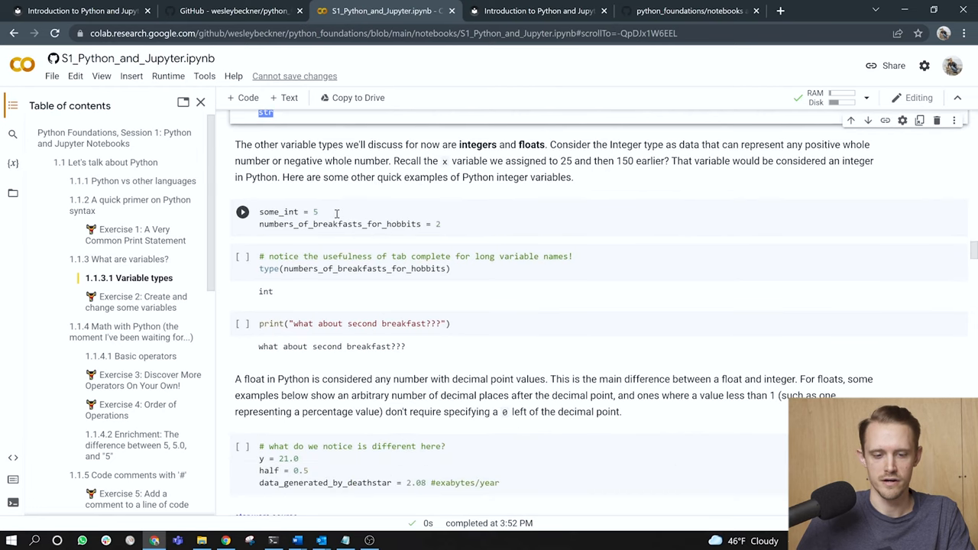
click(305, 211)
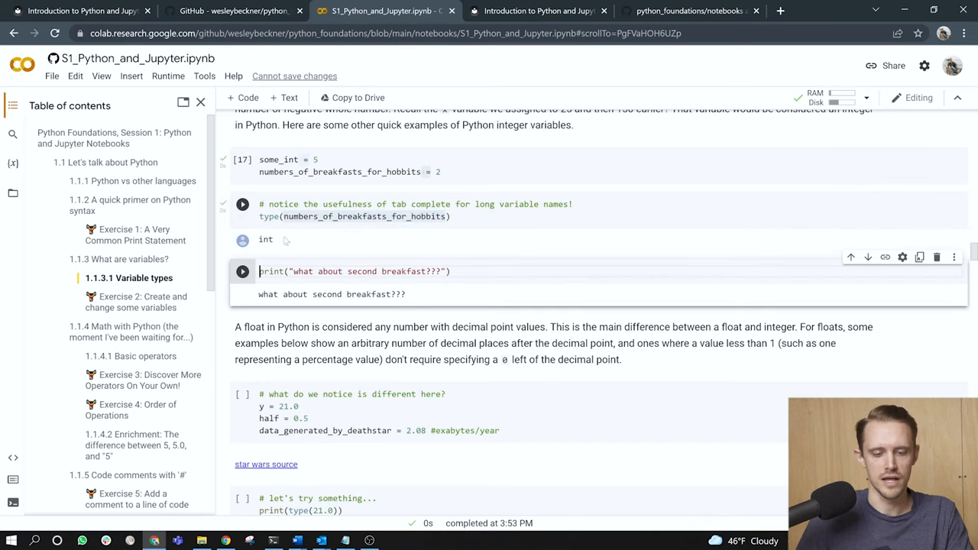
double_click(266, 239)
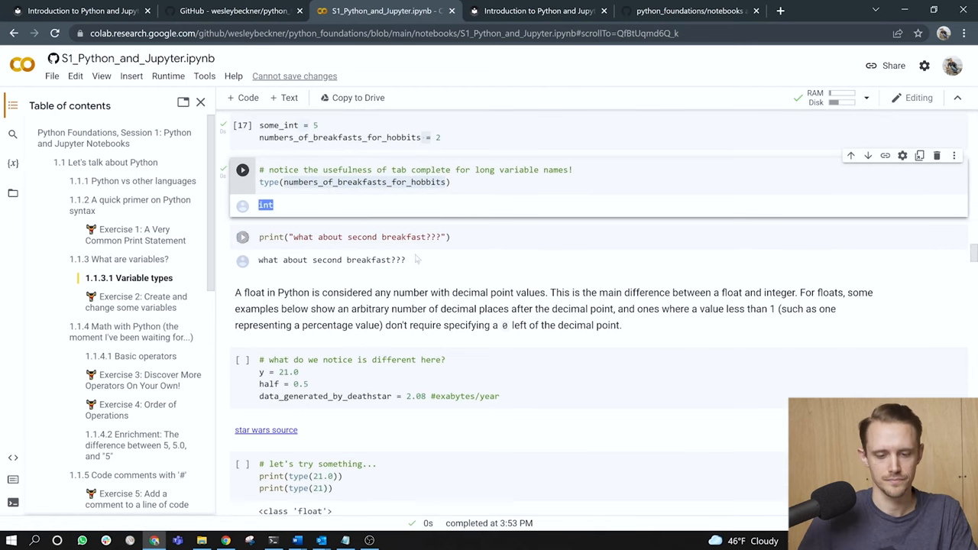
click(242, 170)
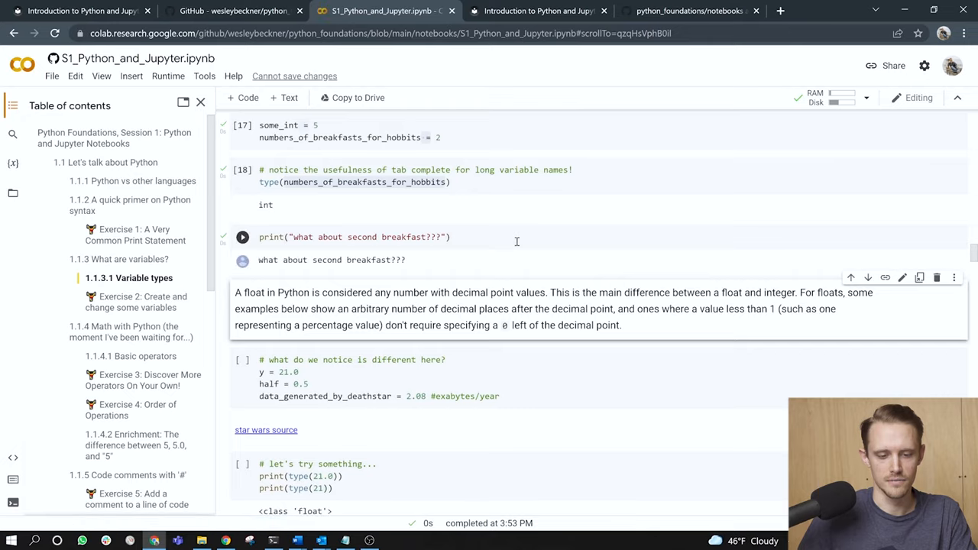
Run the cell defining y, half and data_generated_by_deathstar after pointing out the variable names
scroll(down, 3)
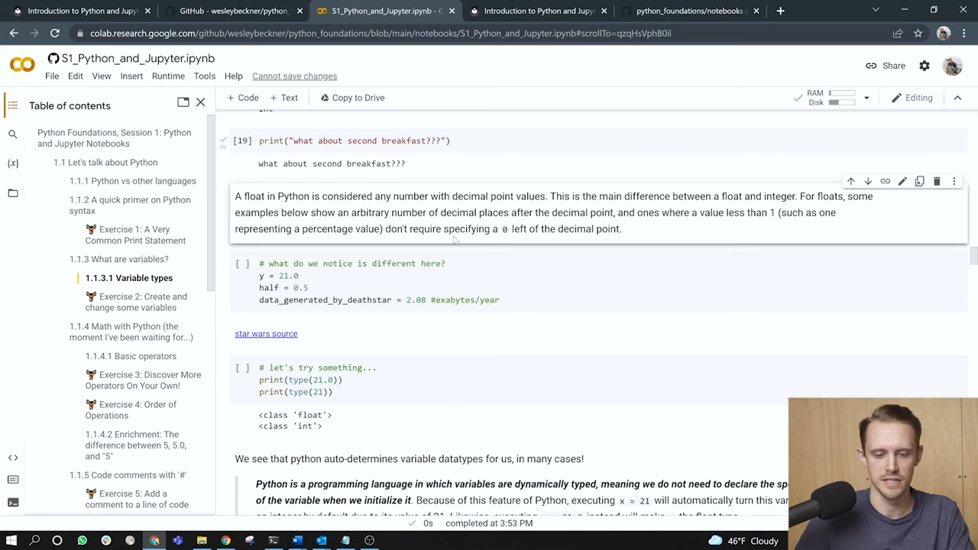
scroll(down, 3)
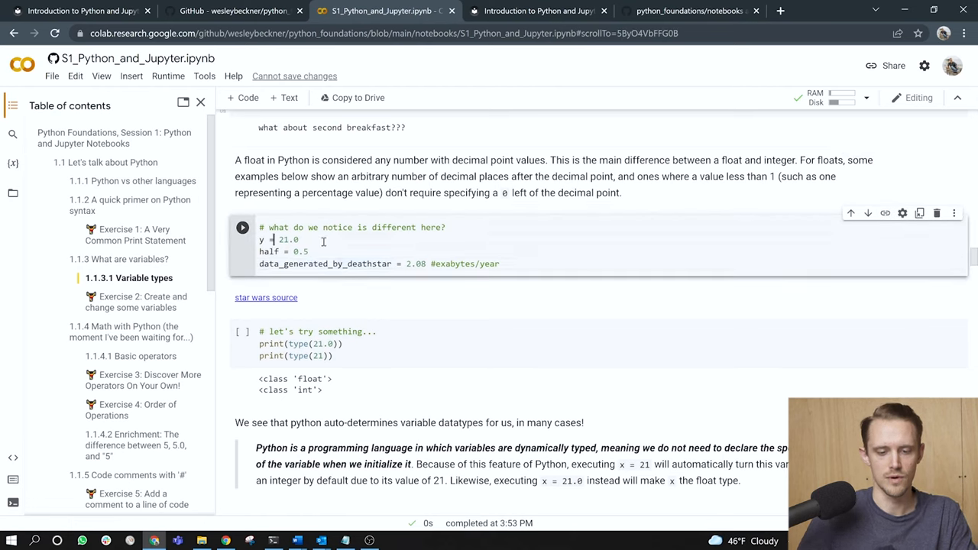
double_click(288, 238)
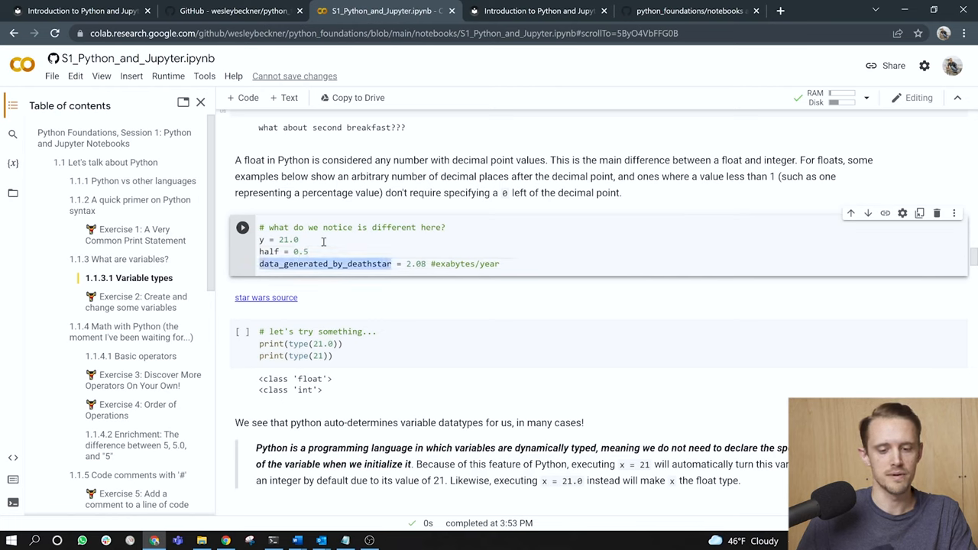
click(397, 263)
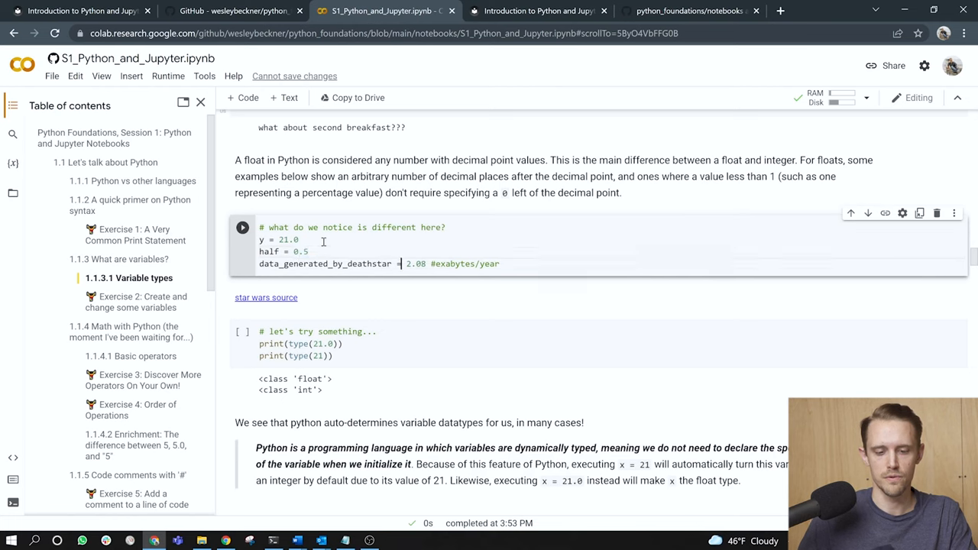
click(241, 226)
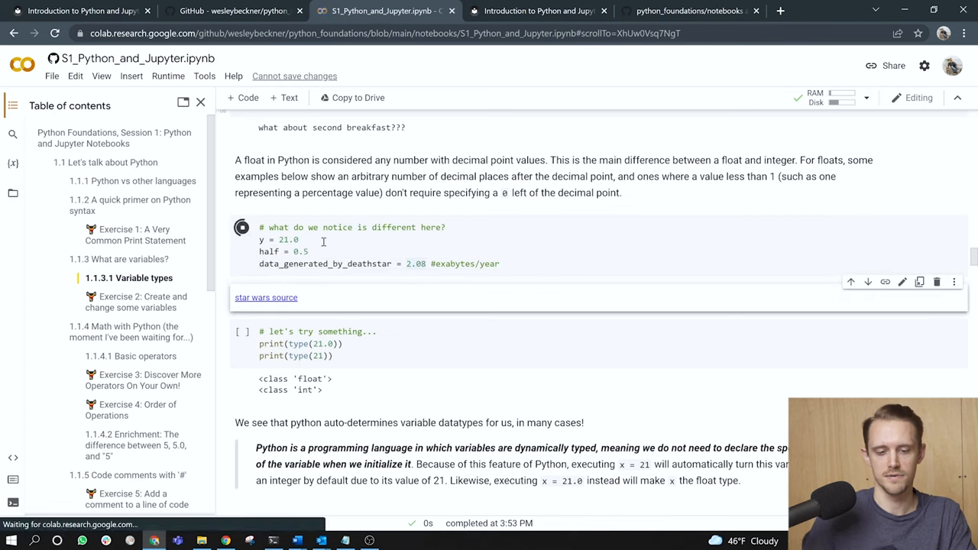
click(242, 226)
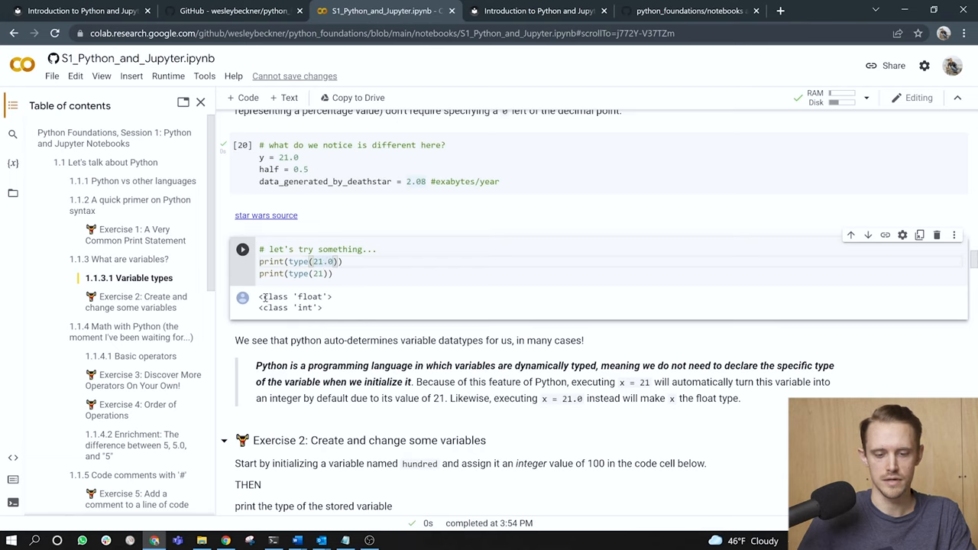
Highlight the type checks on 21.0 (float) and the integer (int) in the output
double_click(297, 296)
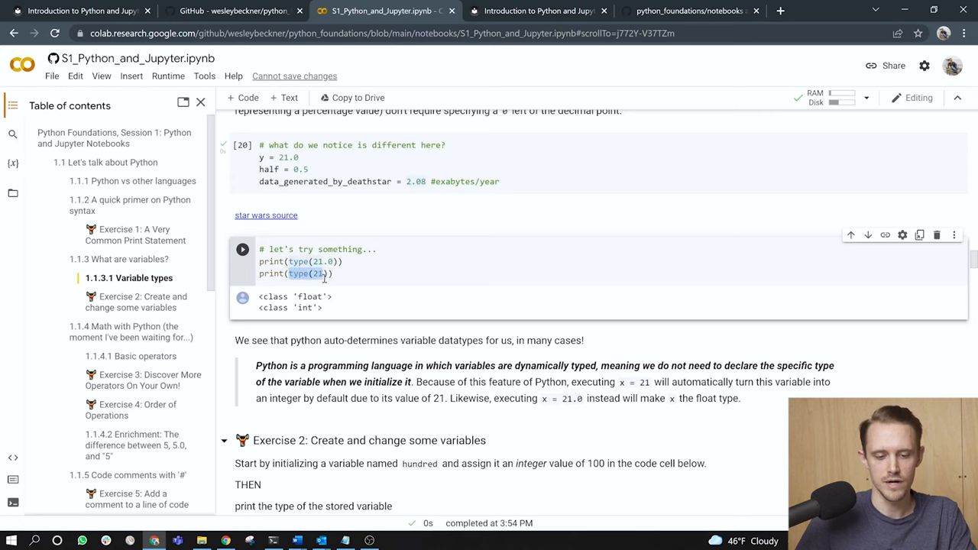
double_click(288, 307)
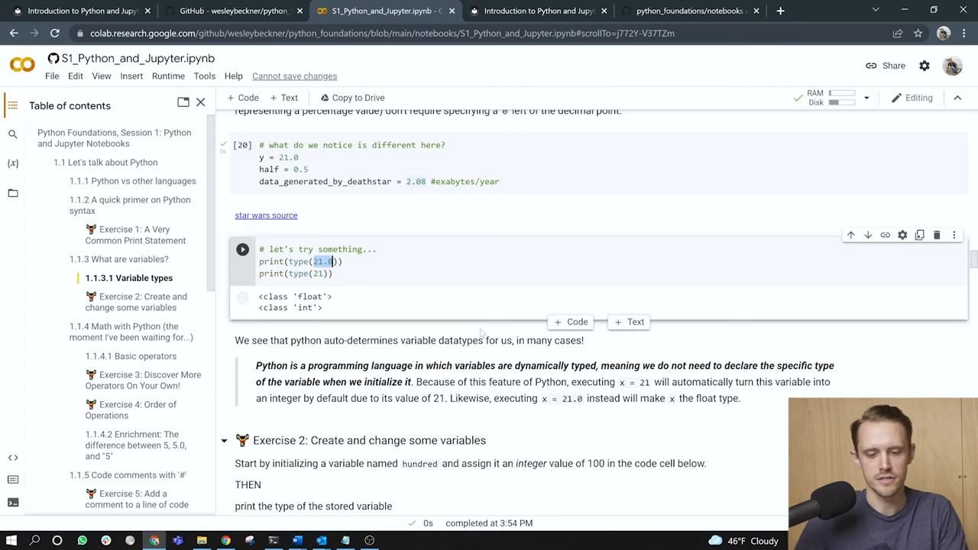
scroll(down, 3)
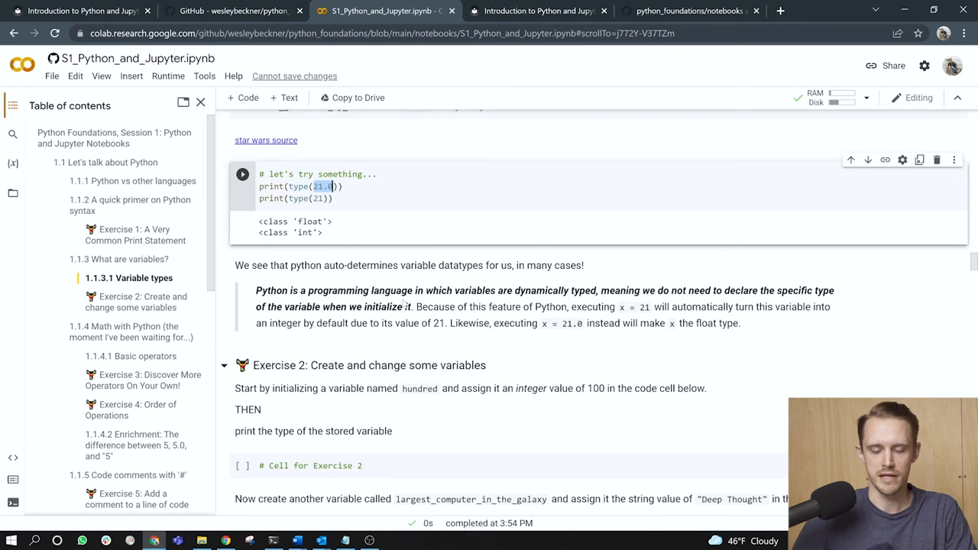
scroll(down, 3)
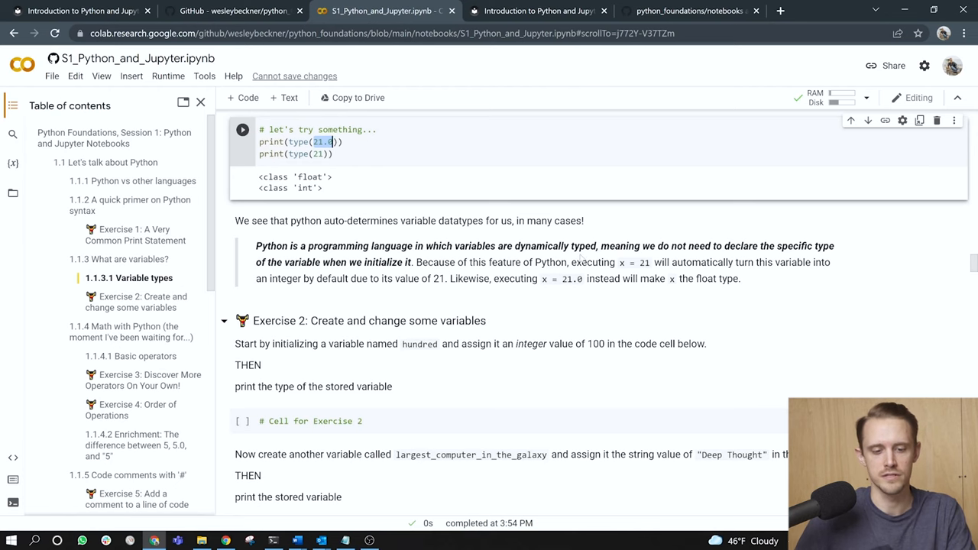
scroll(down, 3)
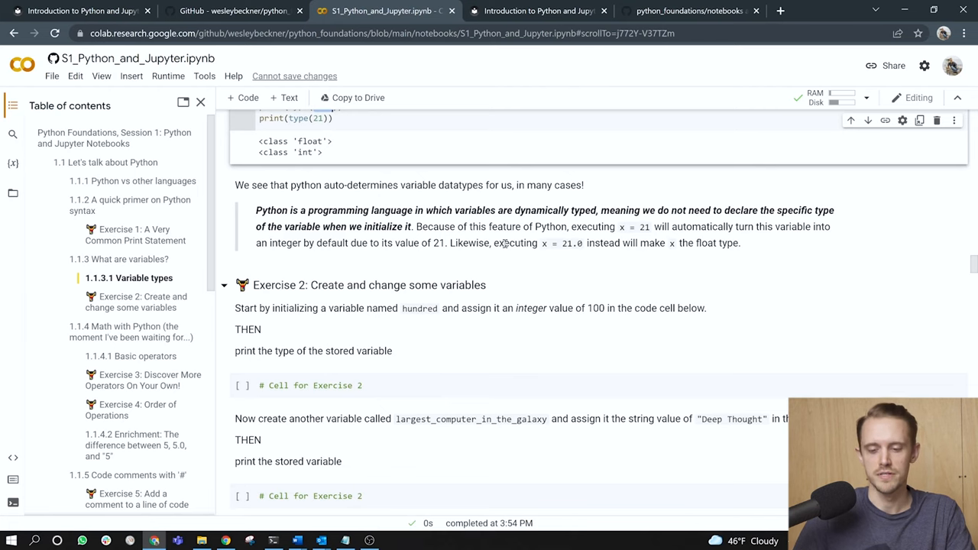
scroll(down, 3)
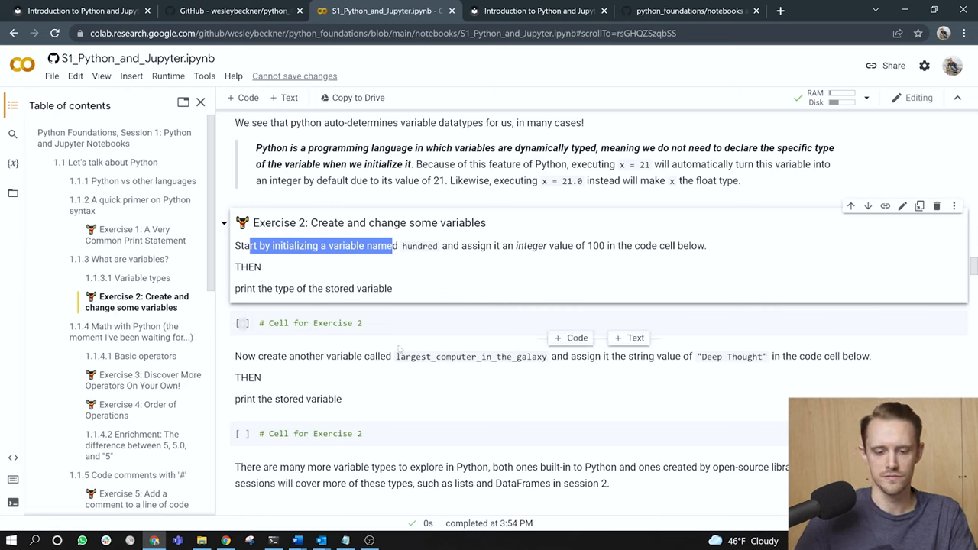
Fill the first Exercise 2 cell with hundred = 100 and print(hundred), and run it
click(400, 322)
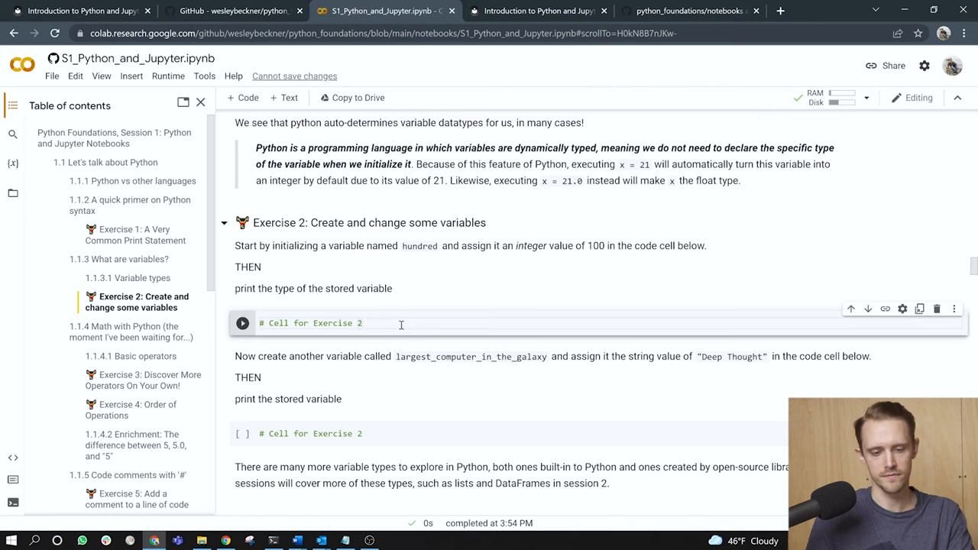
scroll(down, 3)
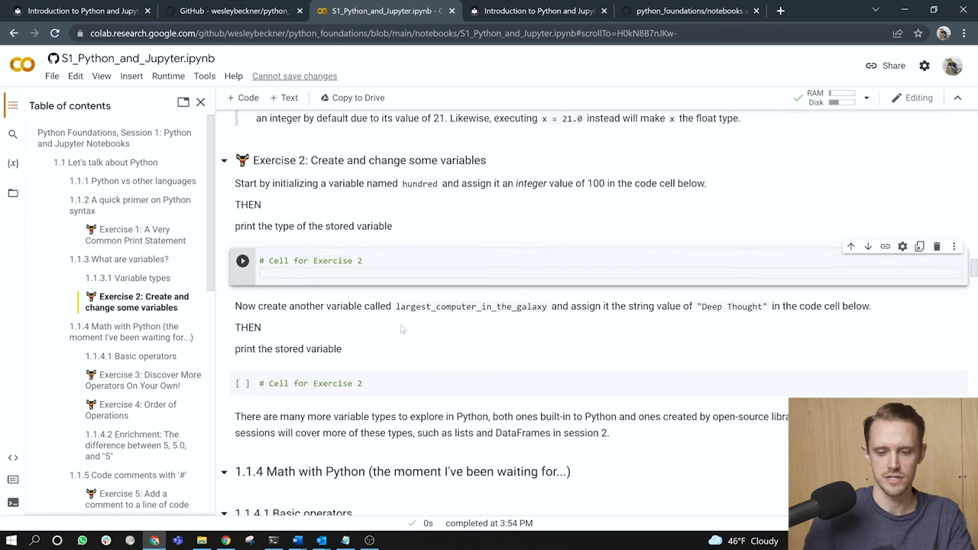
text(h)
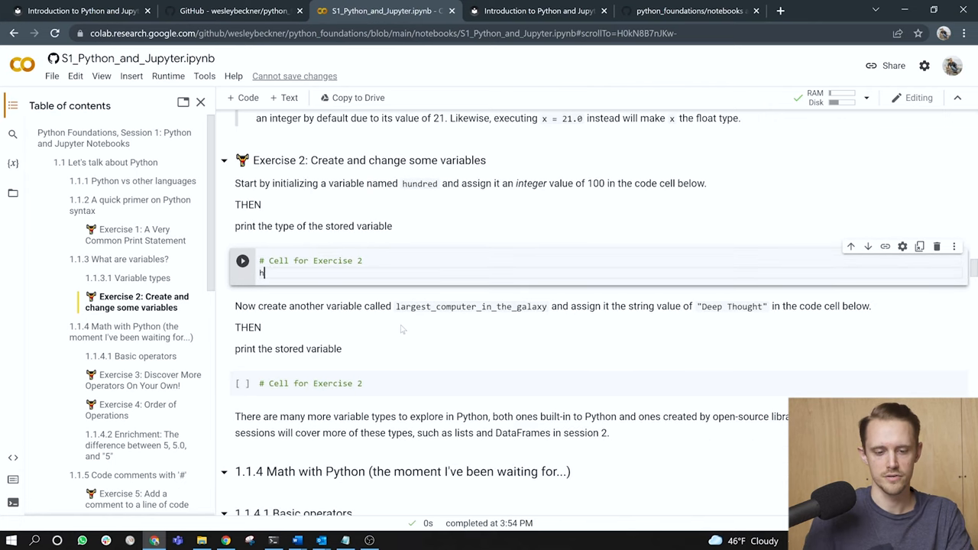
text(hundred = 100)
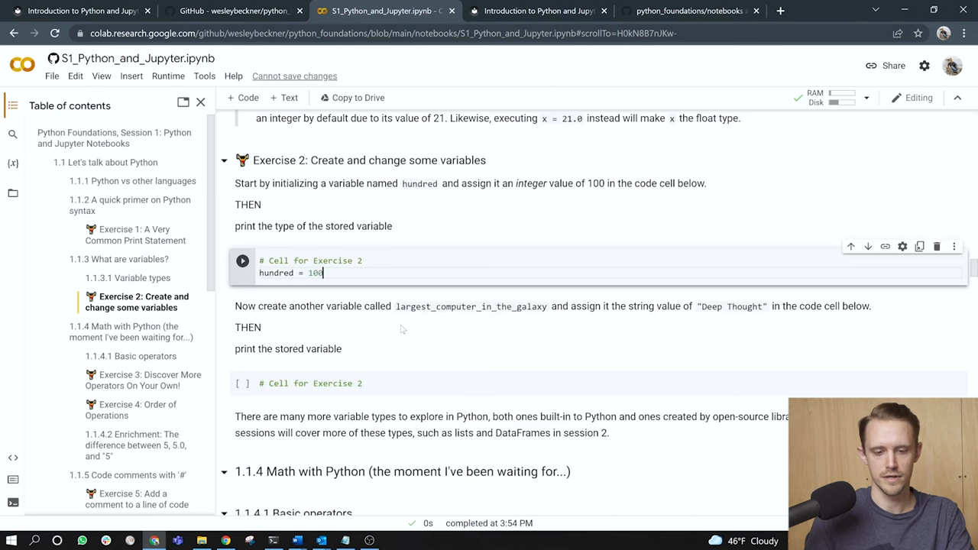
text(print)
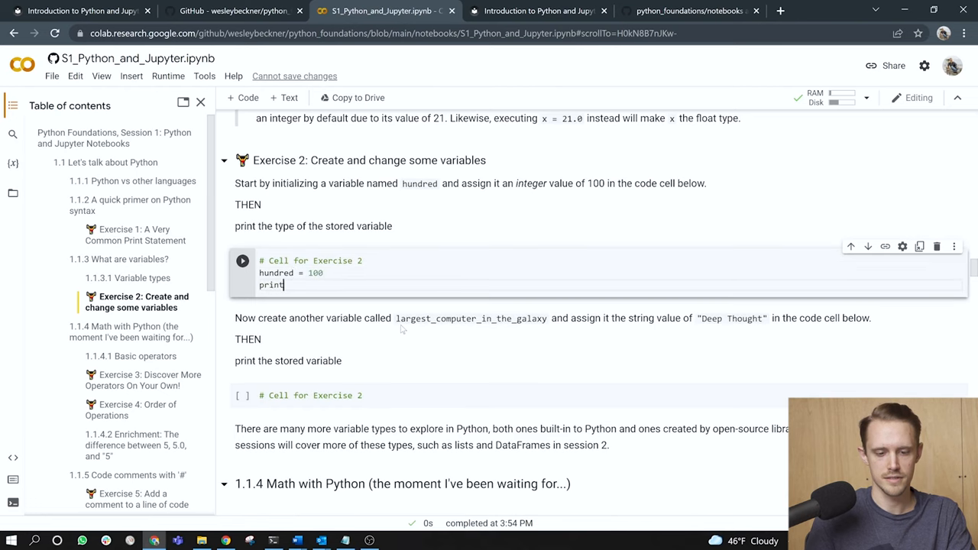
text((hunde)
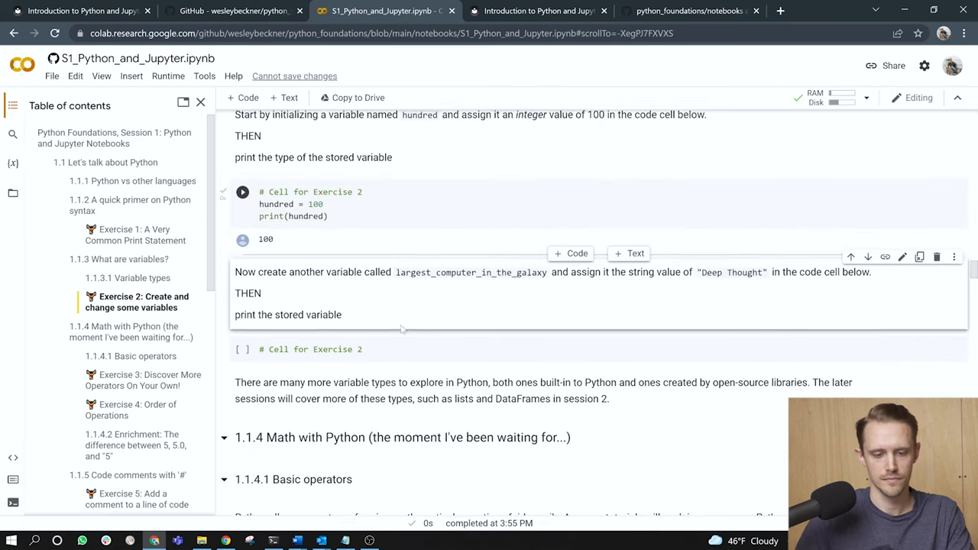
click(293, 216)
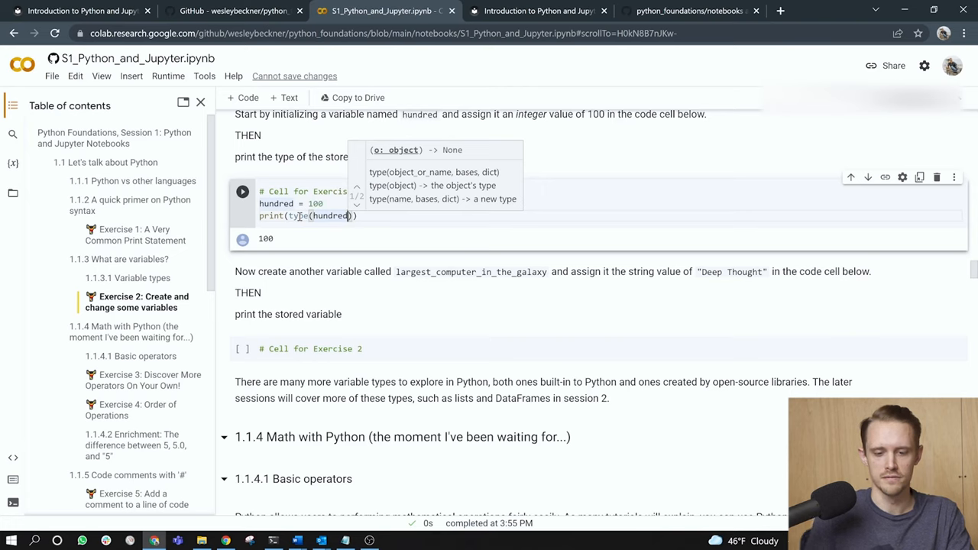
Change the print to type(hundred) and rerun, showing <class 'int'>
click(242, 191)
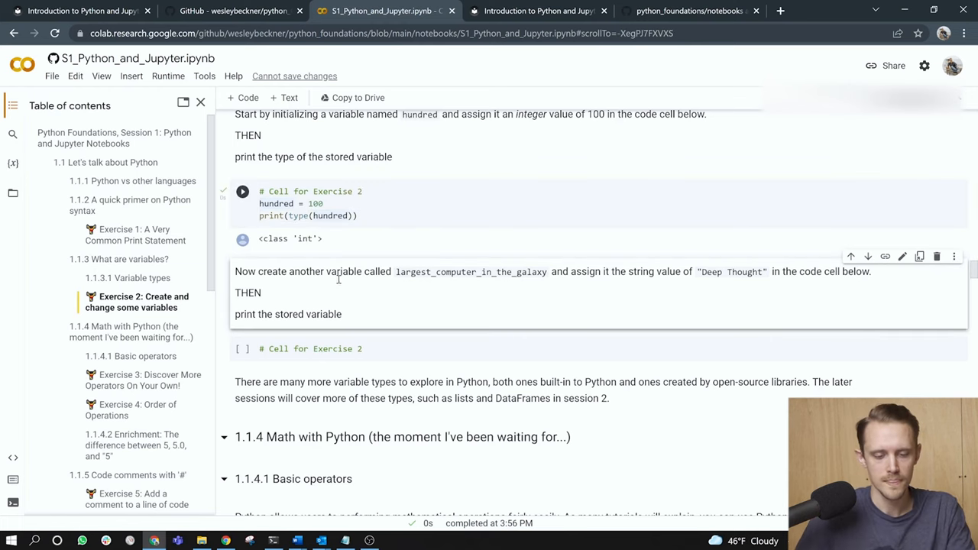
click(242, 191)
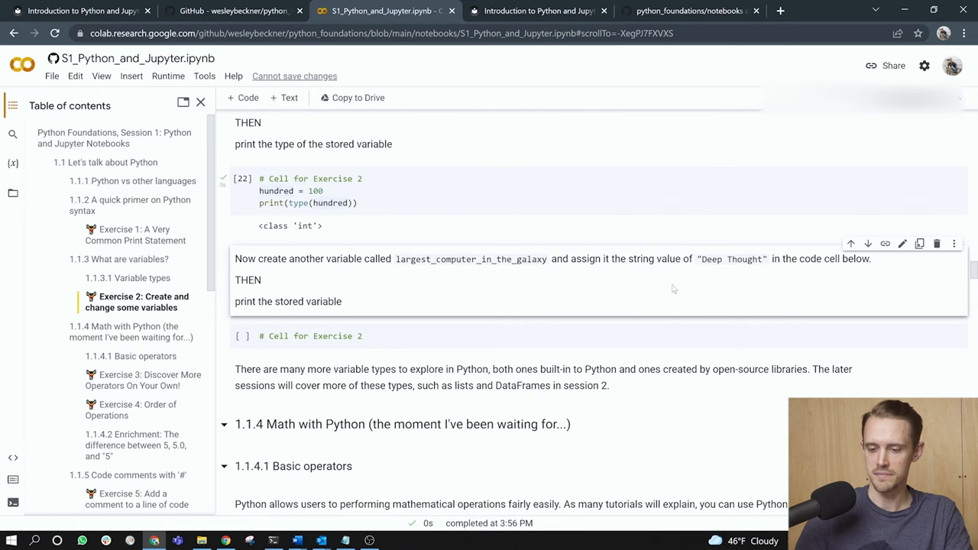
Assign "Deep Thought" to largest_computer_in_the_galaxy, print it and run the cell
scroll(down, 3)
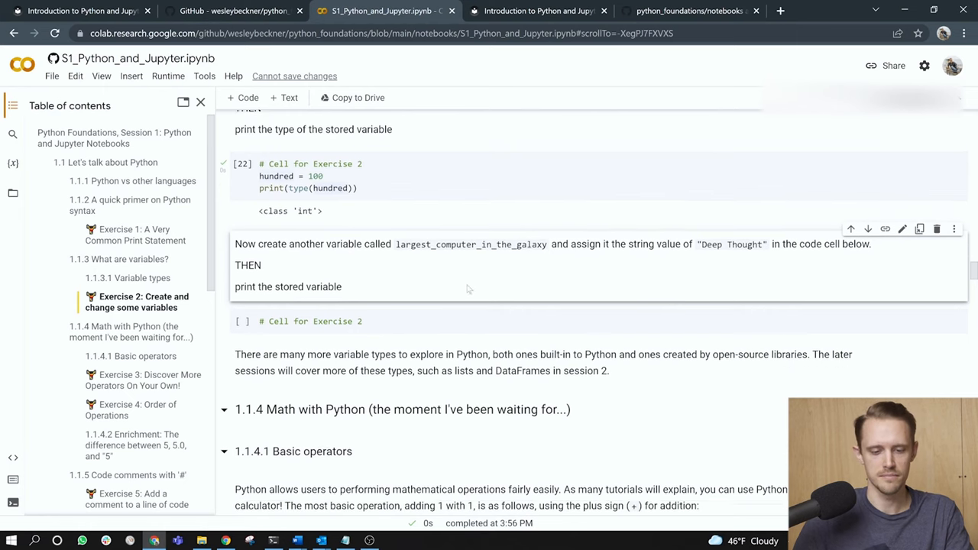
click(382, 321)
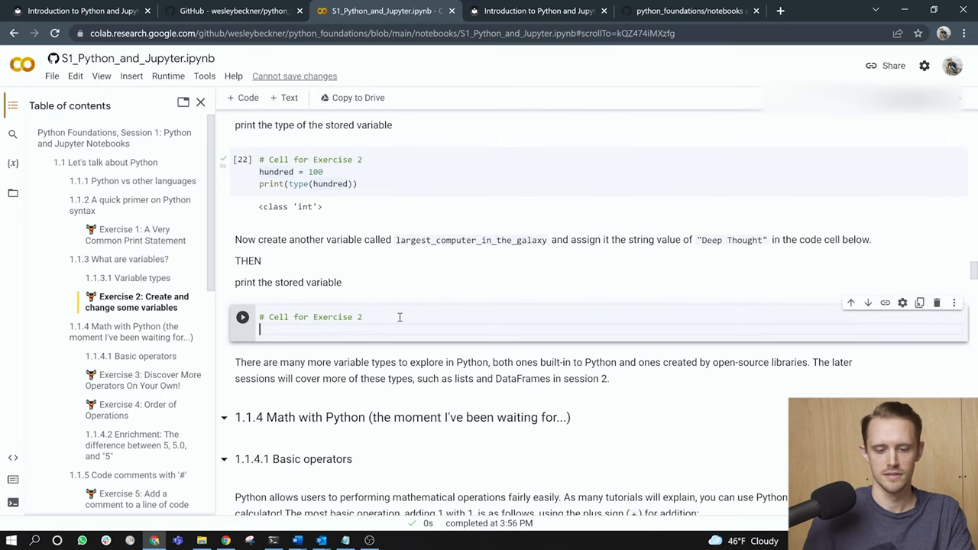
text(largest)
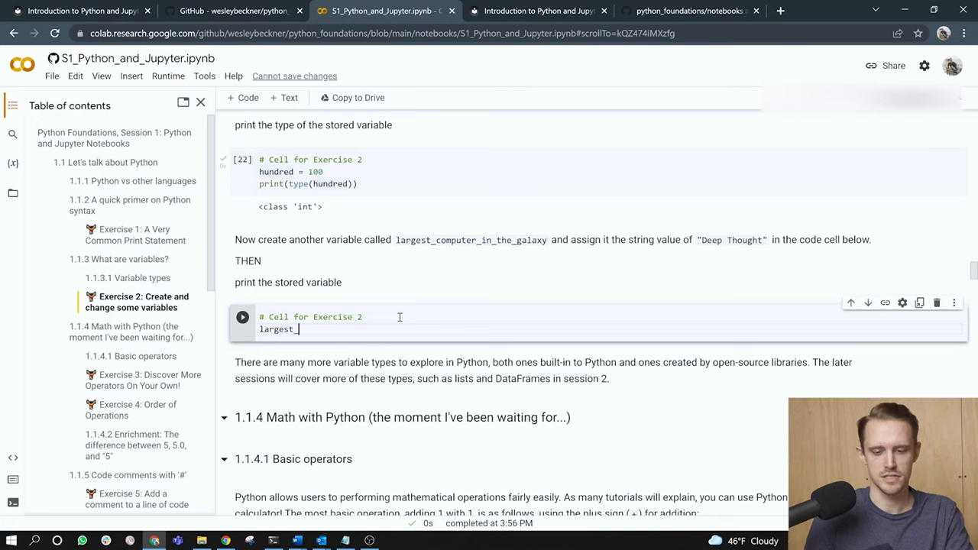
text(_computer_in_)
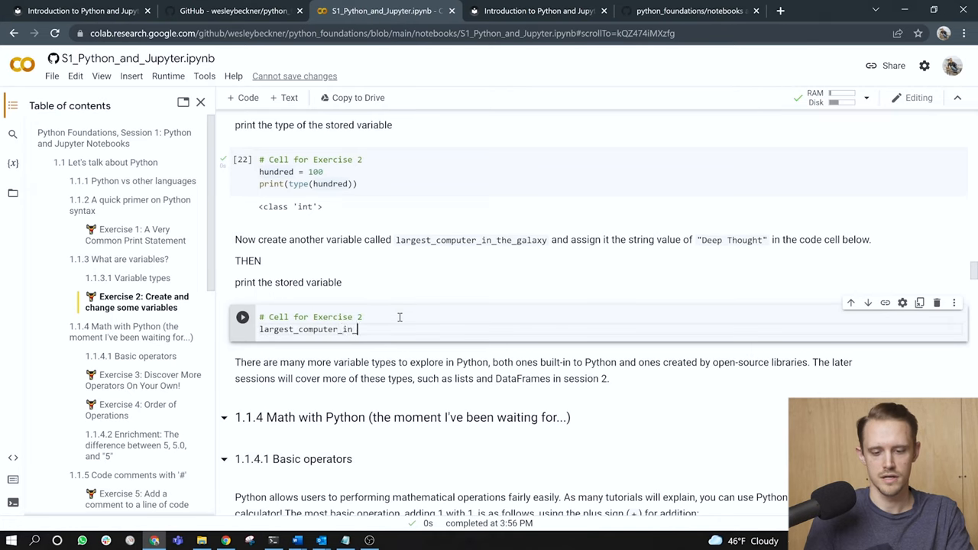
text(the_galxy)
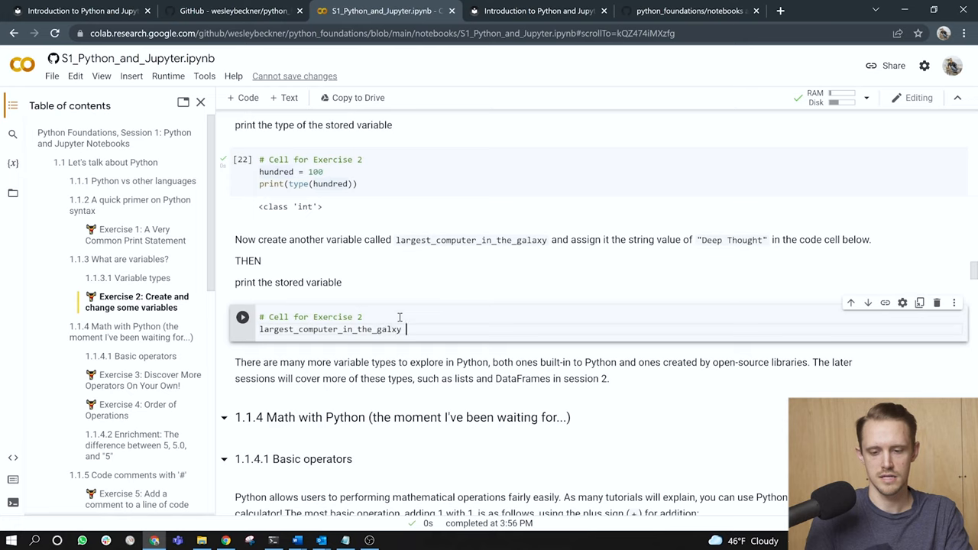
text(= "Deep Thought)
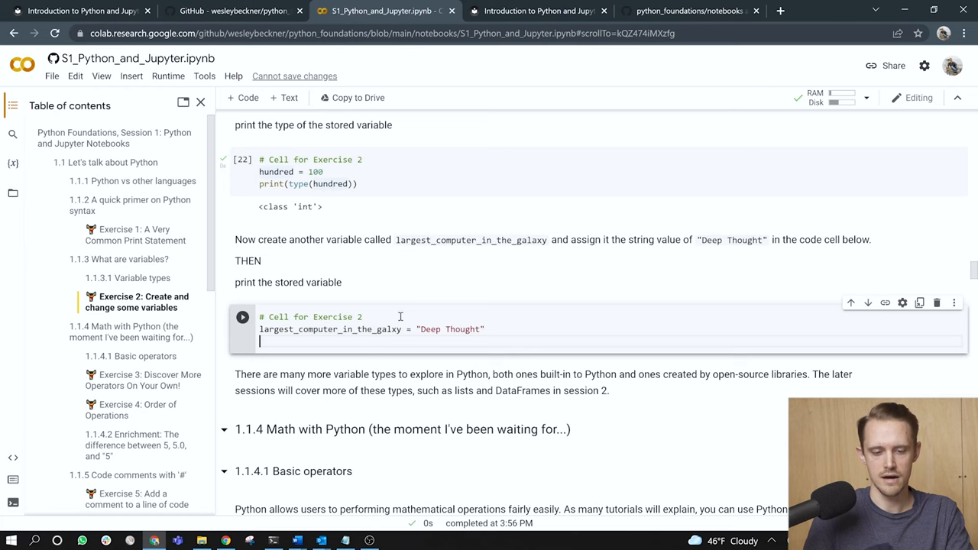
text(print(lar)
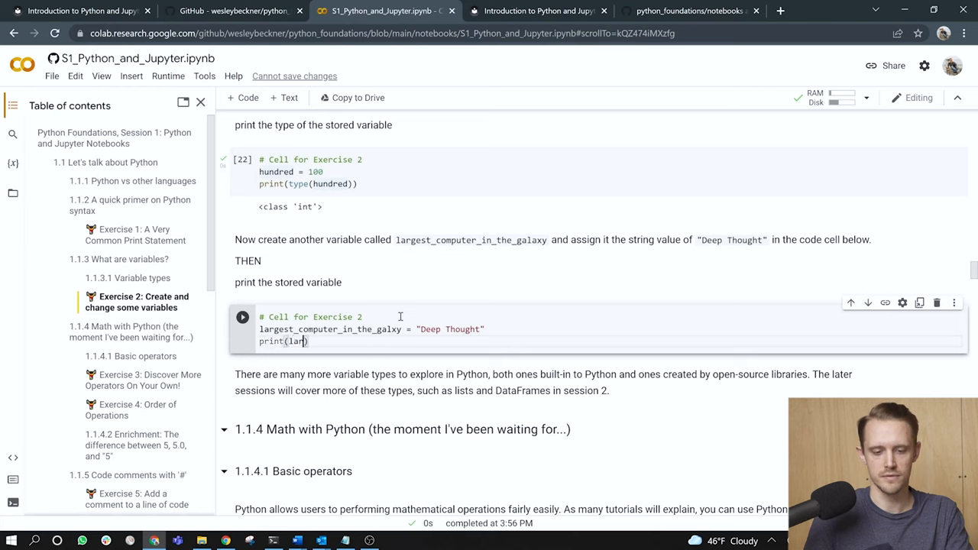
text(largest_computer_in_the_galxy)
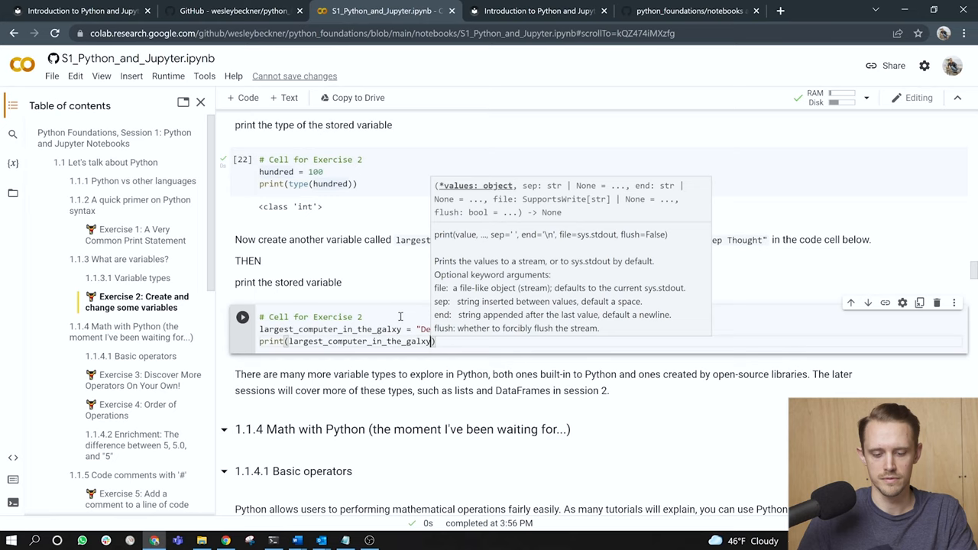
click(428, 328)
text(a)
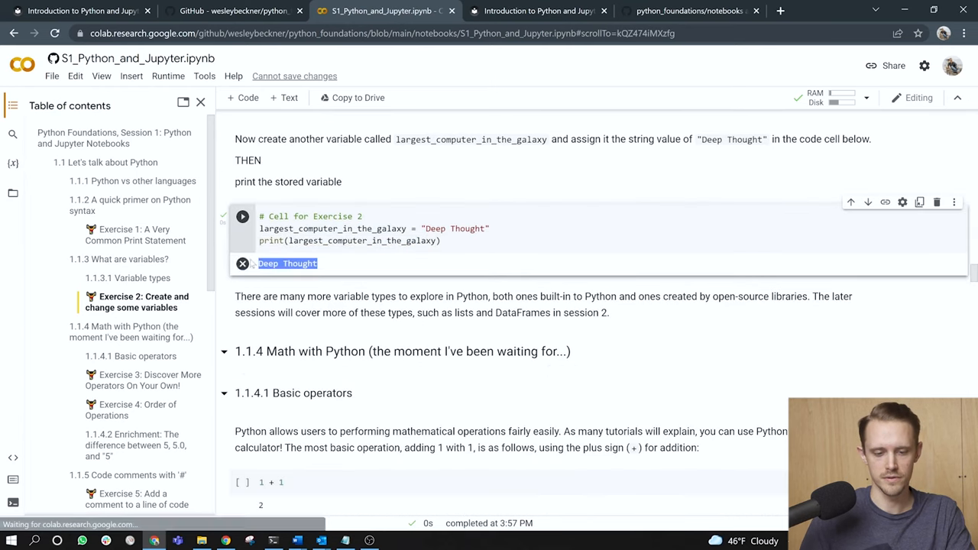
scroll(down, 3)
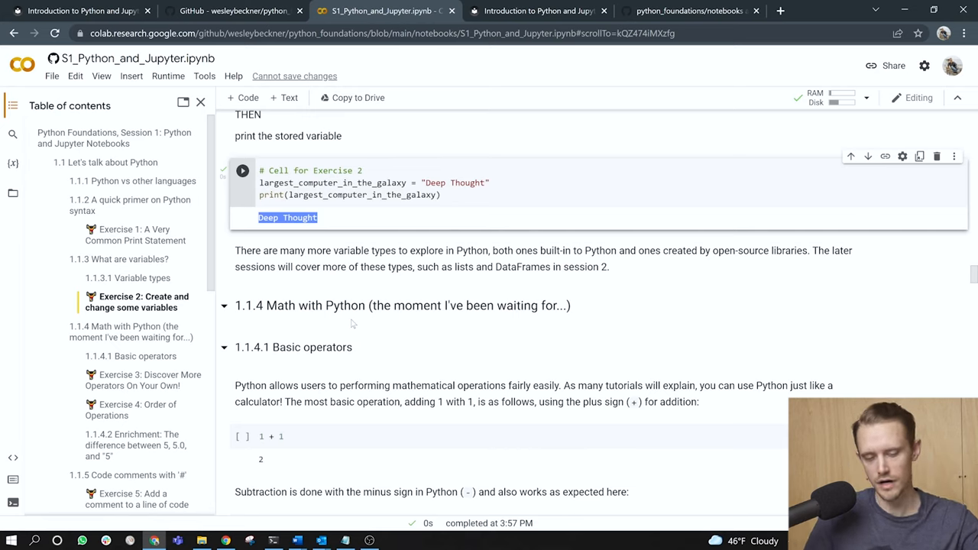
Run the Basic operators examples, 1 + 1 giving 2 and the combined expression giving 103
scroll(down, 3)
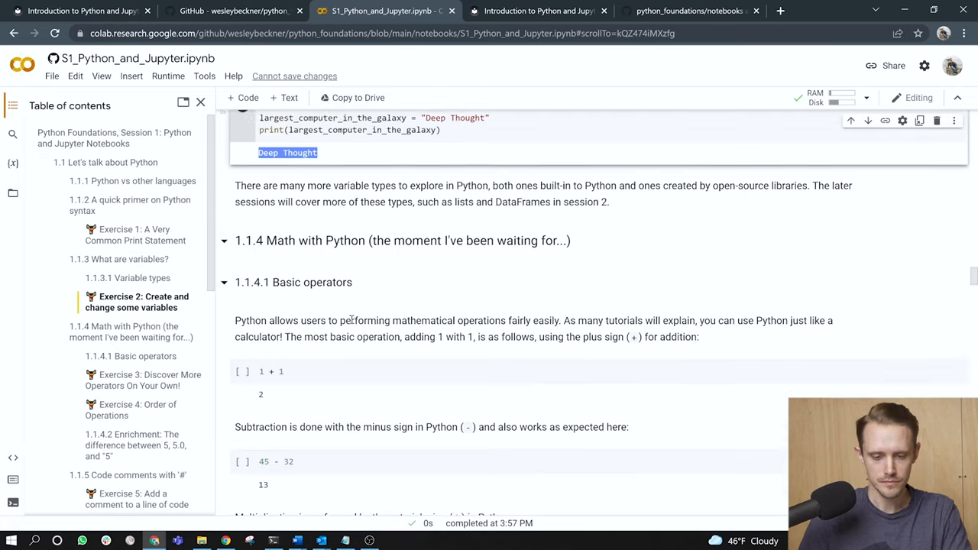
scroll(down, 3)
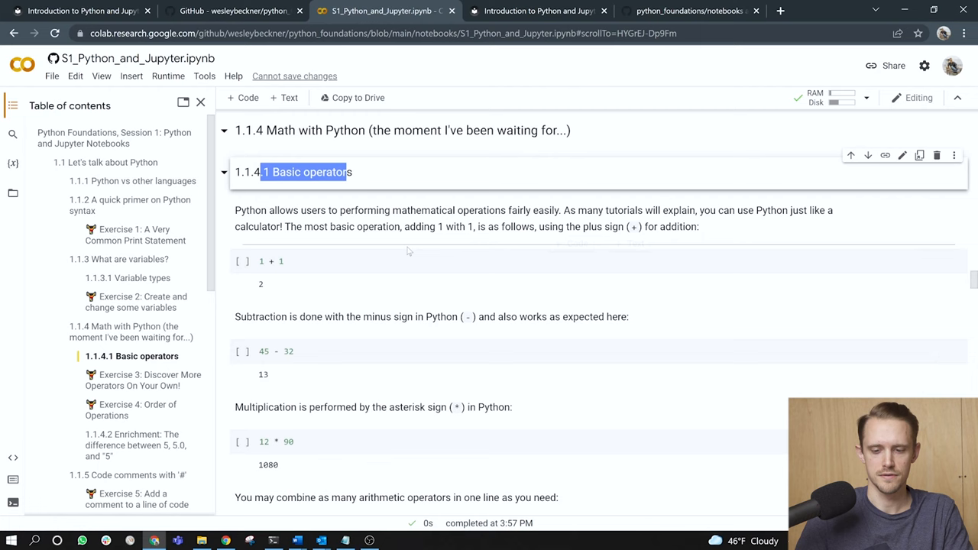
click(370, 266)
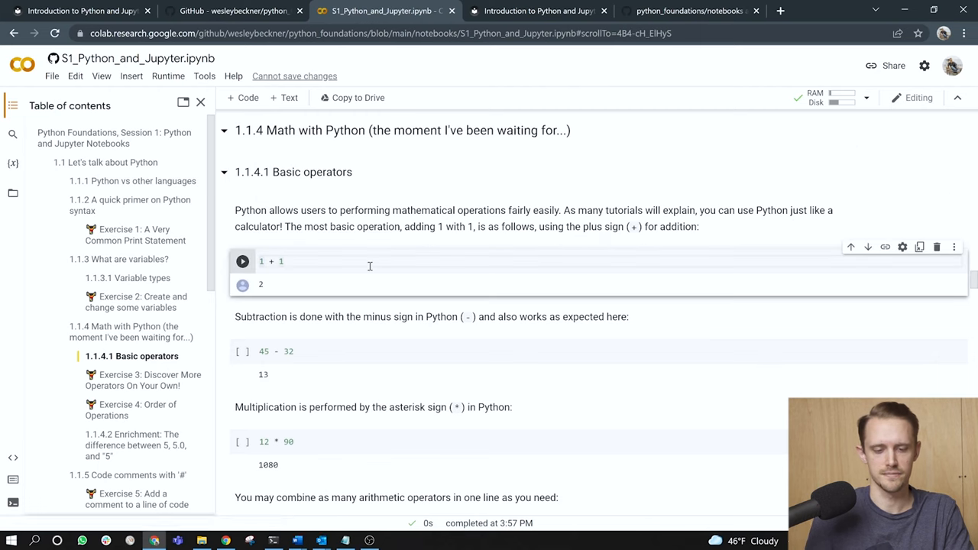
scroll(down, 3)
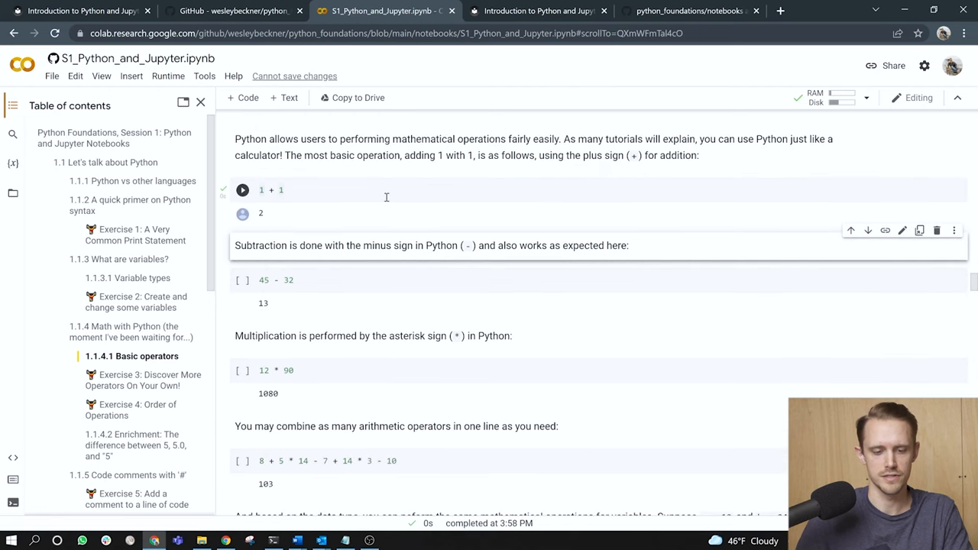
scroll(down, 3)
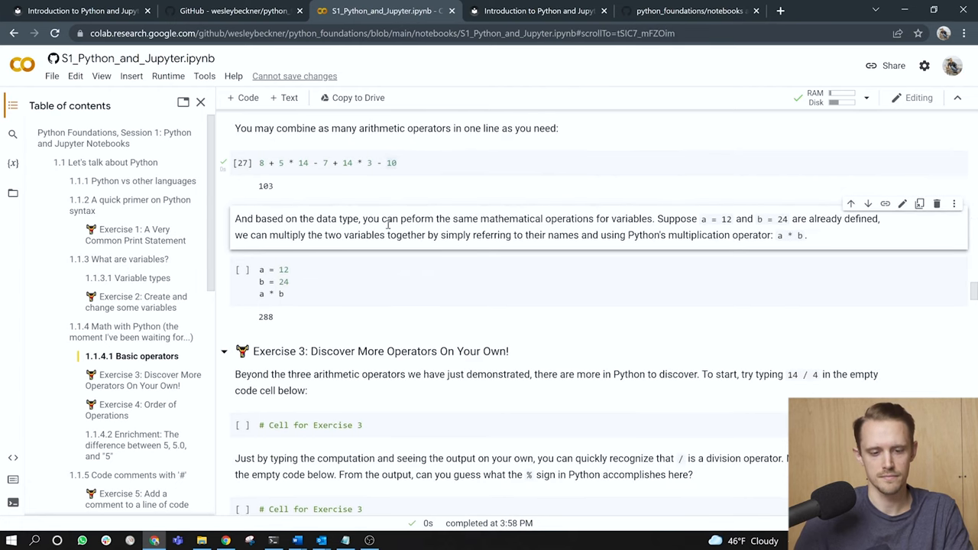
mouse_move(369, 231)
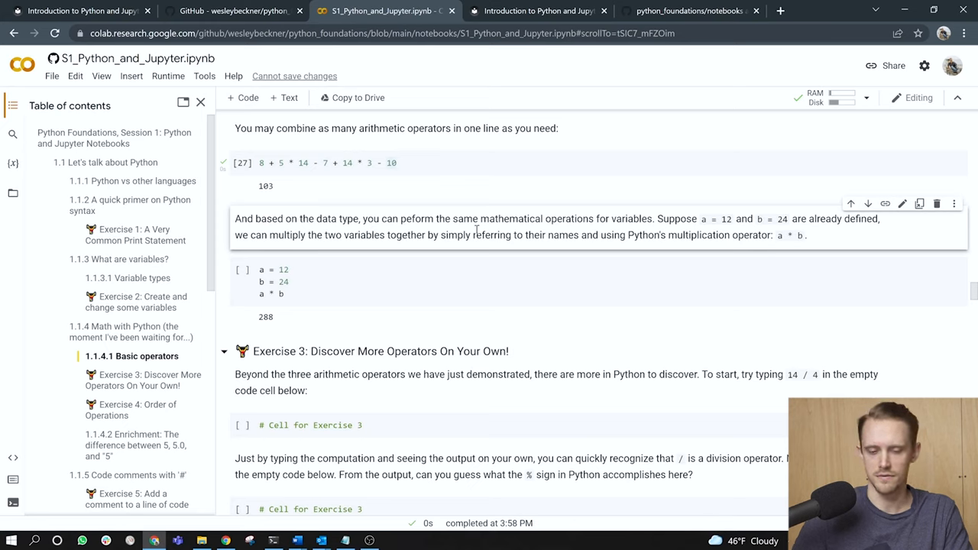
mouse_move(687, 232)
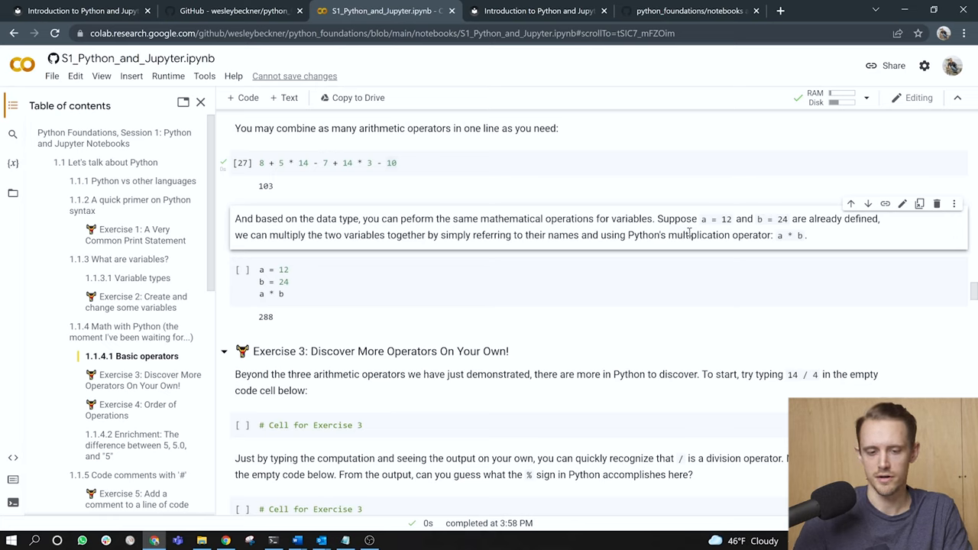
mouse_move(419, 229)
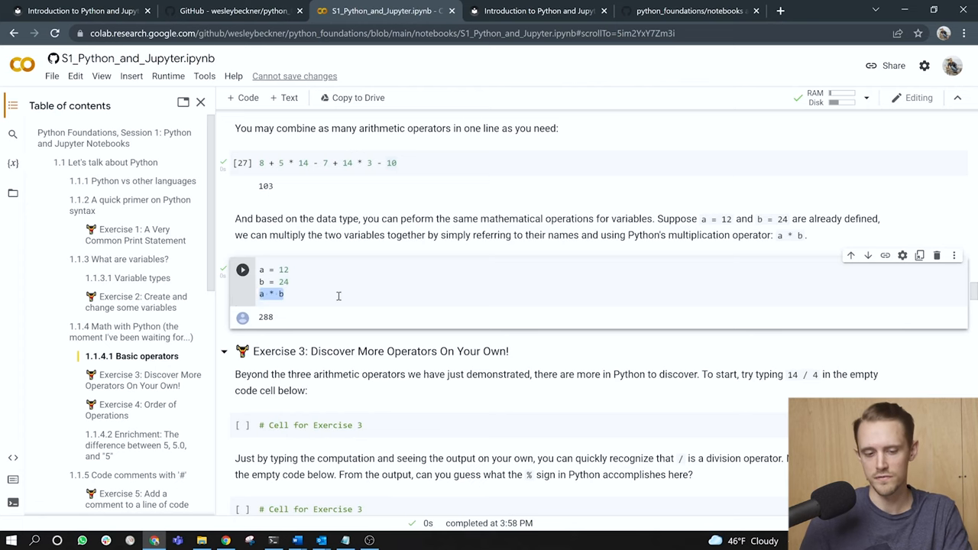
Enter 14/4 in the first Exercise 3 cell, returning 3.5
scroll(down, 3)
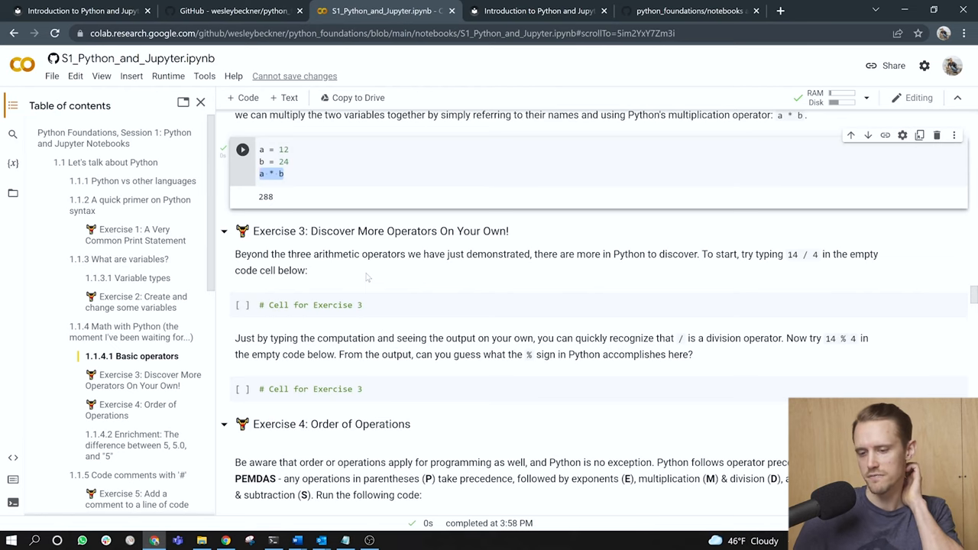
click(364, 305)
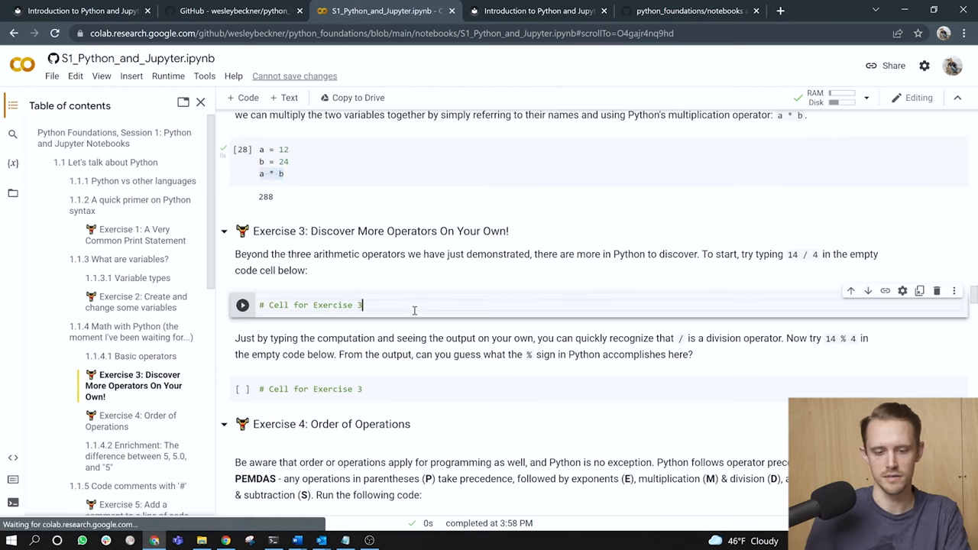
text(14/4)
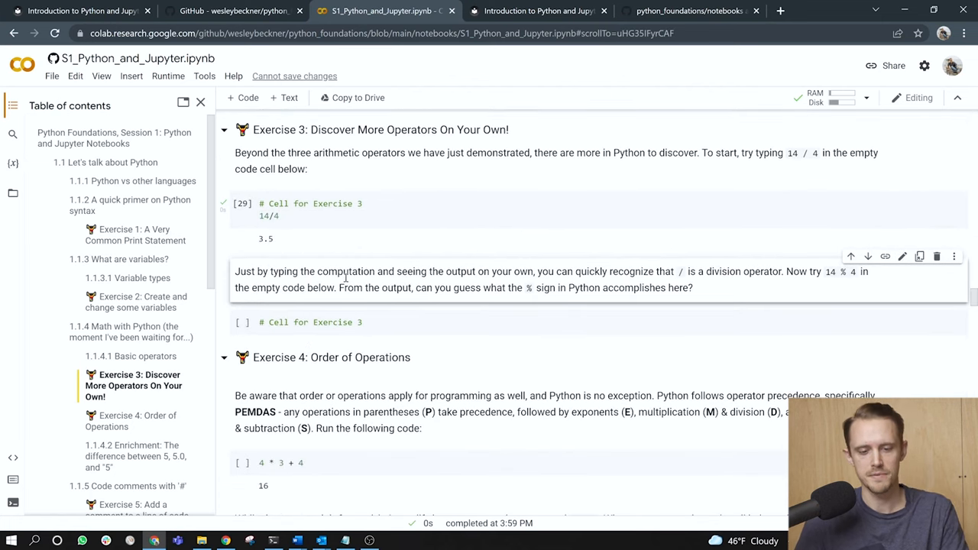
click(242, 204)
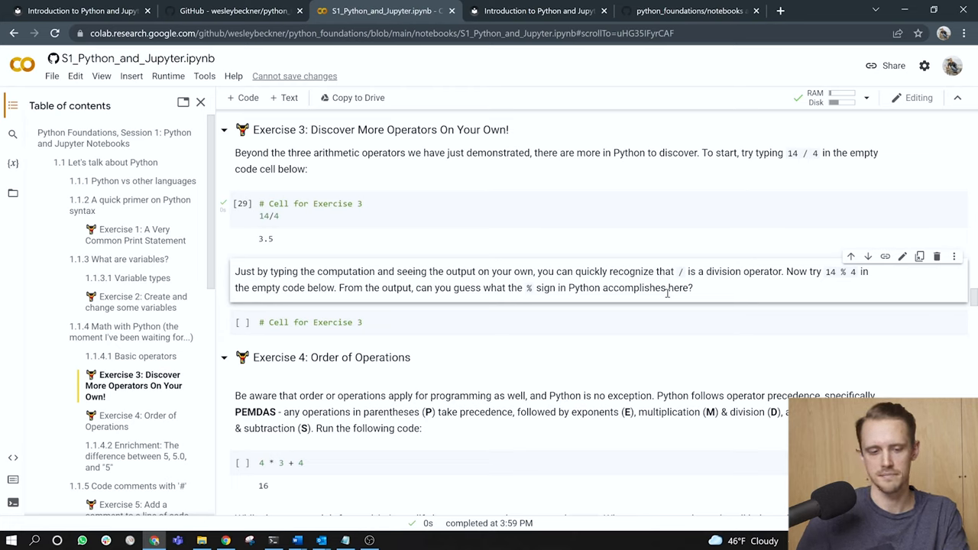
mouse_move(416, 305)
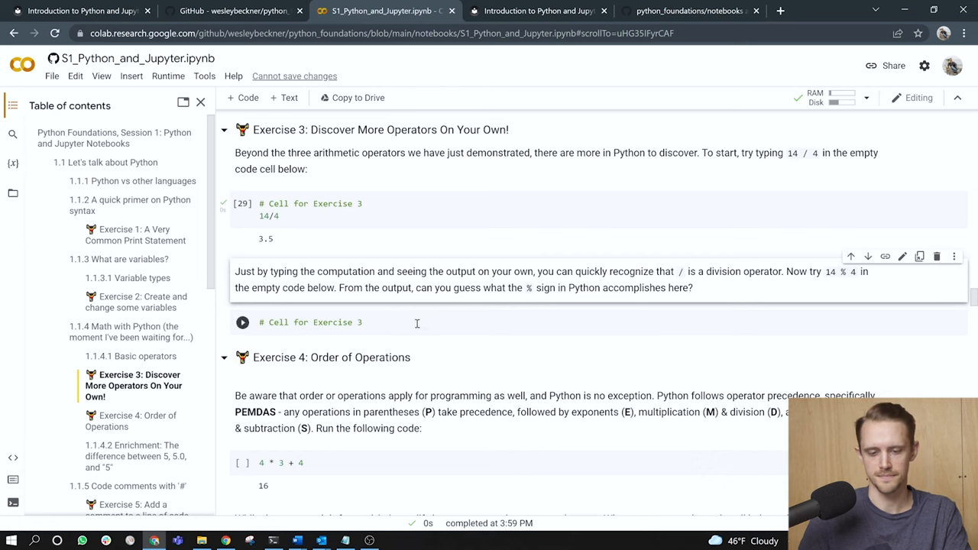
Enter 14 % 4 in the second Exercise 3 cell and run it, giving 2
text(14 %)
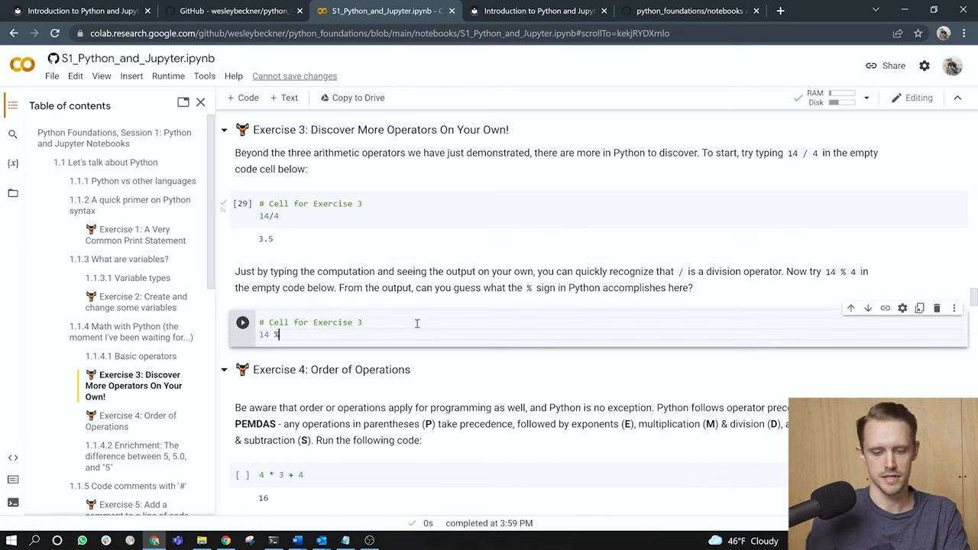
text(4)
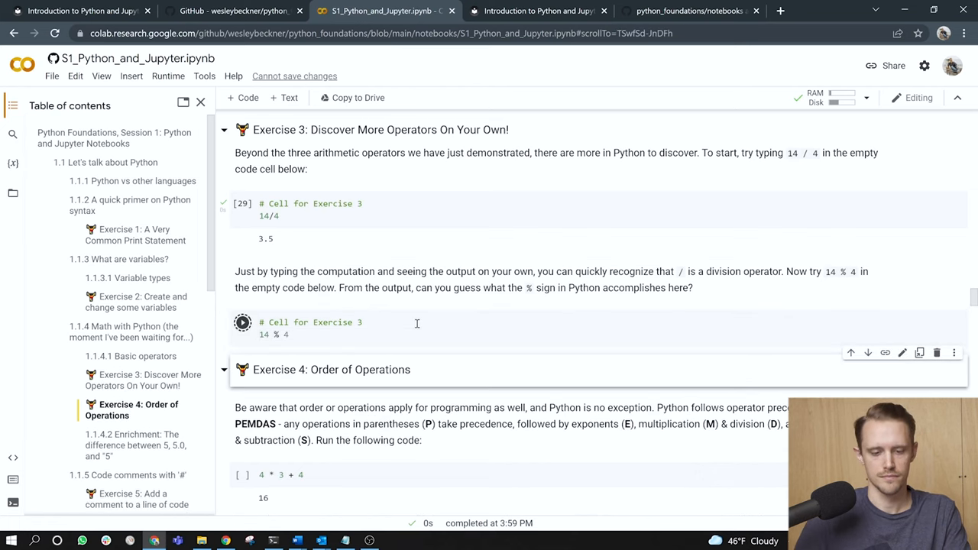
click(242, 321)
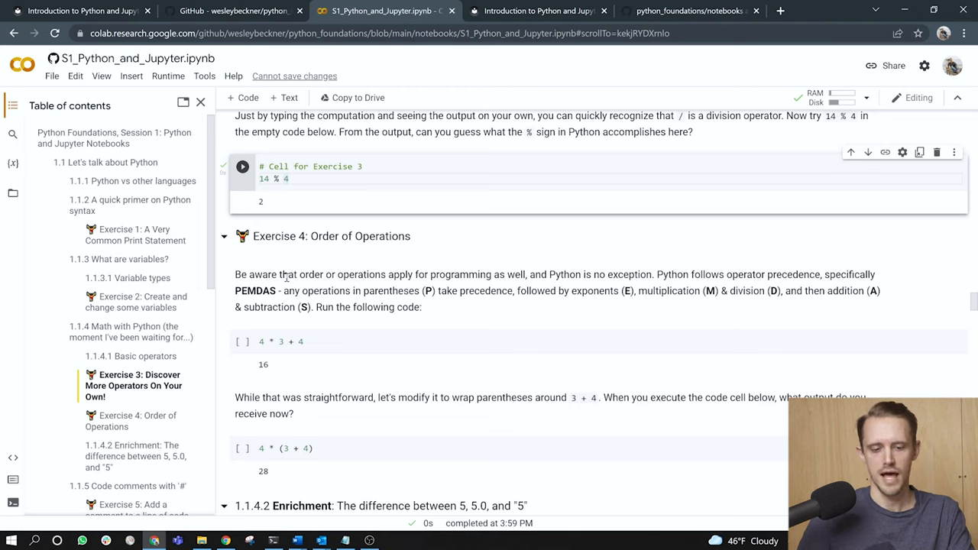
mouse_move(428, 287)
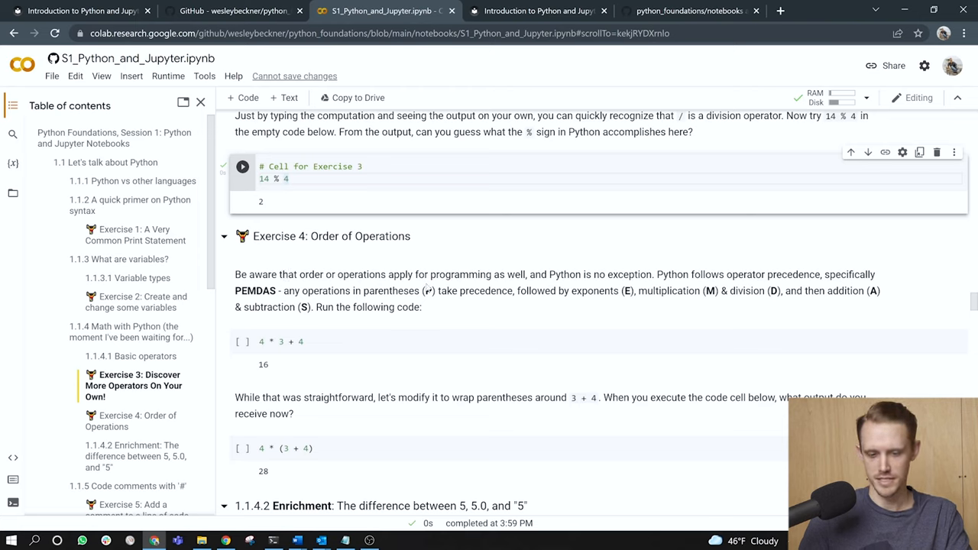
mouse_move(638, 275)
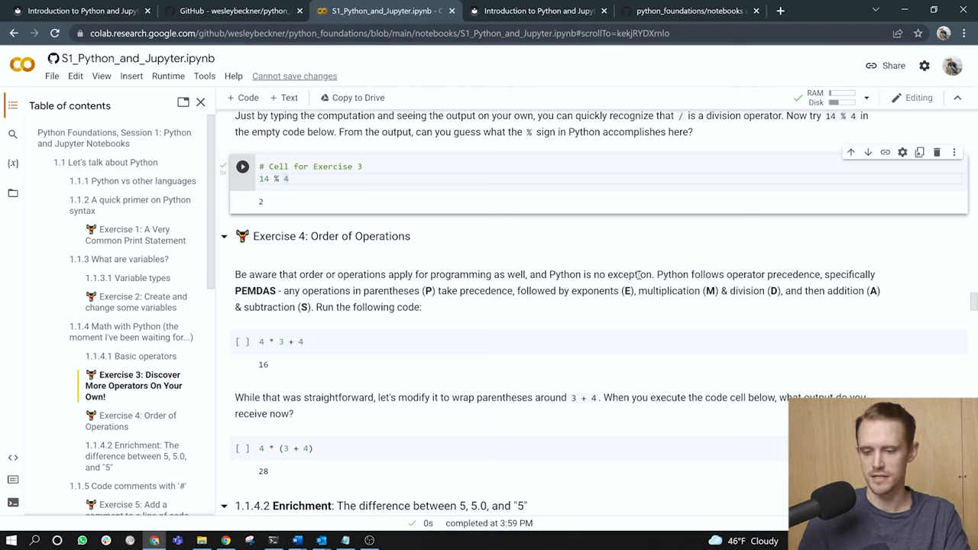
mouse_move(740, 292)
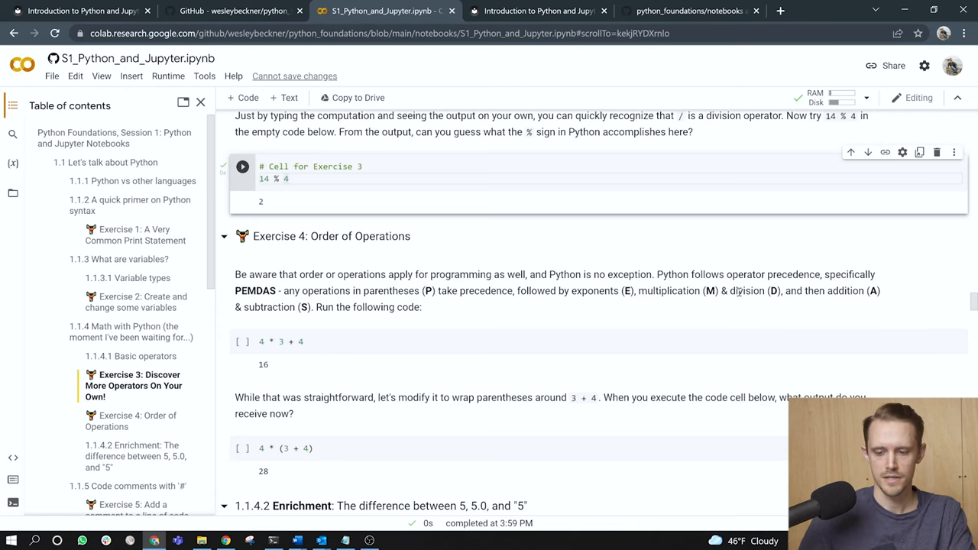
Run the Exercise 4 cells, 4 * 3 + 4 giving 16 and 4 * (3 + 4) giving 28
scroll(down, 3)
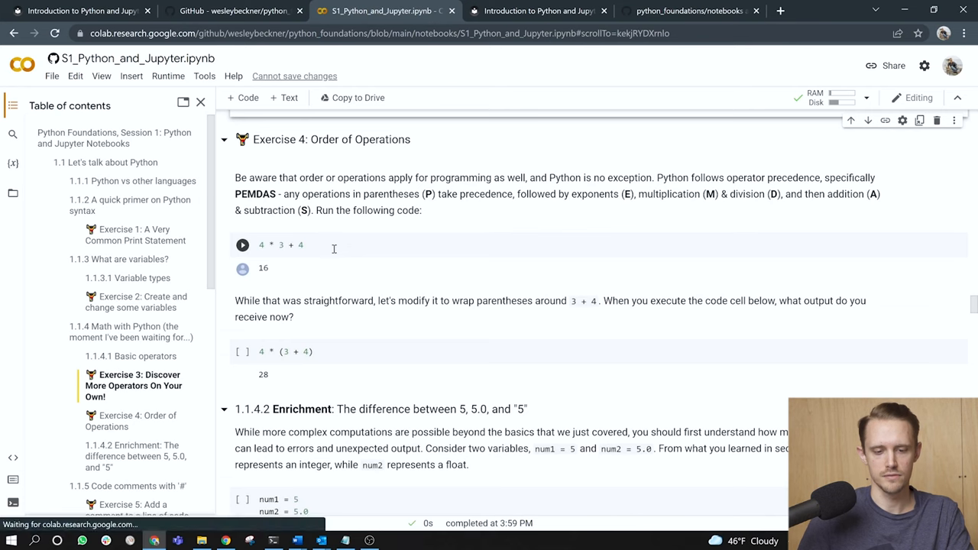
click(302, 244)
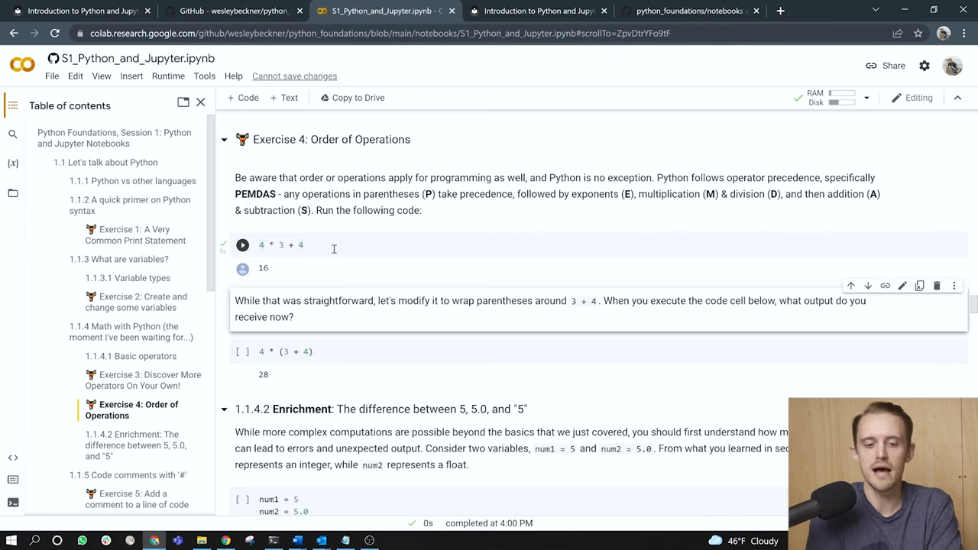
scroll(down, 3)
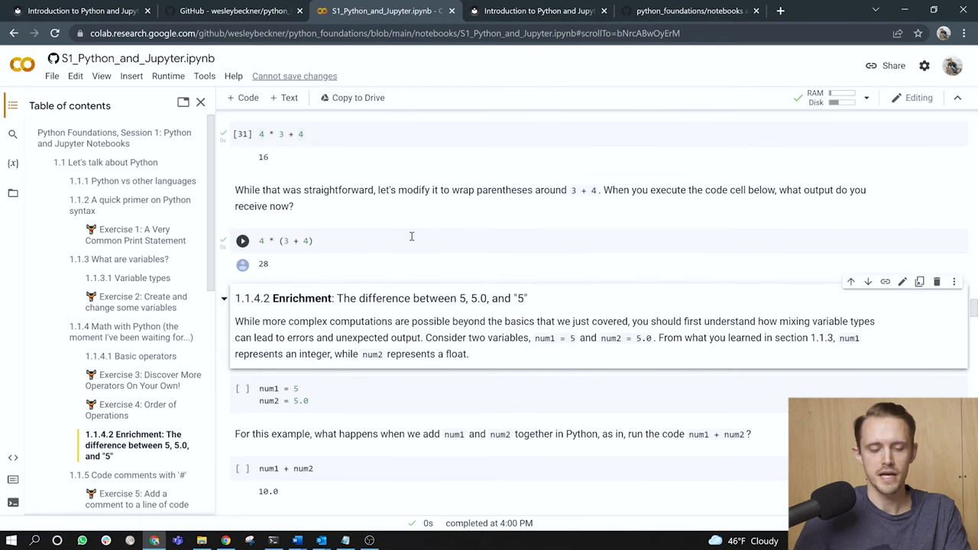
click(288, 242)
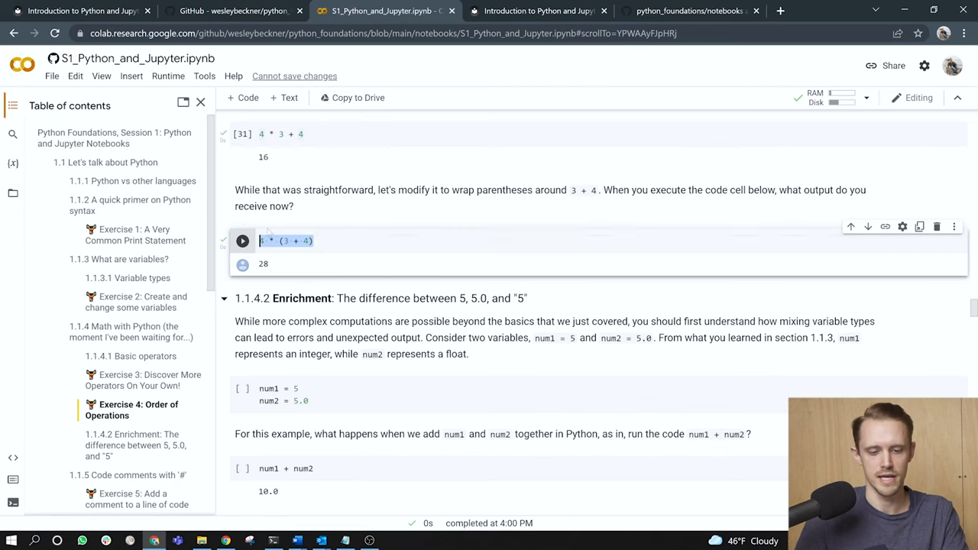
scroll(down, 3)
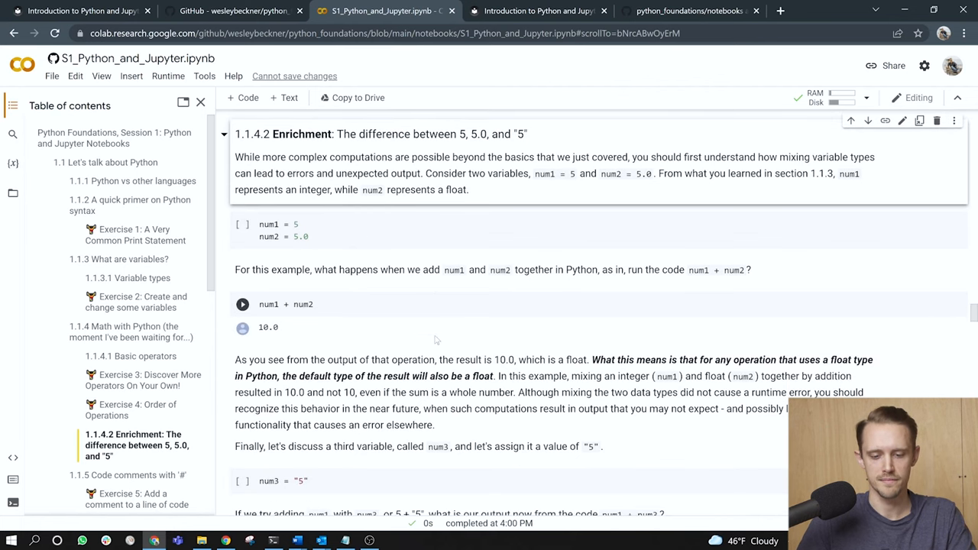
Run the 1.1.5 Code comments example cells, each outputting 7
scroll(down, 3)
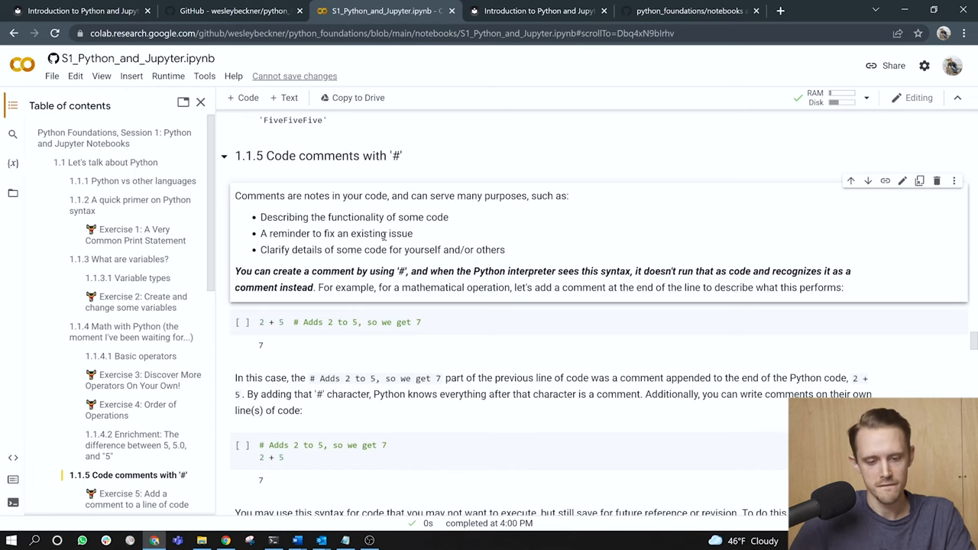
scroll(down, 3)
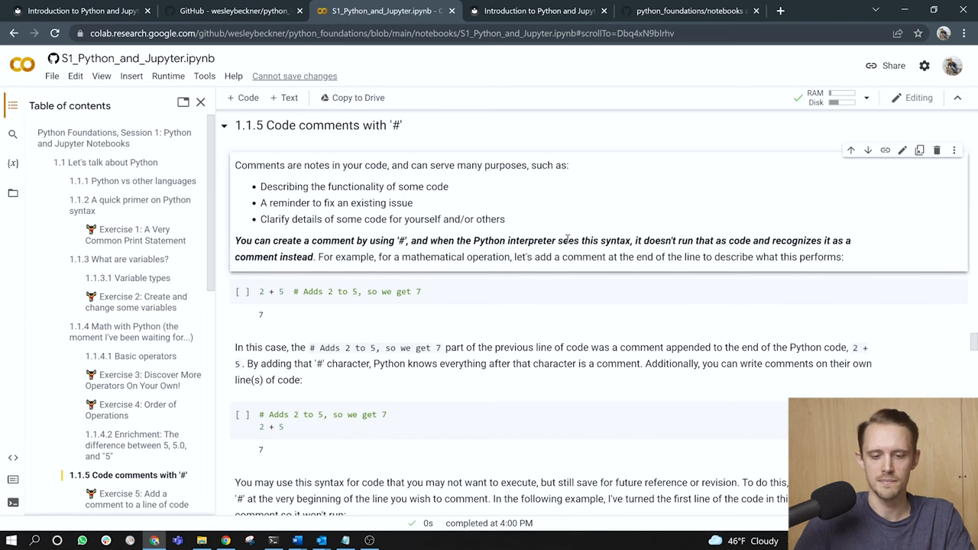
scroll(down, 3)
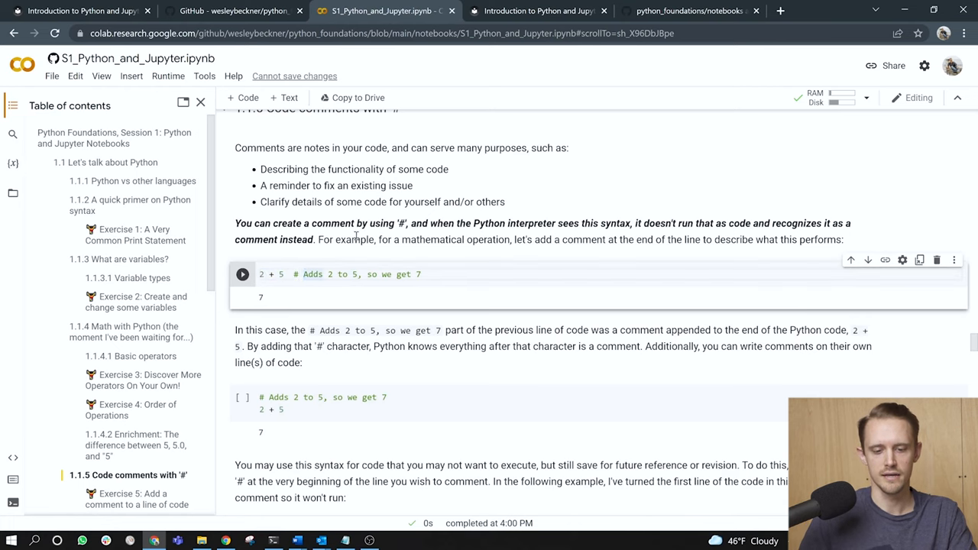
click(241, 275)
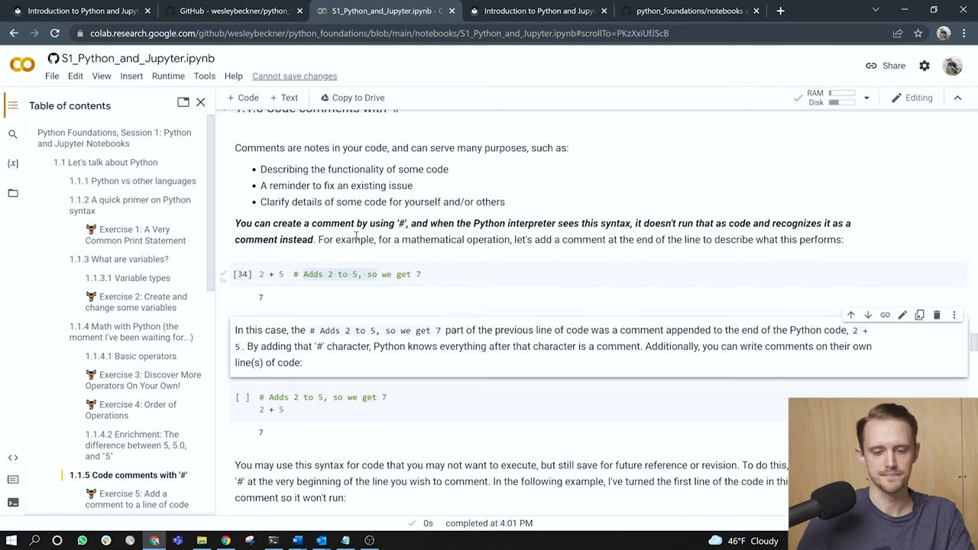
scroll(down, 3)
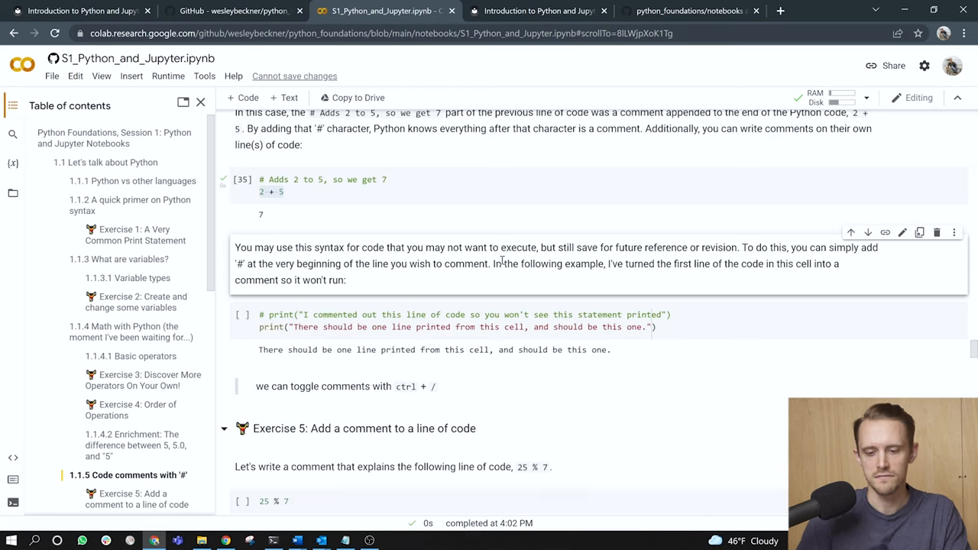
mouse_move(666, 281)
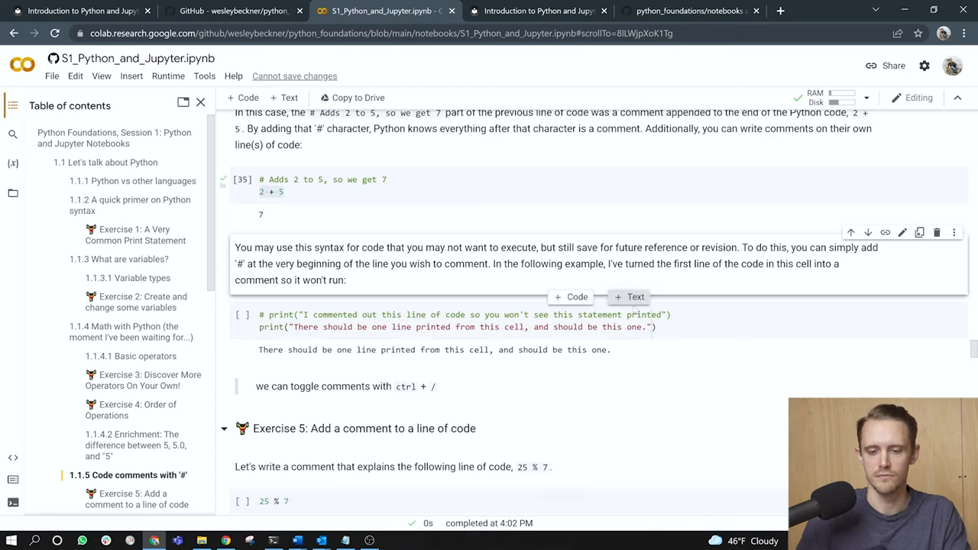
click(458, 327)
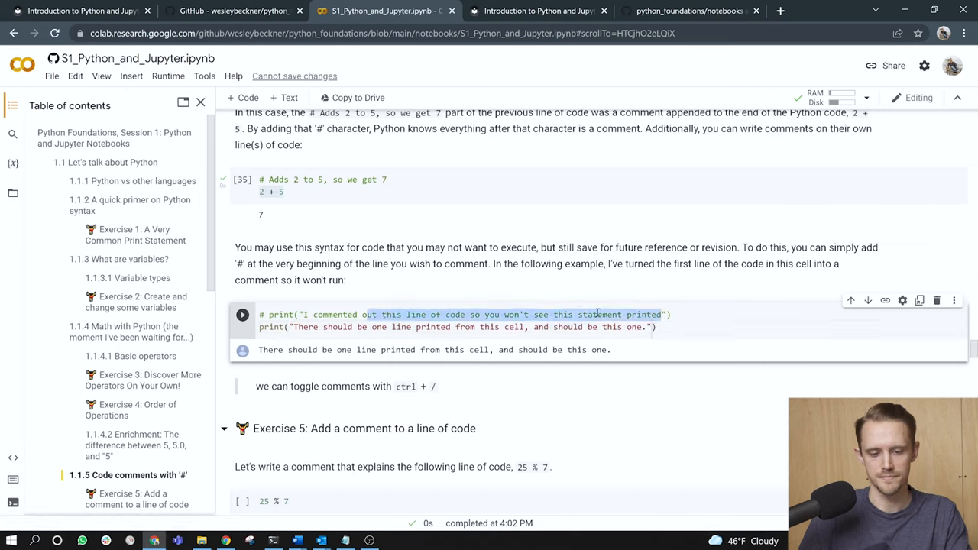
click(654, 327)
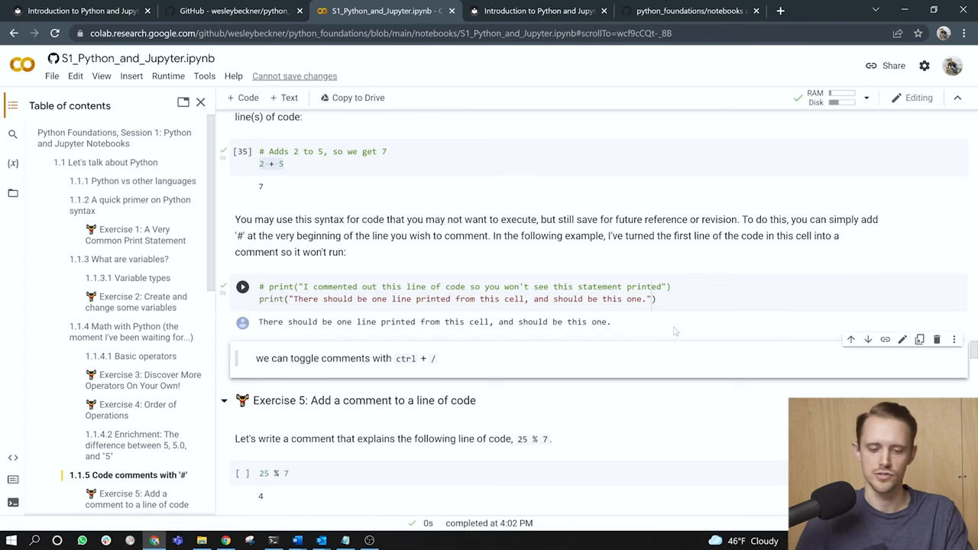
scroll(down, 3)
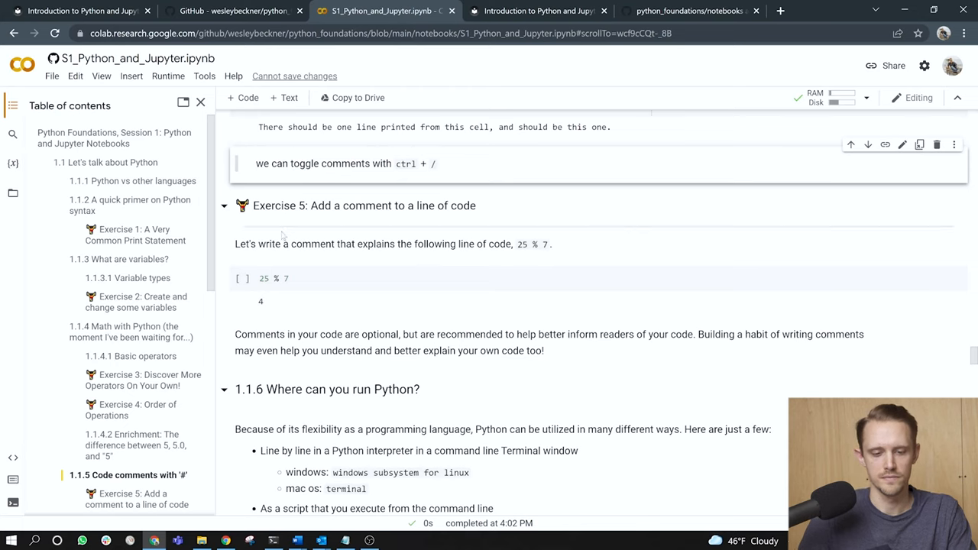
Add the comment '# returns the modulus of 25 with 7 (which is 4)' above 25 % 7 and run it
drag(258, 245, 446, 244)
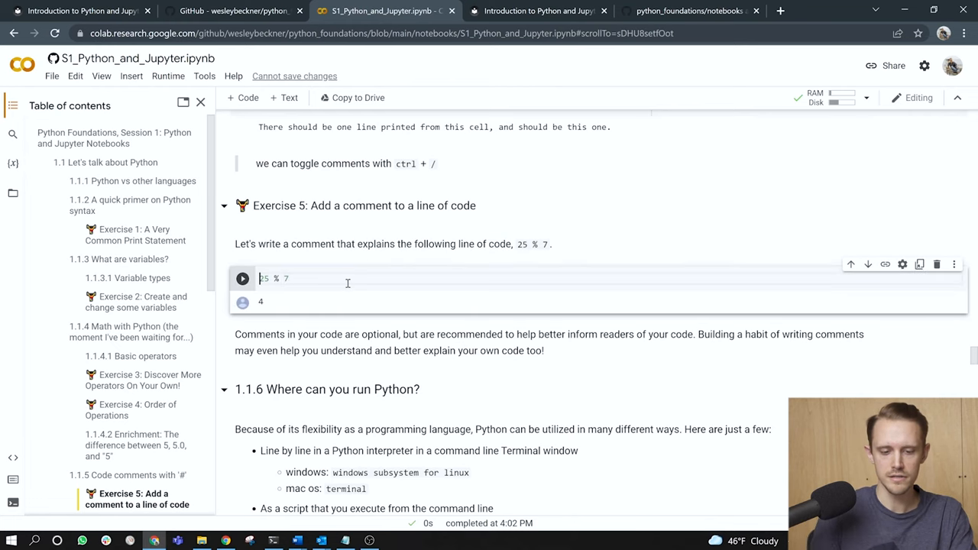
text(#)
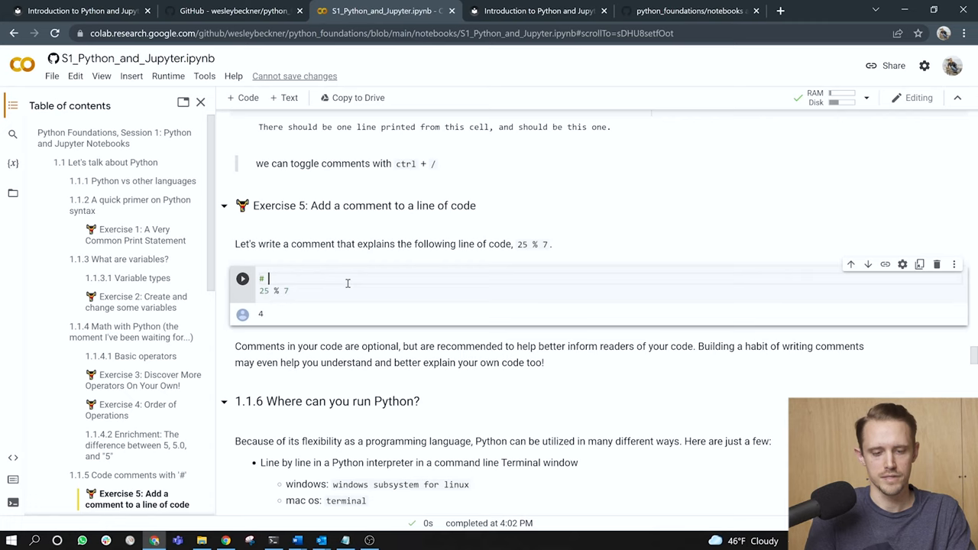
text(returns the)
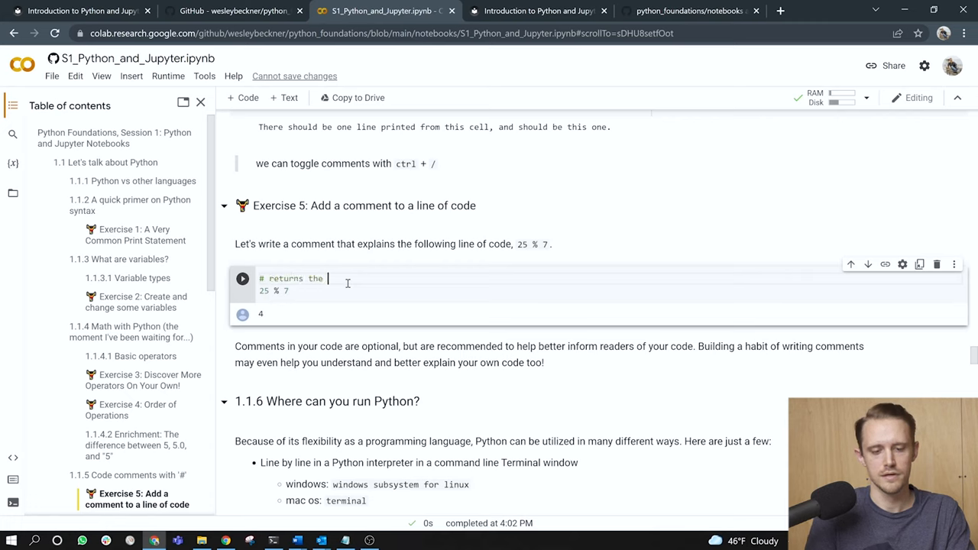
text(modulus of 25 with 7 (which is 4)
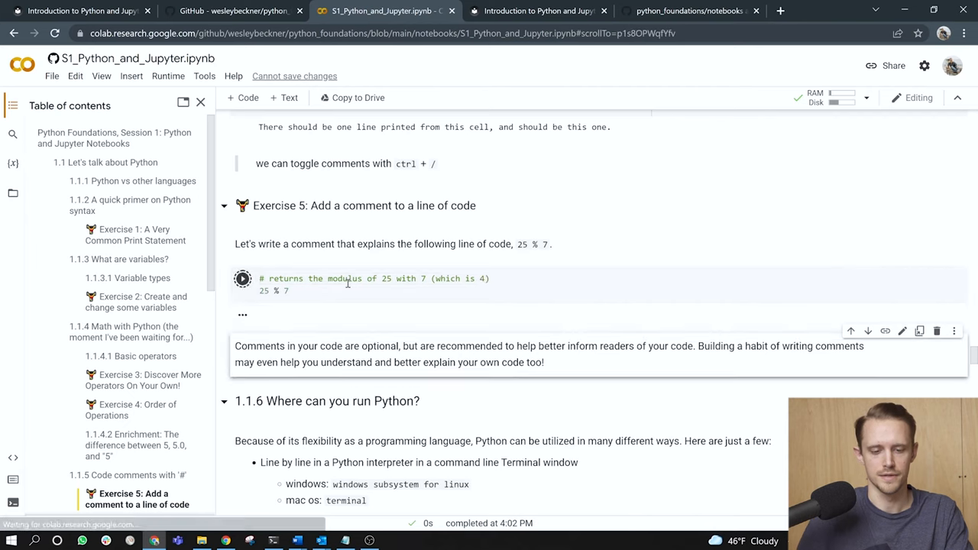
click(241, 278)
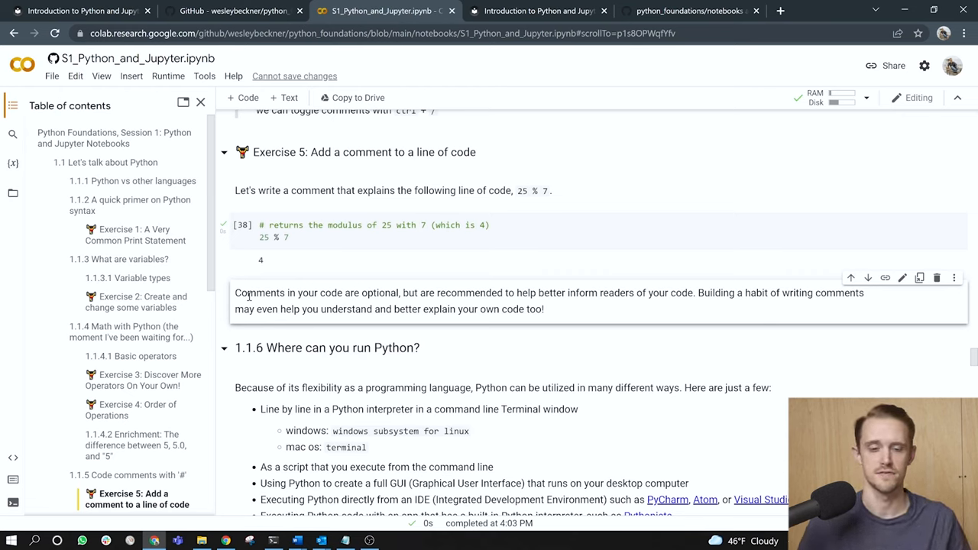
scroll(down, 3)
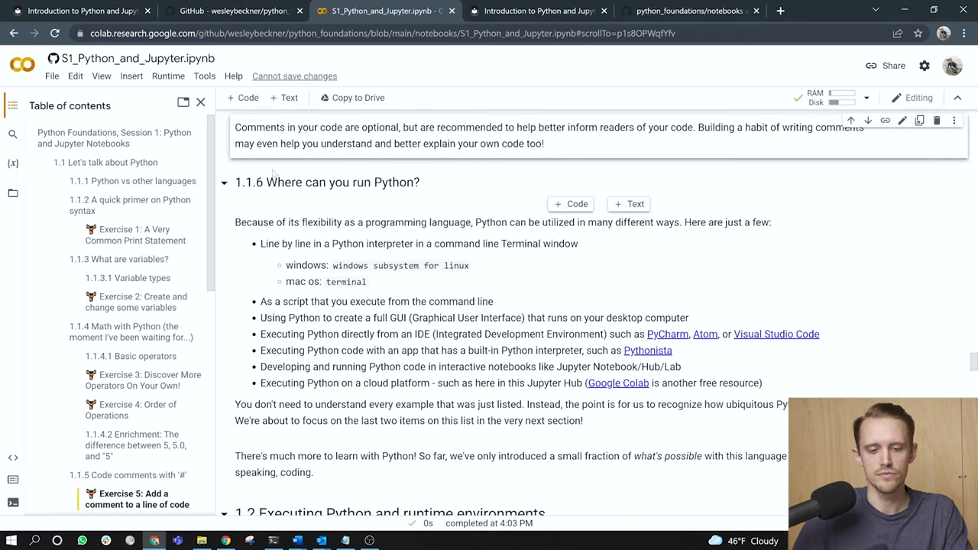
scroll(down, 3)
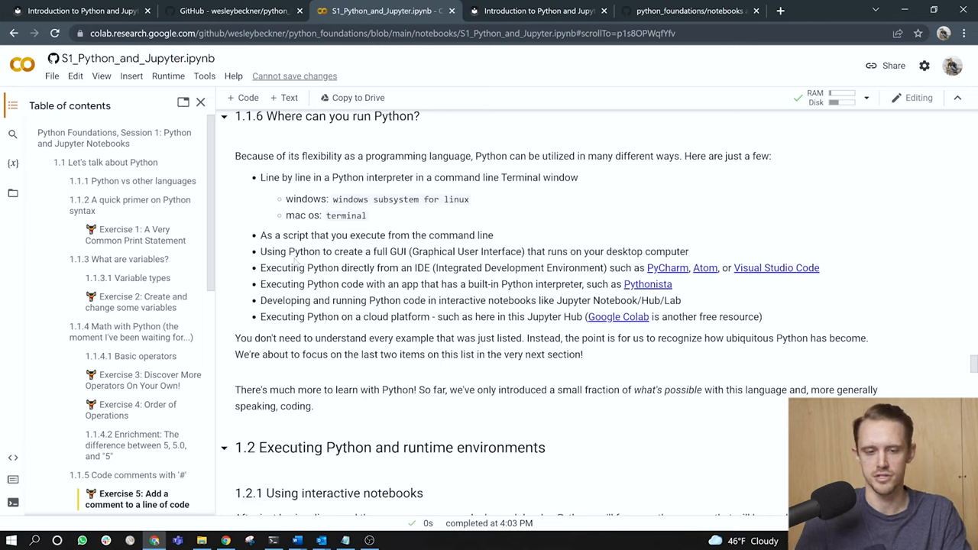
double_click(281, 177)
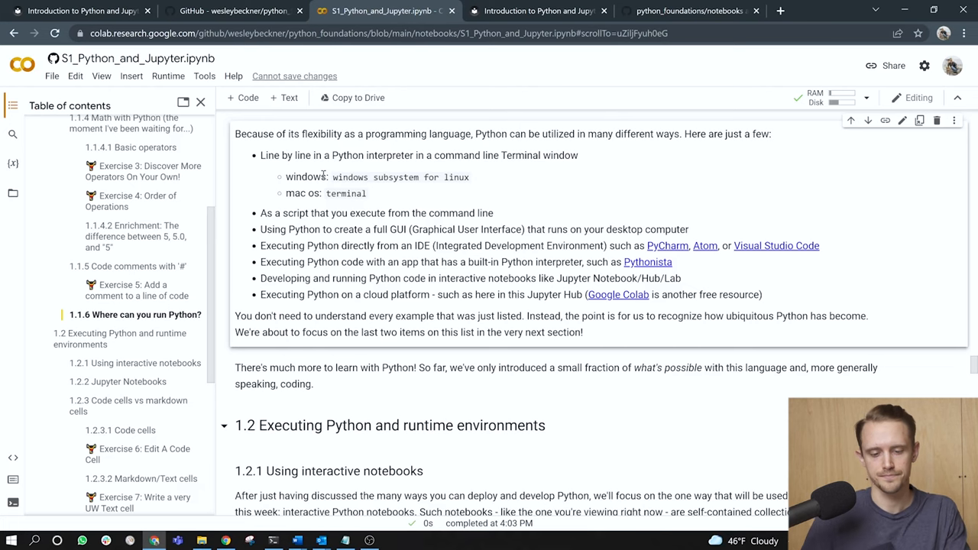
scroll(down, 3)
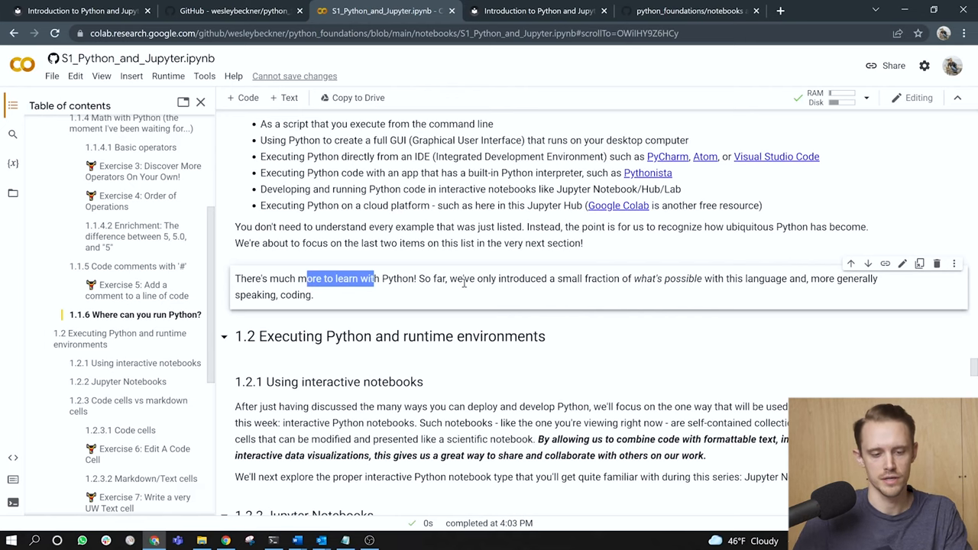
scroll(down, 3)
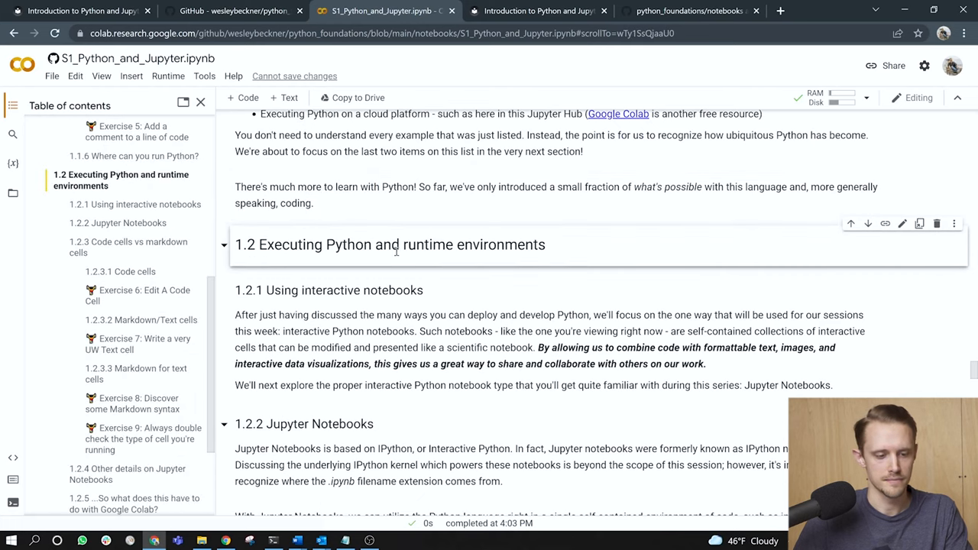
scroll(down, 3)
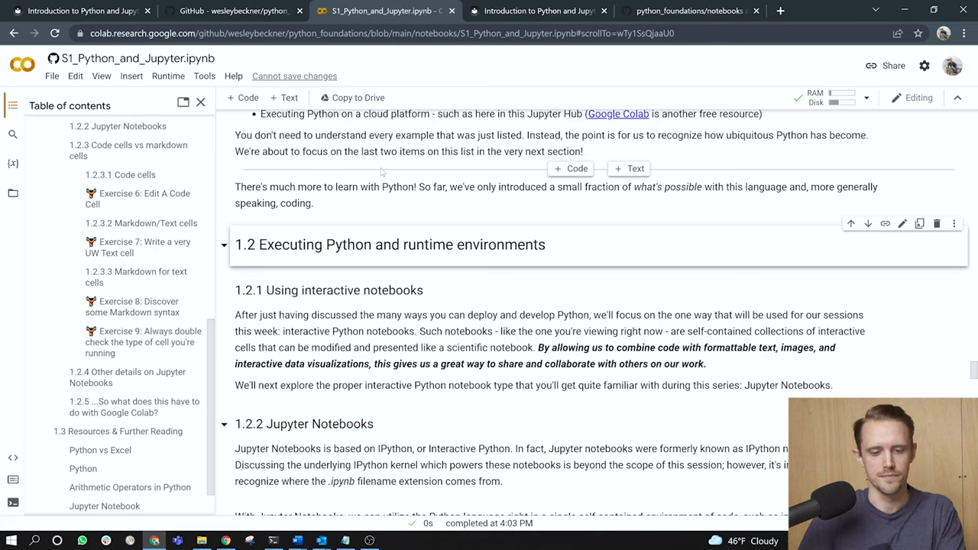
scroll(down, 3)
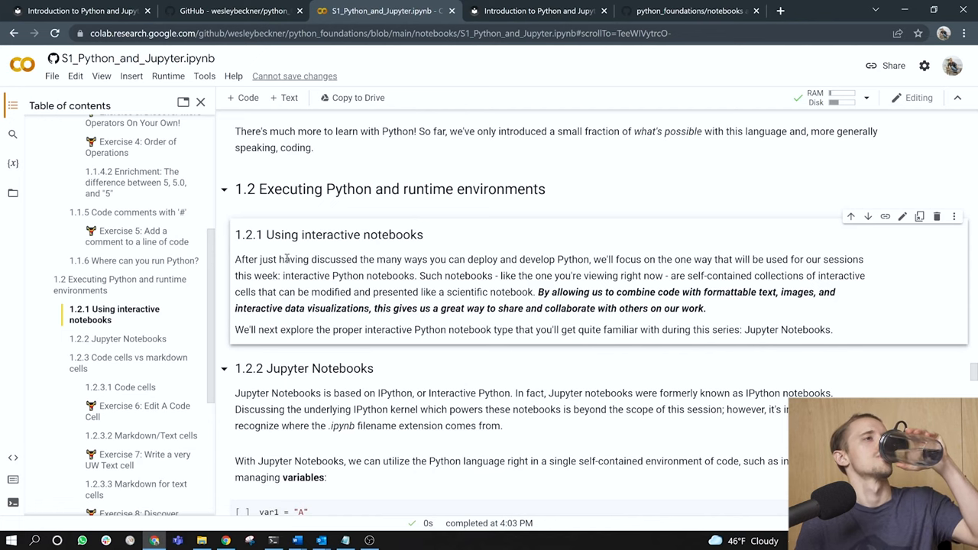
scroll(down, 3)
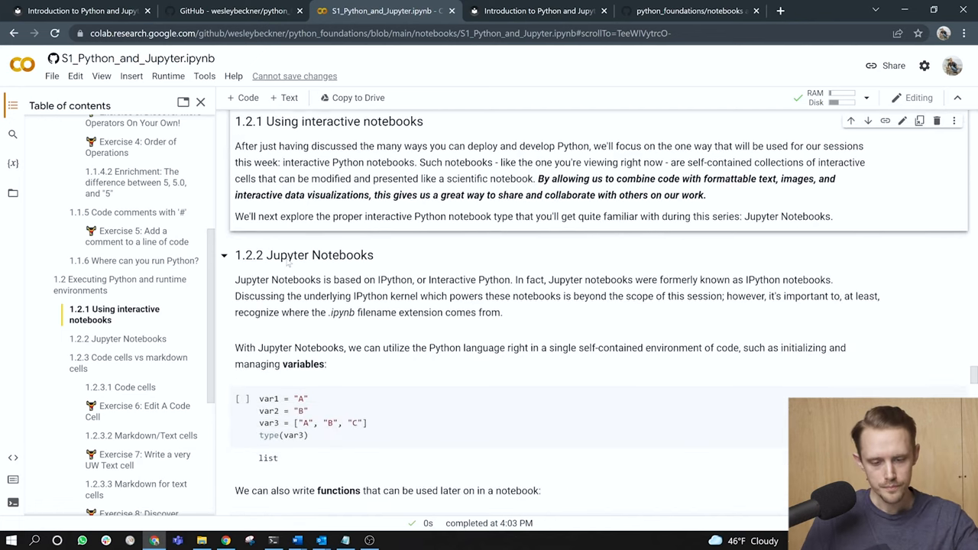
scroll(down, 3)
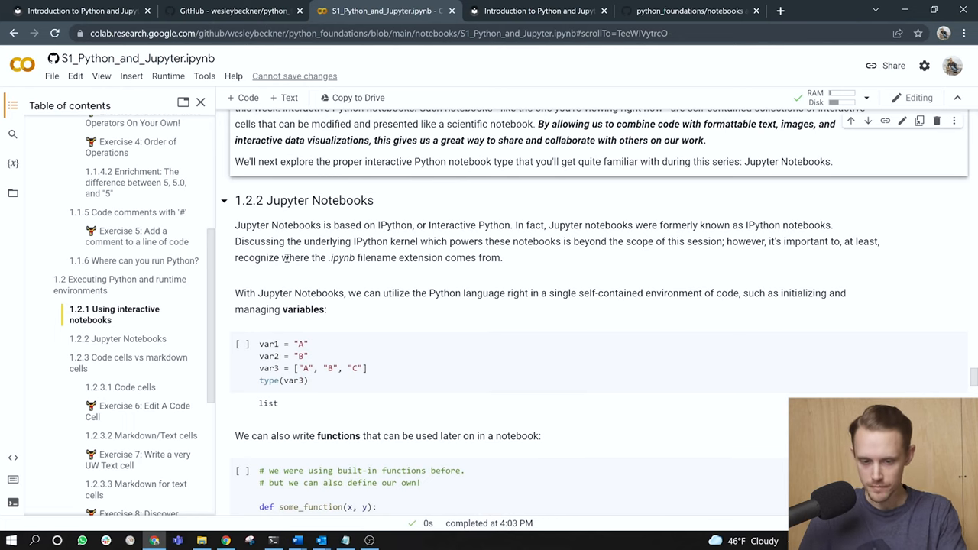
mouse_move(462, 228)
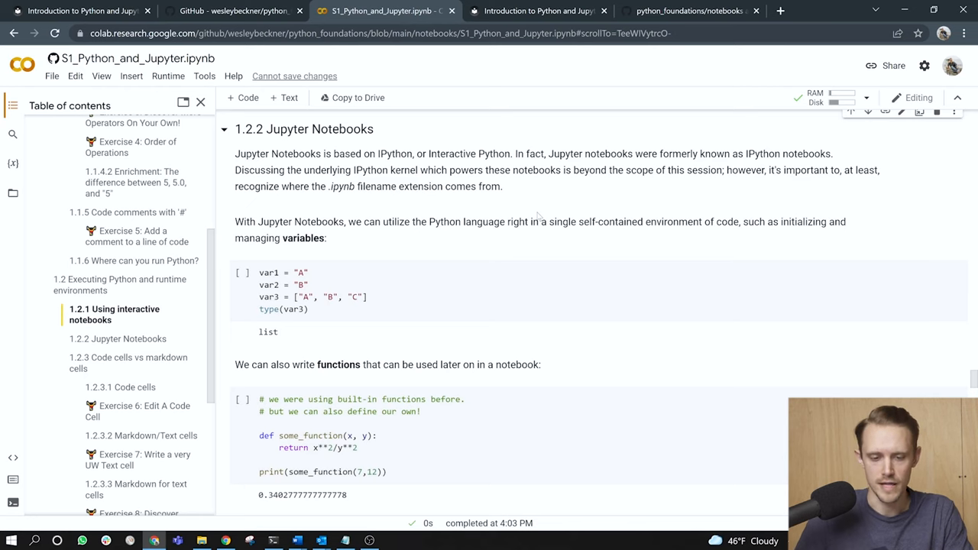
scroll(down, 3)
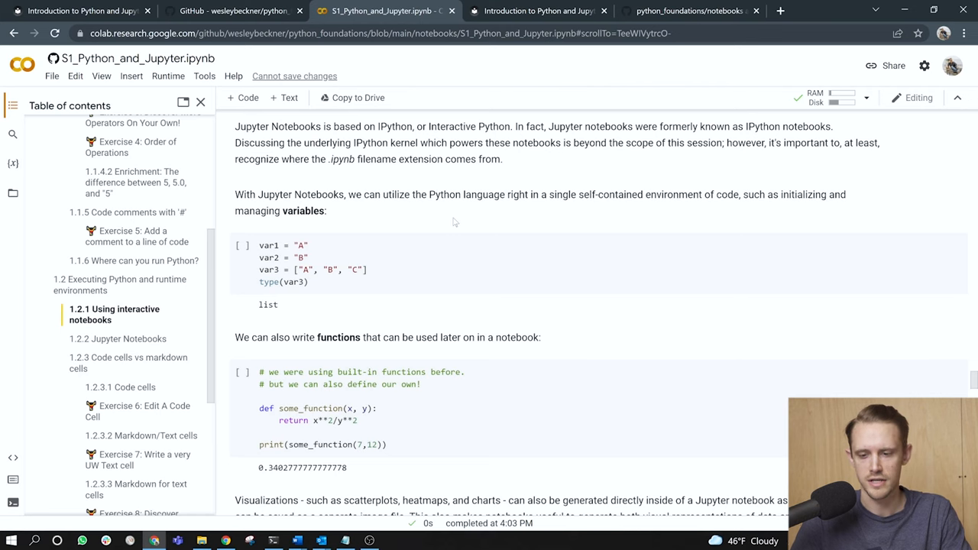
scroll(down, 3)
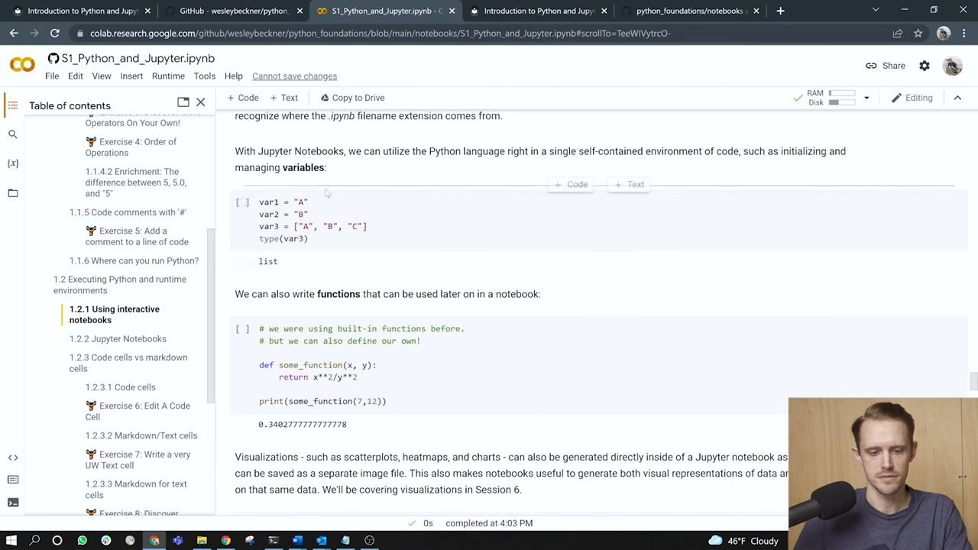
click(321, 202)
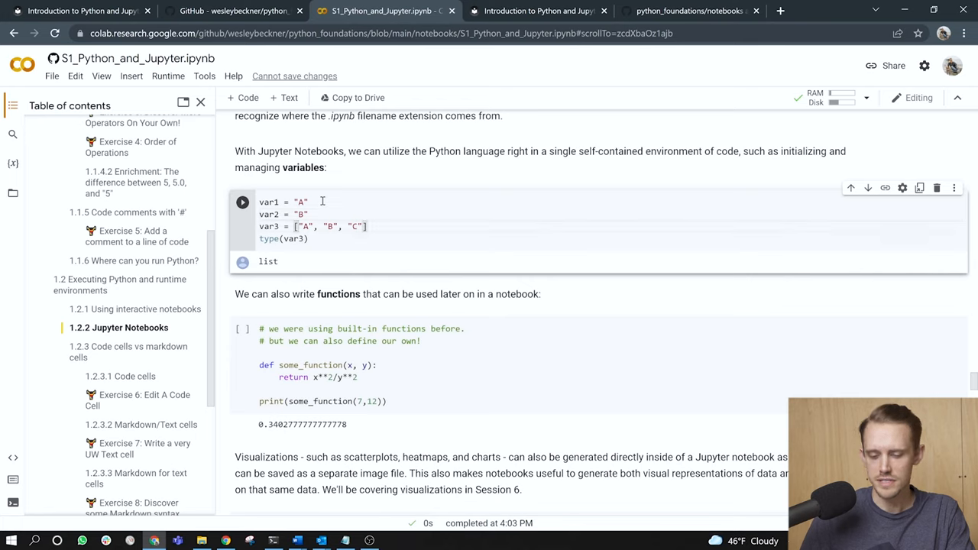
Point out var1's value in the var1–var3 cell showing list, then reach the make_blobs example
double_click(328, 226)
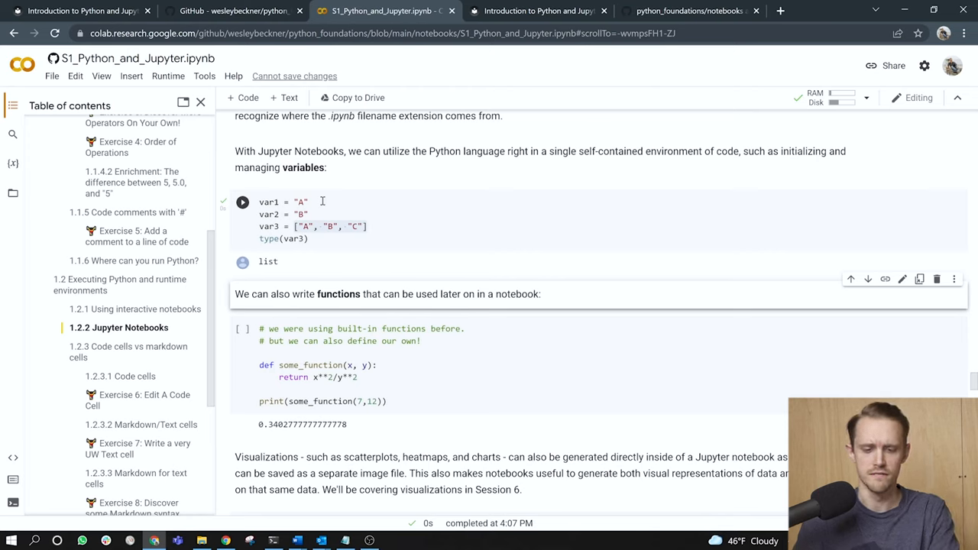
scroll(down, 3)
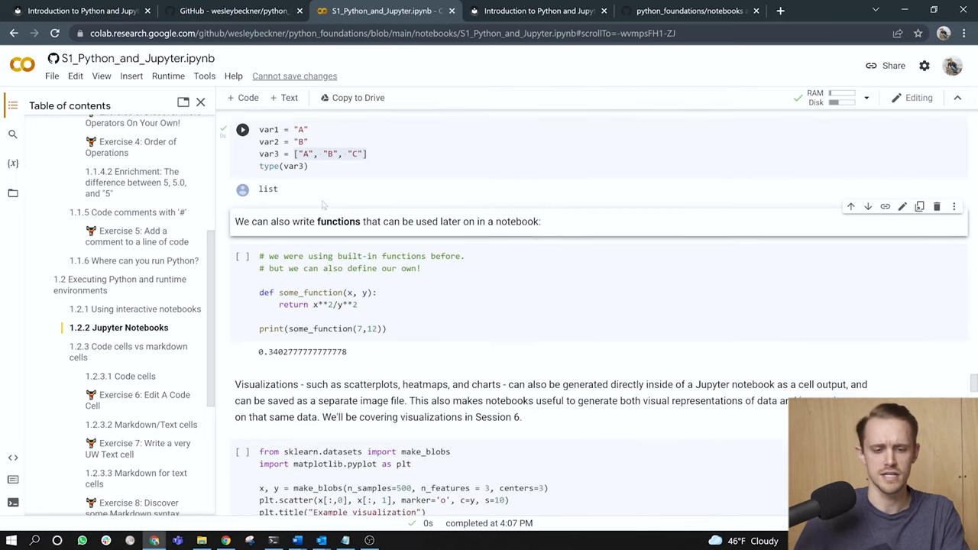
scroll(down, 3)
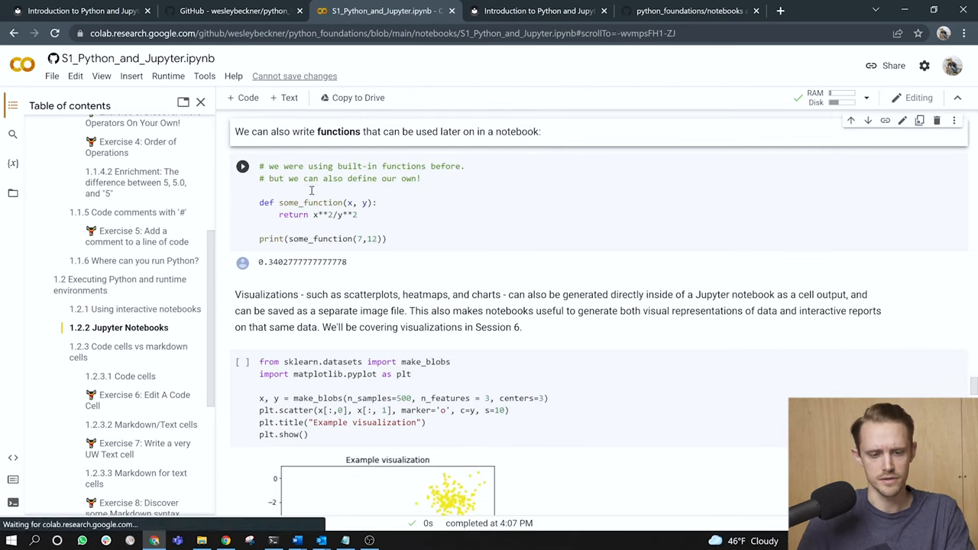
Walk through the some_function cell's def line and its 7, 12 arguments, then rerun it to print 0.3402777777777778
click(272, 201)
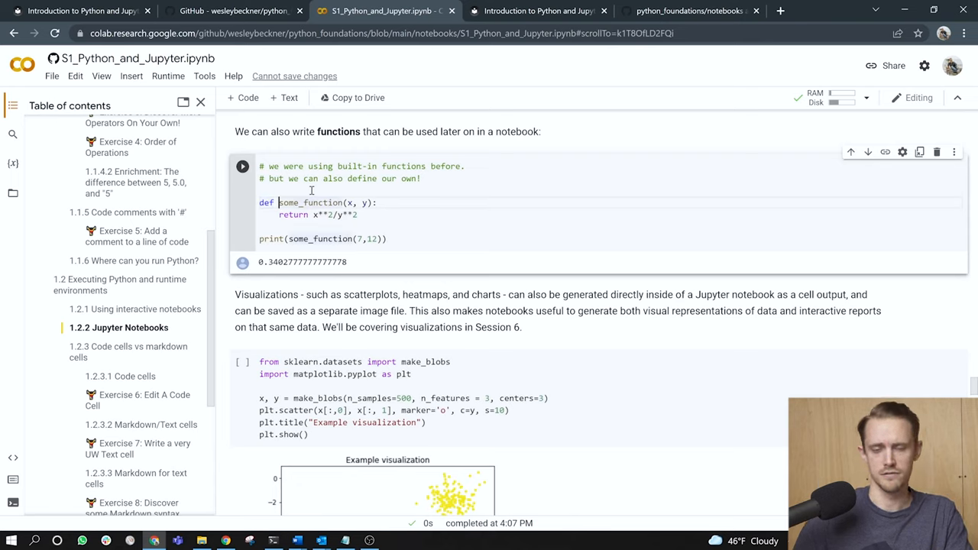
double_click(310, 201)
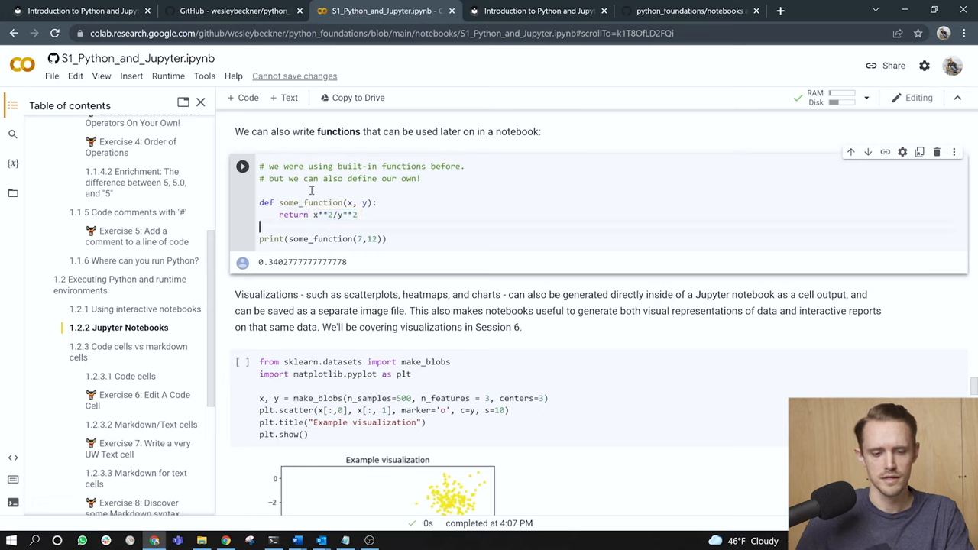
double_click(319, 238)
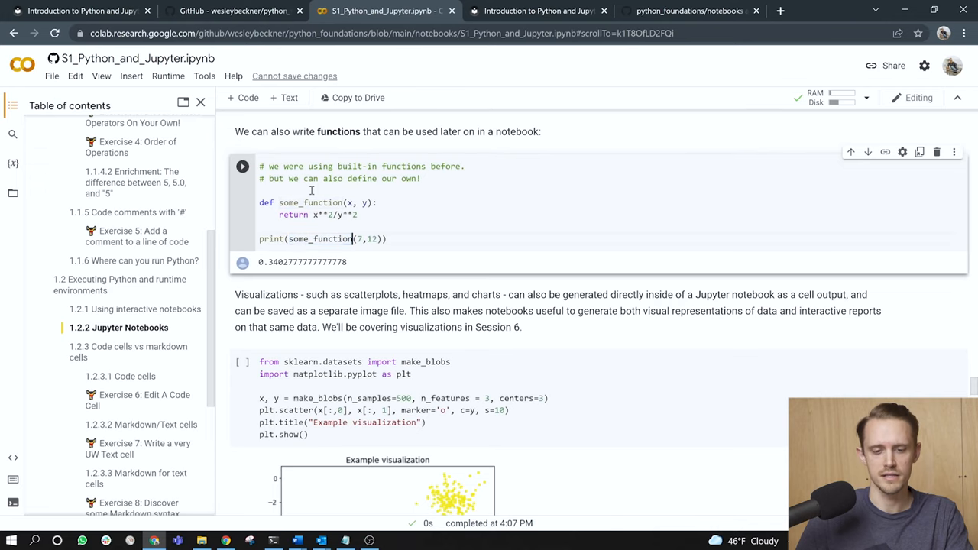
double_click(373, 238)
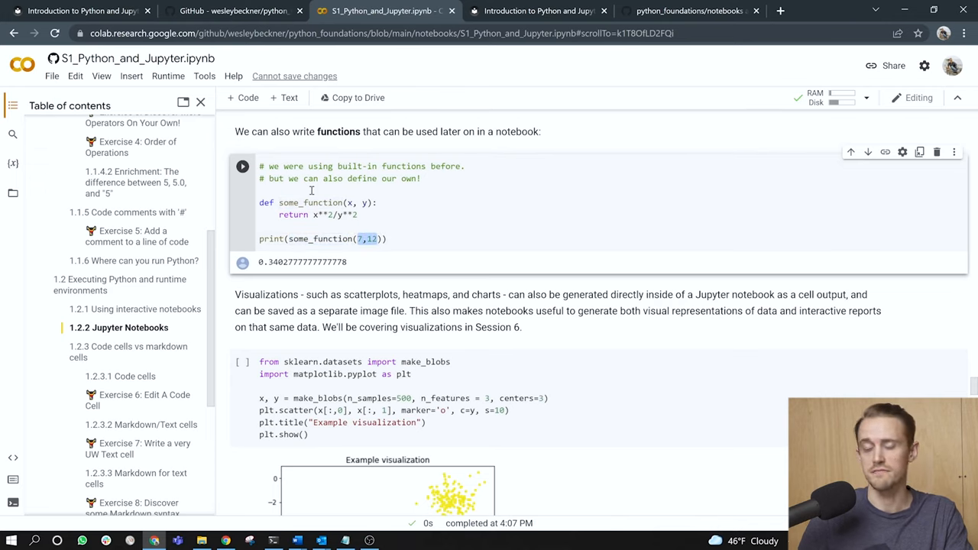
scroll(down, 3)
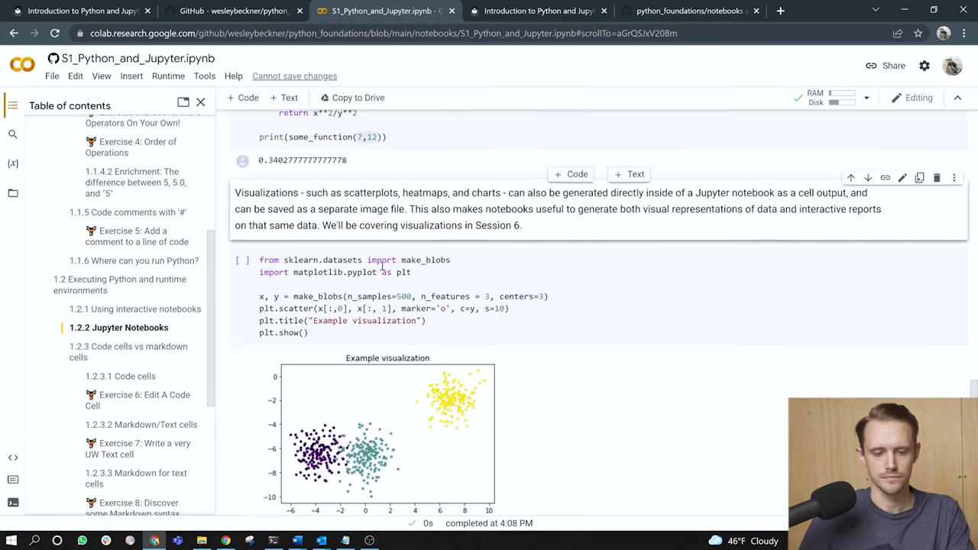
scroll(down, 3)
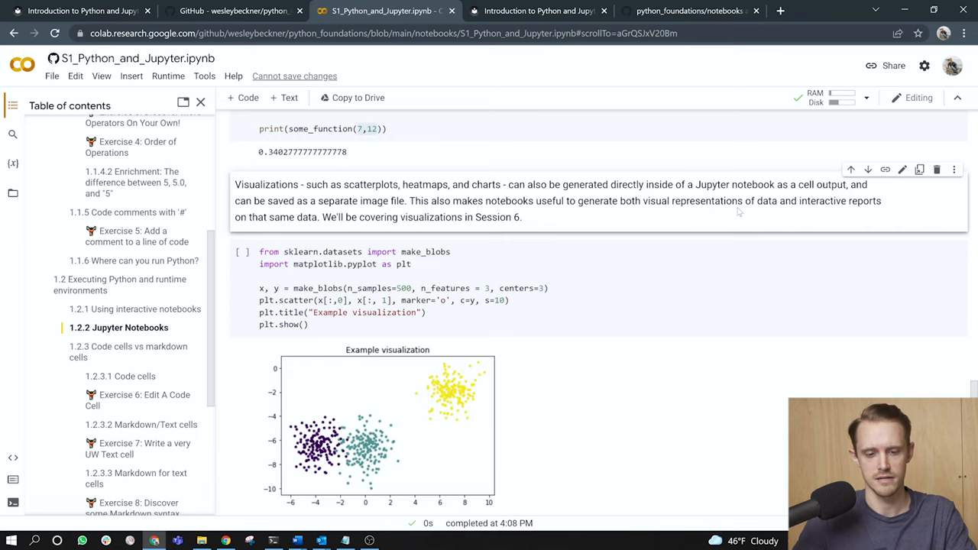
scroll(down, 3)
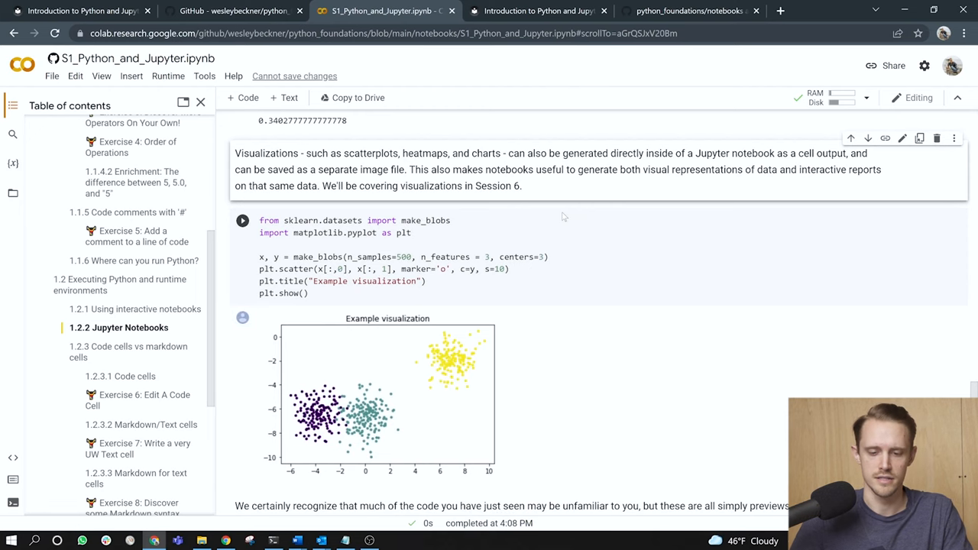
scroll(down, 3)
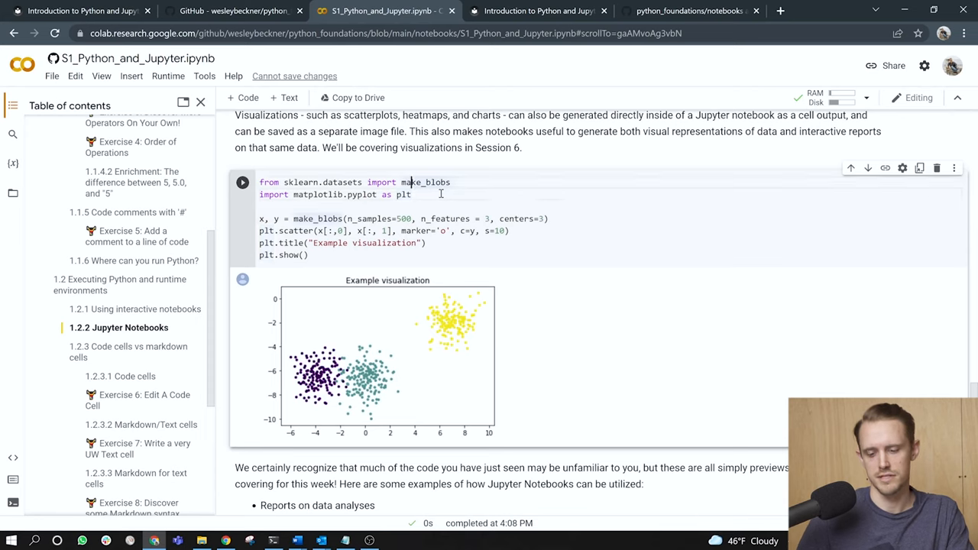
triple_click(354, 182)
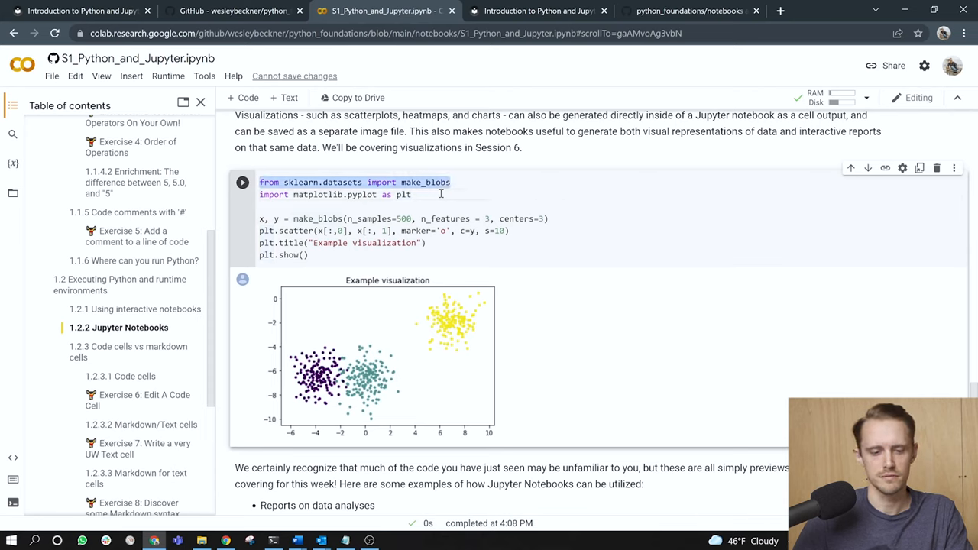
click(317, 182)
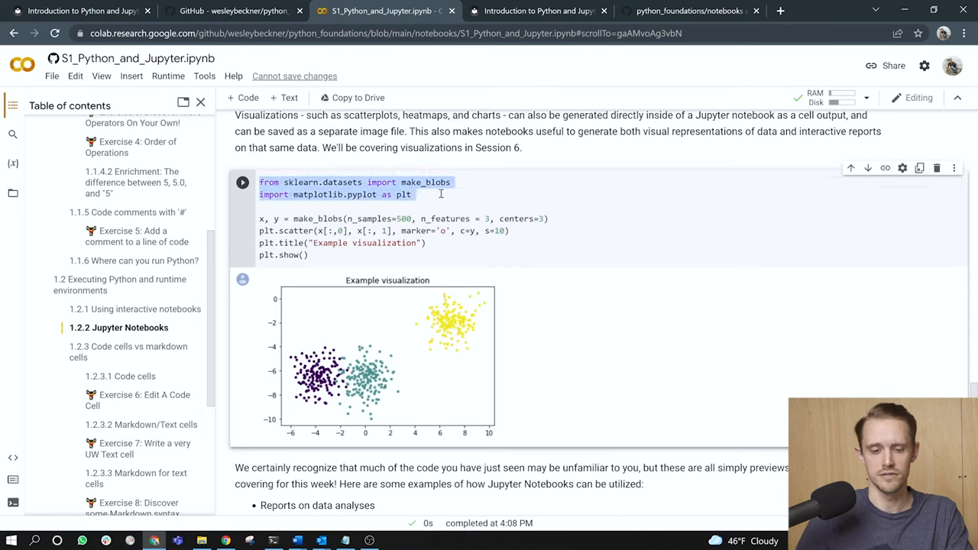
click(261, 219)
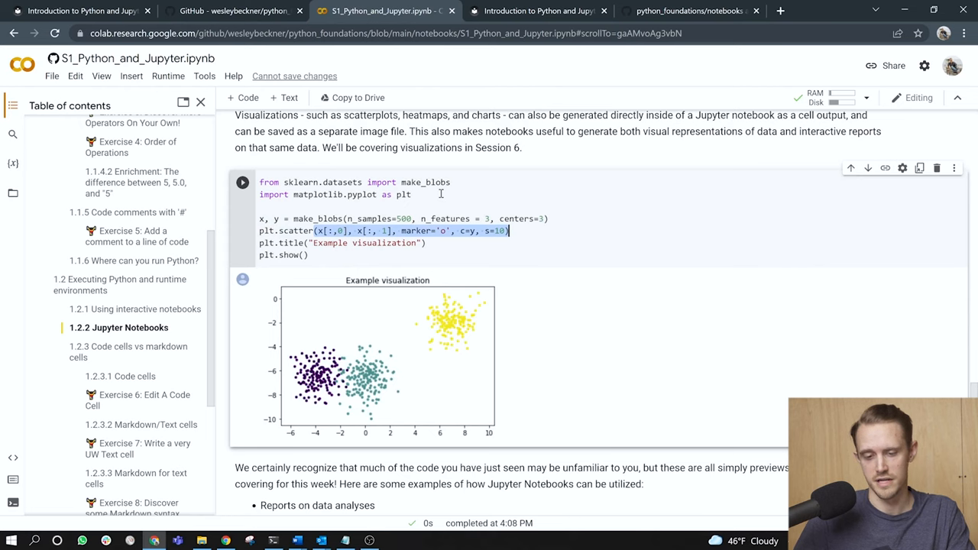
double_click(388, 243)
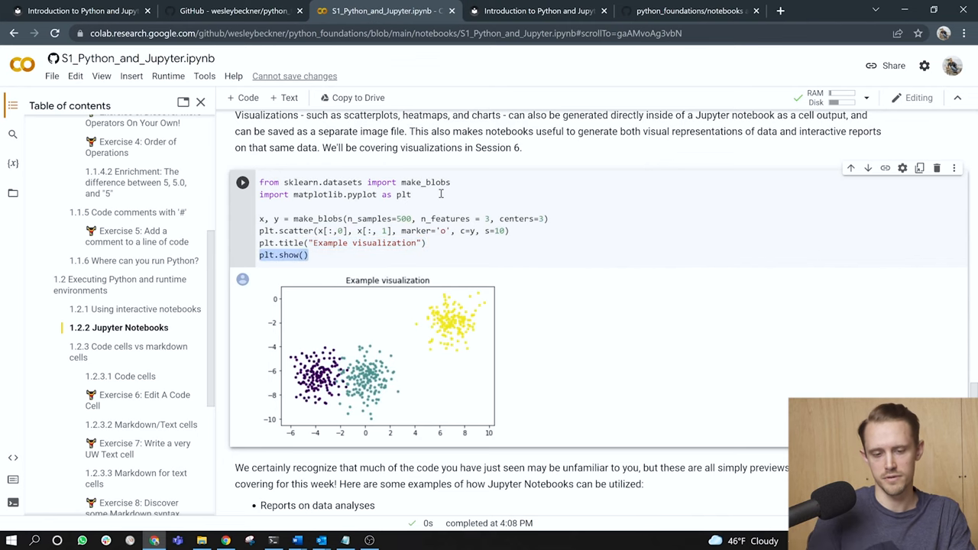
scroll(down, 3)
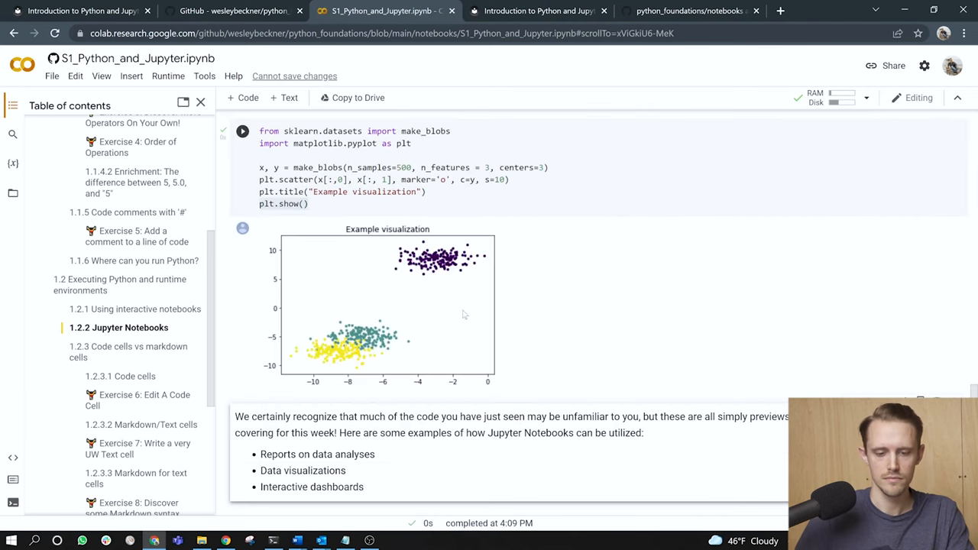
mouse_move(513, 296)
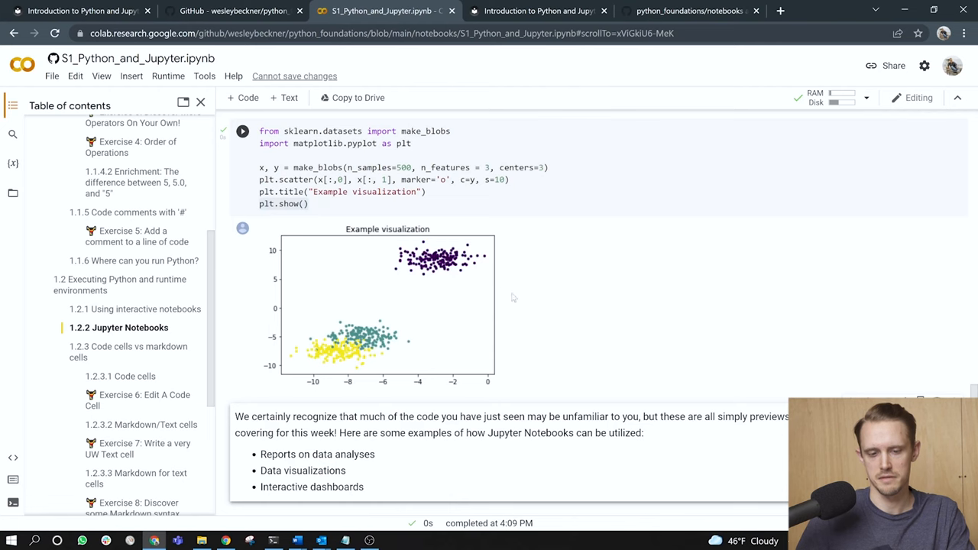
scroll(down, 3)
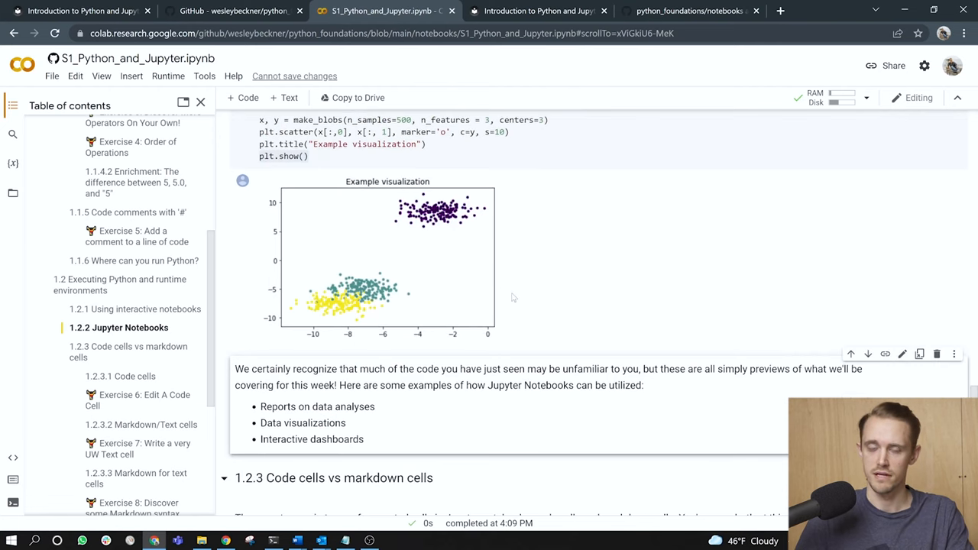
scroll(down, 3)
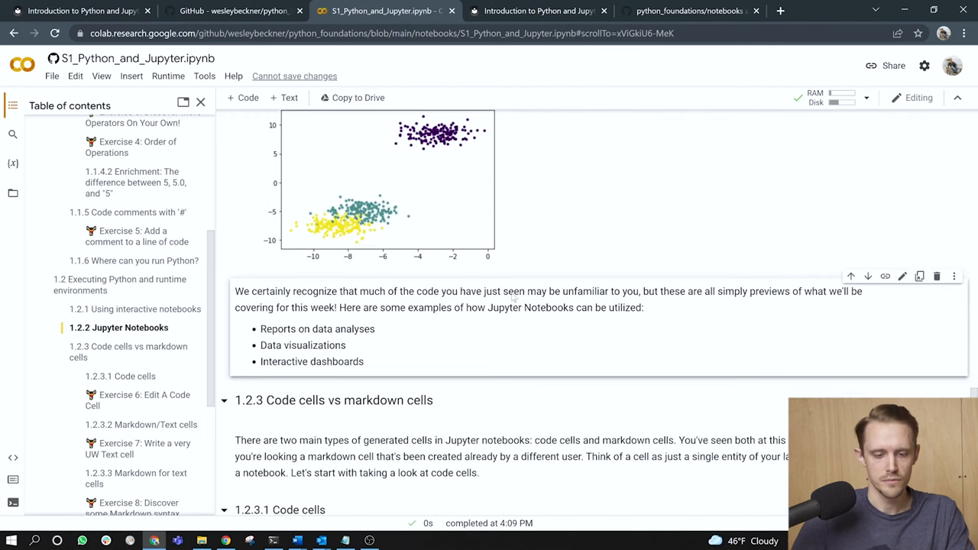
scroll(down, 3)
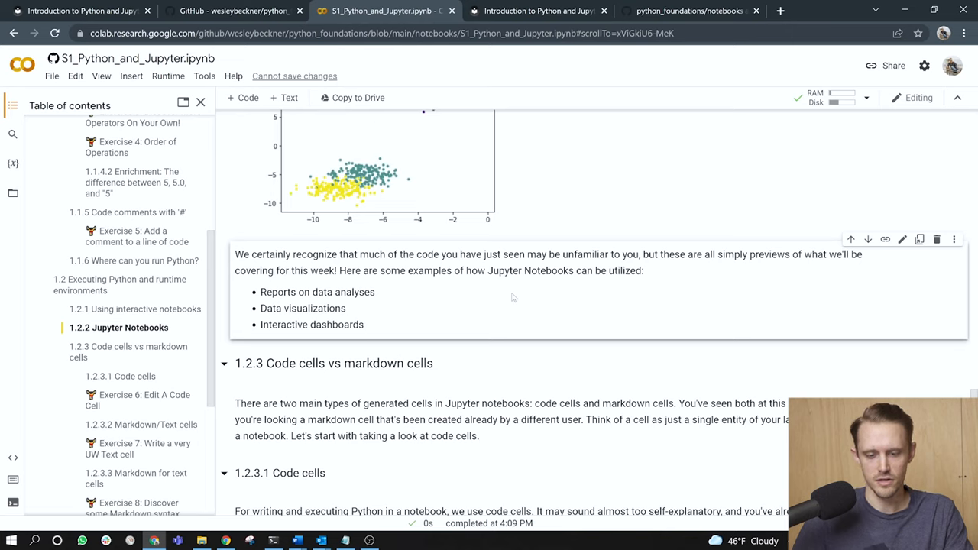
mouse_move(572, 265)
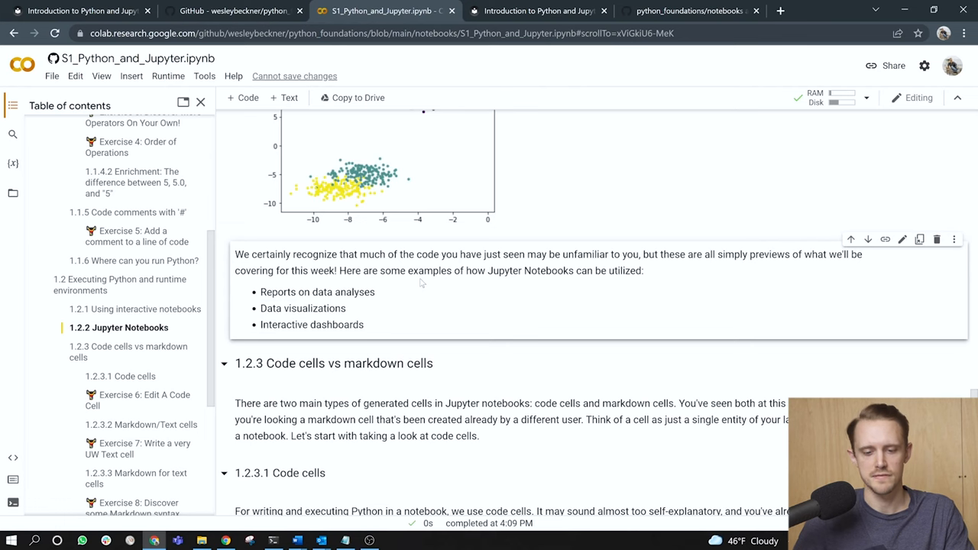
scroll(down, 3)
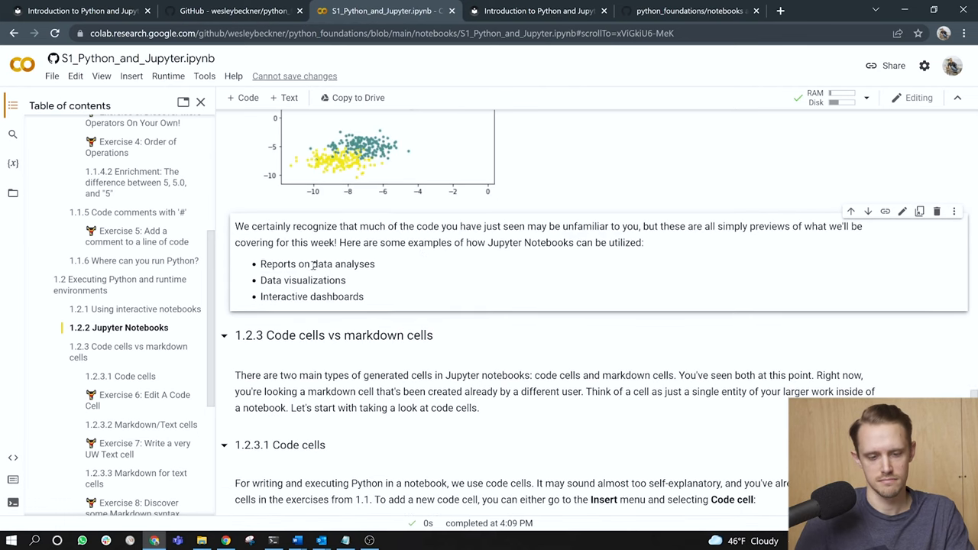
double_click(317, 263)
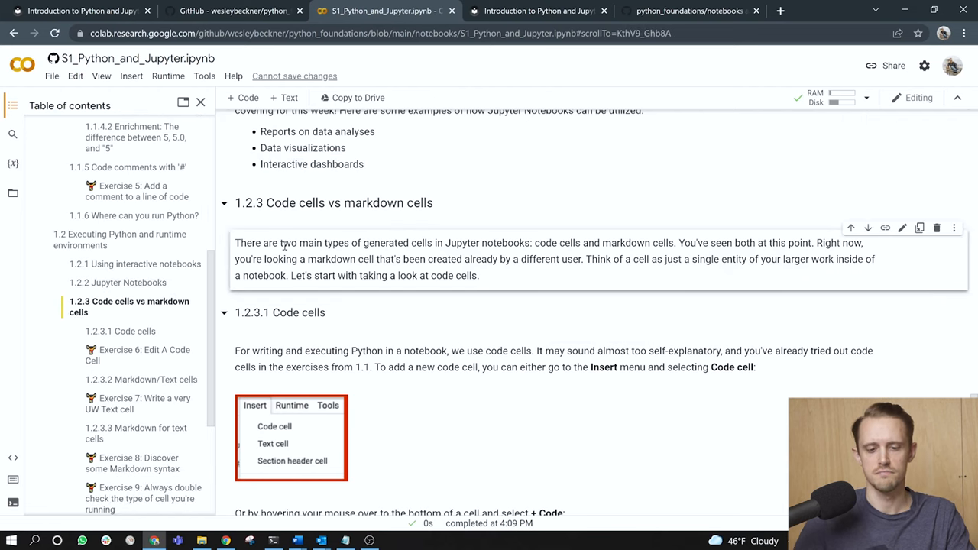
mouse_move(342, 257)
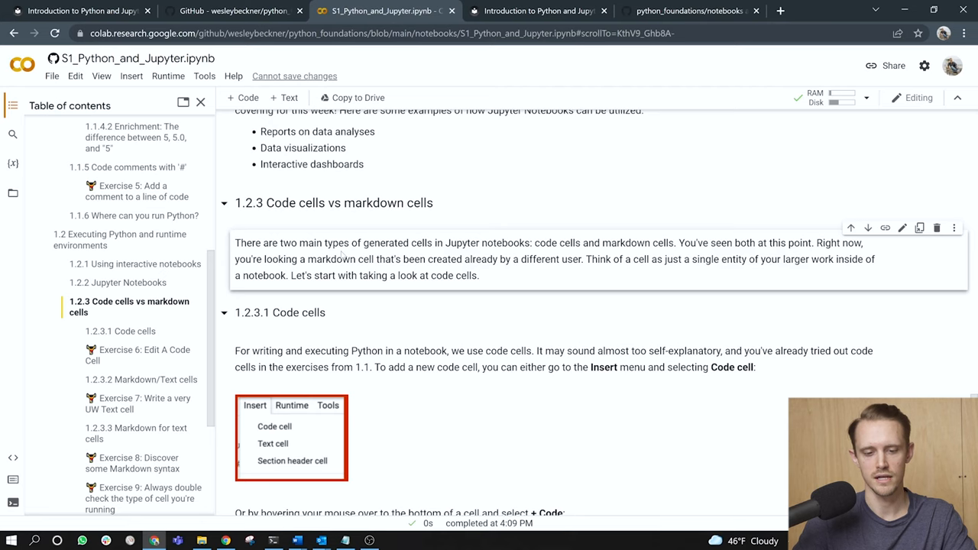
Add a new empty code cell via Insert > Code cell in the Code cells section
scroll(down, 3)
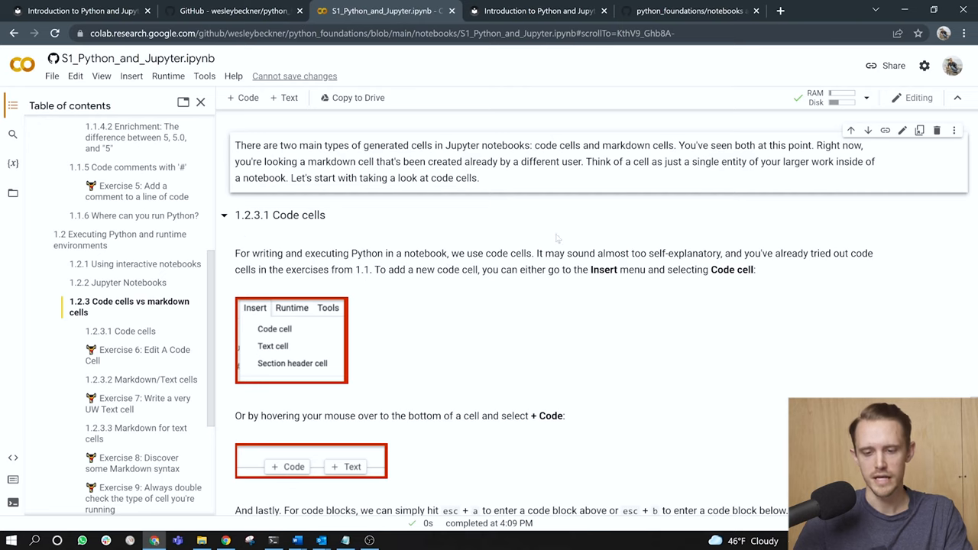
scroll(down, 3)
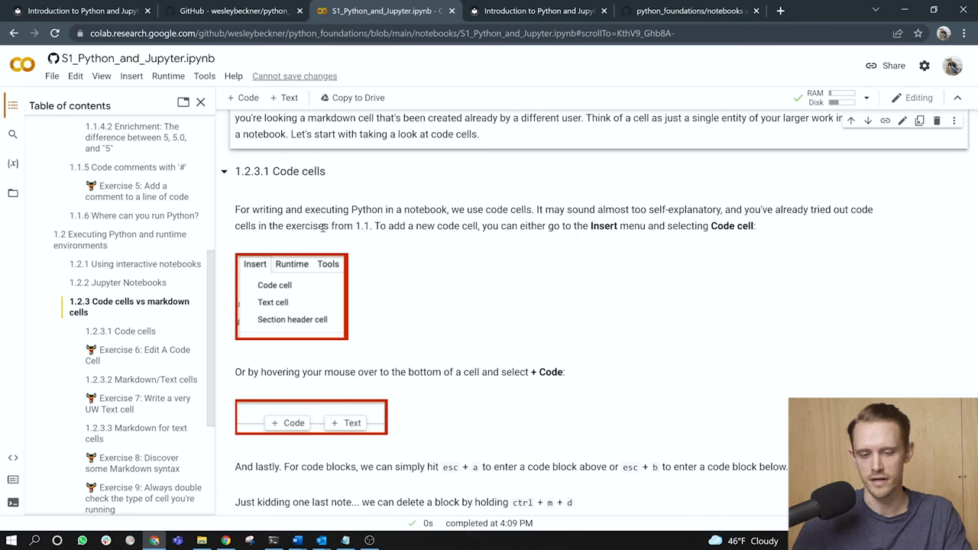
mouse_move(501, 220)
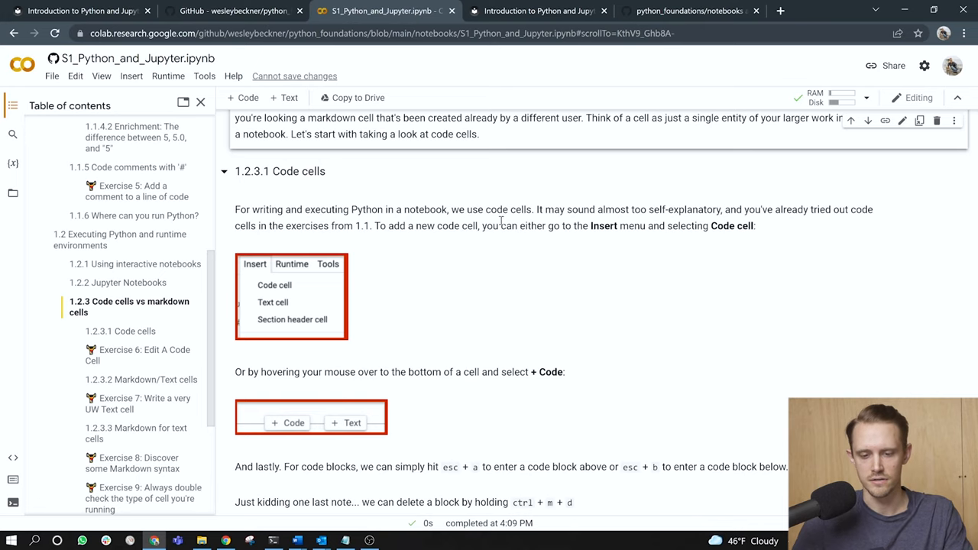
mouse_move(630, 229)
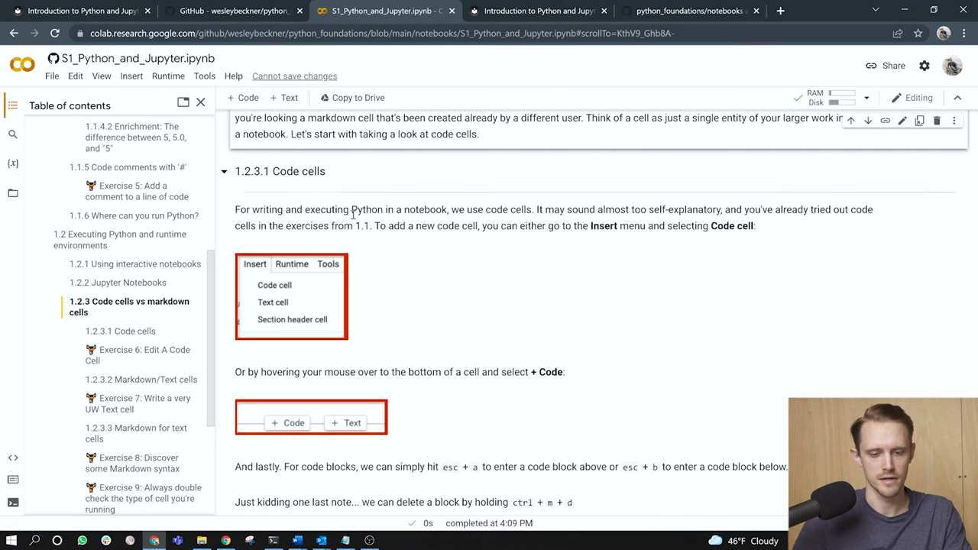
click(131, 76)
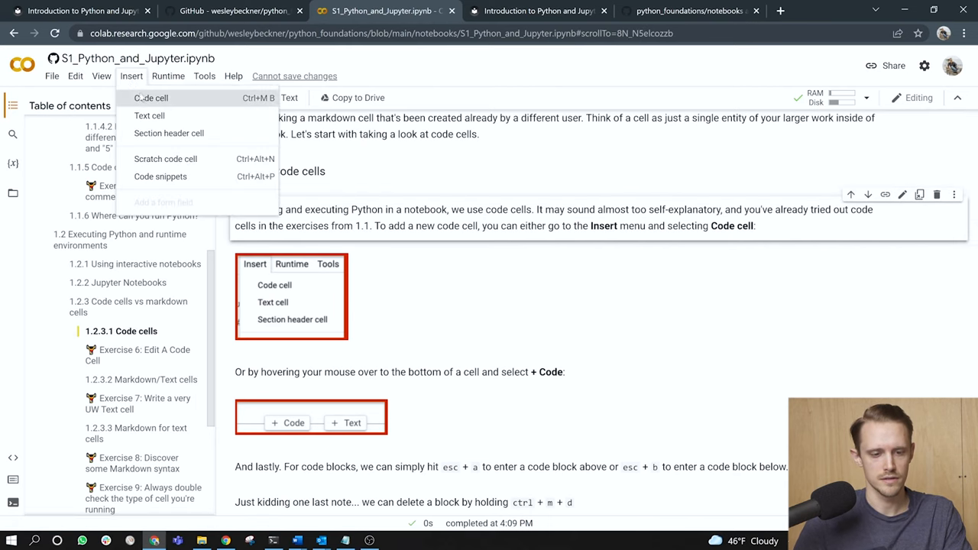
click(150, 97)
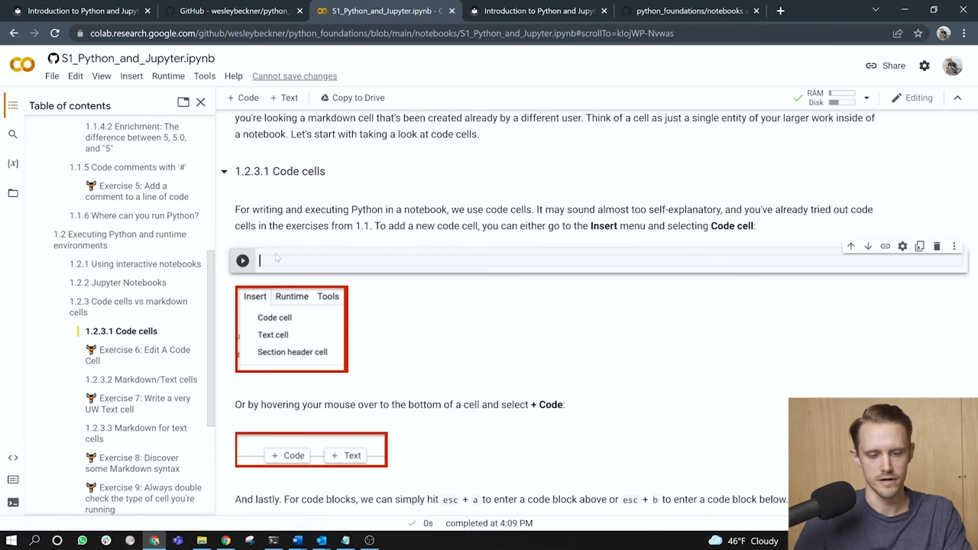
Scroll down through the notebook toward Exercise 6: Edit A Code Cell
scroll(down, 3)
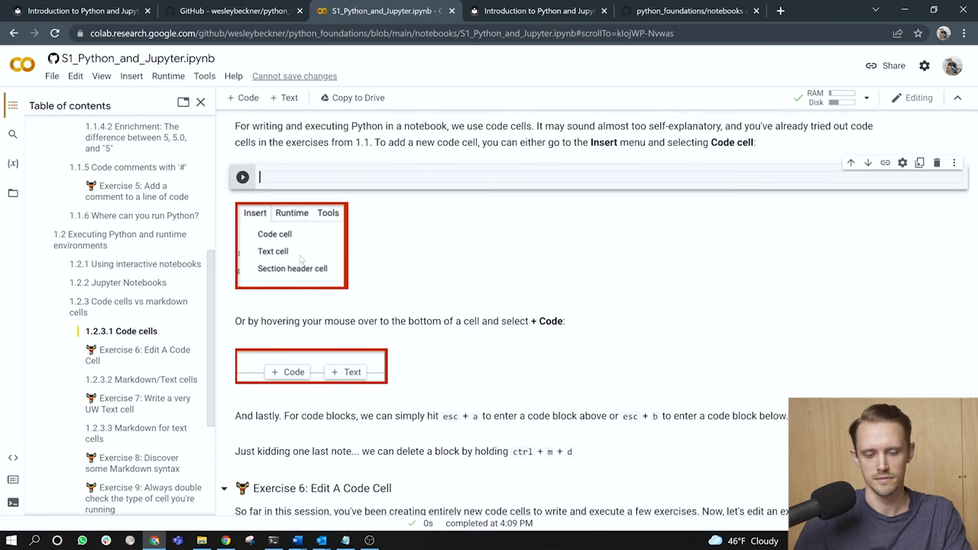
scroll(down, 3)
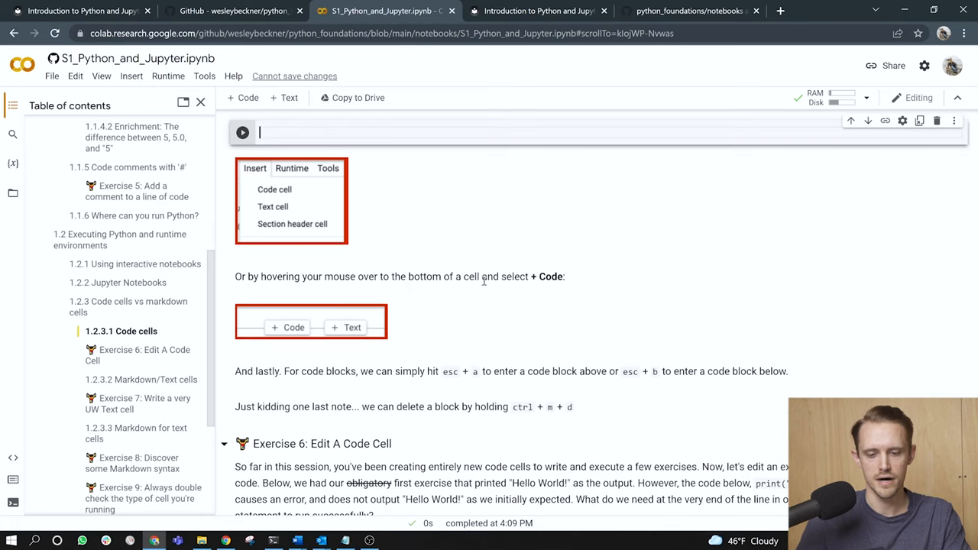
mouse_move(577, 293)
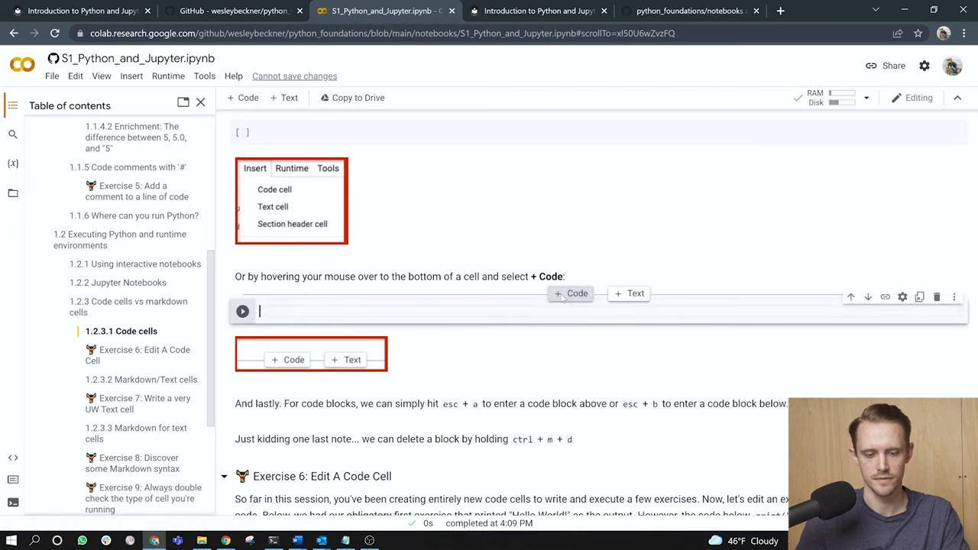
scroll(down, 3)
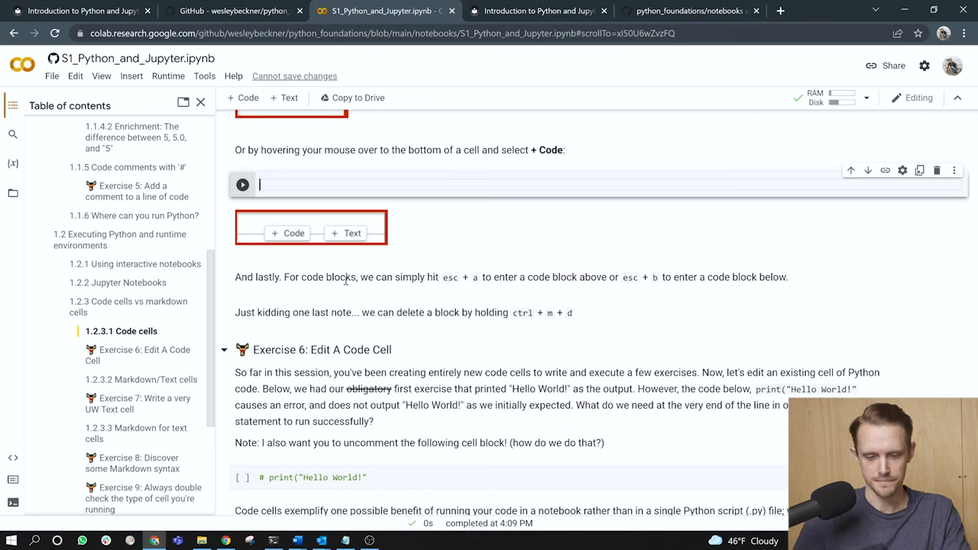
mouse_move(516, 282)
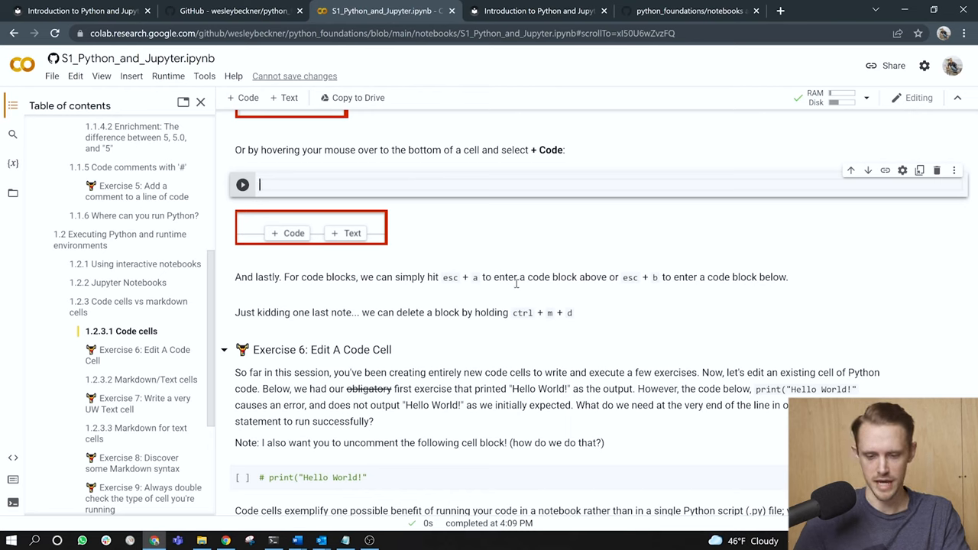
mouse_move(579, 289)
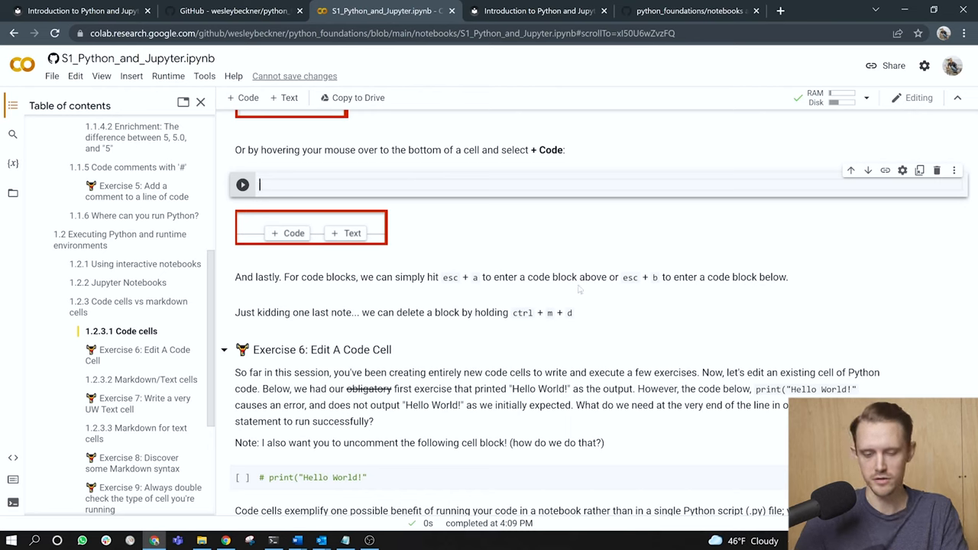
mouse_move(605, 275)
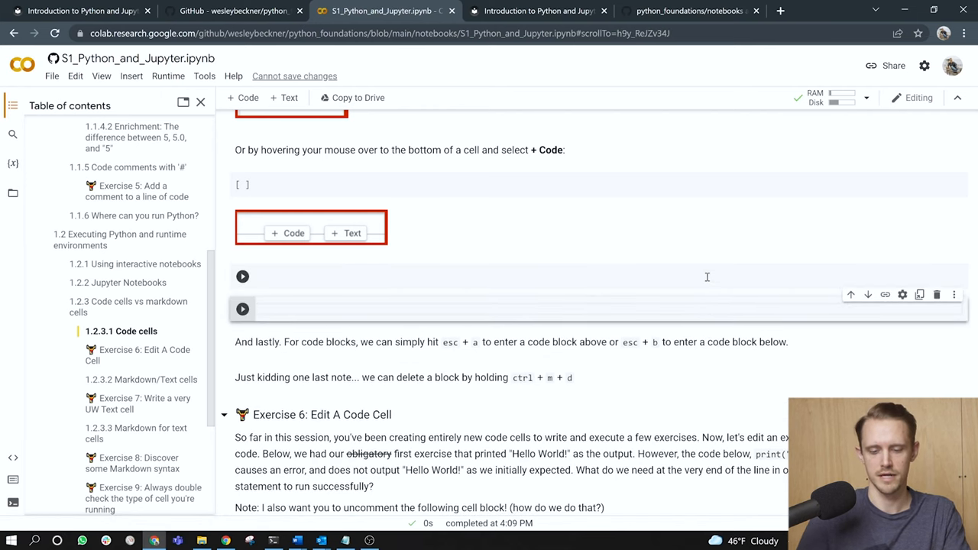
scroll(down, 3)
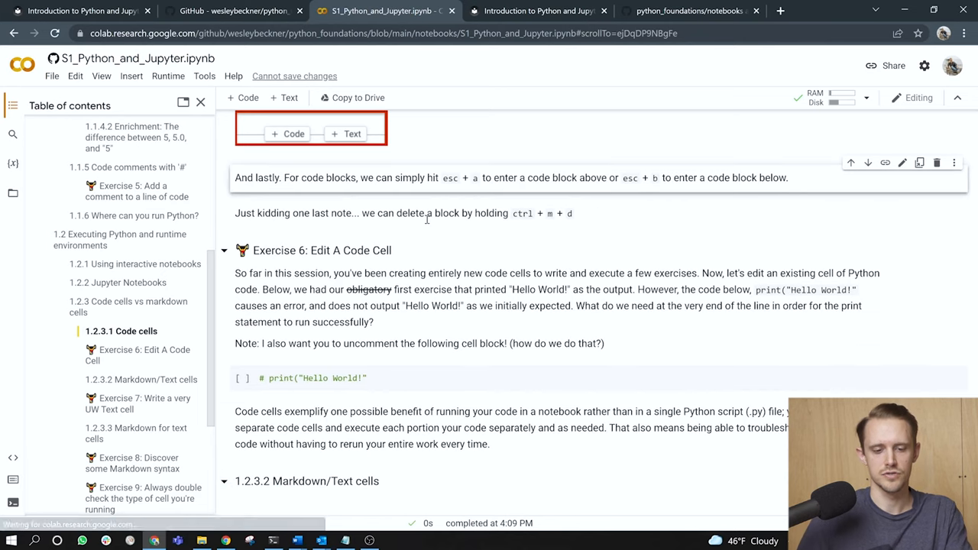
scroll(down, 3)
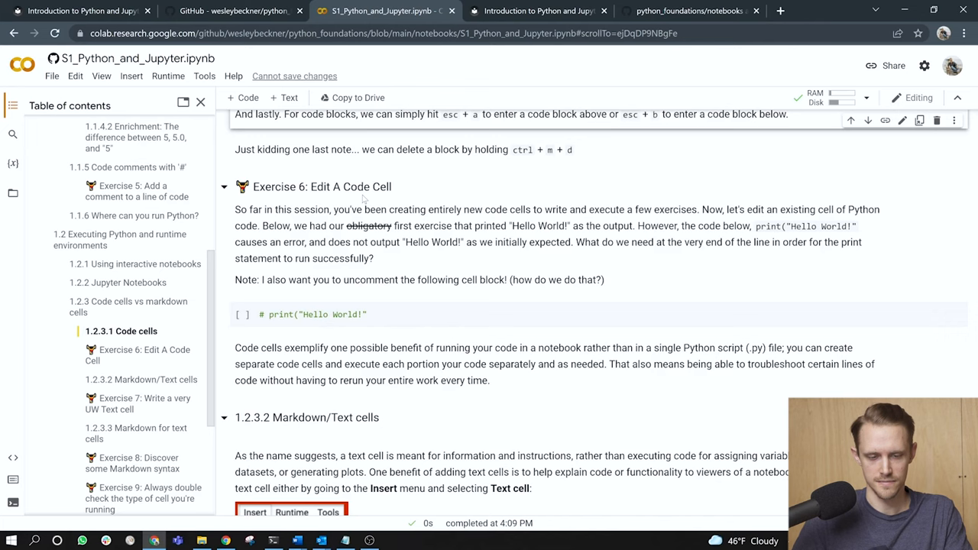
mouse_move(382, 253)
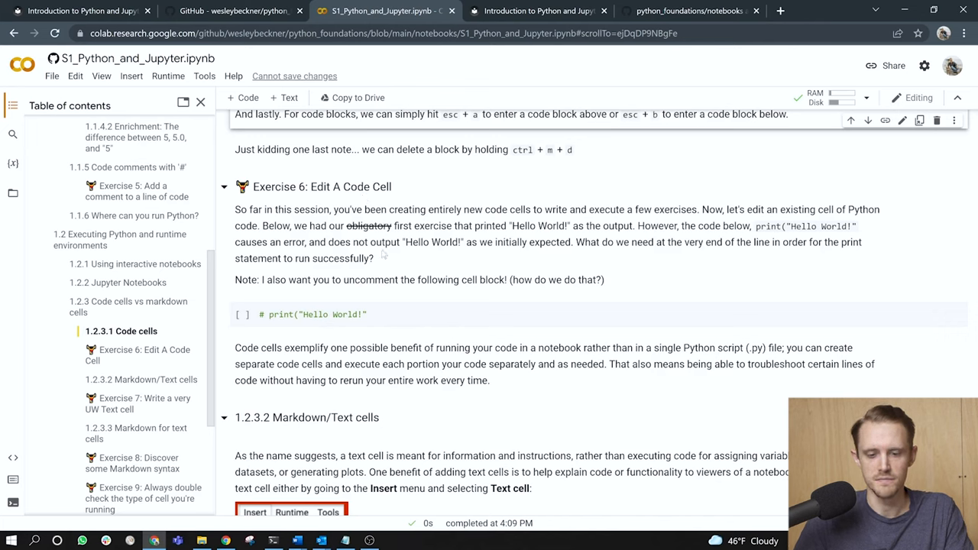
mouse_move(446, 242)
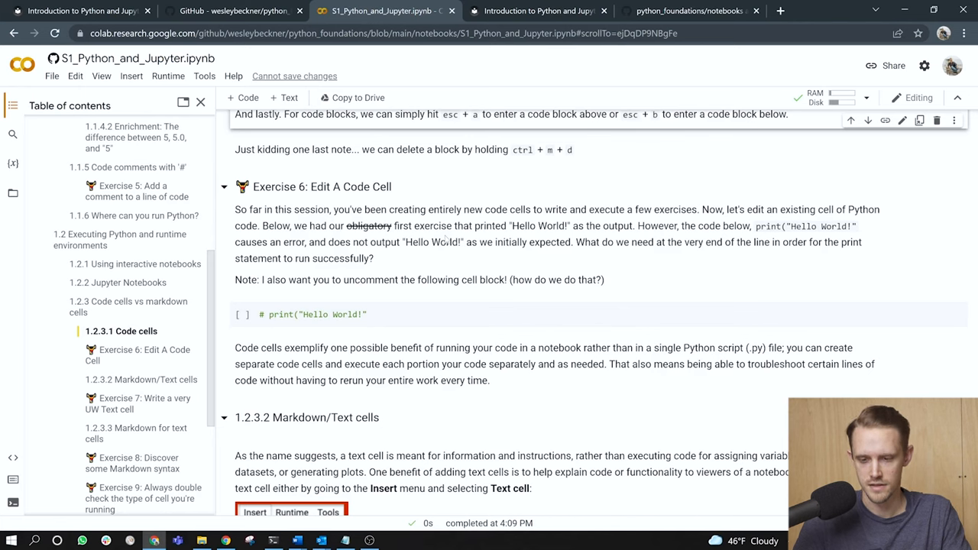
mouse_move(588, 256)
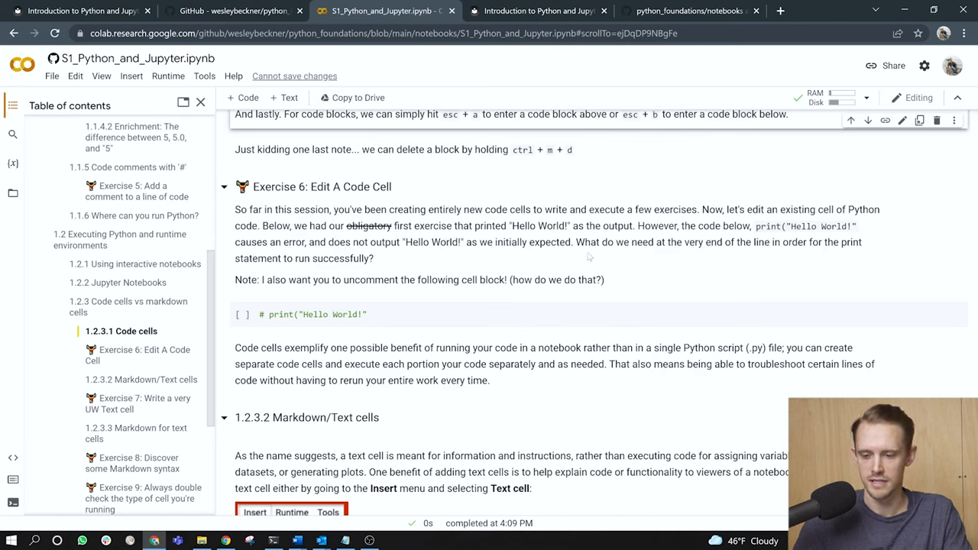
mouse_move(295, 226)
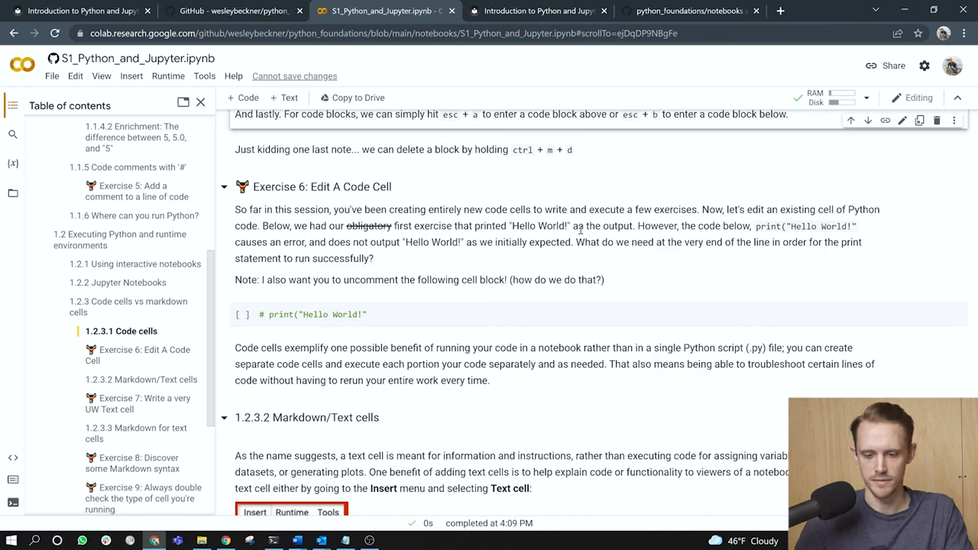
mouse_move(770, 226)
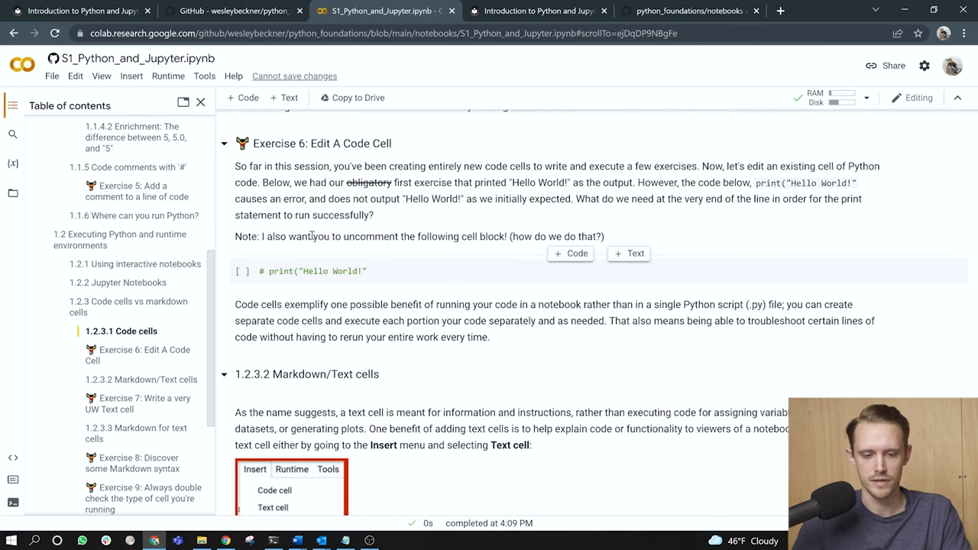
Scroll down to Exercise 6's commented print("Hello World!") code cell
scroll(down, 3)
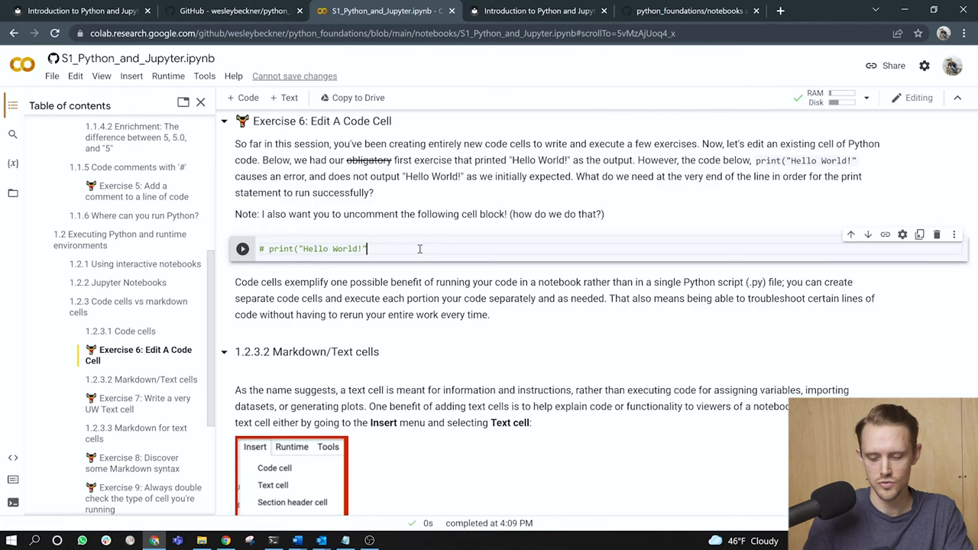
Uncomment the Hello World print line and run the cell, raising SyntaxError: unexpected EOF while parsing
key(Backspace)
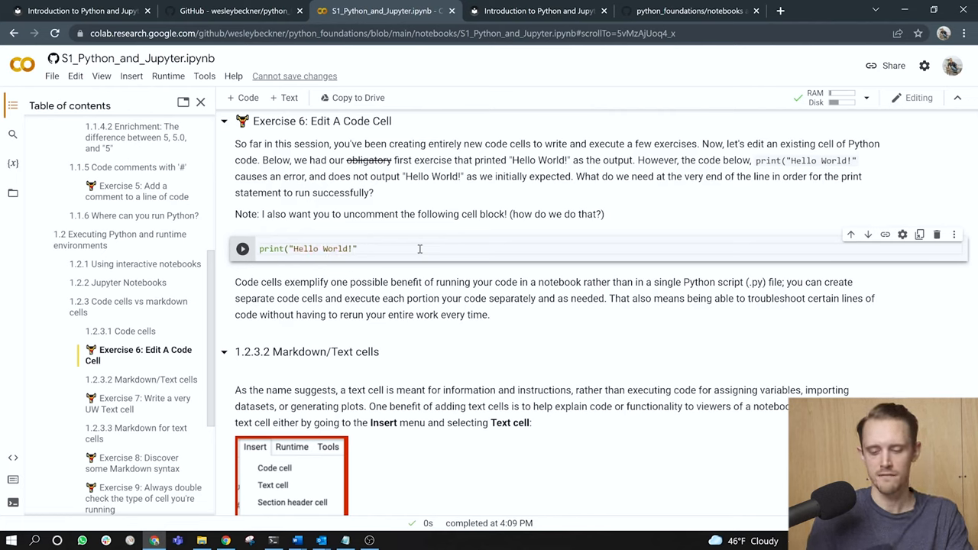
click(242, 247)
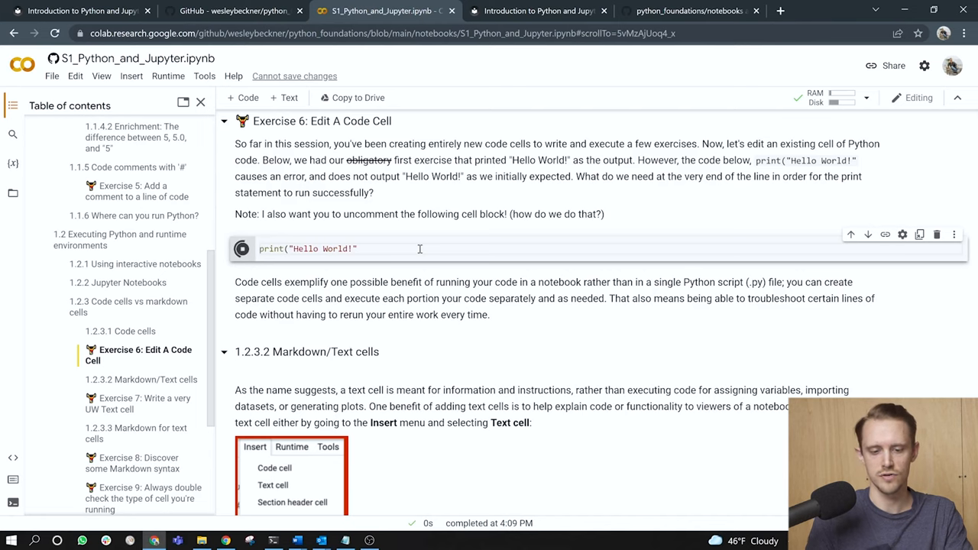
click(241, 248)
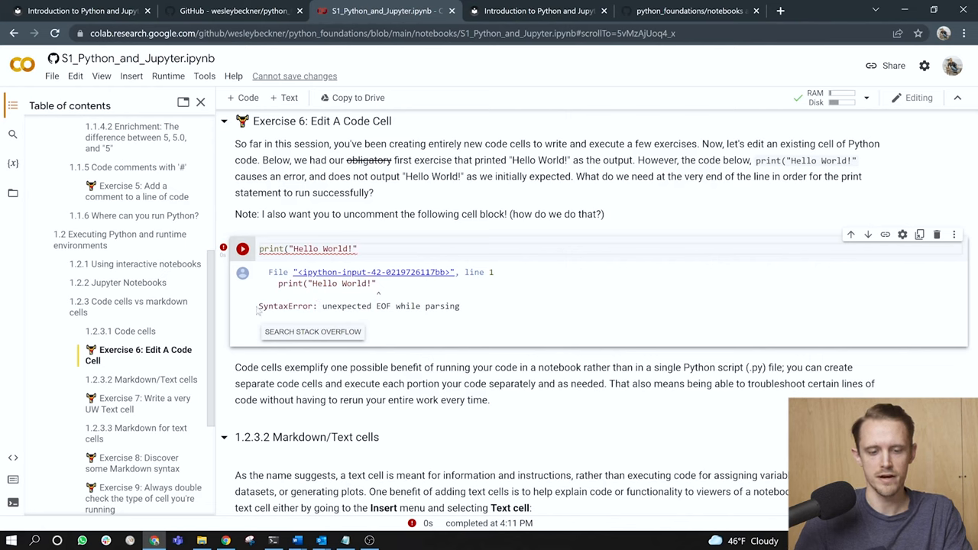
Highlight EOF and SyntaxError in the error message to explain the missing closing parenthesis
double_click(284, 306)
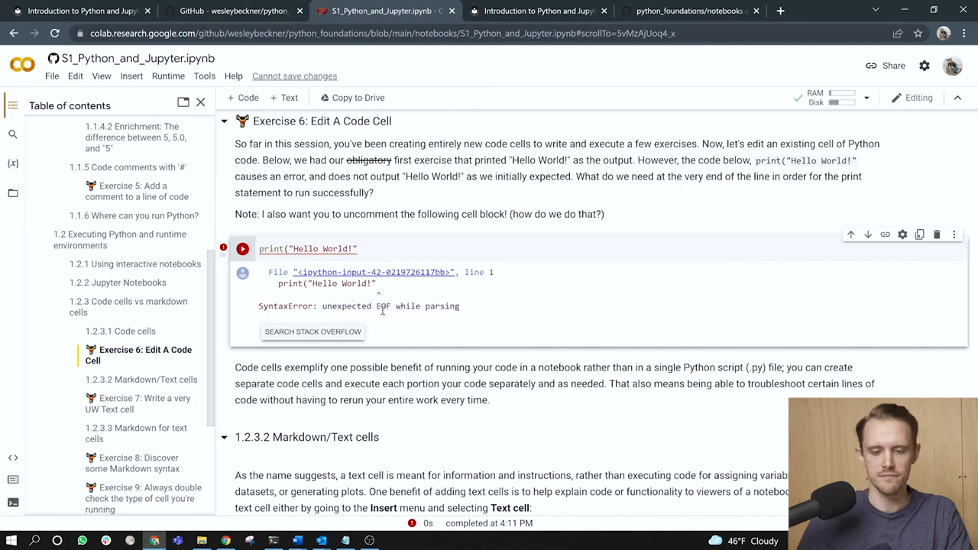
double_click(385, 305)
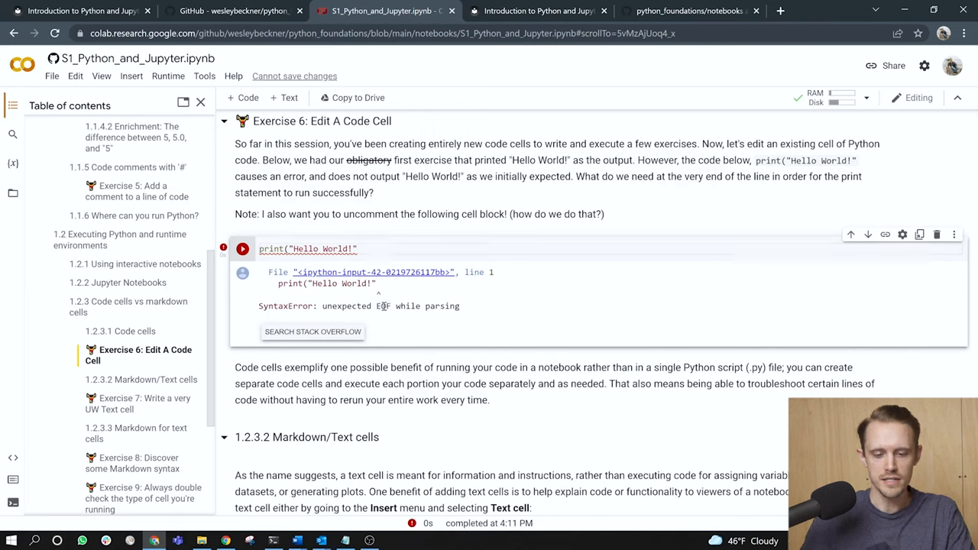
double_click(384, 306)
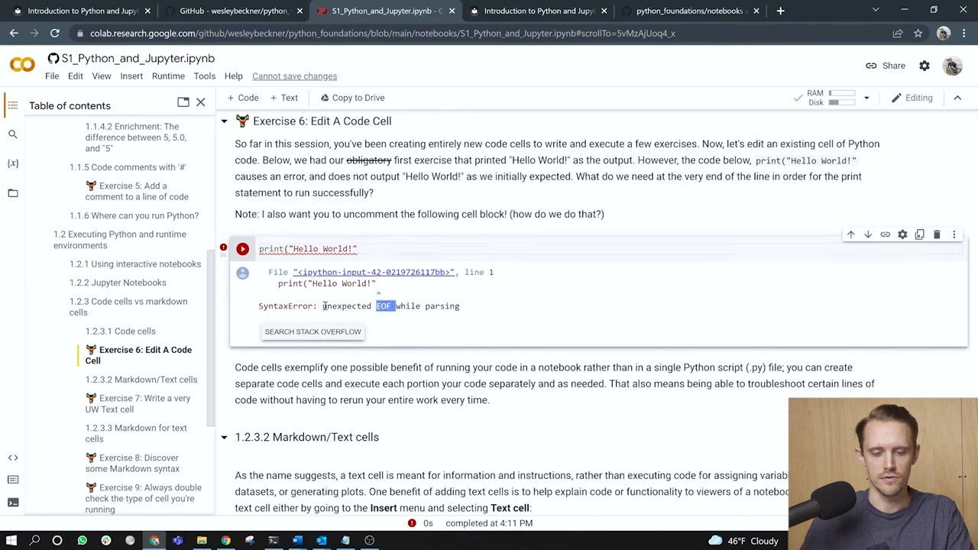
double_click(441, 306)
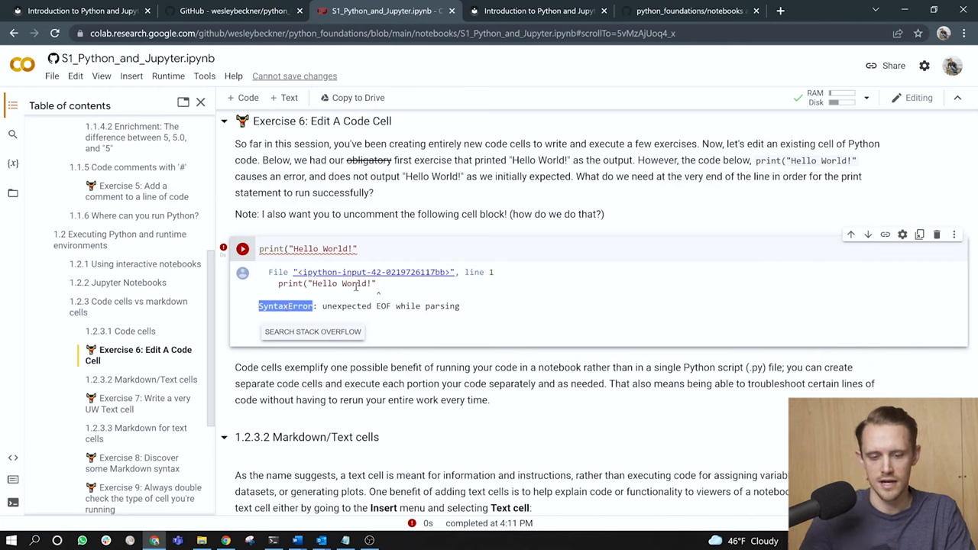
mouse_move(388, 296)
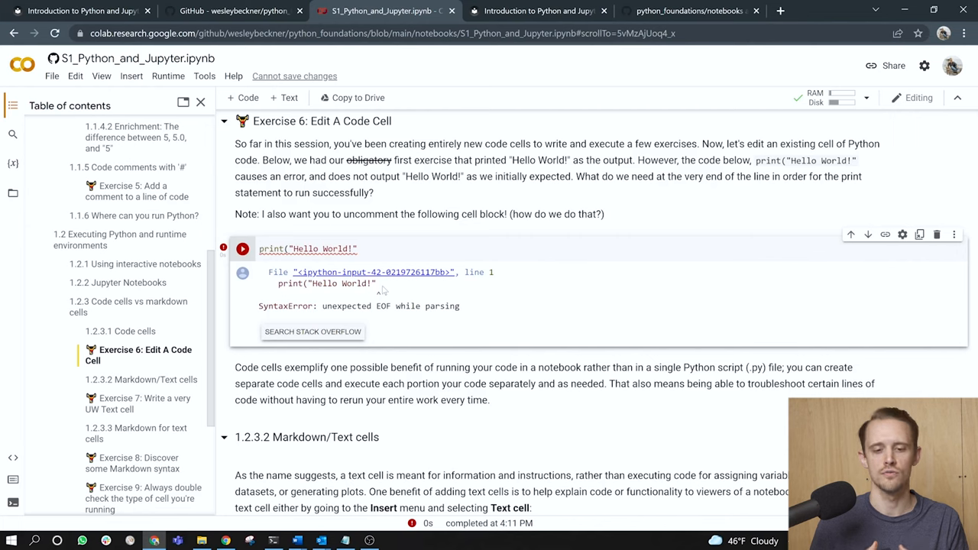
mouse_move(385, 291)
text())
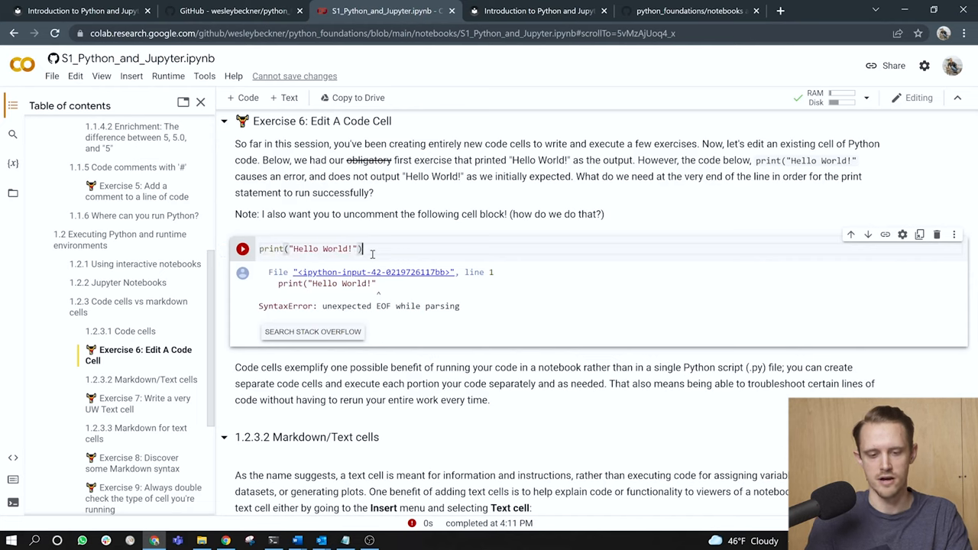
Run the corrected Exercise 6 cell so it prints Hello World!
click(241, 248)
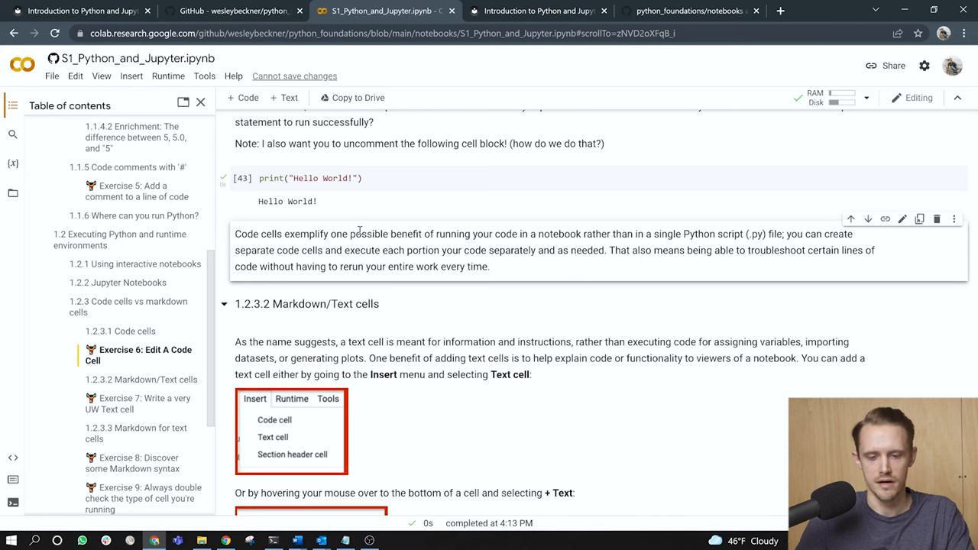
mouse_move(516, 266)
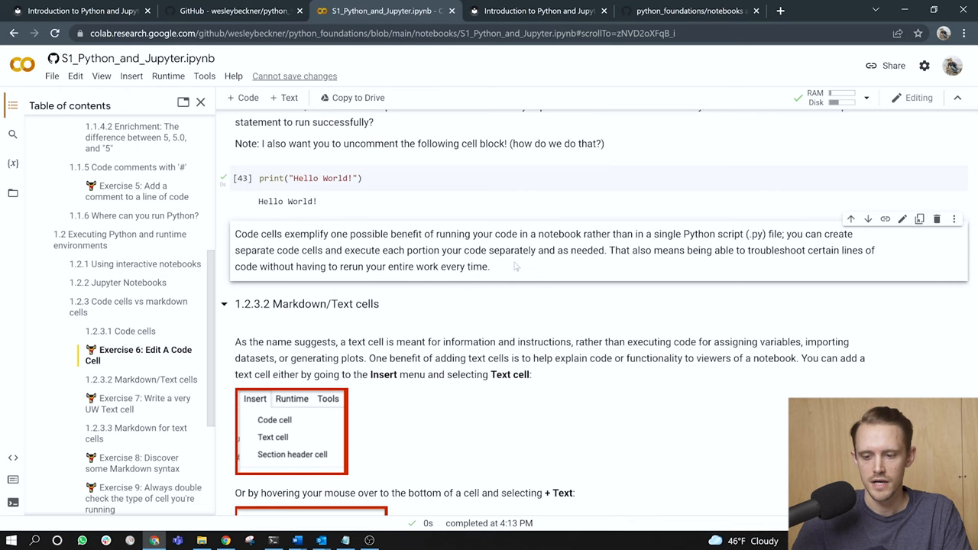
mouse_move(380, 263)
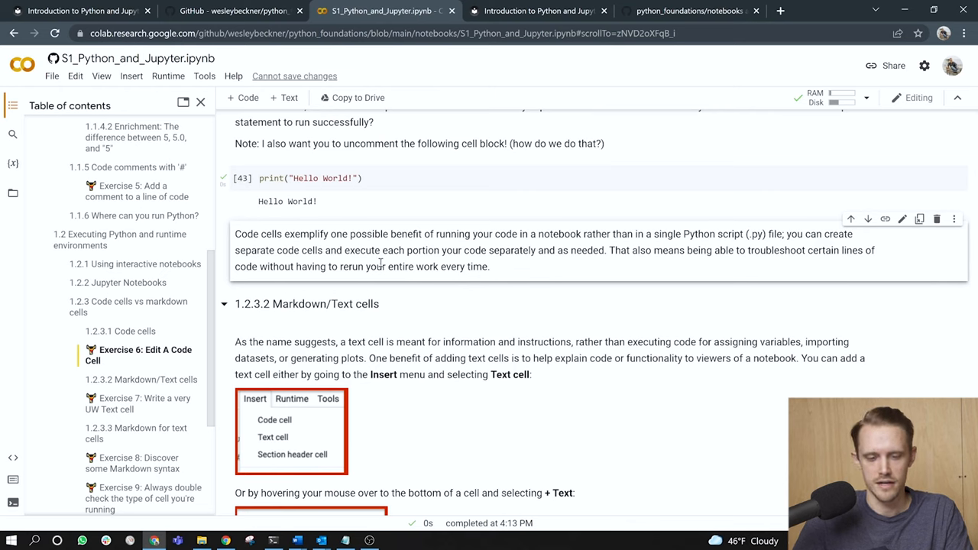
mouse_move(438, 254)
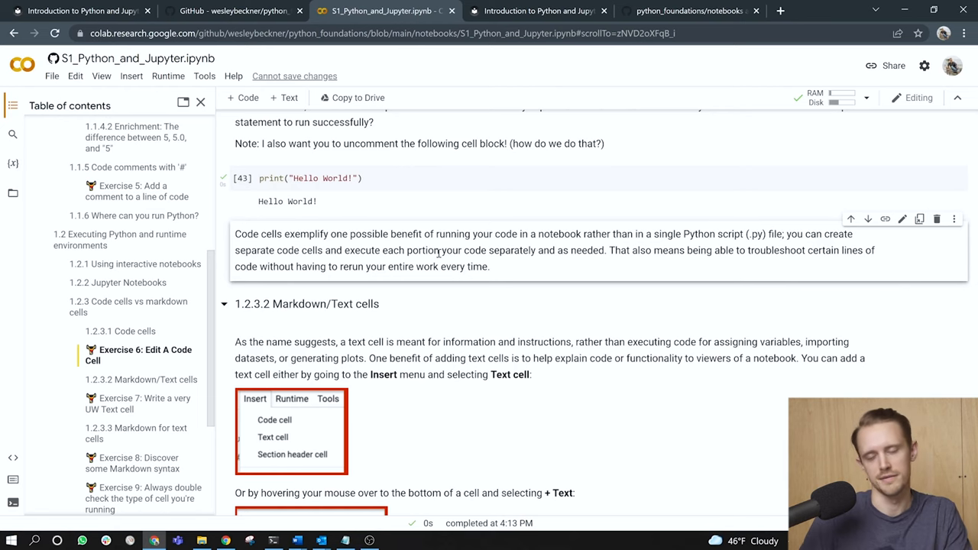
scroll(down, 3)
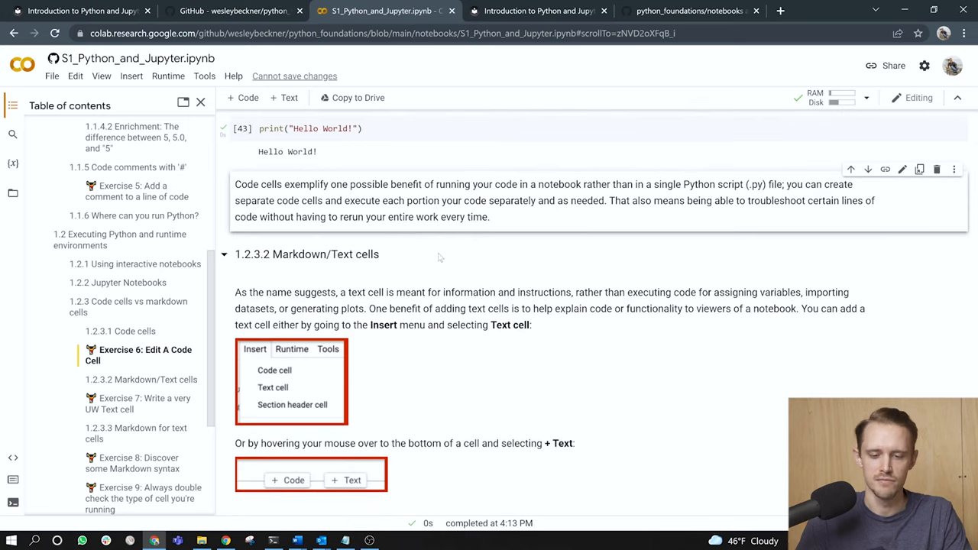
scroll(down, 3)
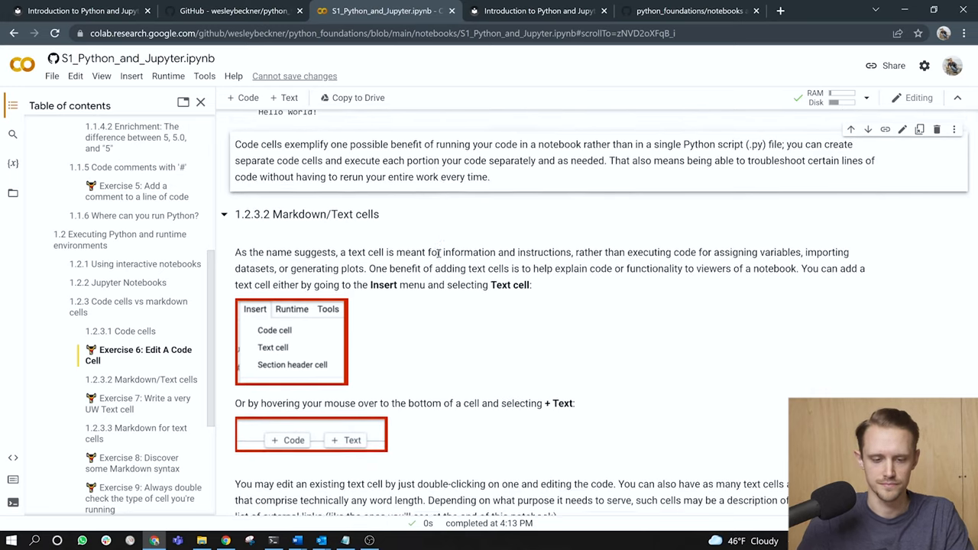
scroll(down, 3)
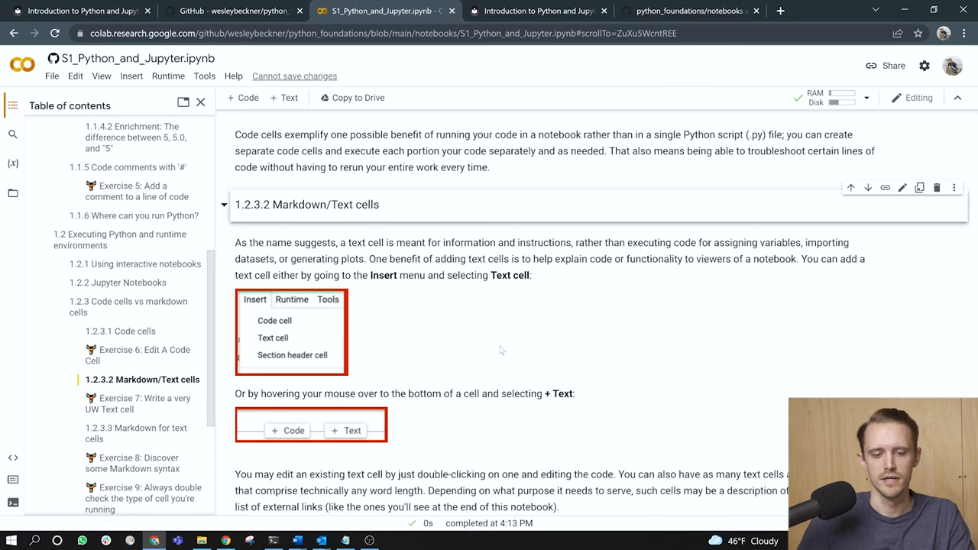
scroll(down, 3)
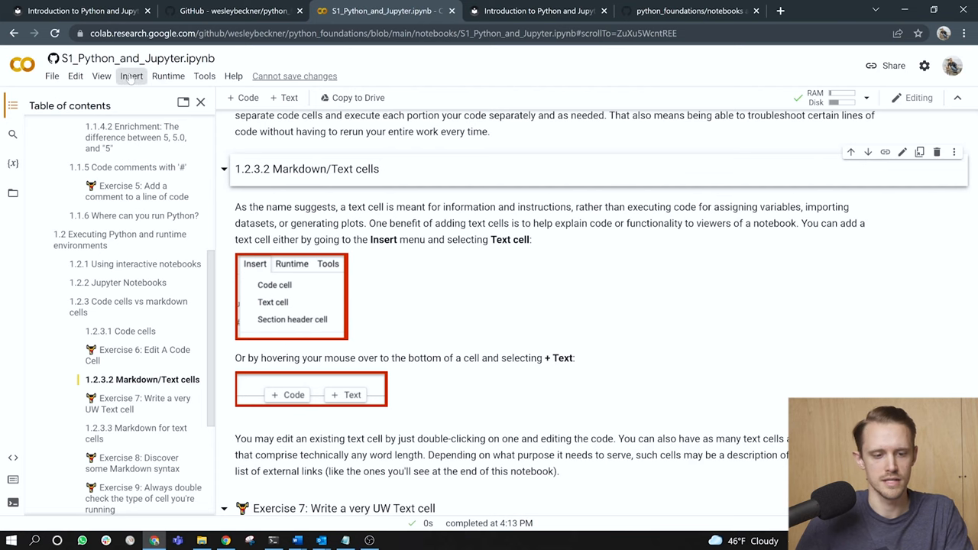
Insert an empty text cell in the Markdown/Text section and move down to Exercise 7
click(282, 98)
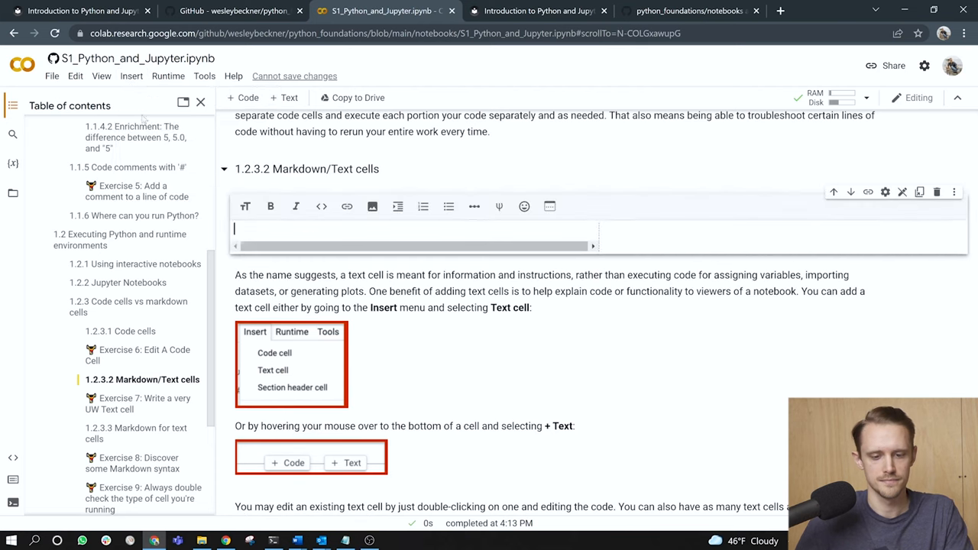
scroll(down, 3)
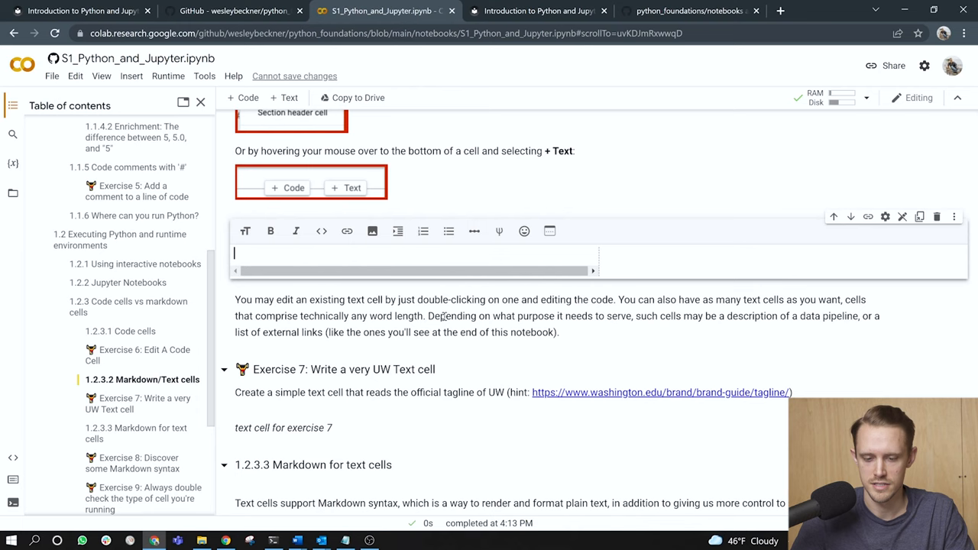
scroll(down, 3)
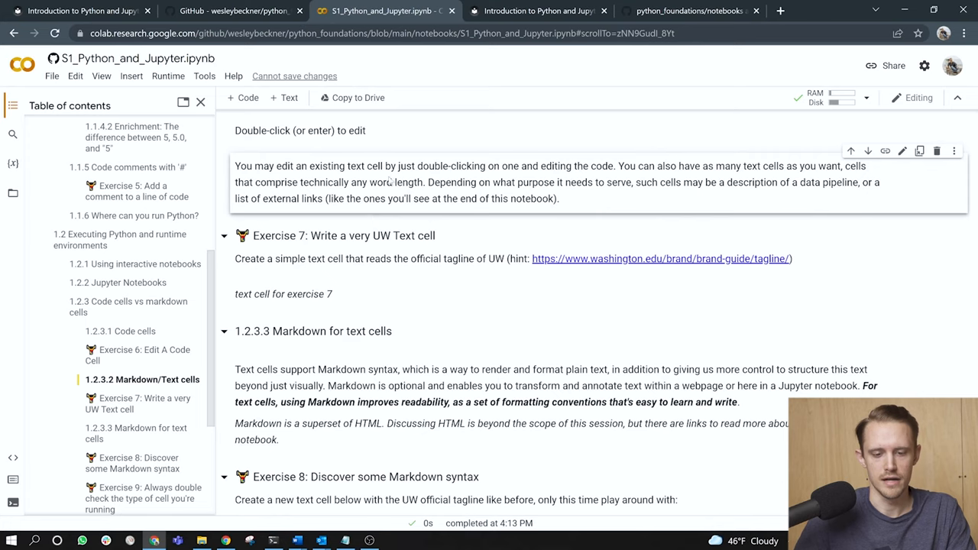
double_click(535, 182)
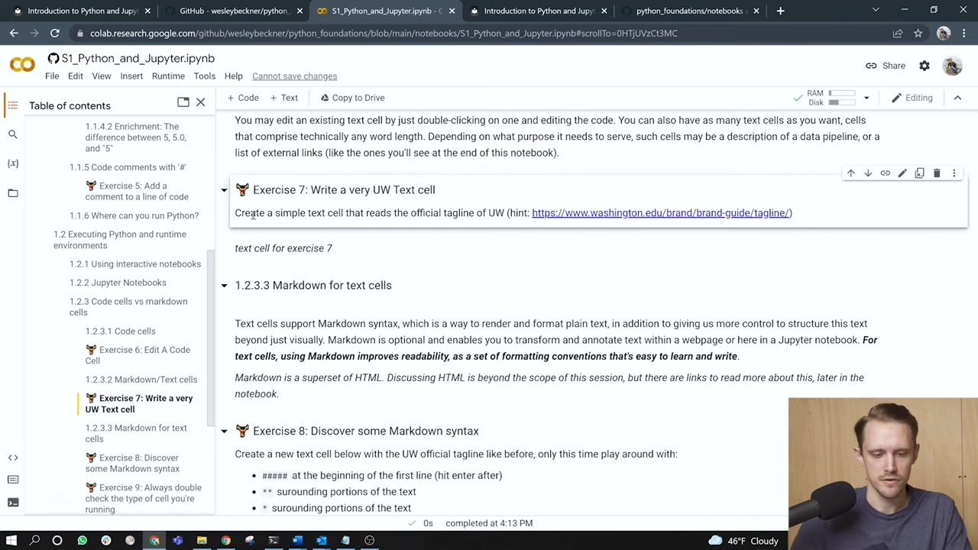
Follow Exercise 7's UW tagline link, then edit its text cell to read Be Boundless
drag(251, 213, 495, 213)
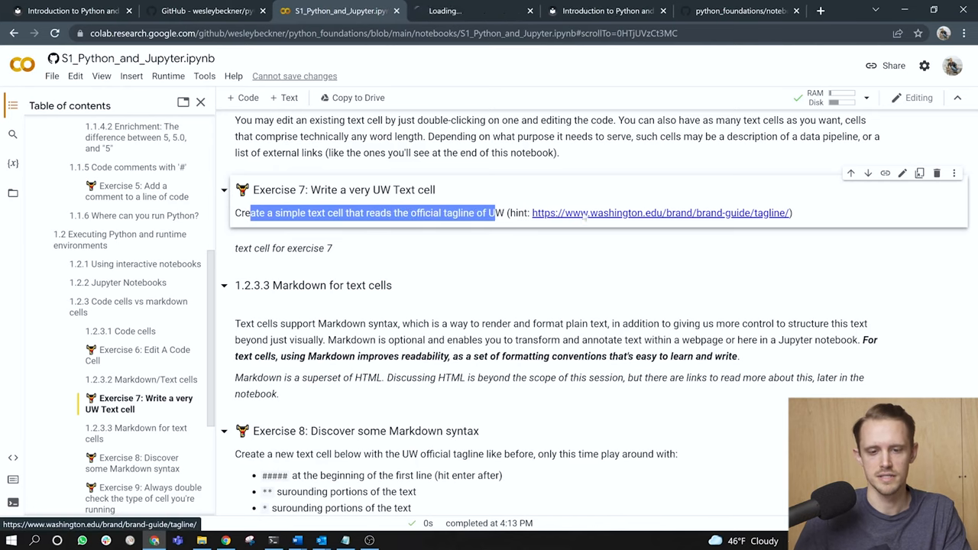
click(659, 212)
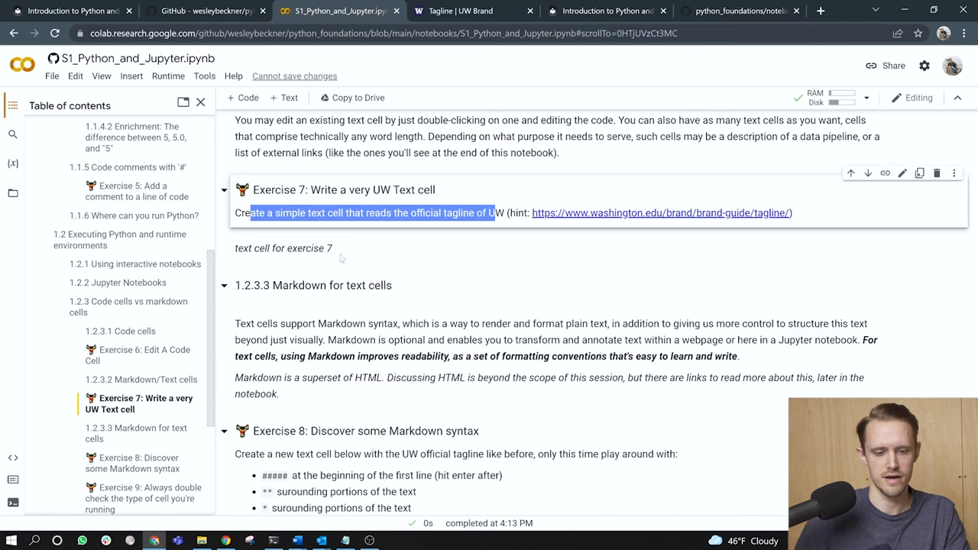
double_click(303, 248)
text(Be Boundless)
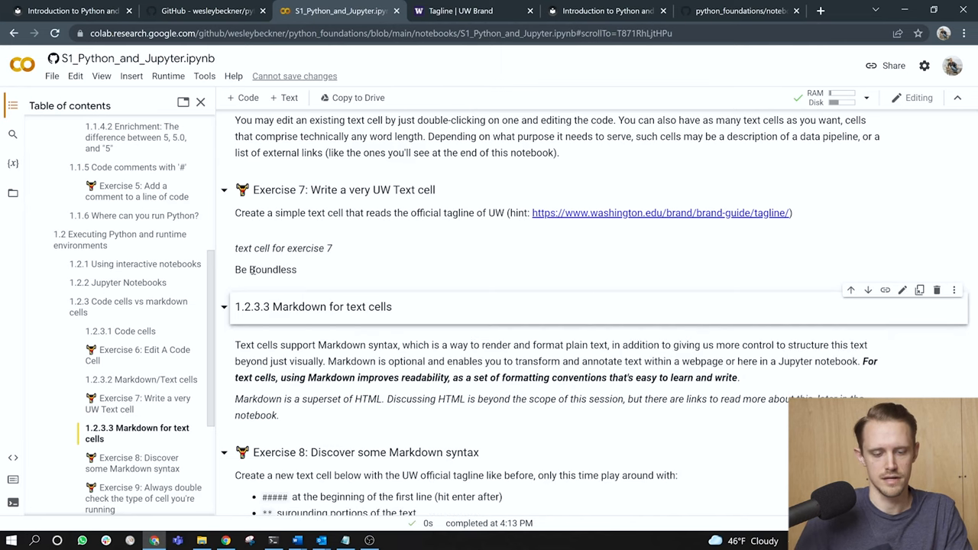
scroll(down, 3)
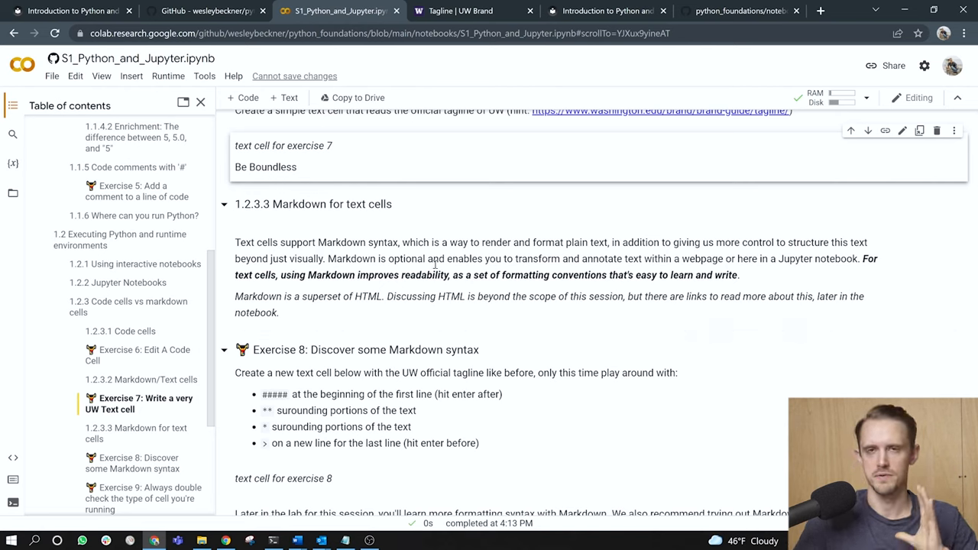
scroll(down, 3)
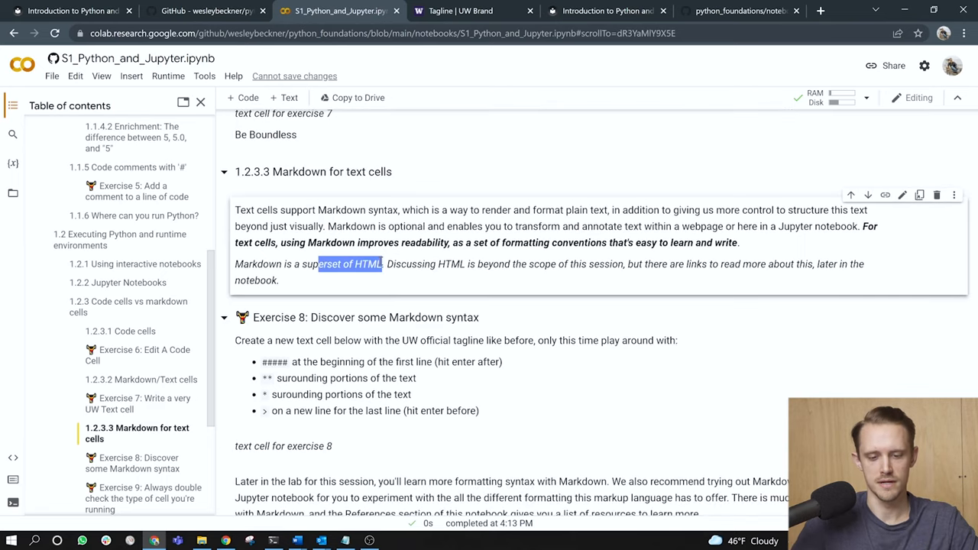
drag(469, 263, 568, 263)
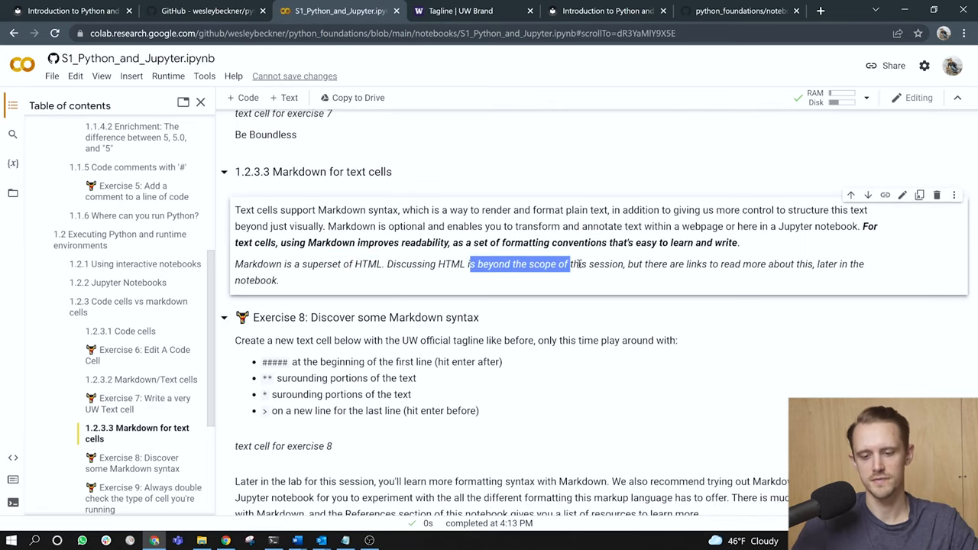
drag(566, 262, 625, 263)
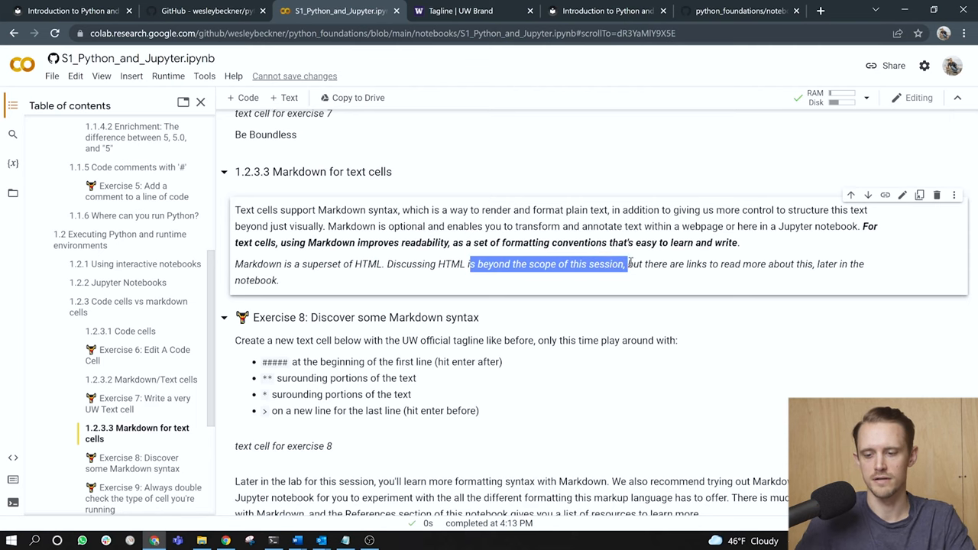
scroll(down, 3)
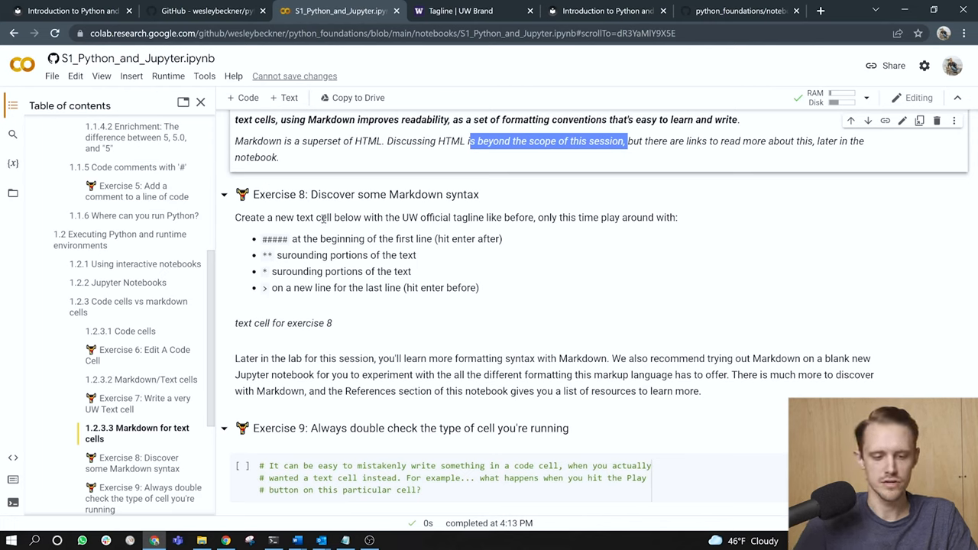
Fill Exercise 8's text cell with ## Be Boundless, ### Be Boundless, **Be Boundless** and a quoted line
click(421, 217)
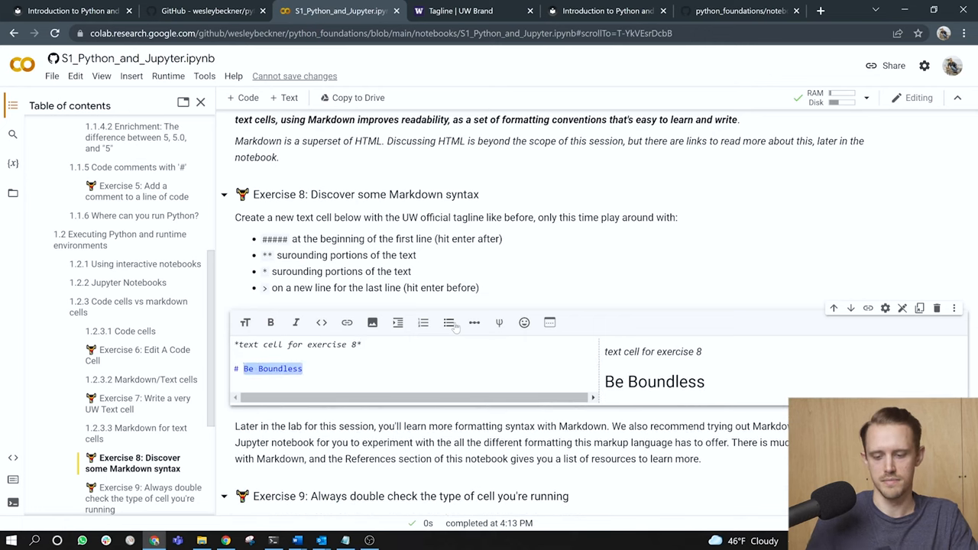
text(## Be Boundless)
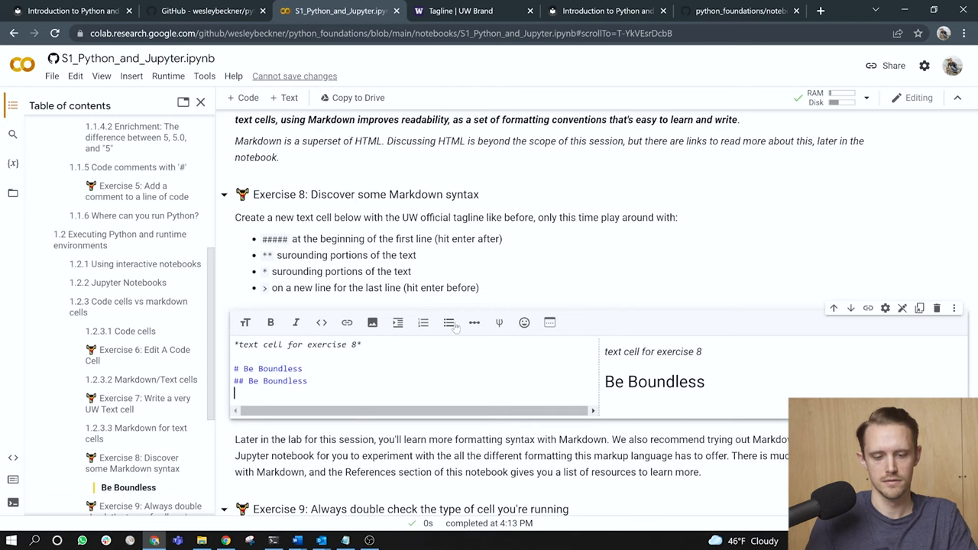
text(### Be Boundless)
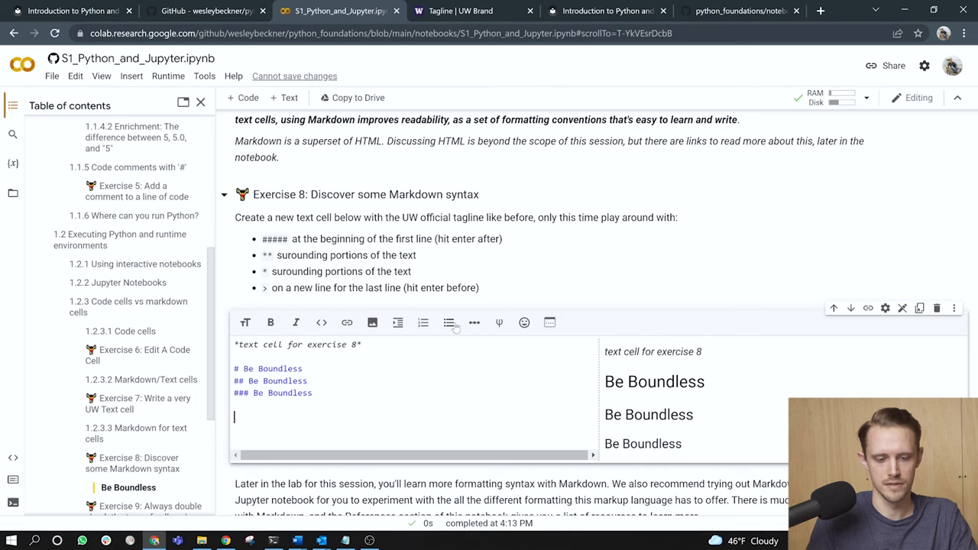
text(**Be Boundless**)
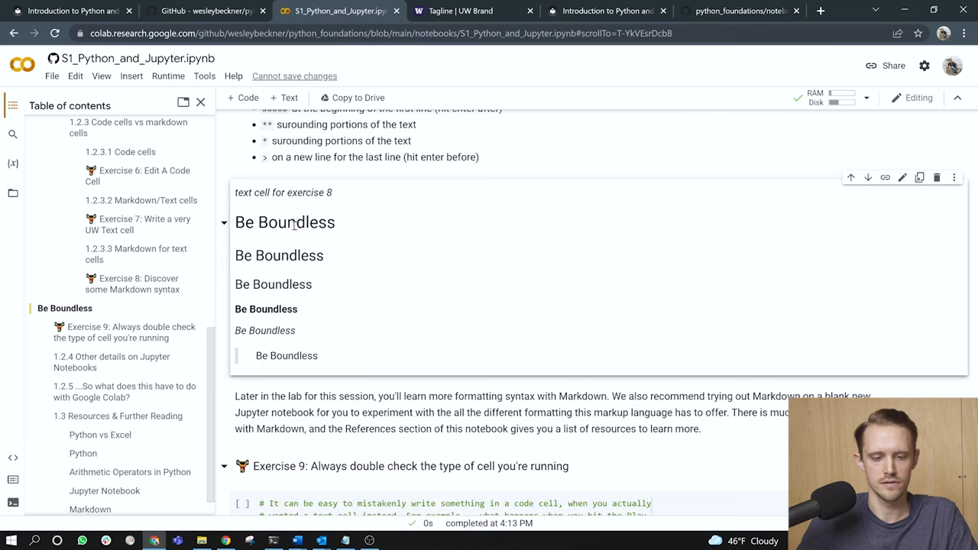
double_click(278, 255)
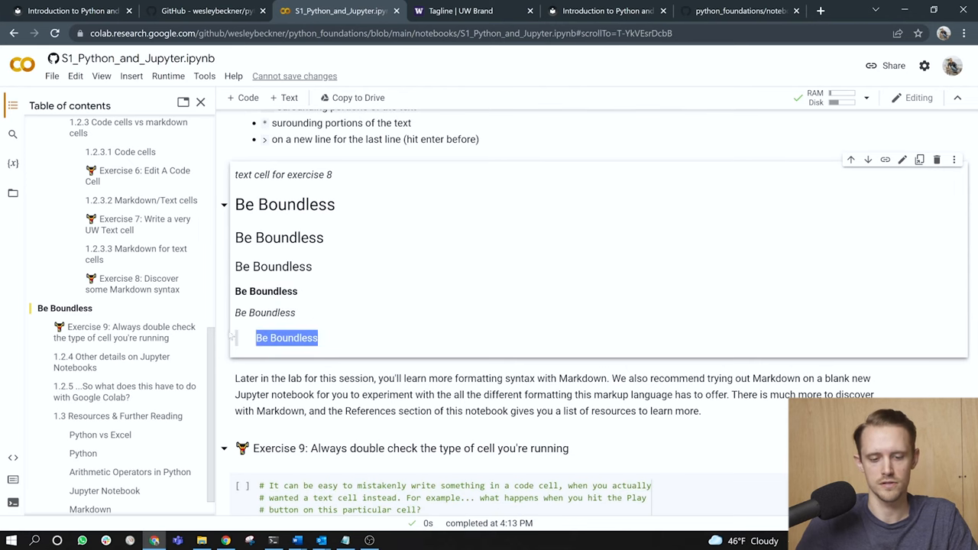
Scroll down past the rendered Markdown to Exercise 9
scroll(down, 3)
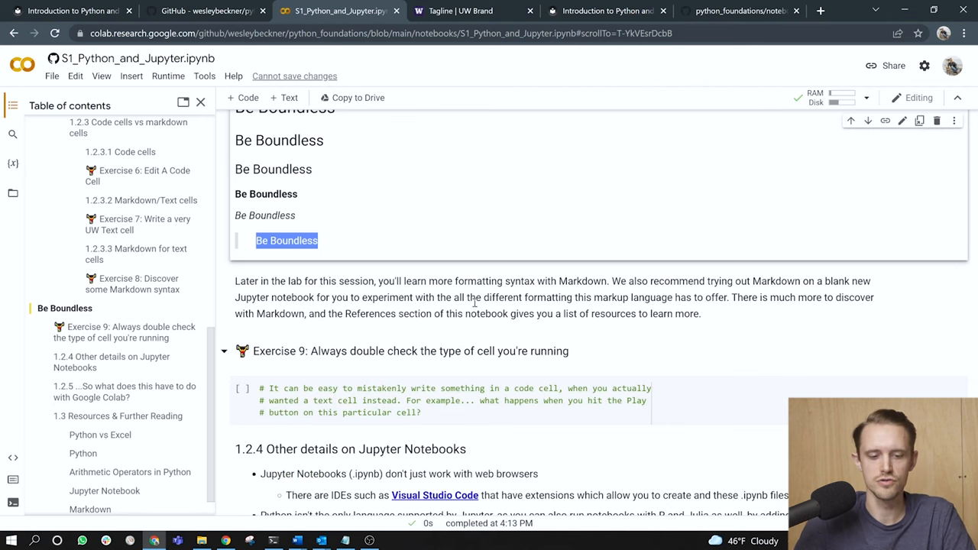
scroll(down, 3)
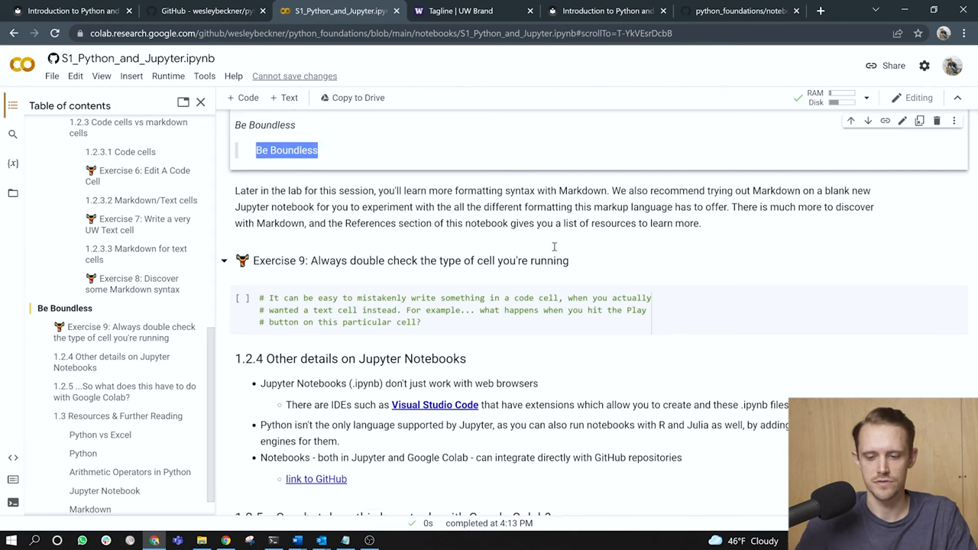
scroll(down, 3)
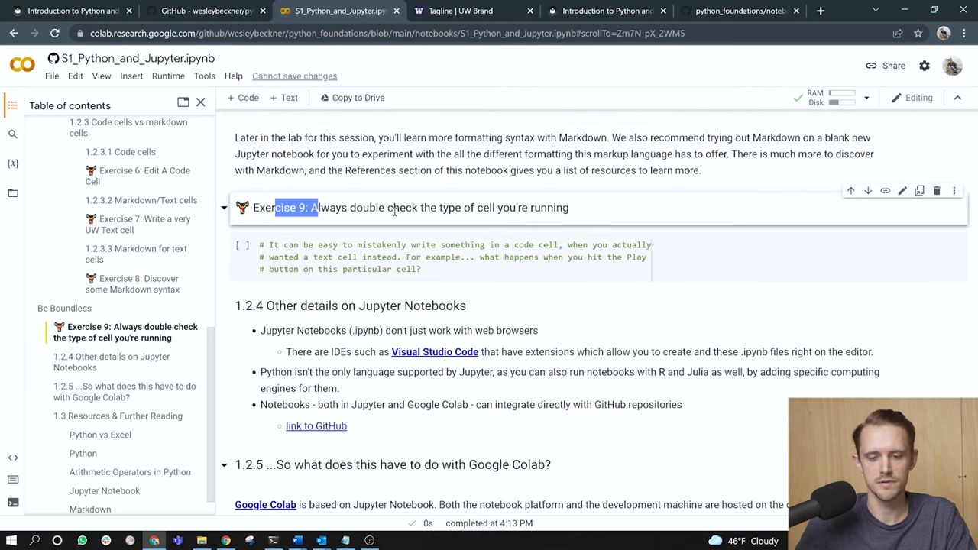
mouse_move(243, 244)
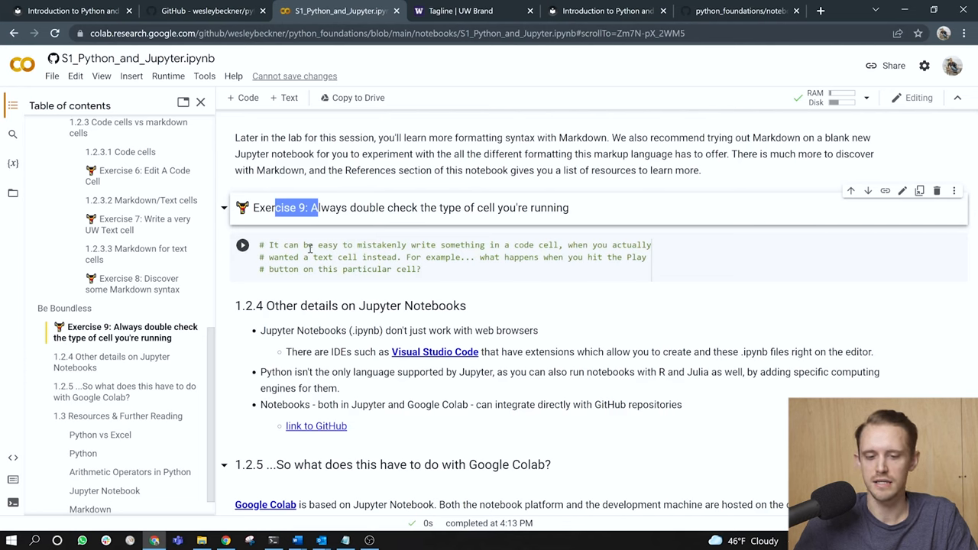
Edit Exercise 9's commented sentence so it ends up as a rendered text paragraph above 1.2.4
click(382, 257)
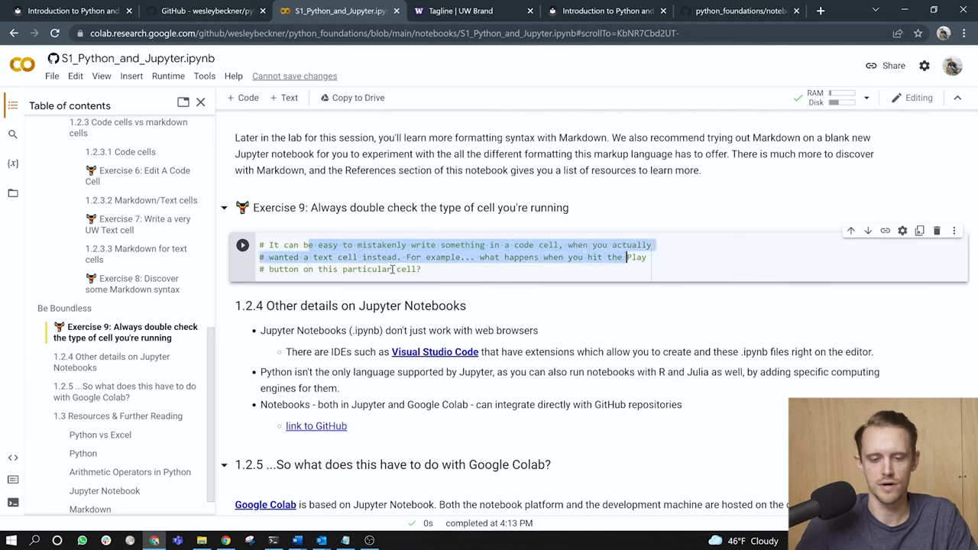
click(523, 256)
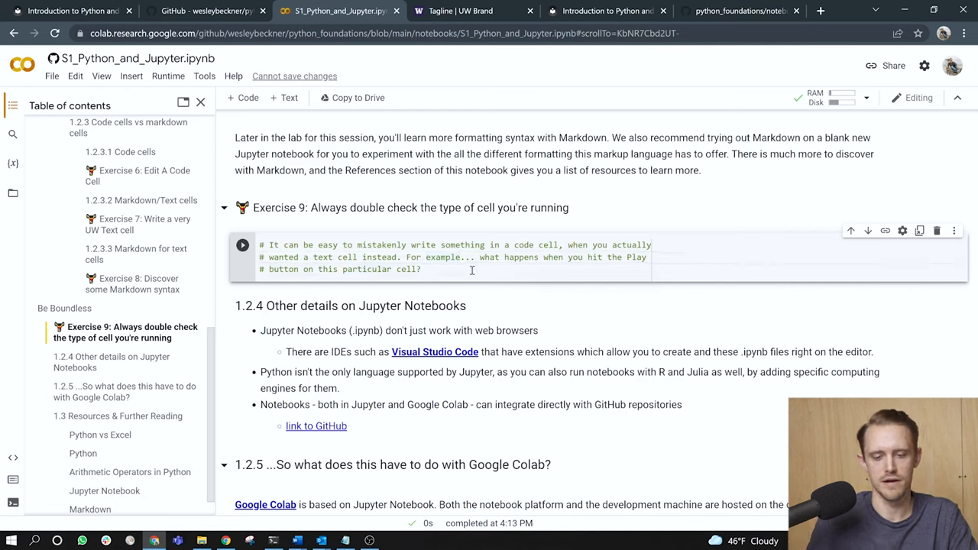
click(243, 244)
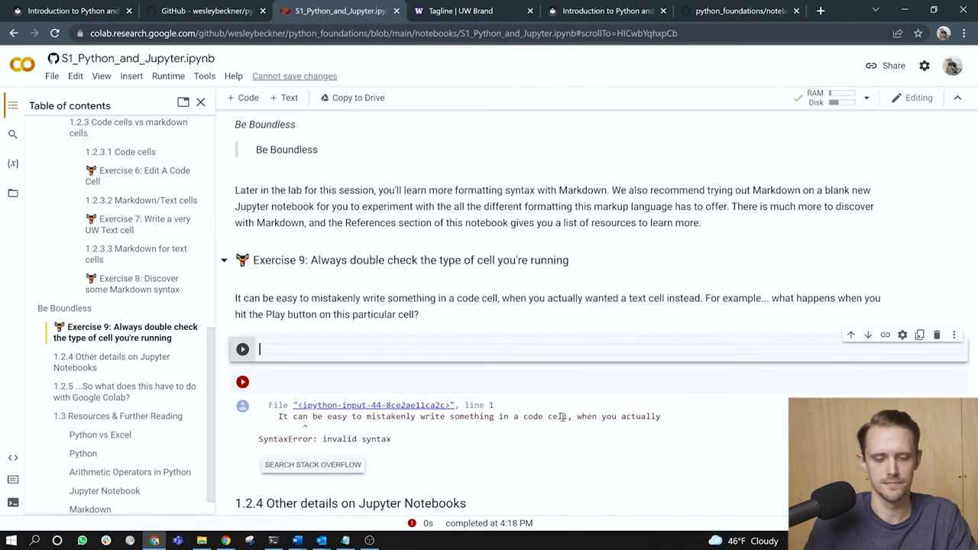
scroll(down, 3)
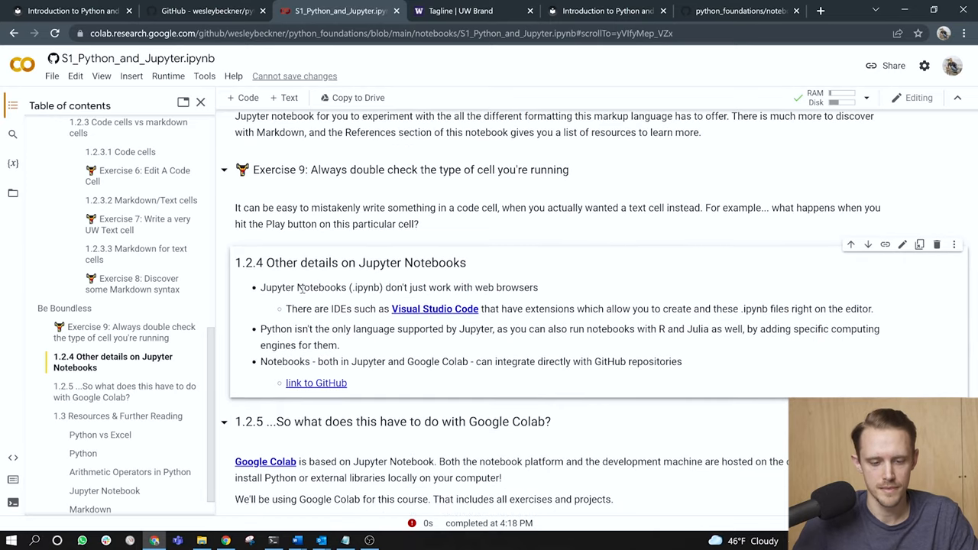
double_click(317, 287)
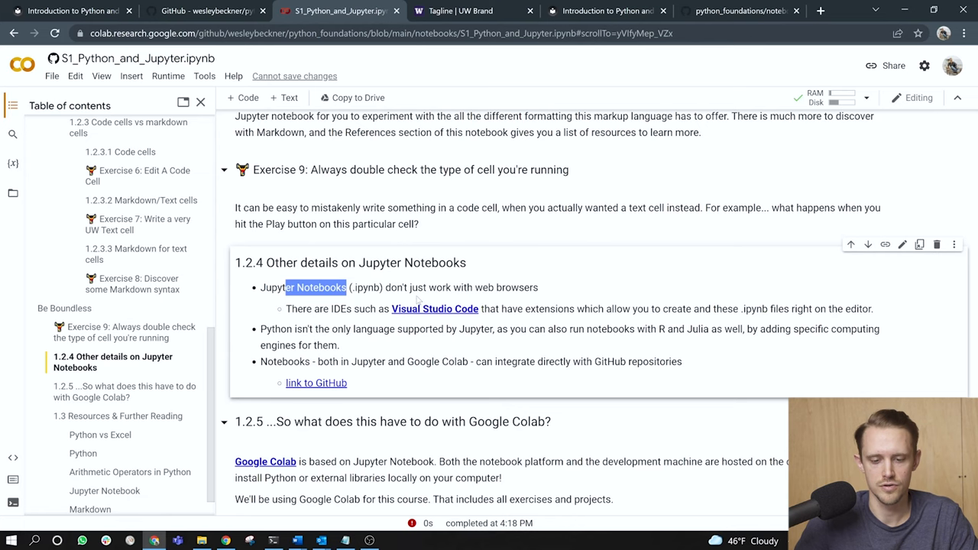
scroll(down, 3)
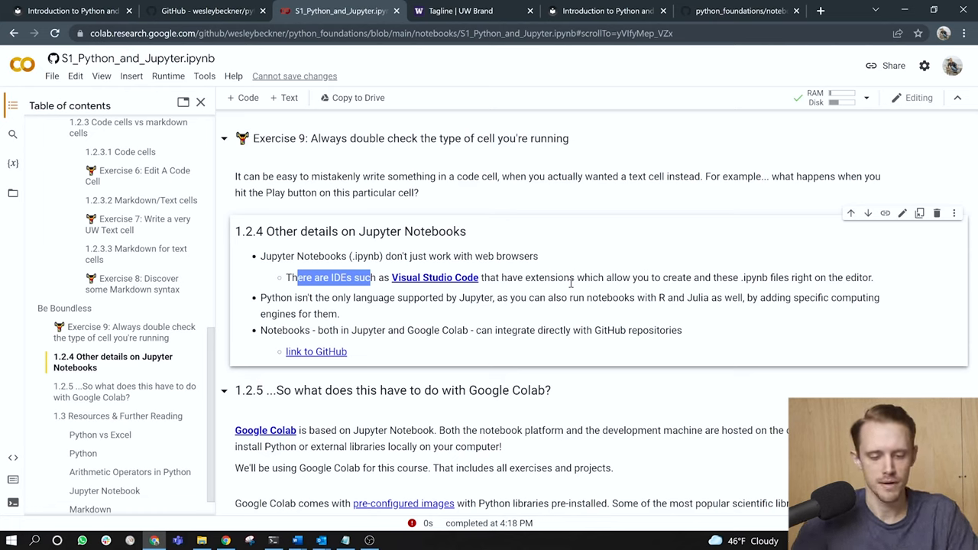
scroll(down, 3)
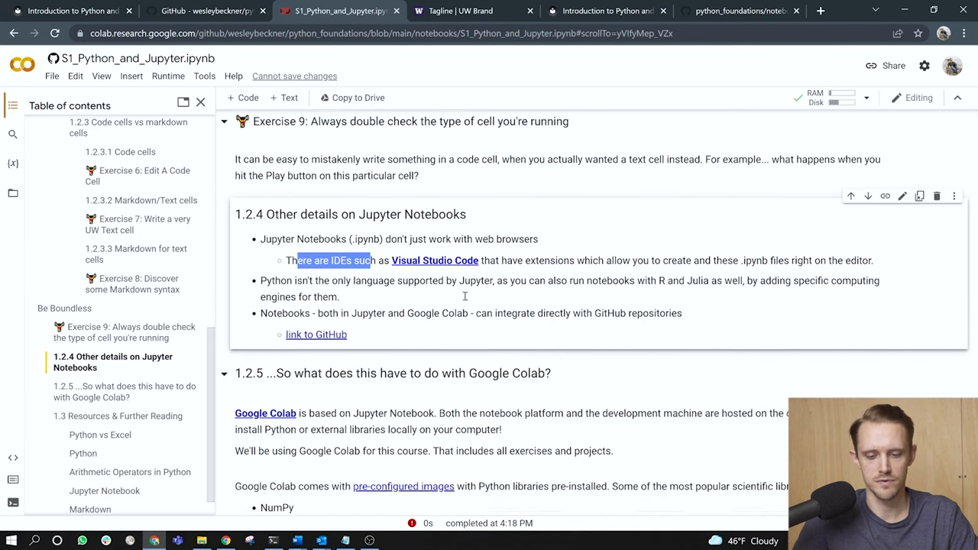
scroll(down, 3)
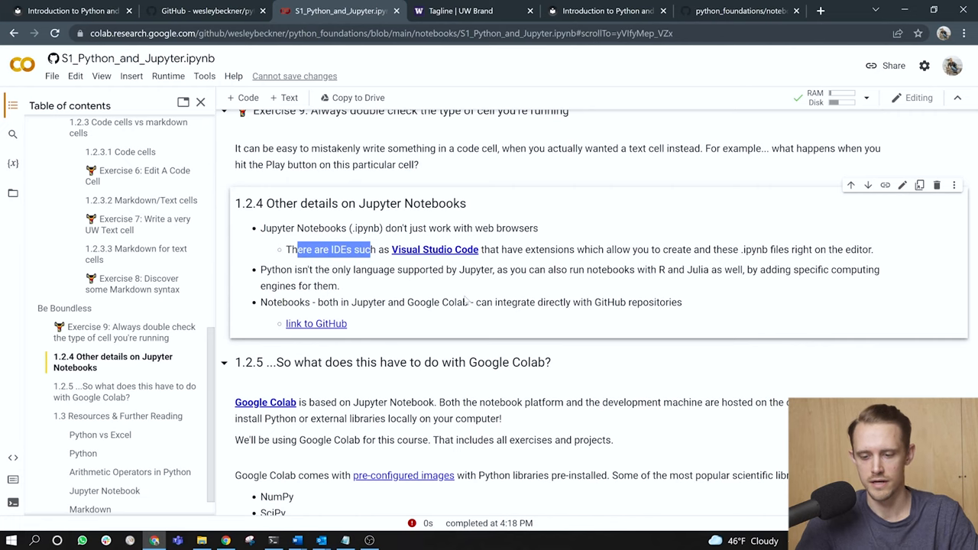
scroll(down, 3)
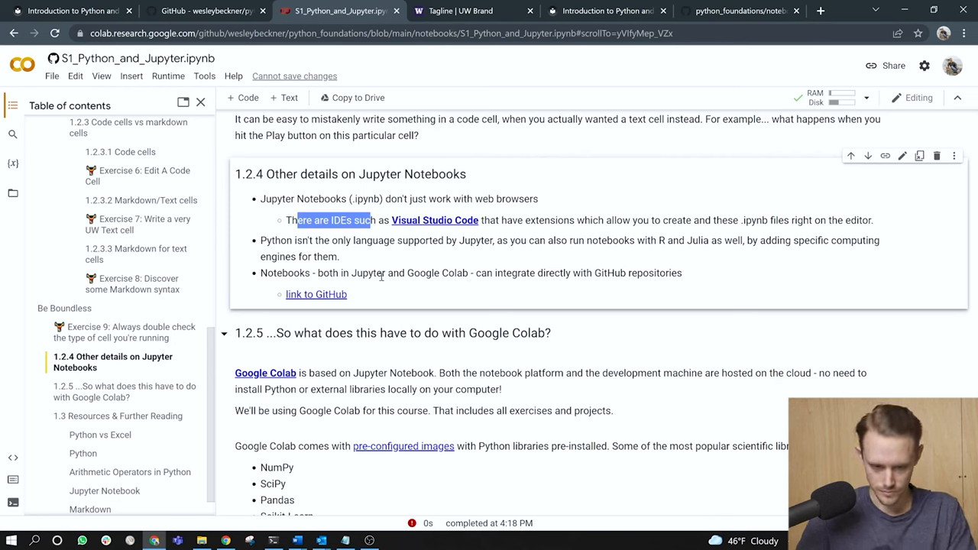
mouse_move(381, 276)
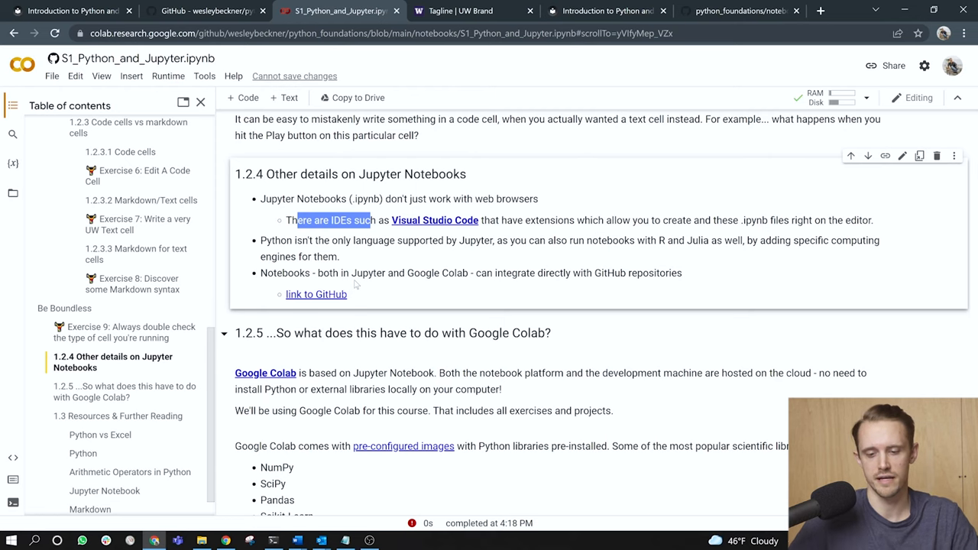
scroll(down, 3)
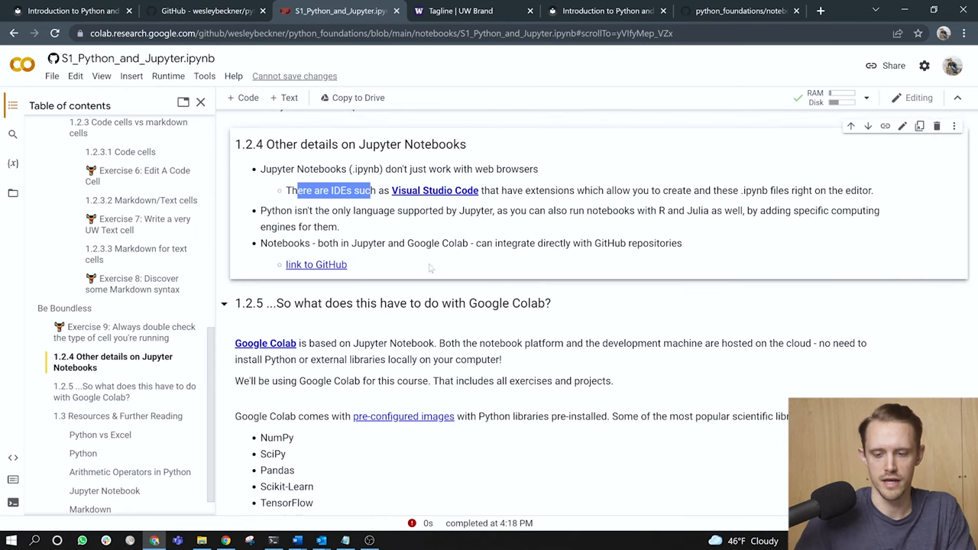
scroll(down, 3)
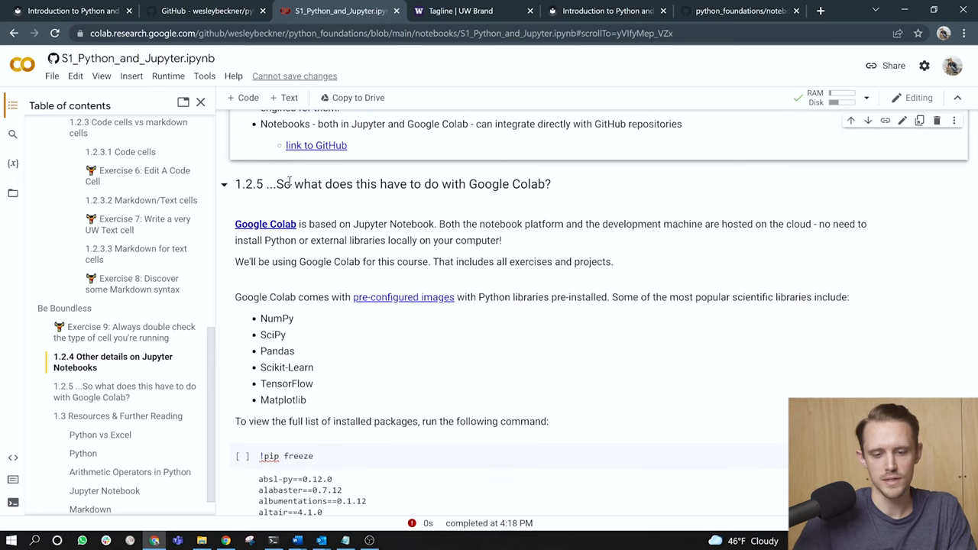
drag(292, 183, 538, 183)
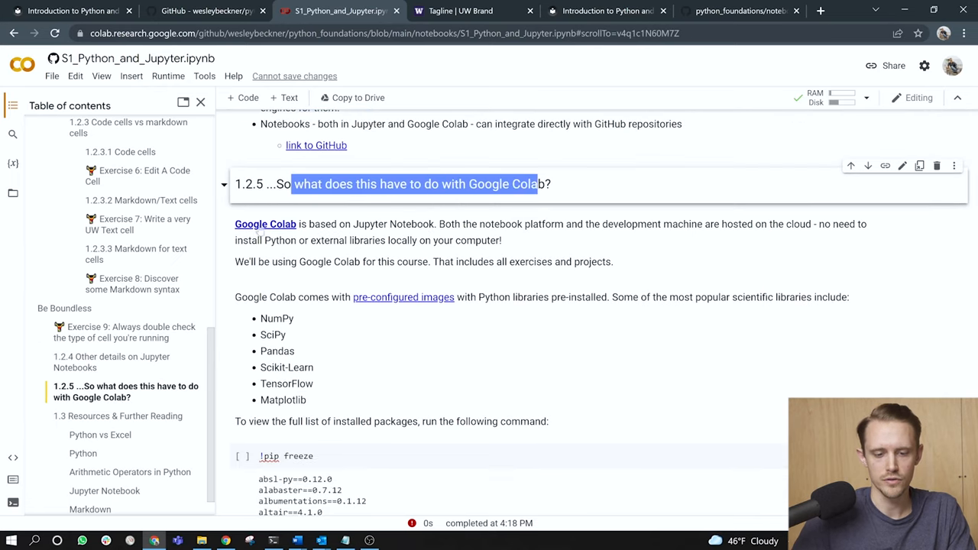
mouse_move(455, 236)
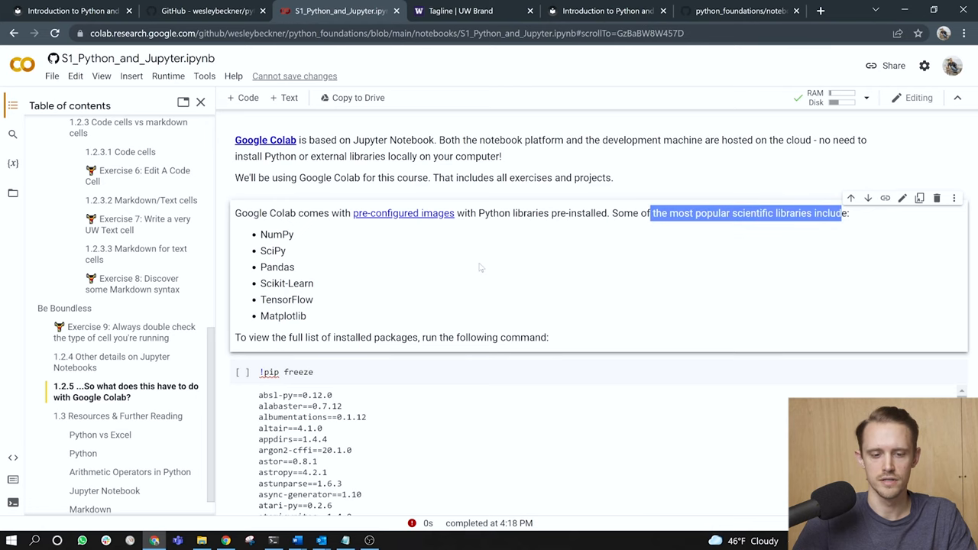
scroll(down, 3)
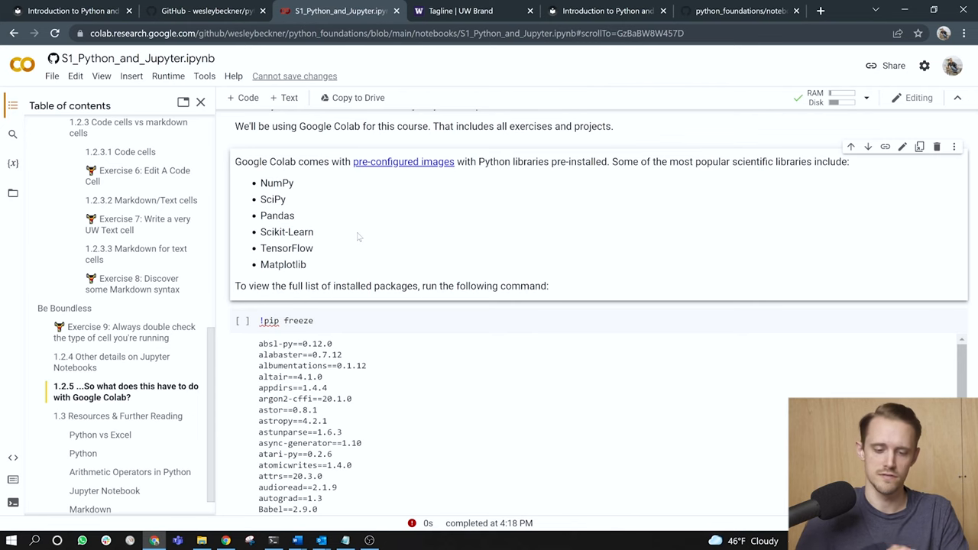
scroll(down, 3)
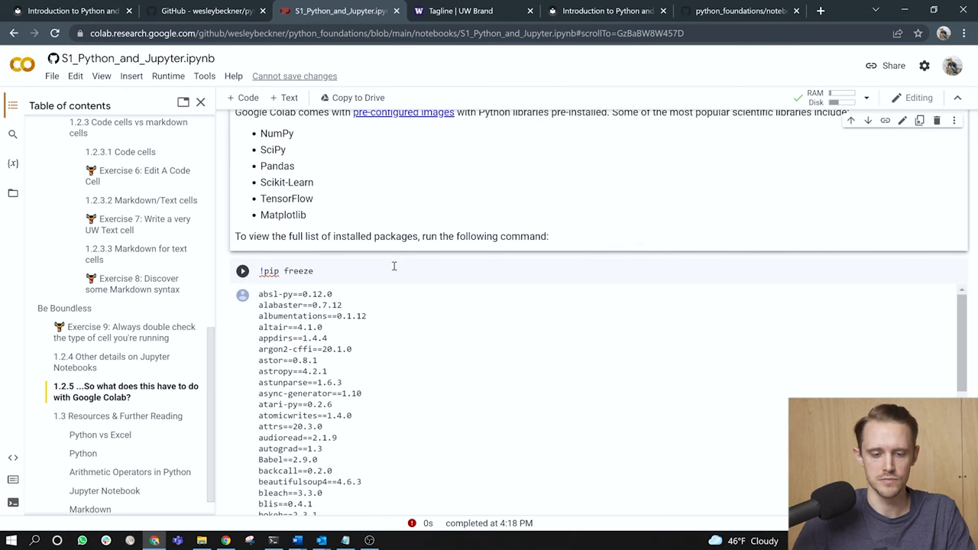
scroll(down, 3)
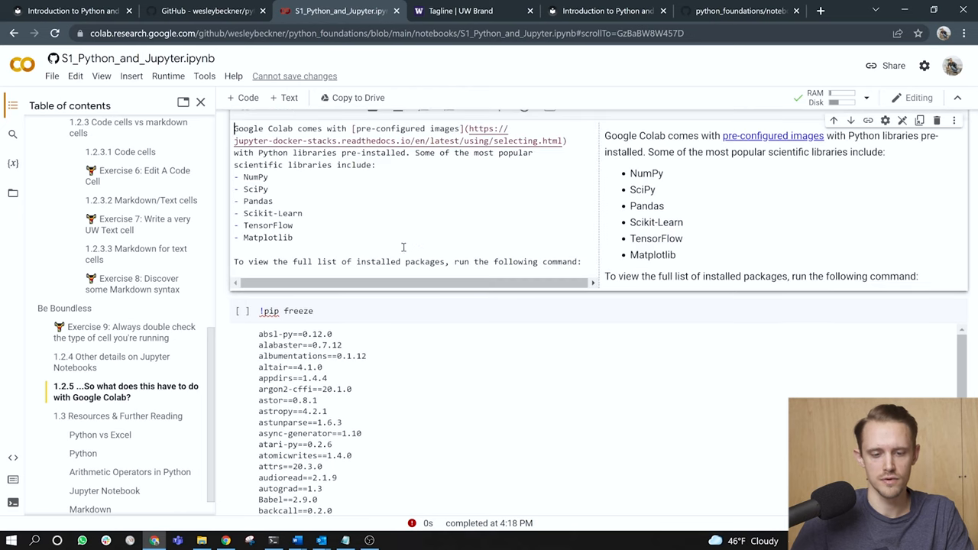
Scroll to the re-run !pip freeze output listing packages from absl-py==1.0.0
scroll(down, 3)
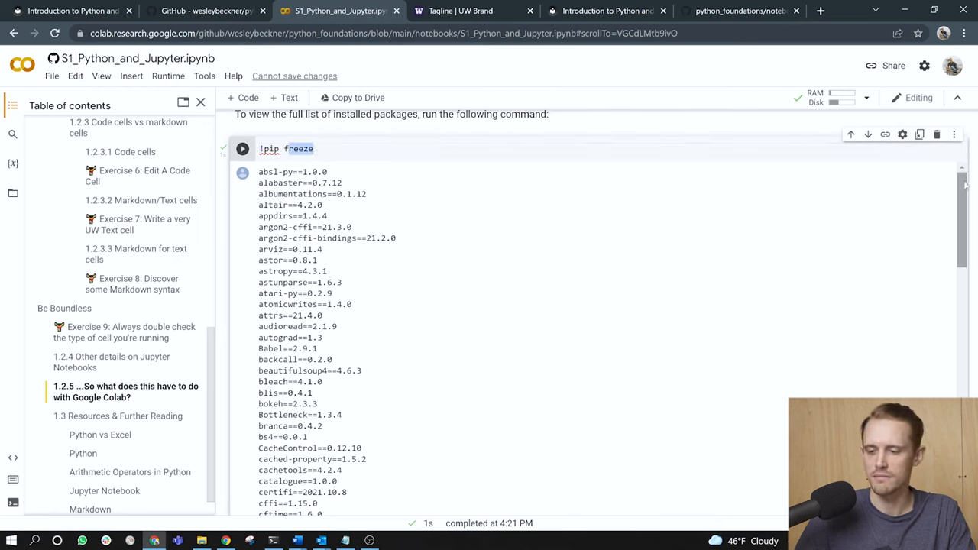
scroll(down, 3)
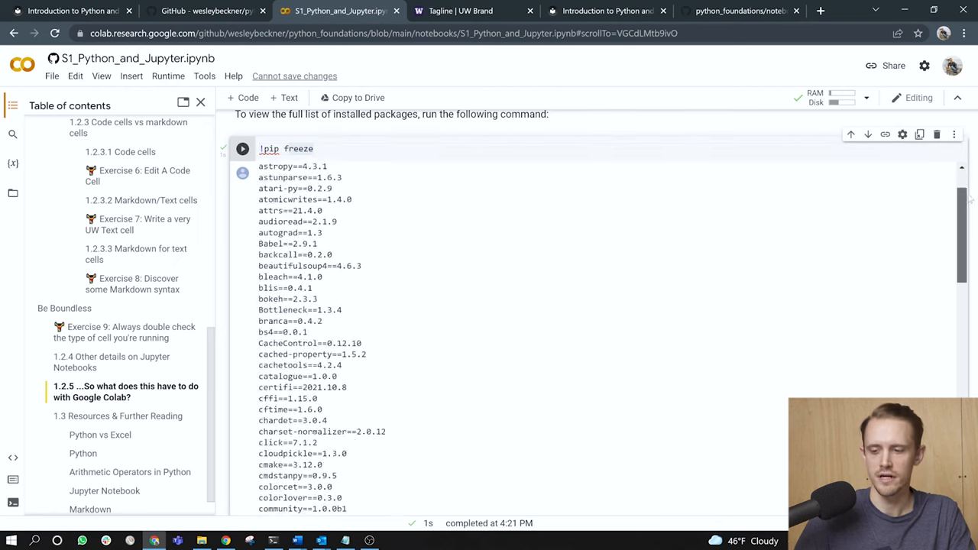
scroll(down, 3)
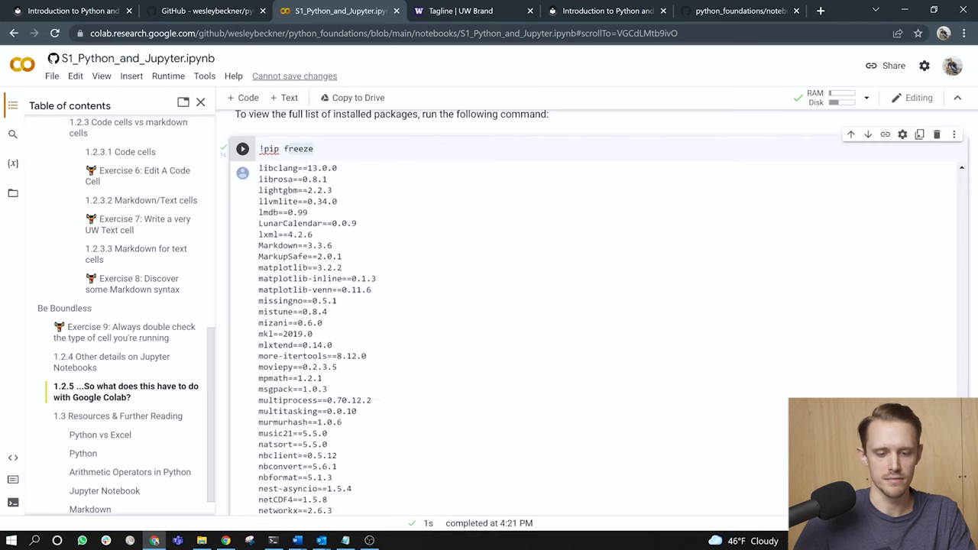
scroll(down, 3)
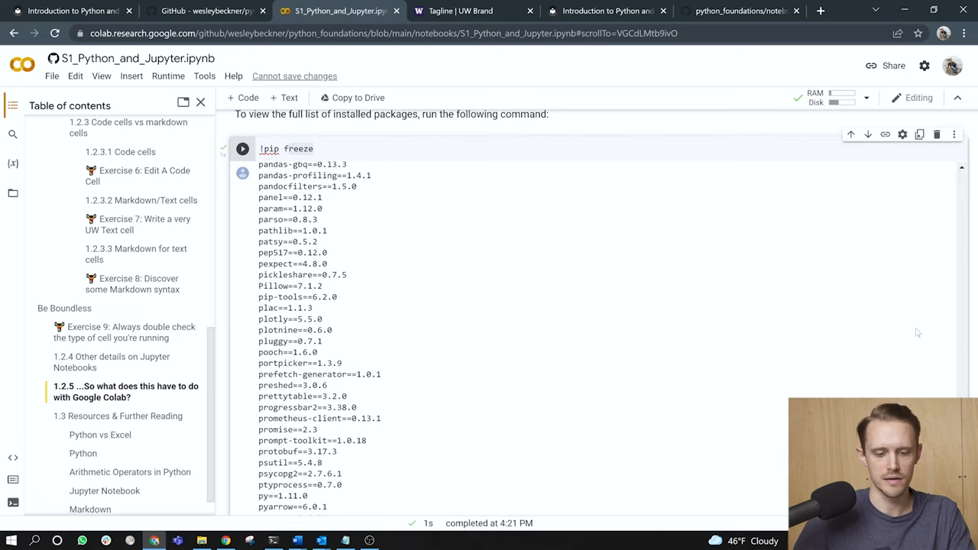
scroll(down, 3)
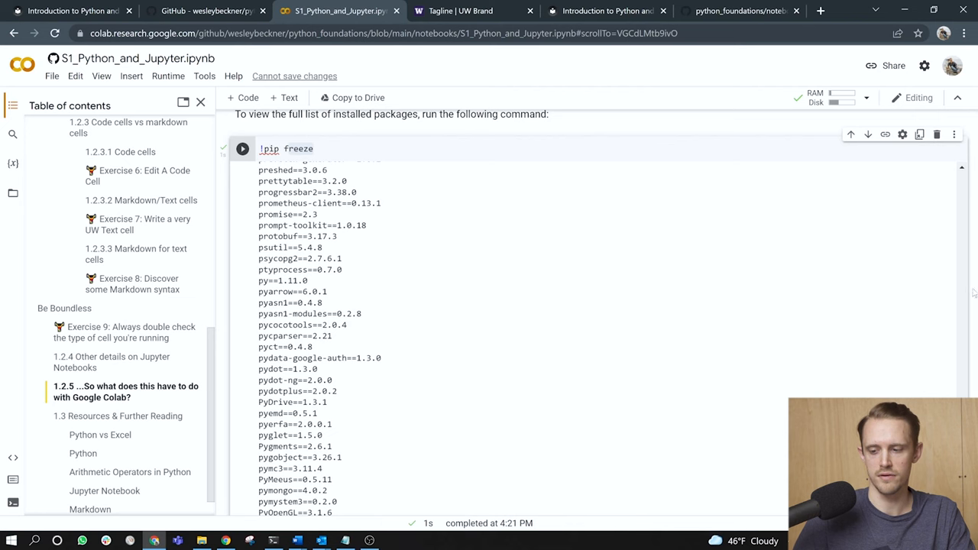
scroll(down, 3)
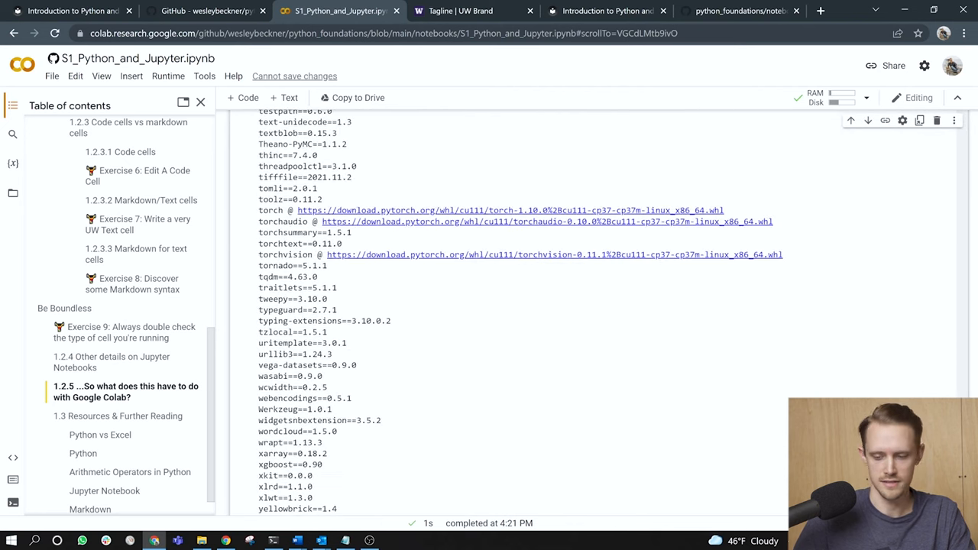
scroll(down, 3)
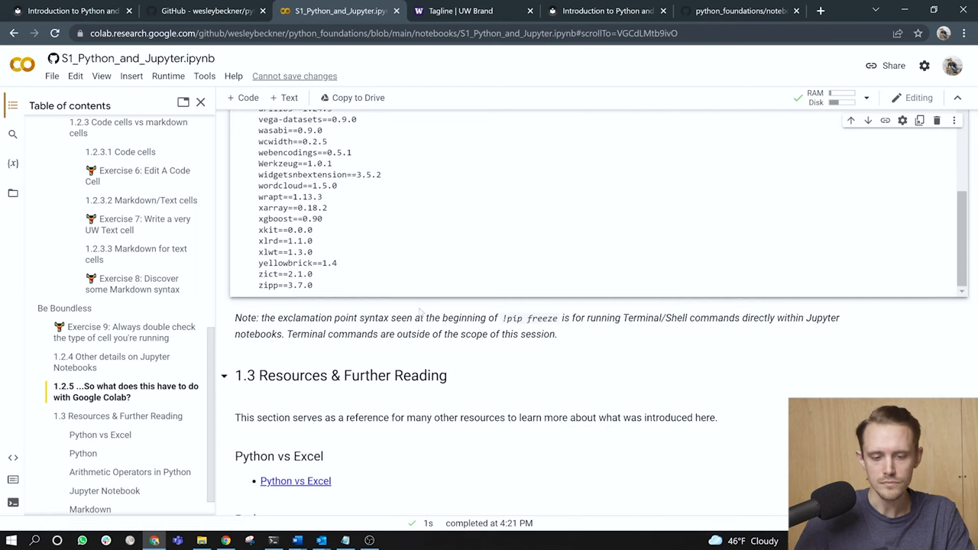
scroll(down, 3)
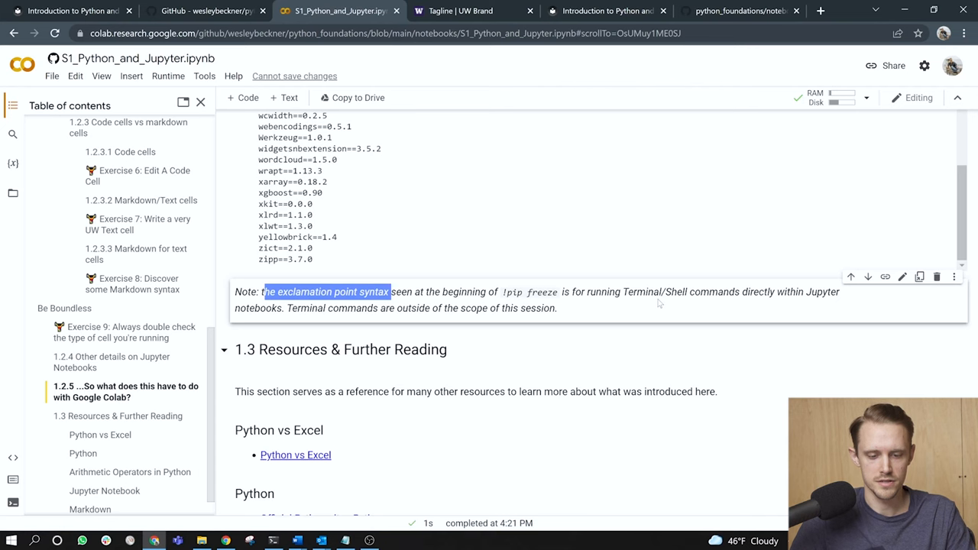
scroll(down, 3)
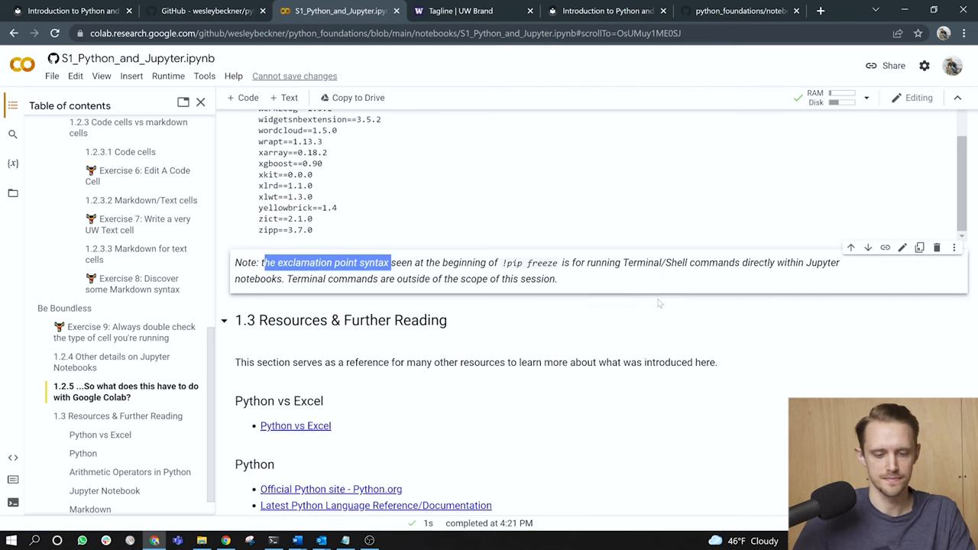
Scroll through the Resources & Further Reading lists for Python, Jupyter Notebook and Markdown
scroll(down, 3)
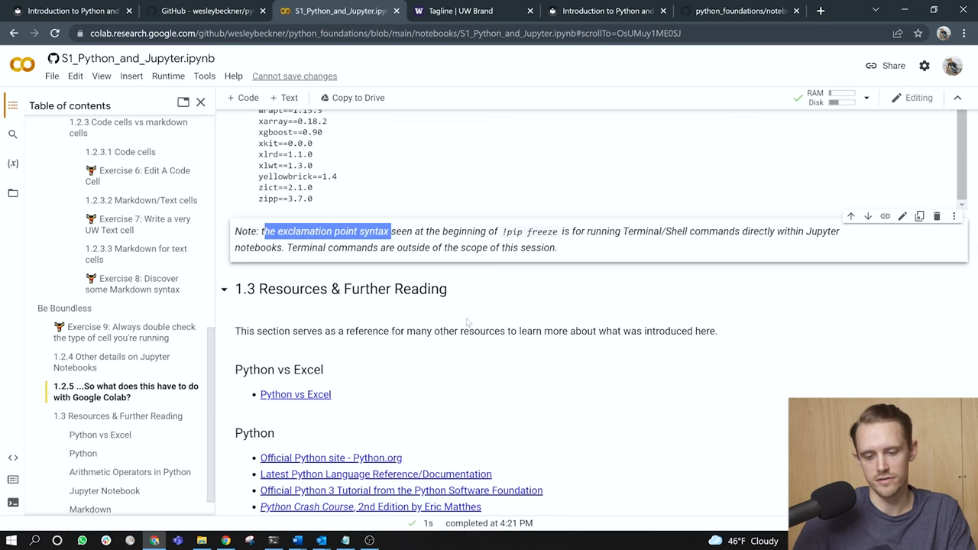
scroll(down, 3)
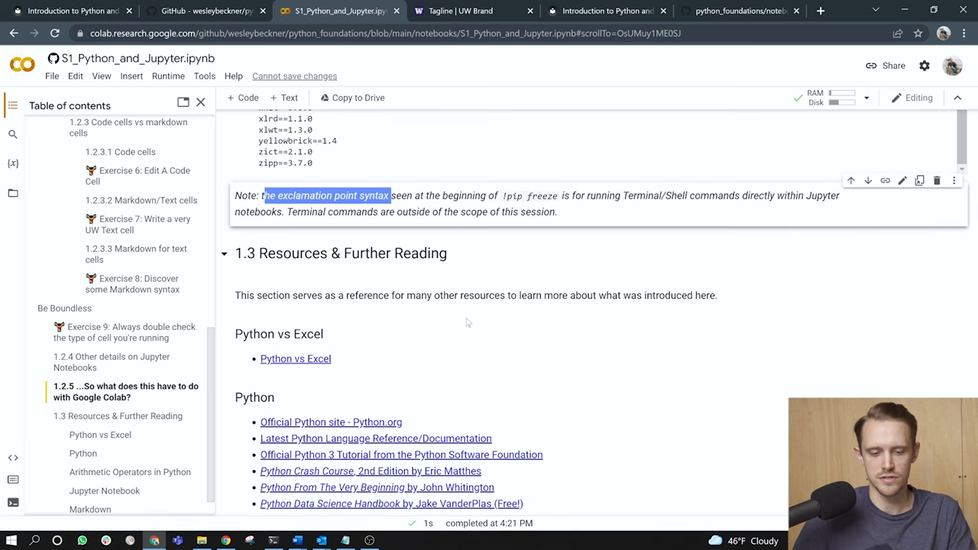
scroll(down, 3)
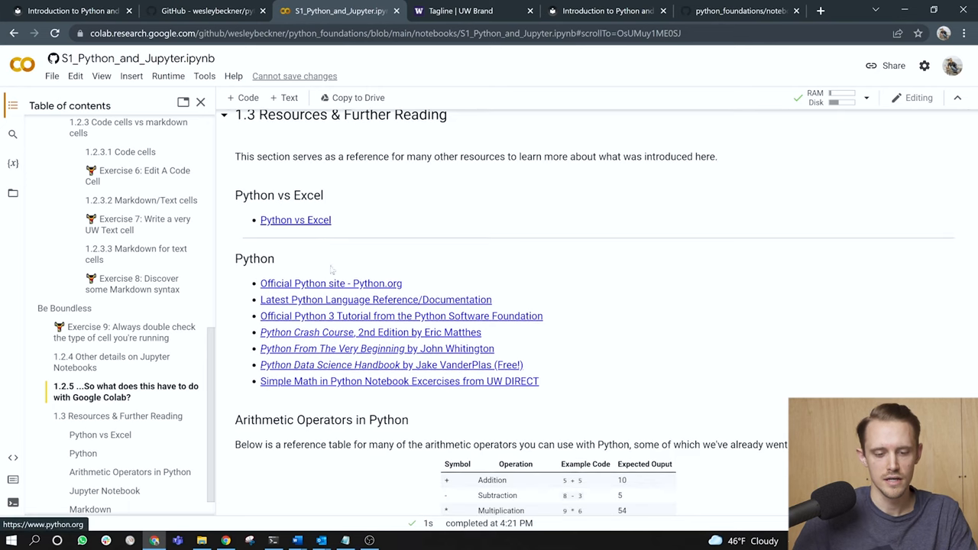
scroll(down, 3)
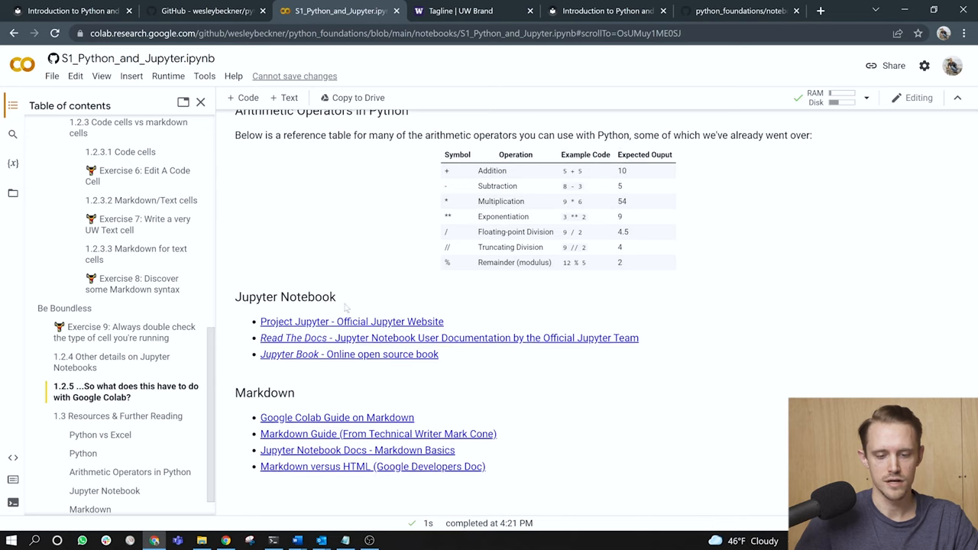
scroll(down, 3)
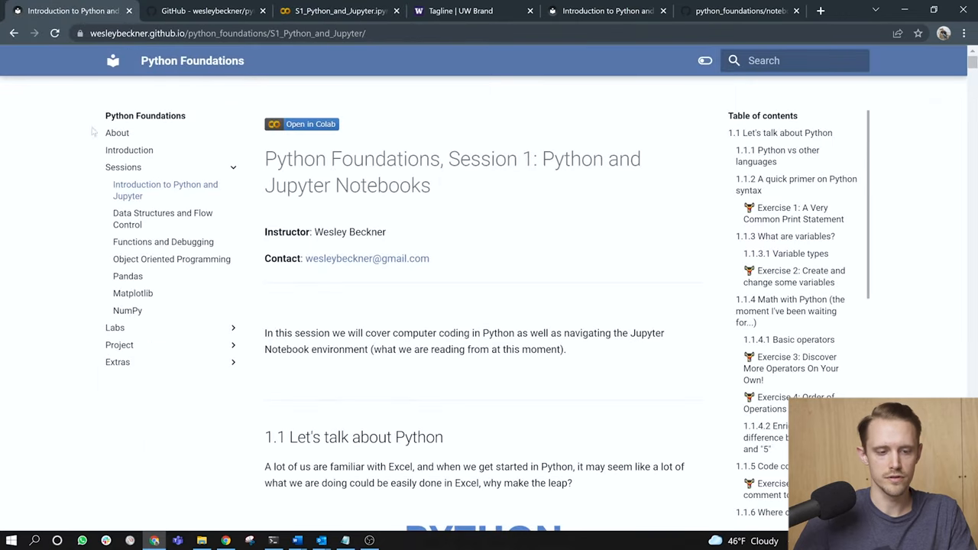
View the About page's recommended schedule, where Day 1 pairs Session 1 with Lab 1
click(116, 131)
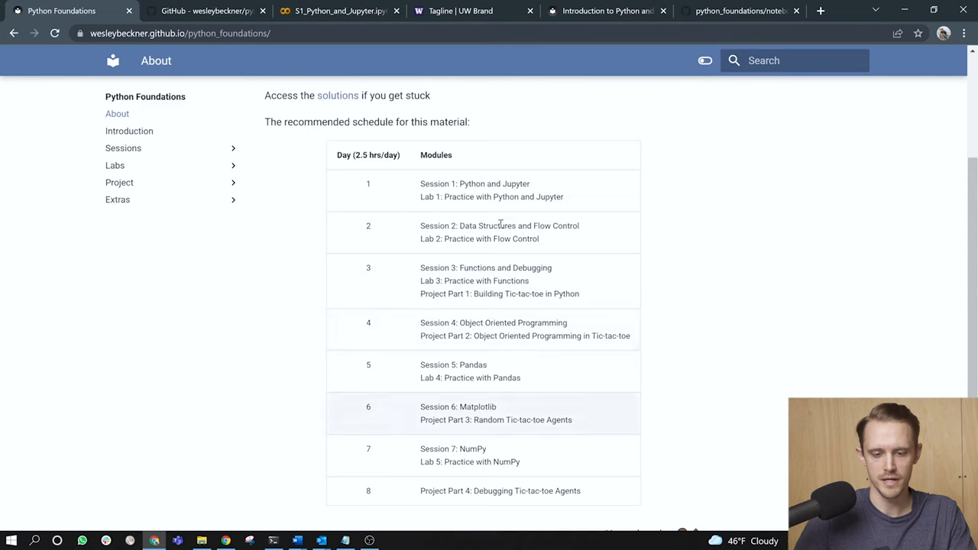
double_click(452, 183)
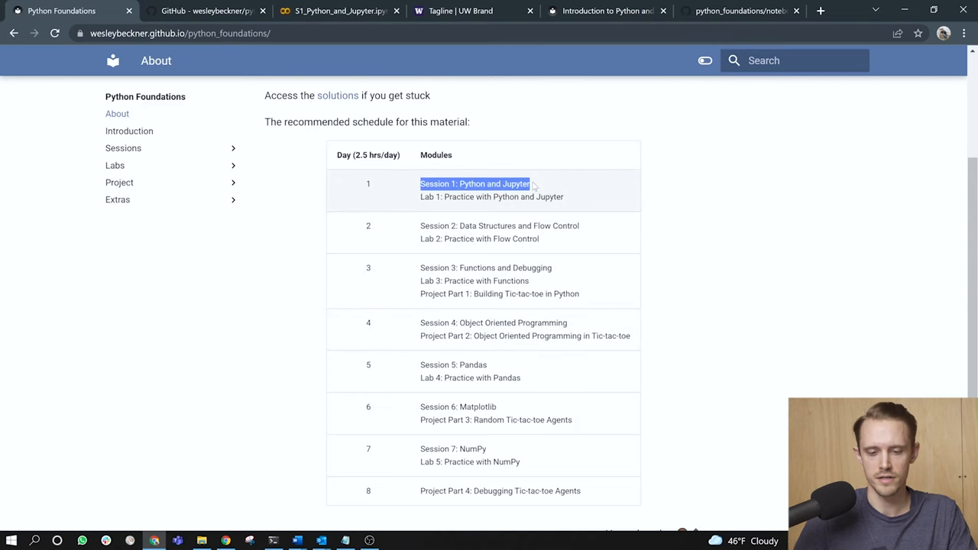
scroll(down, 3)
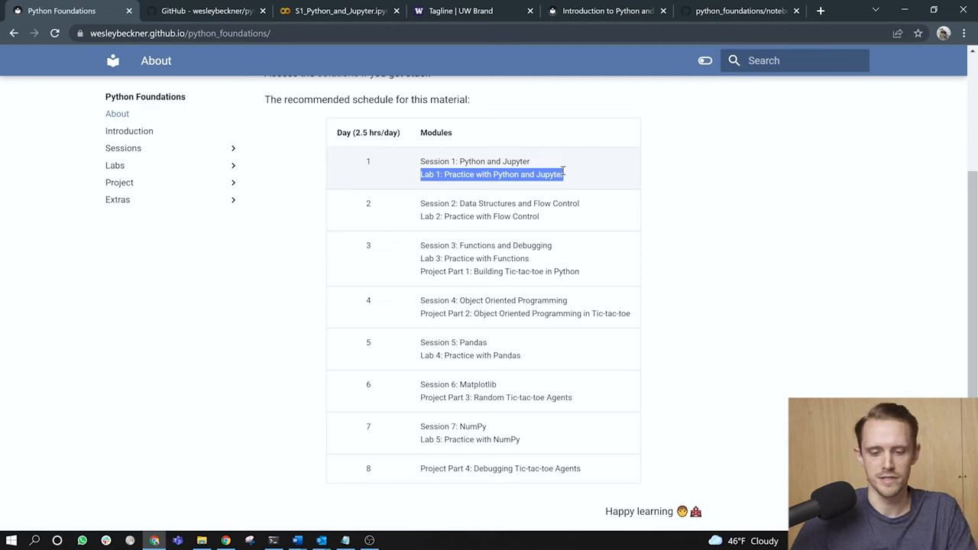
Go to the Lab 1: Practice with Python and Jupyter Notebooks page and launch it in Colab
click(114, 165)
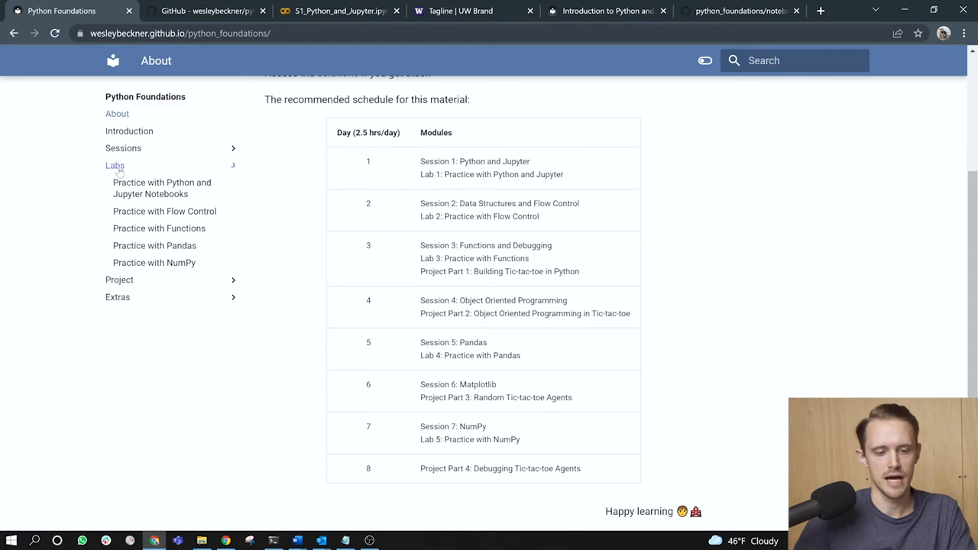
click(161, 187)
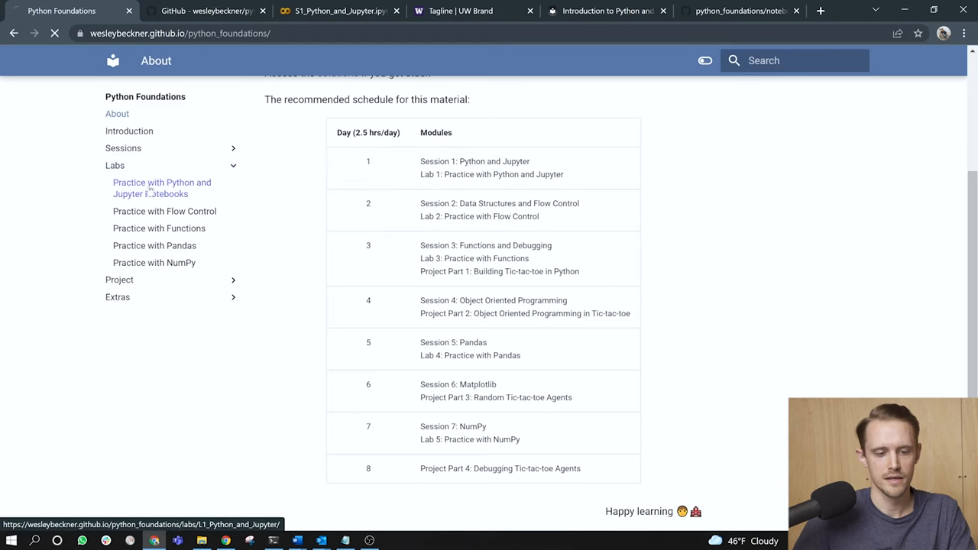
click(162, 187)
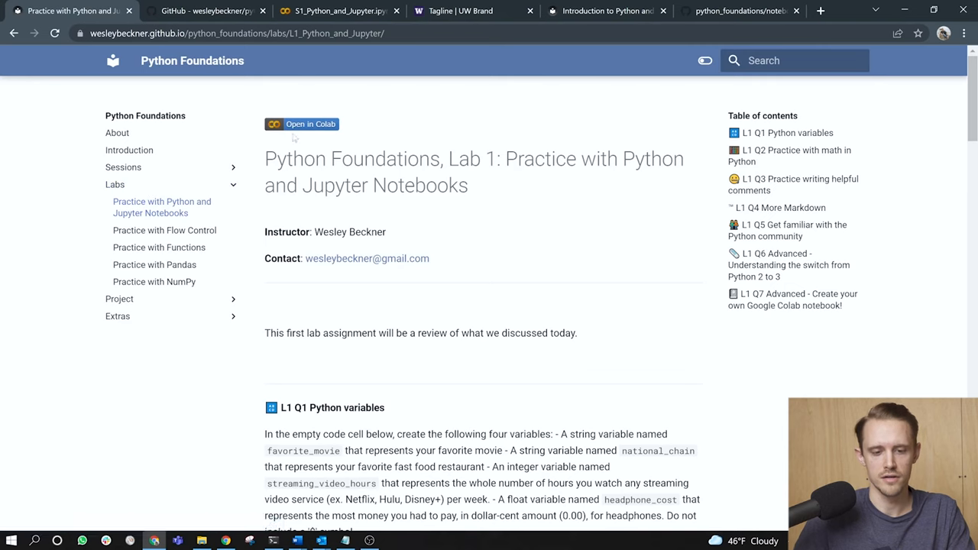
click(302, 124)
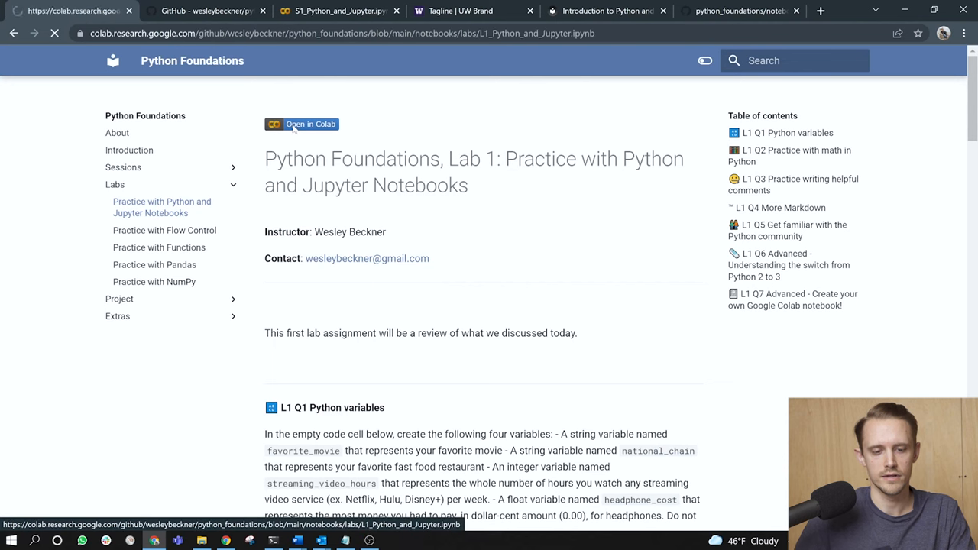
Look over the Lab 1 notebook E1_Python_and_Jupyter.ipynb in Colab and return to the course page
click(310, 124)
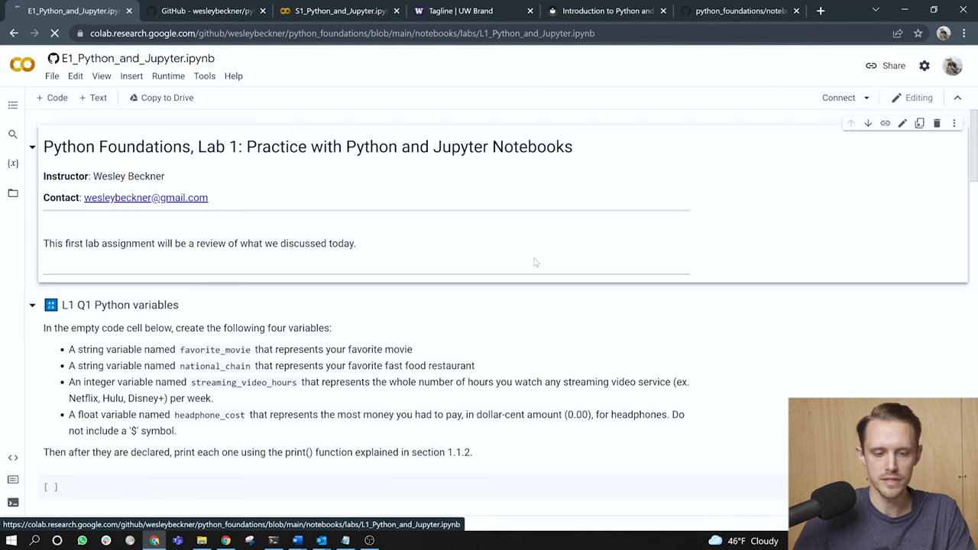
scroll(down, 3)
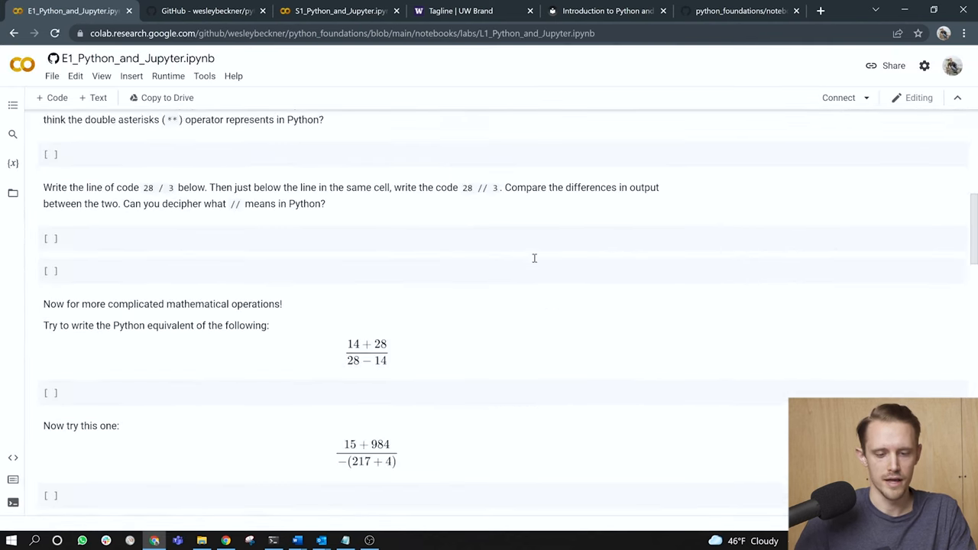
scroll(up, 3)
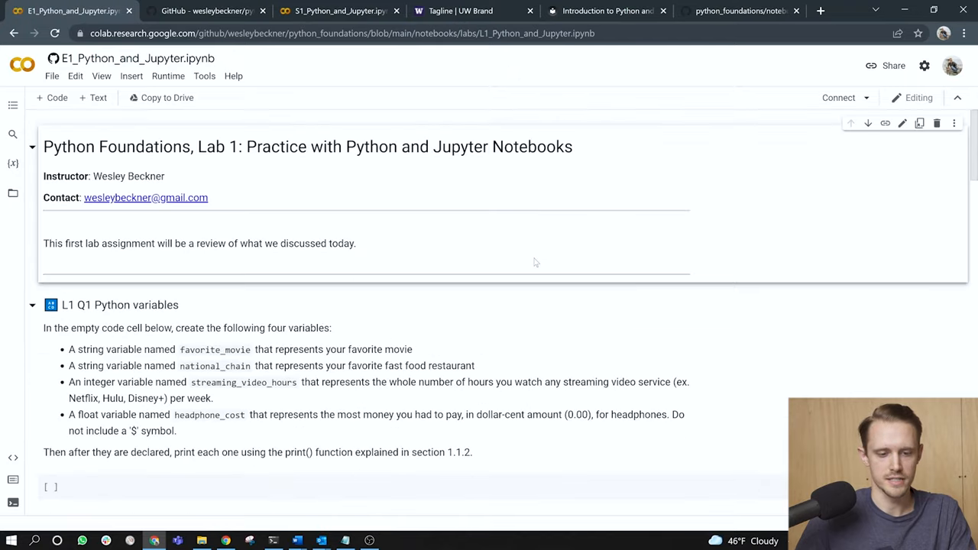
click(13, 33)
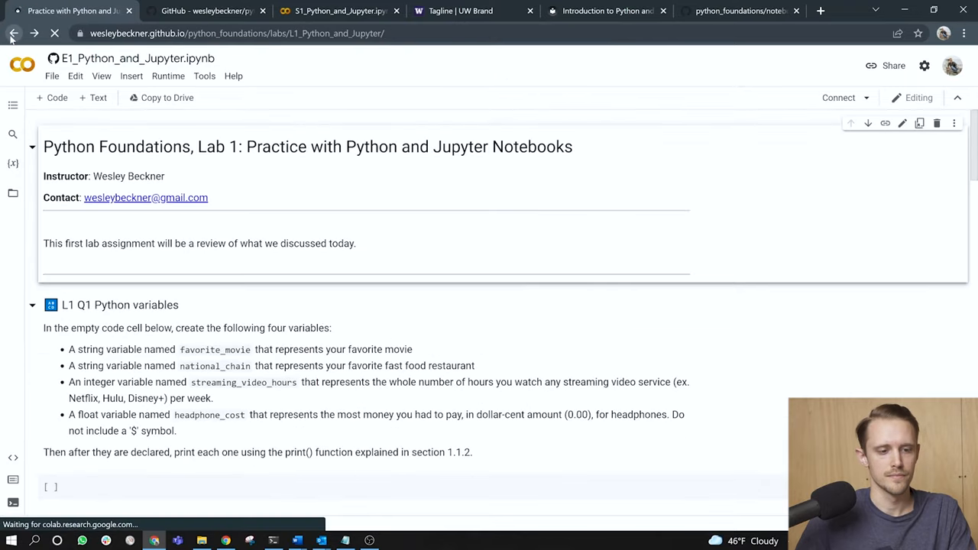
Return to the course home page and follow its link to the solutions folder on GitHub
click(12, 34)
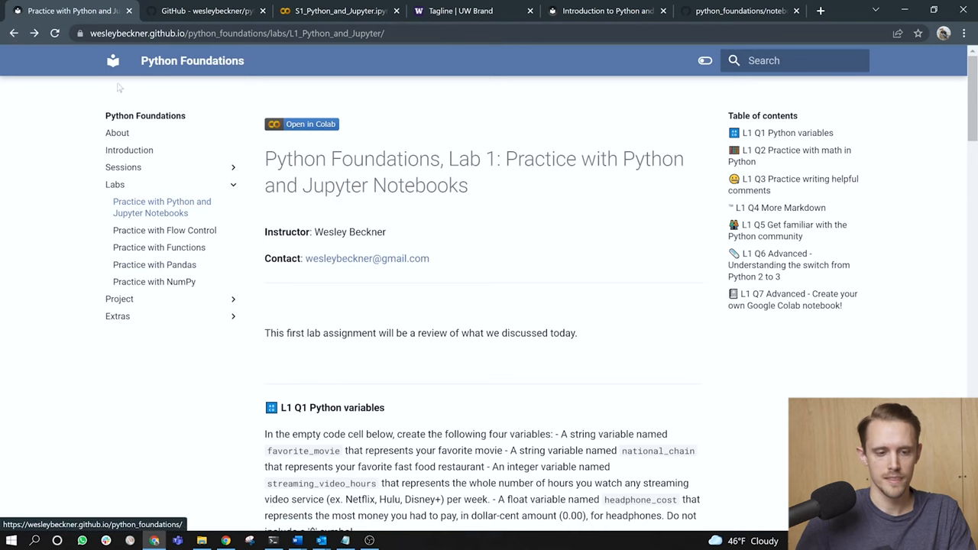
click(145, 116)
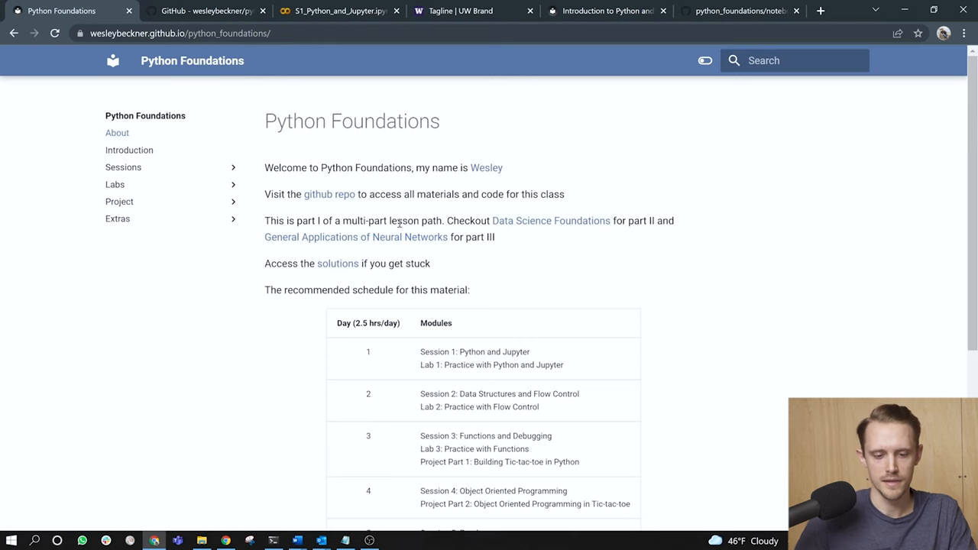
mouse_move(336, 262)
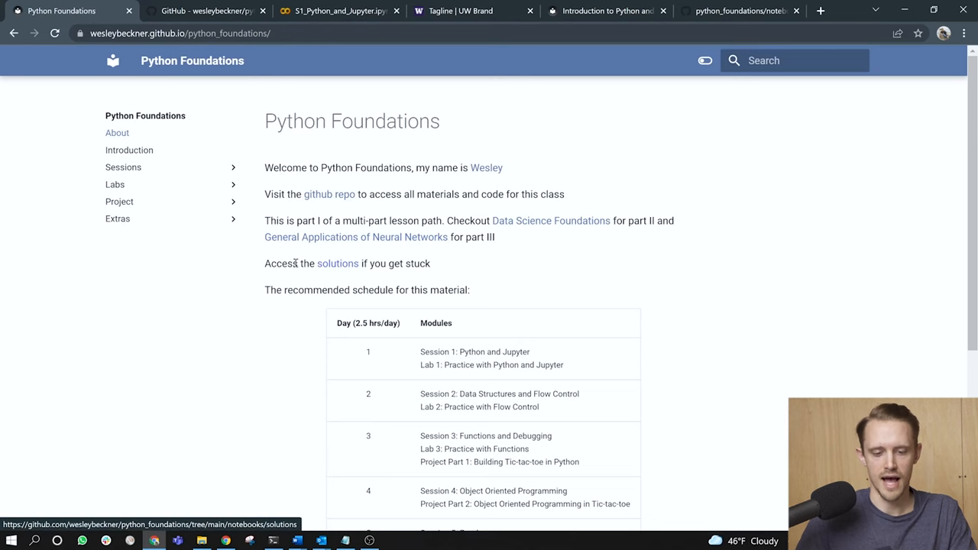
click(336, 263)
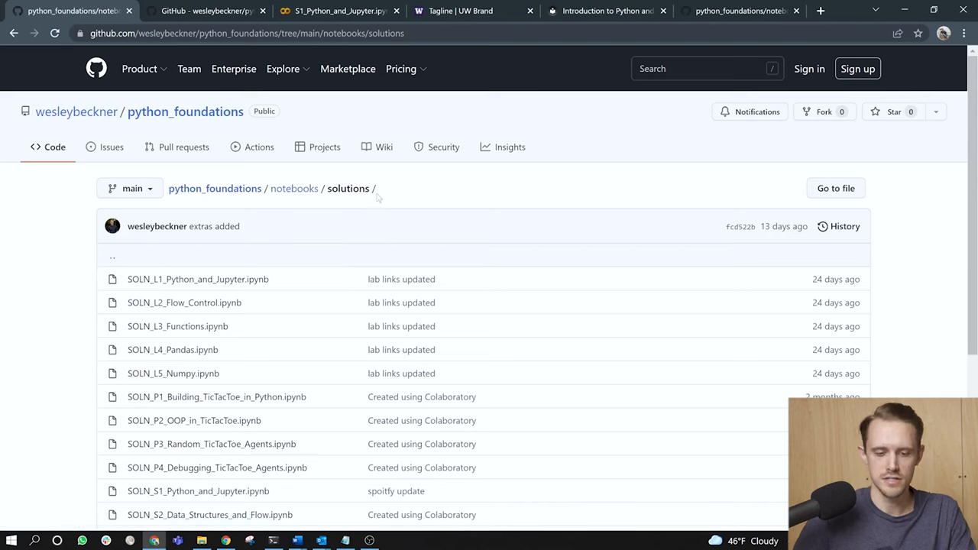
mouse_move(42, 315)
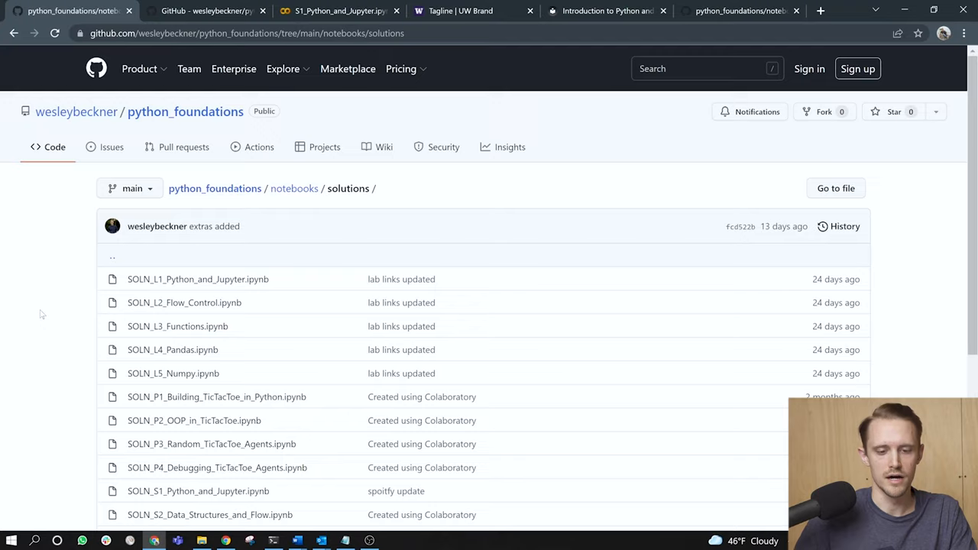
View the SOLN_L1_Python_and_Jupyter.ipynb solution notebook with its Q1 variables and Q2 math answers
scroll(down, 3)
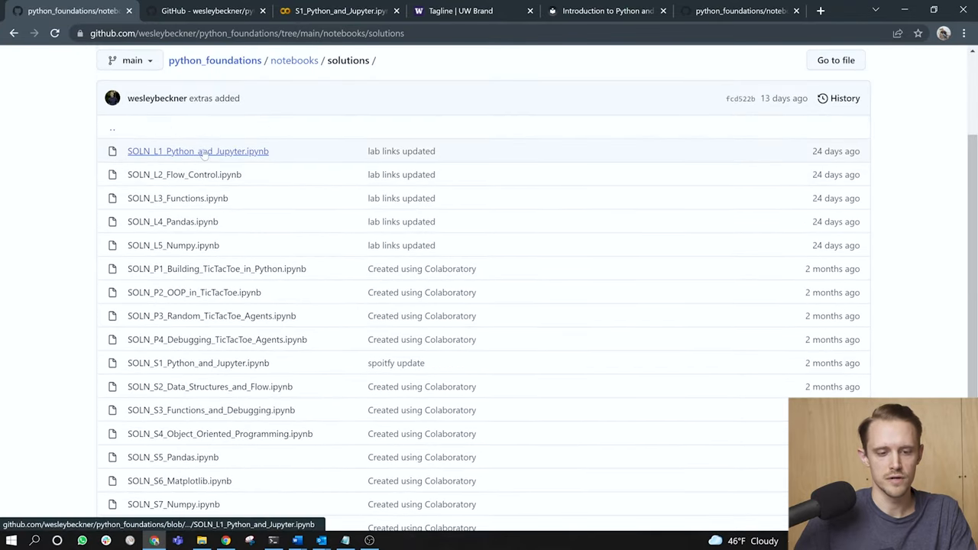
click(197, 152)
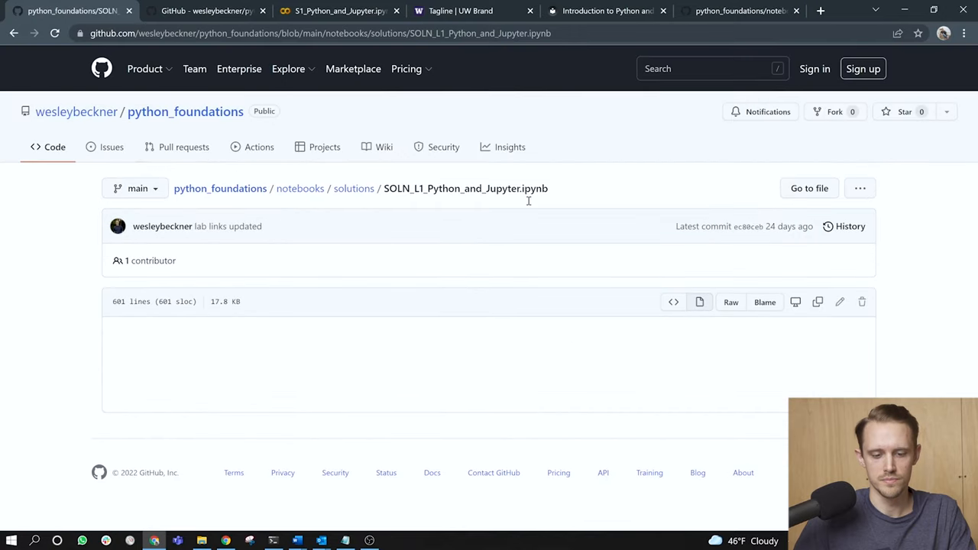
scroll(down, 3)
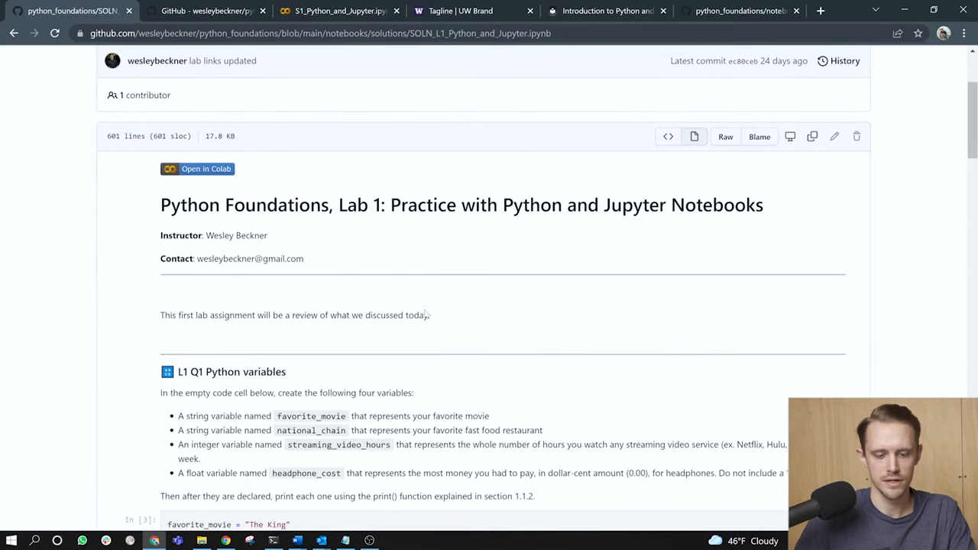
scroll(down, 3)
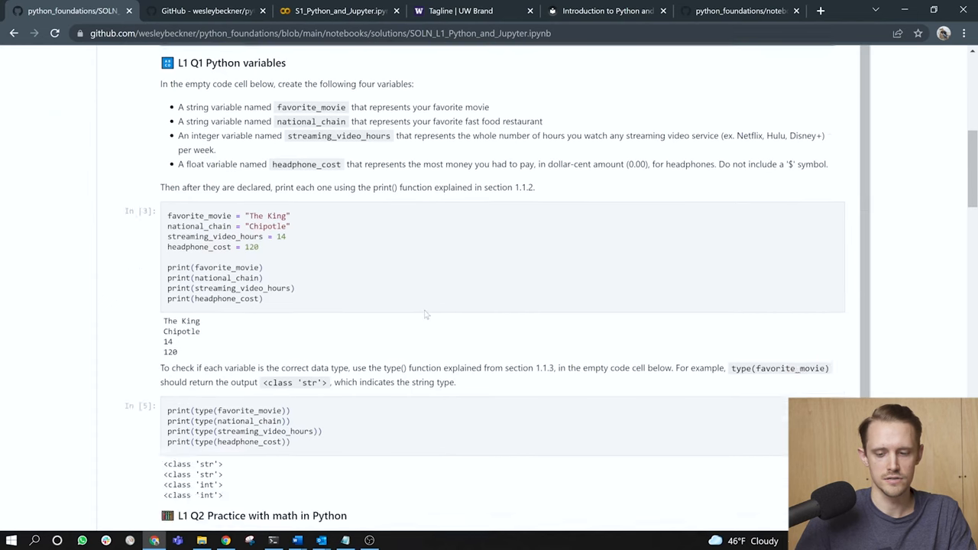
scroll(down, 3)
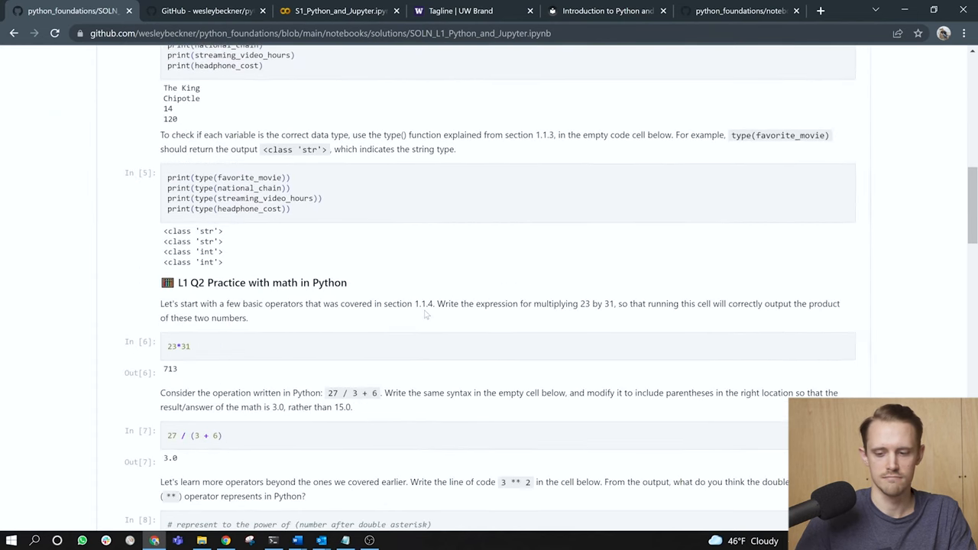